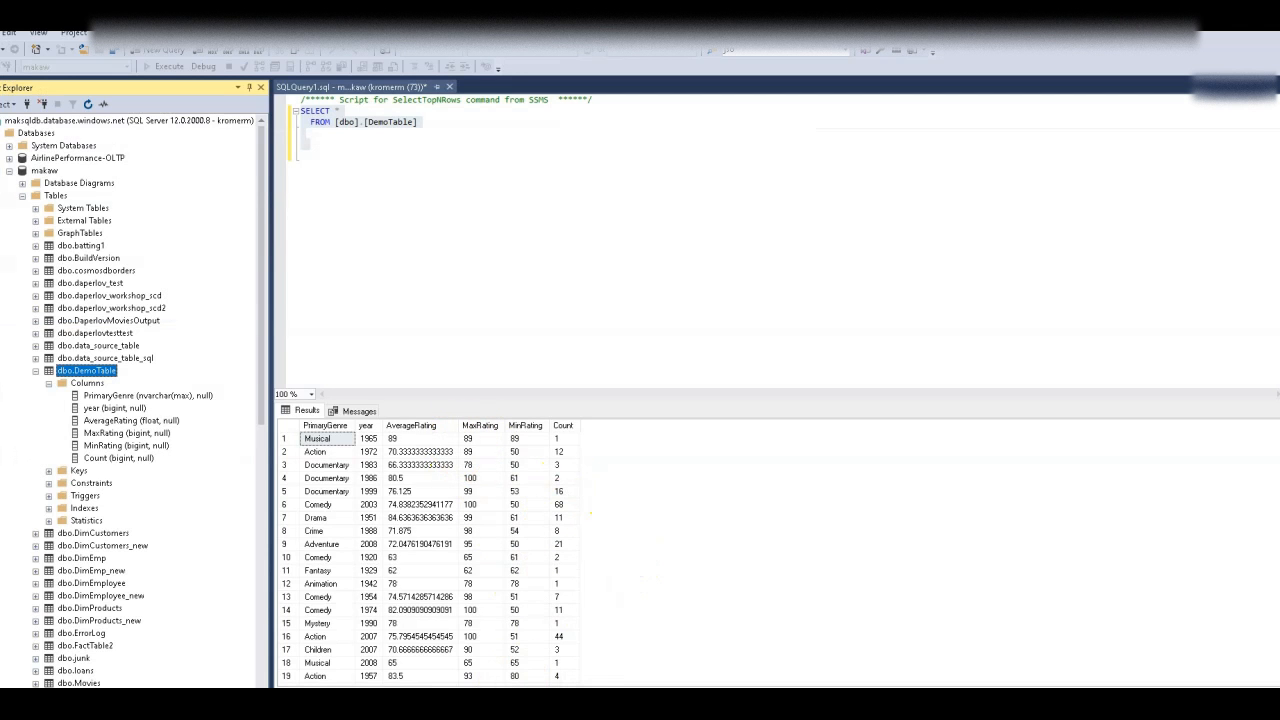
pyautogui.moveTo(605, 445)
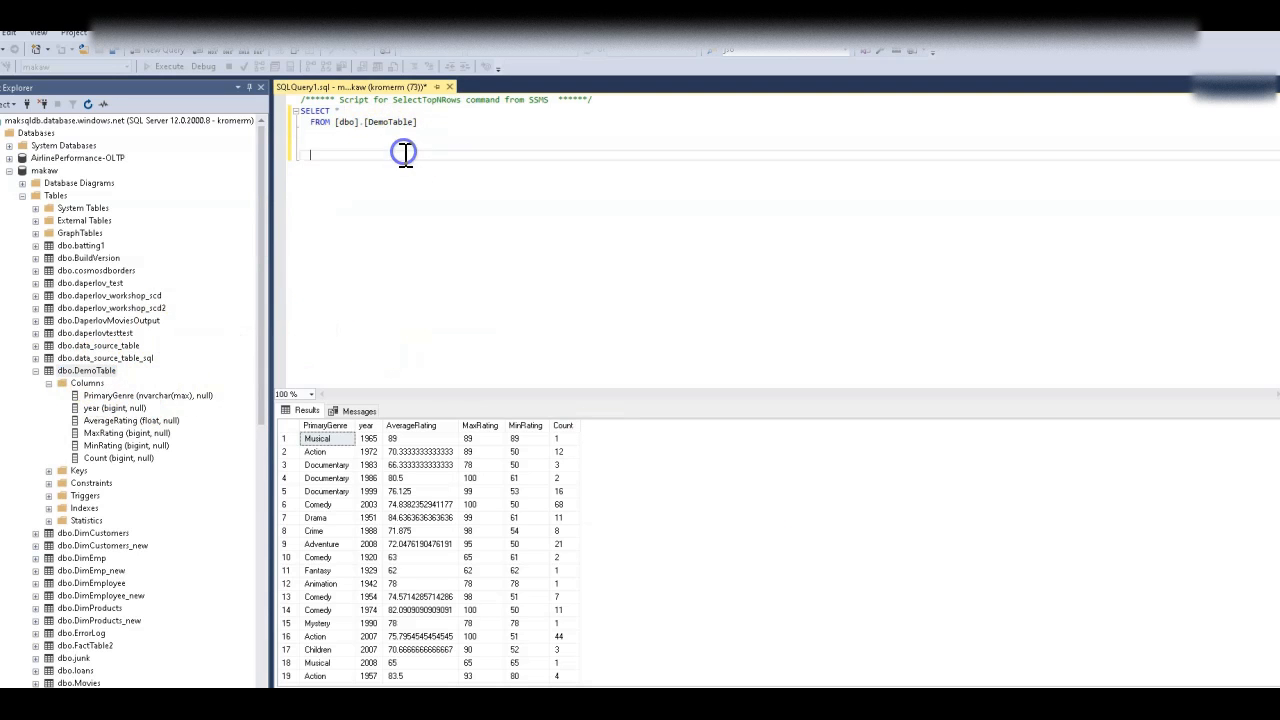
# - Rerun the DemoTable rows query, then add source1 to the evolvingSchema data flow
pyautogui.click(165, 66)
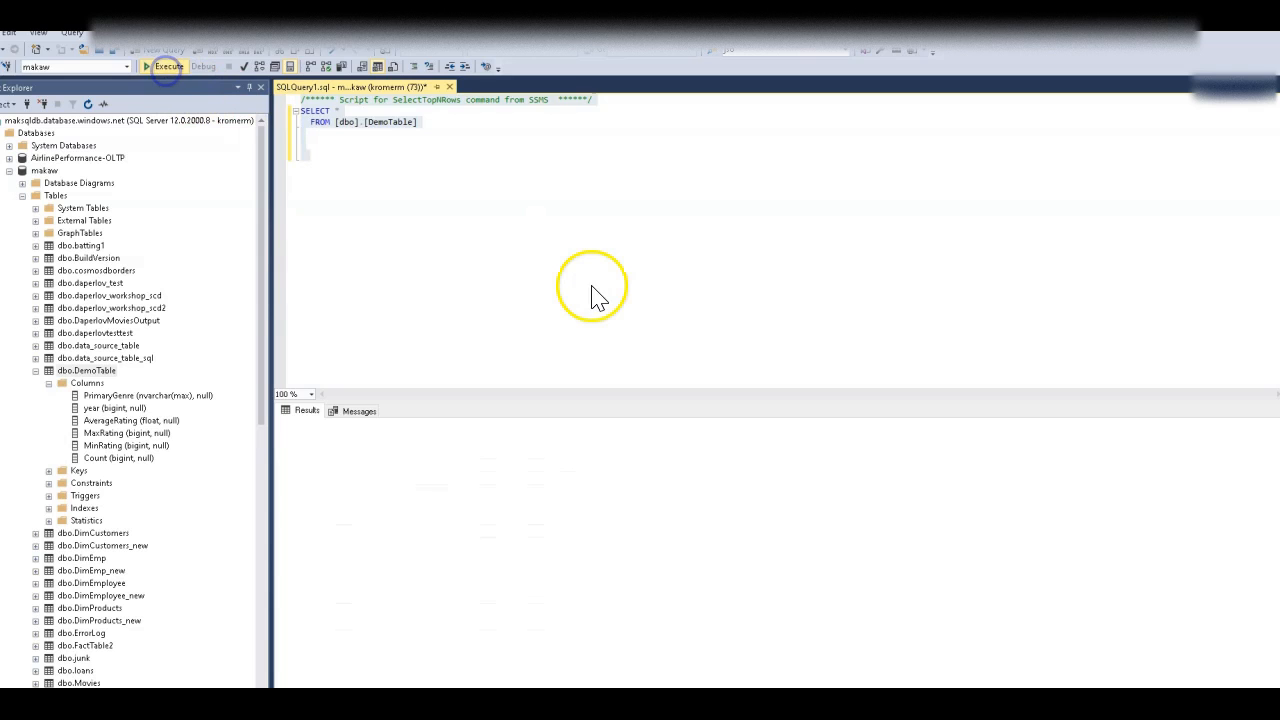
pyautogui.click(169, 66)
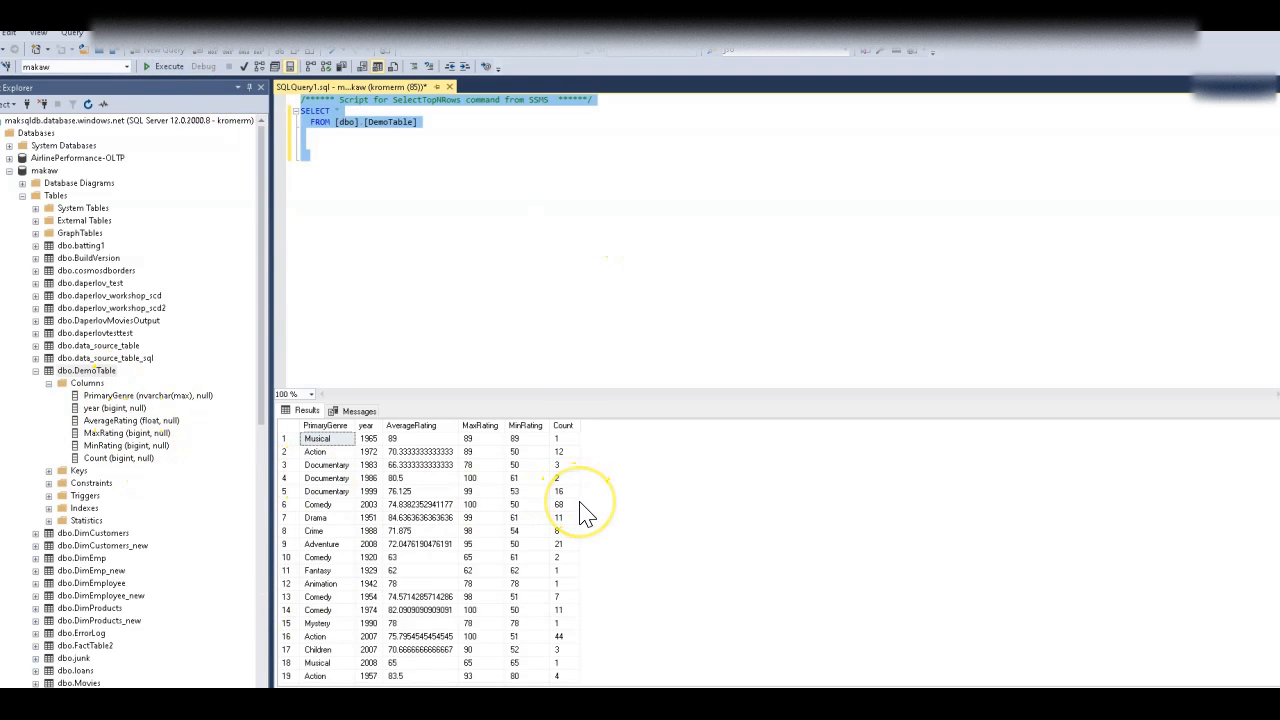
pyautogui.moveTo(587, 512)
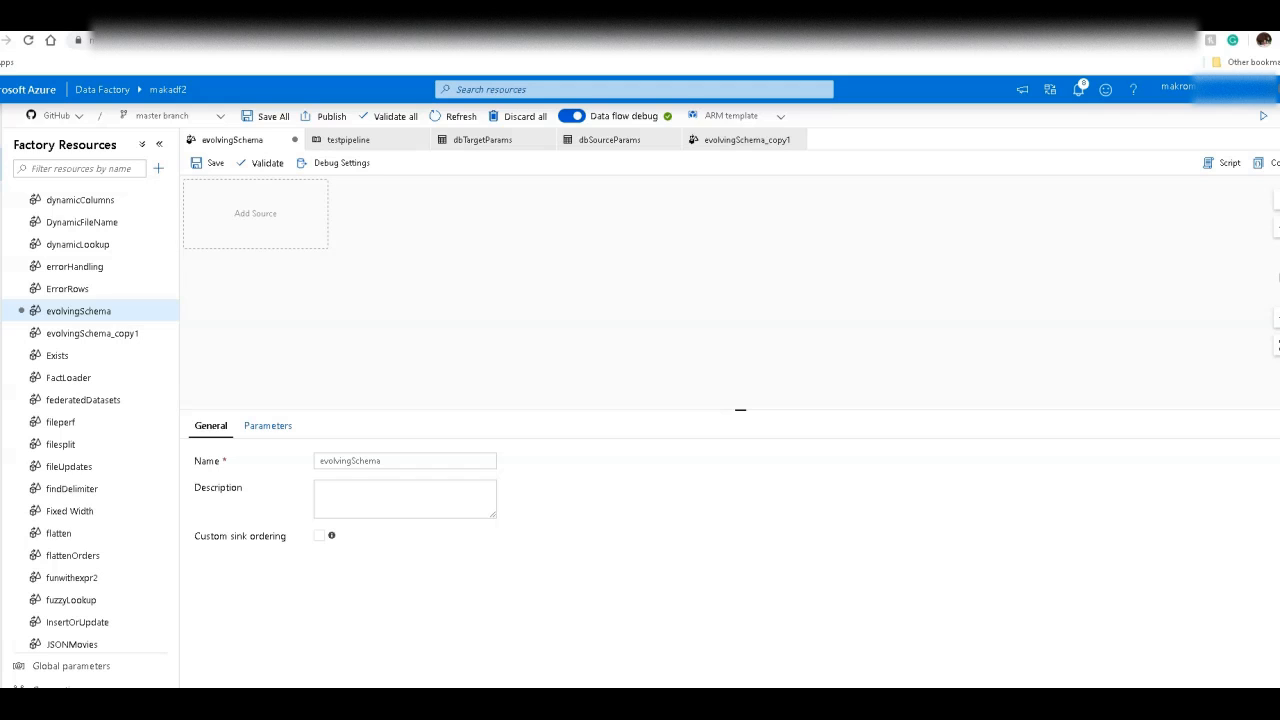
pyautogui.moveTo(1028, 645)
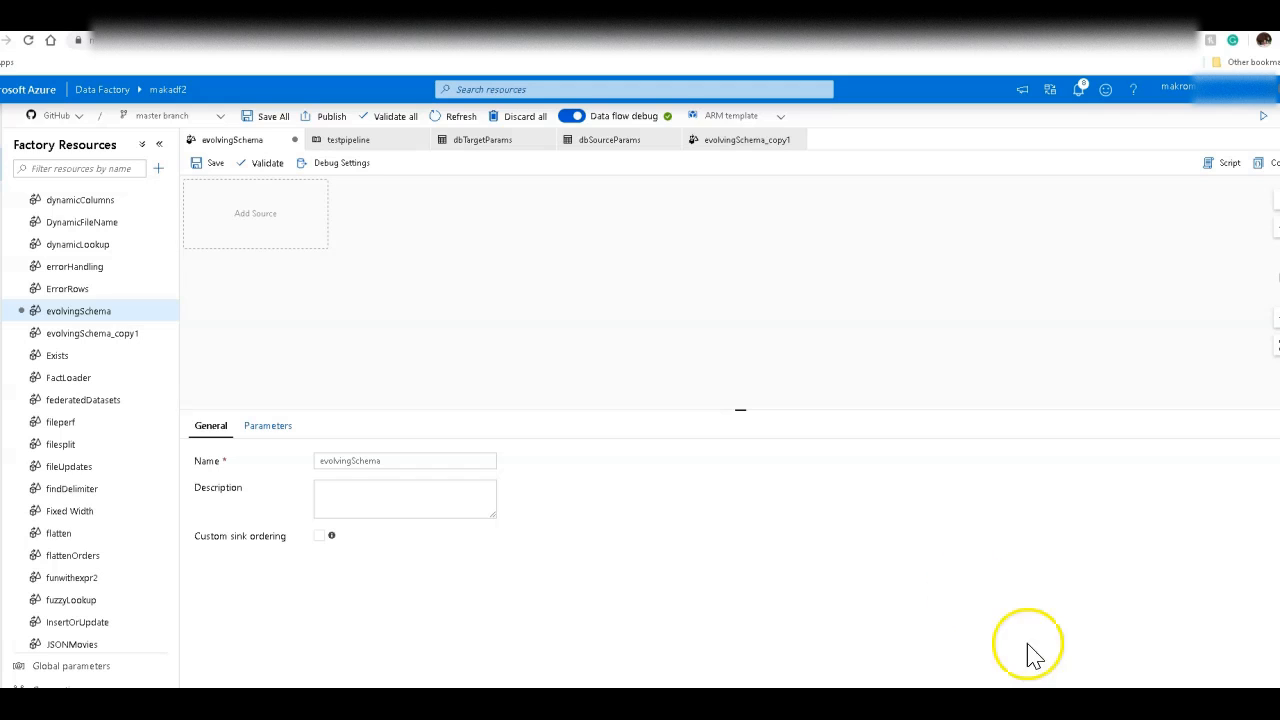
pyautogui.moveTo(325, 265)
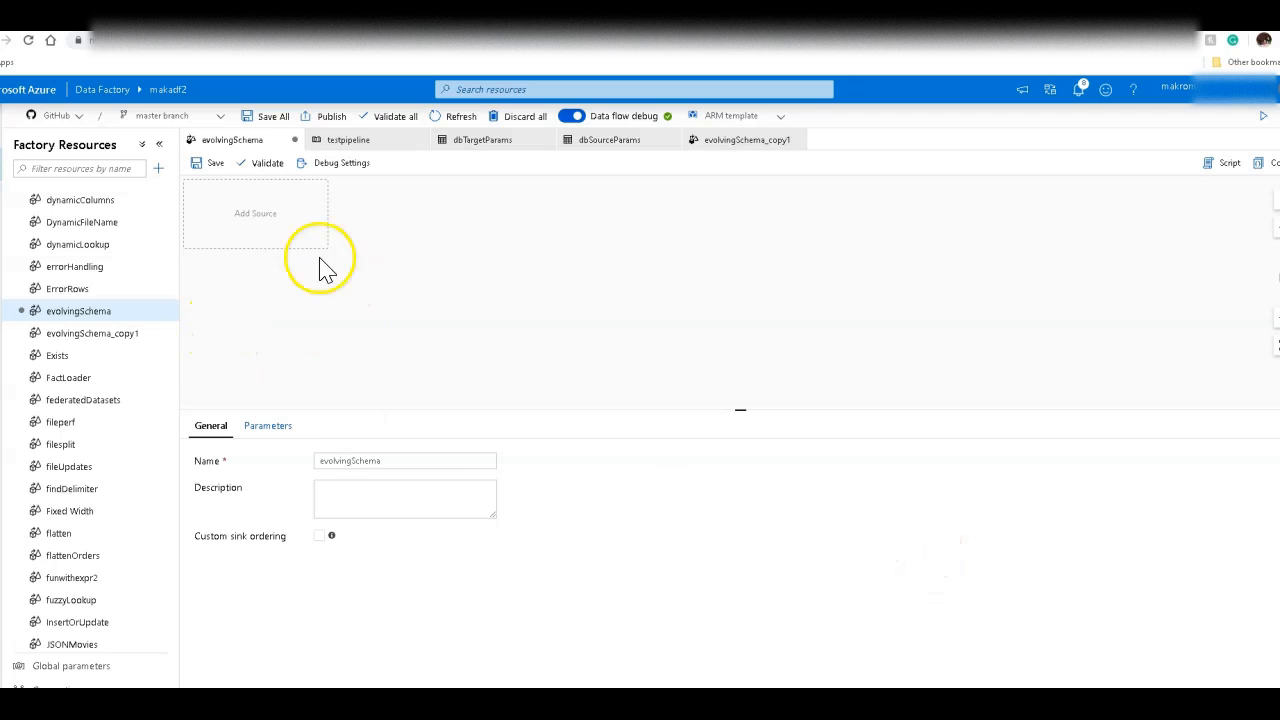
pyautogui.moveTo(263, 213)
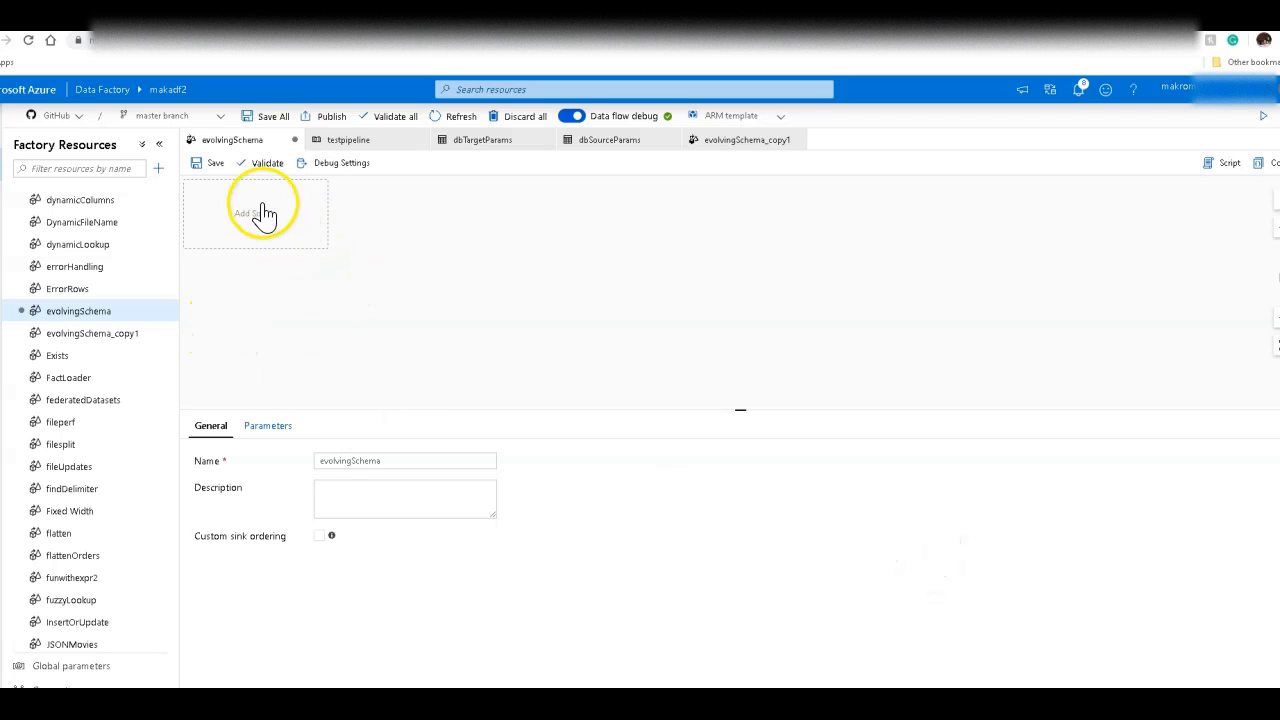
pyautogui.click(255, 212)
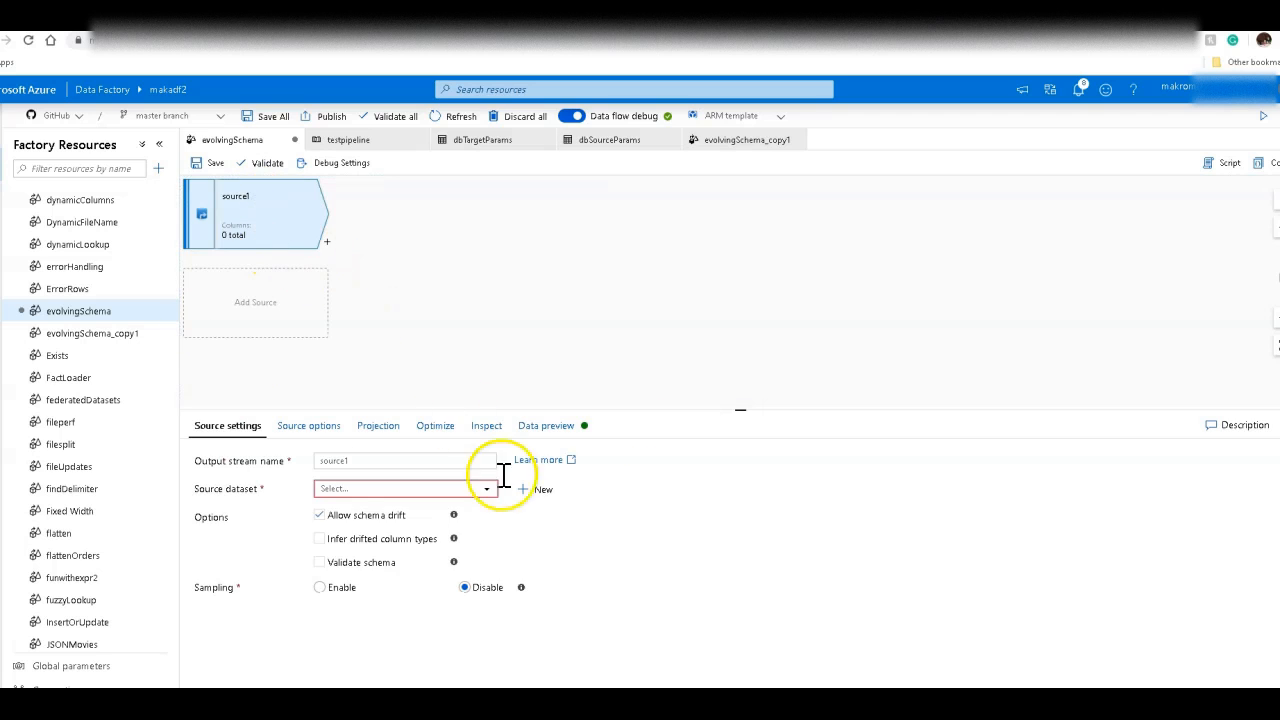
pyautogui.moveTo(543, 495)
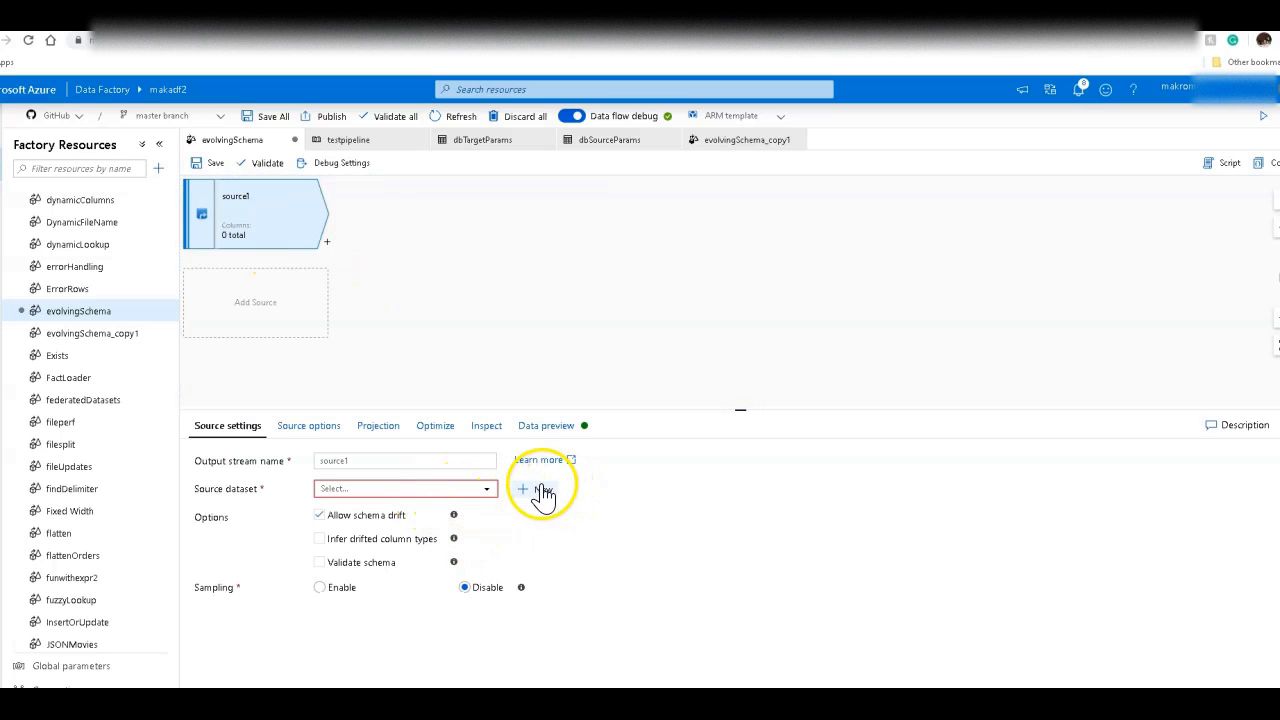
# - Create source1's Azure SQL dataset on AzureSqlDatabase1, pointing at table dbo.DemoTable
pyautogui.click(542, 489)
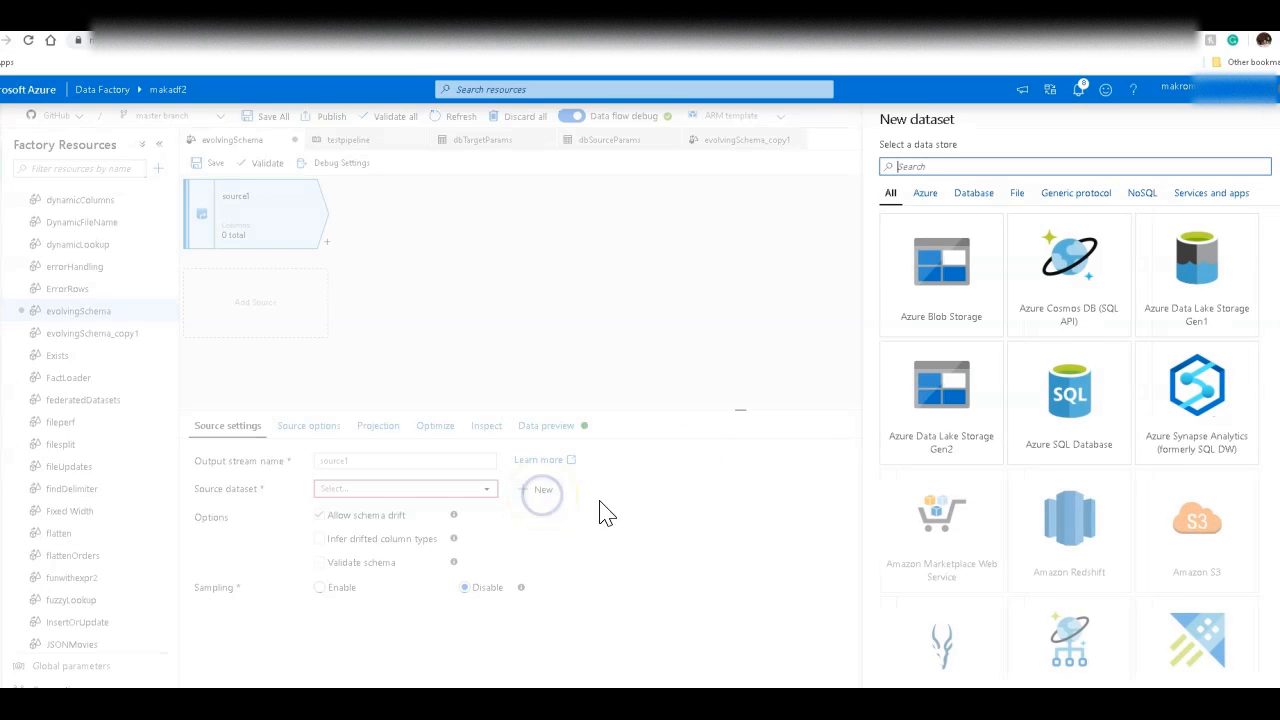
pyautogui.click(1069, 400)
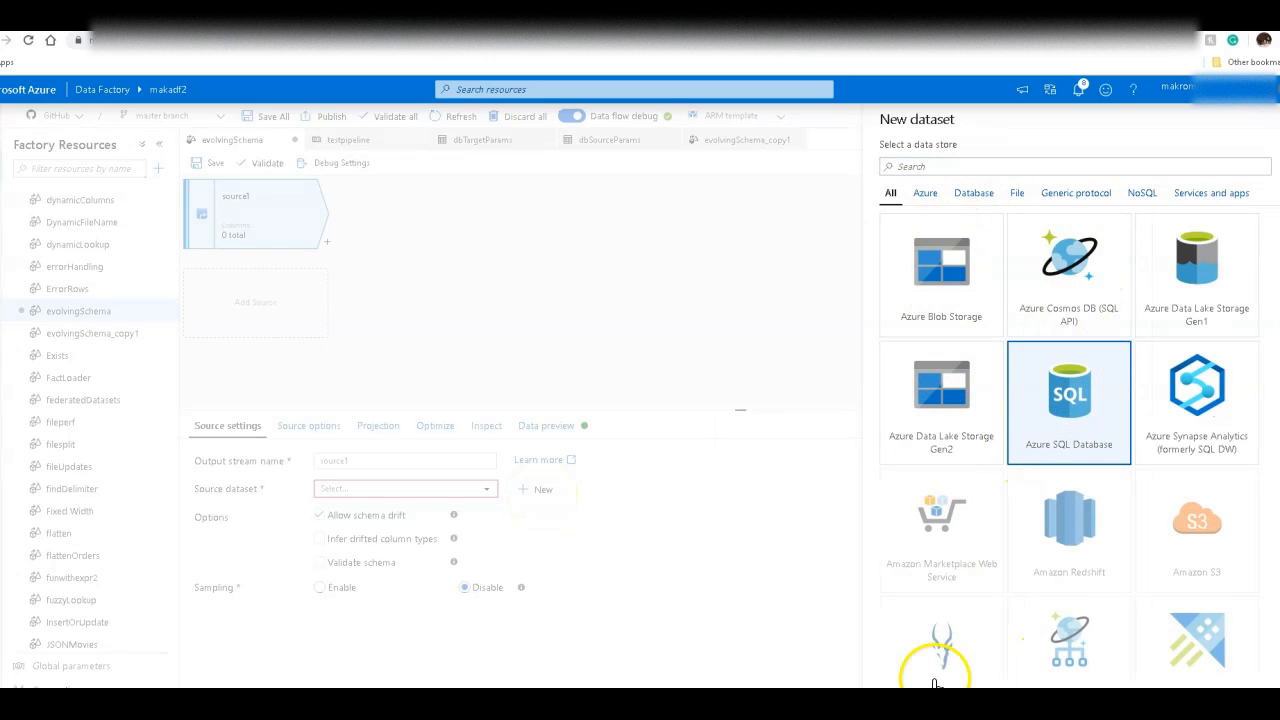
pyautogui.click(1069, 402)
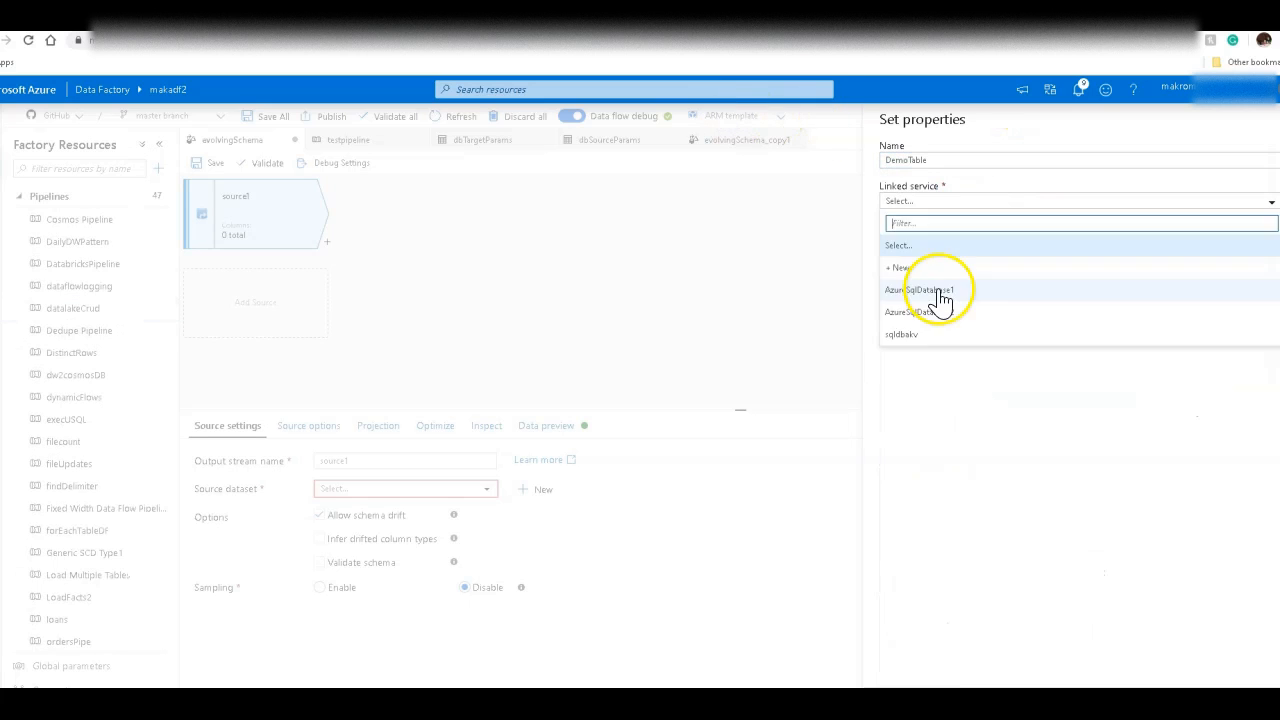
pyautogui.click(921, 289)
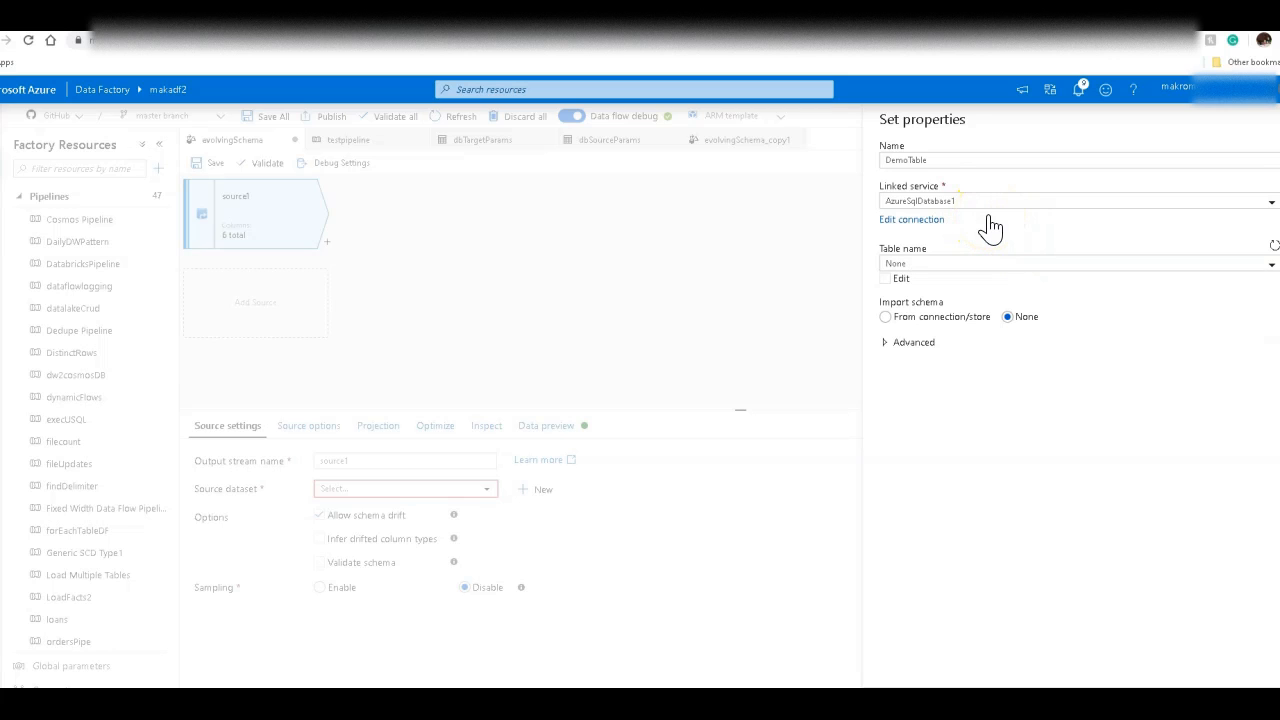
pyautogui.write('dempo')
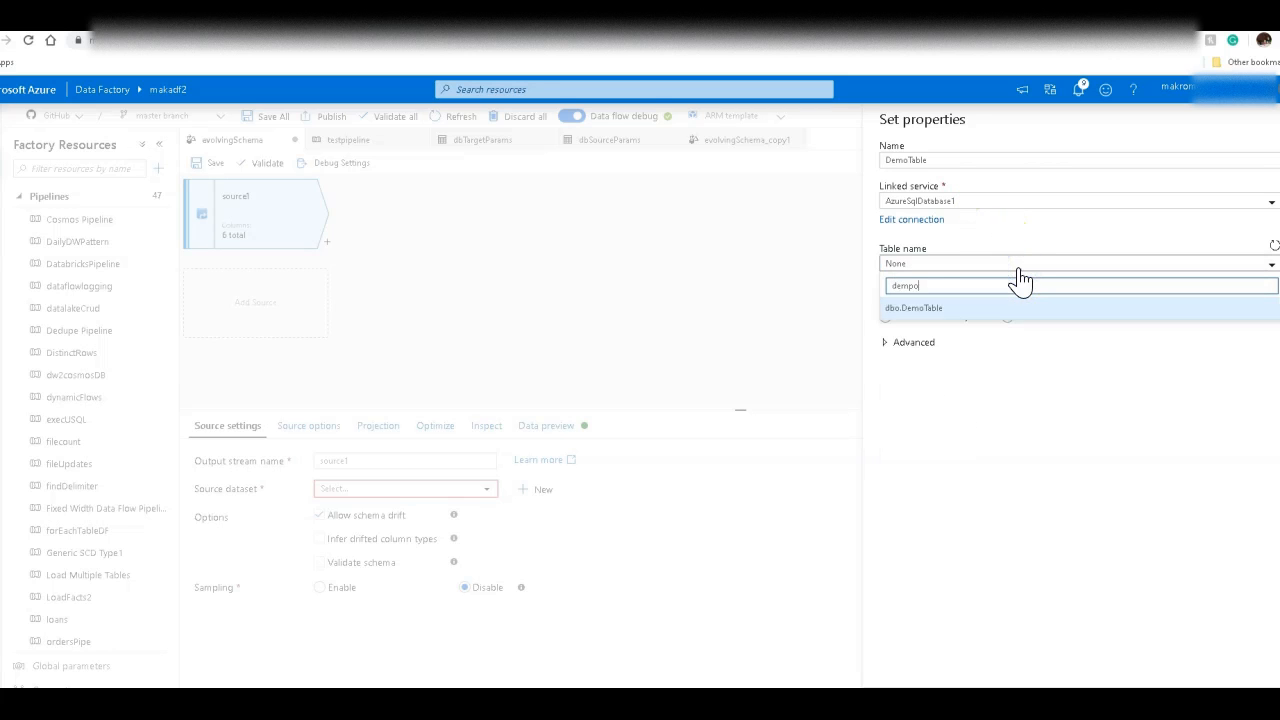
pyautogui.write('demotab')
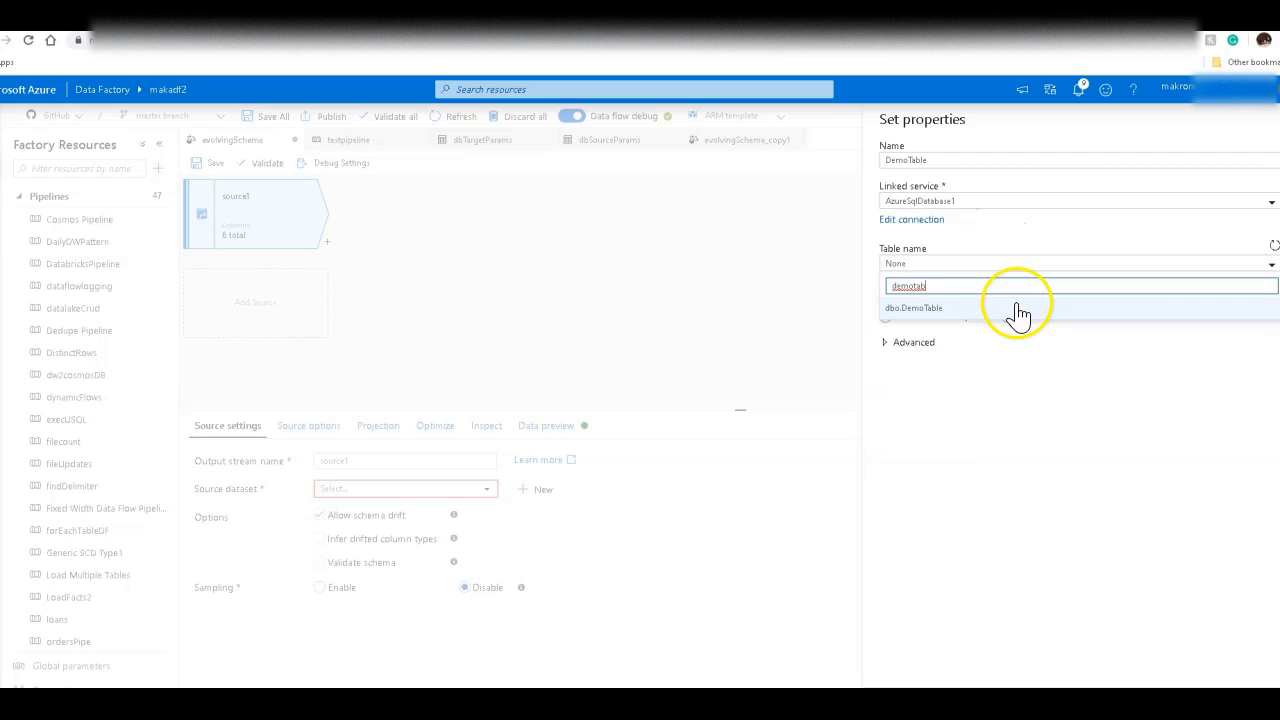
pyautogui.click(913, 307)
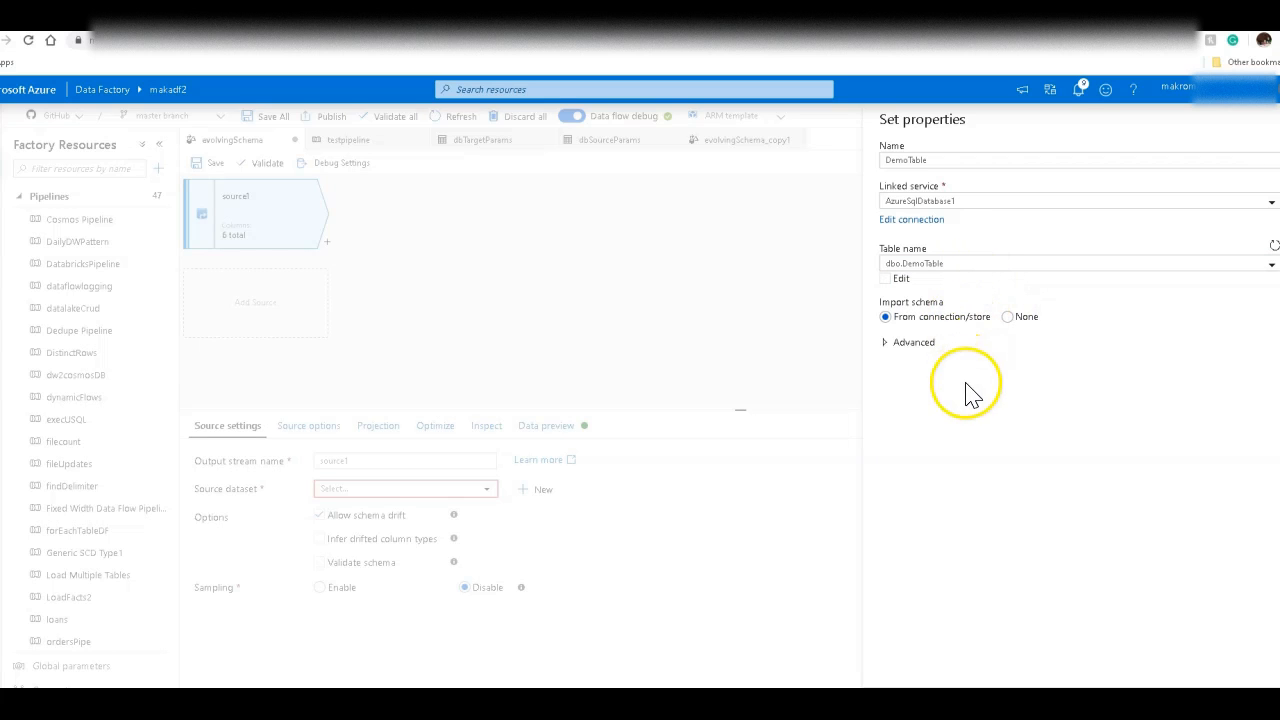
pyautogui.moveTo(1075, 485)
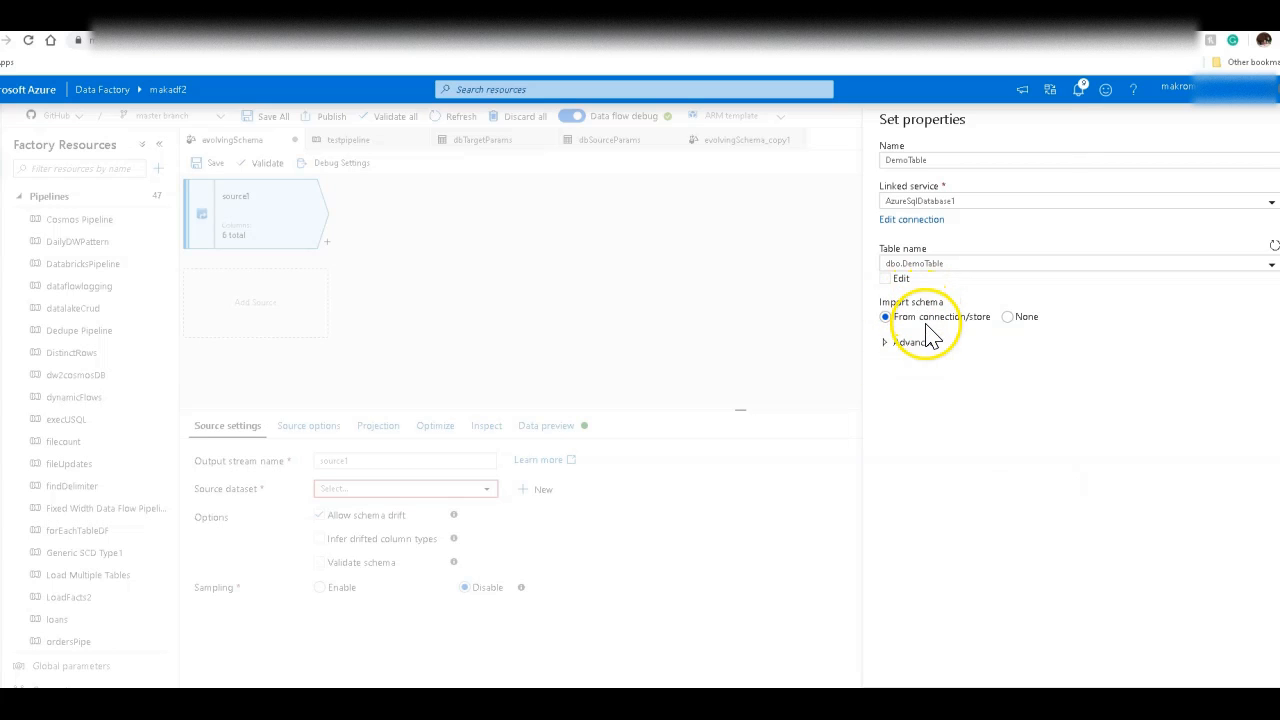
pyautogui.moveTo(960, 515)
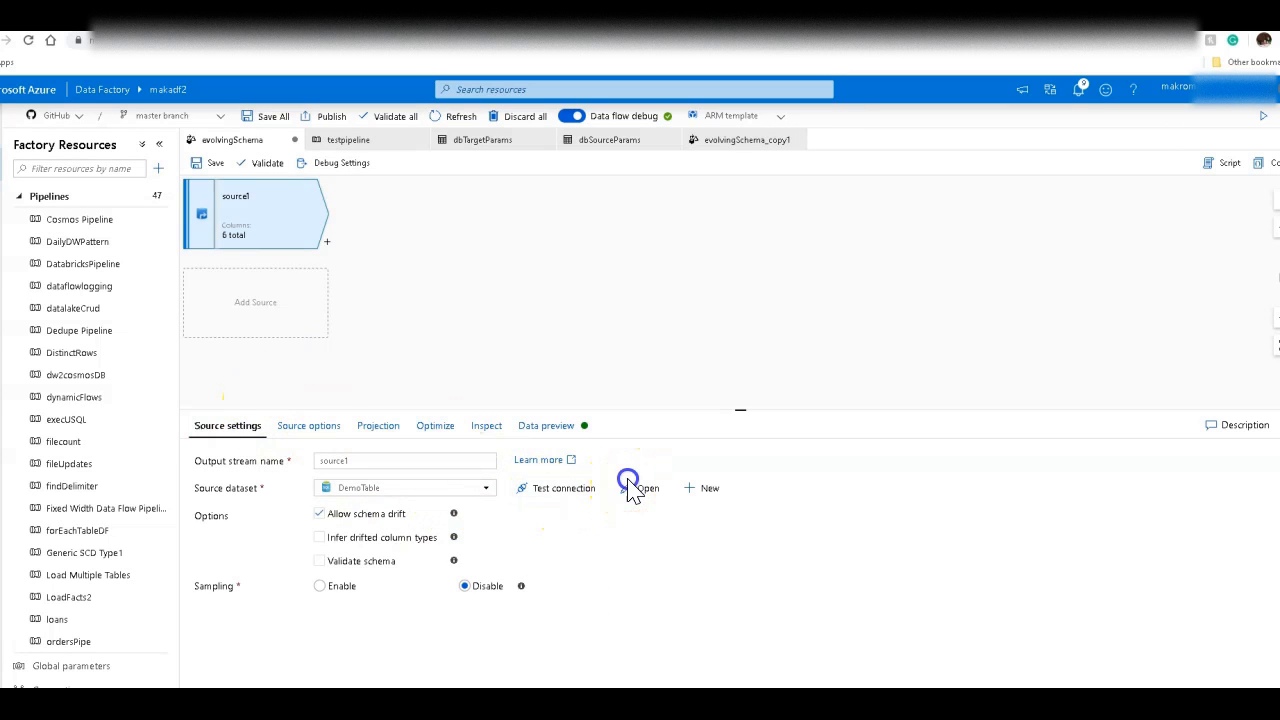
# - Open the DemoTable dataset and view its six-column schema, including AverageRating
pyautogui.click(648, 488)
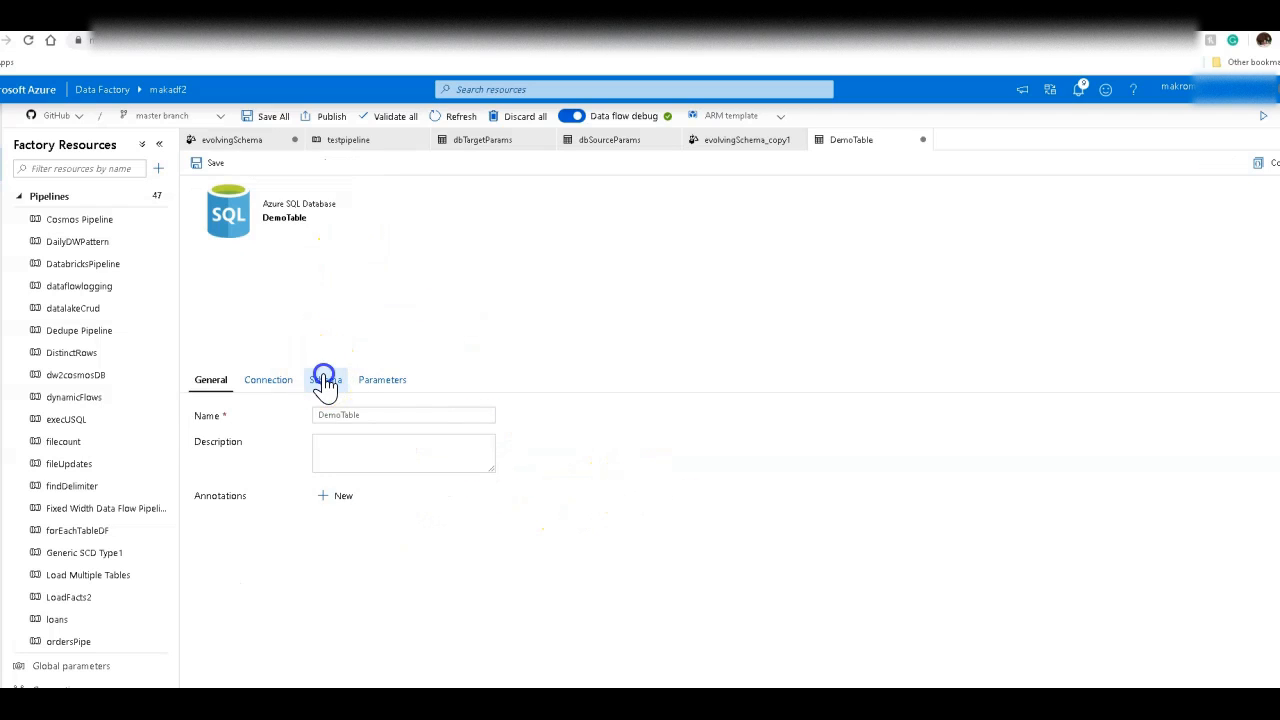
pyautogui.click(325, 379)
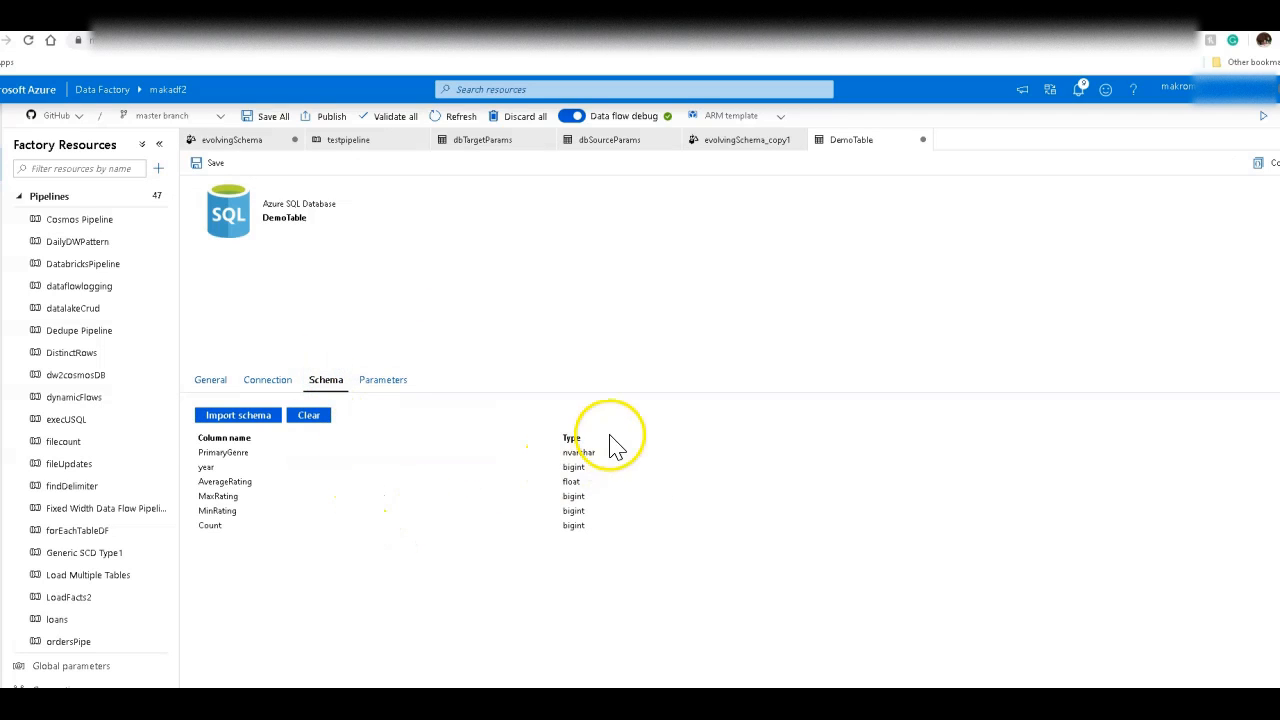
pyautogui.moveTo(610, 483)
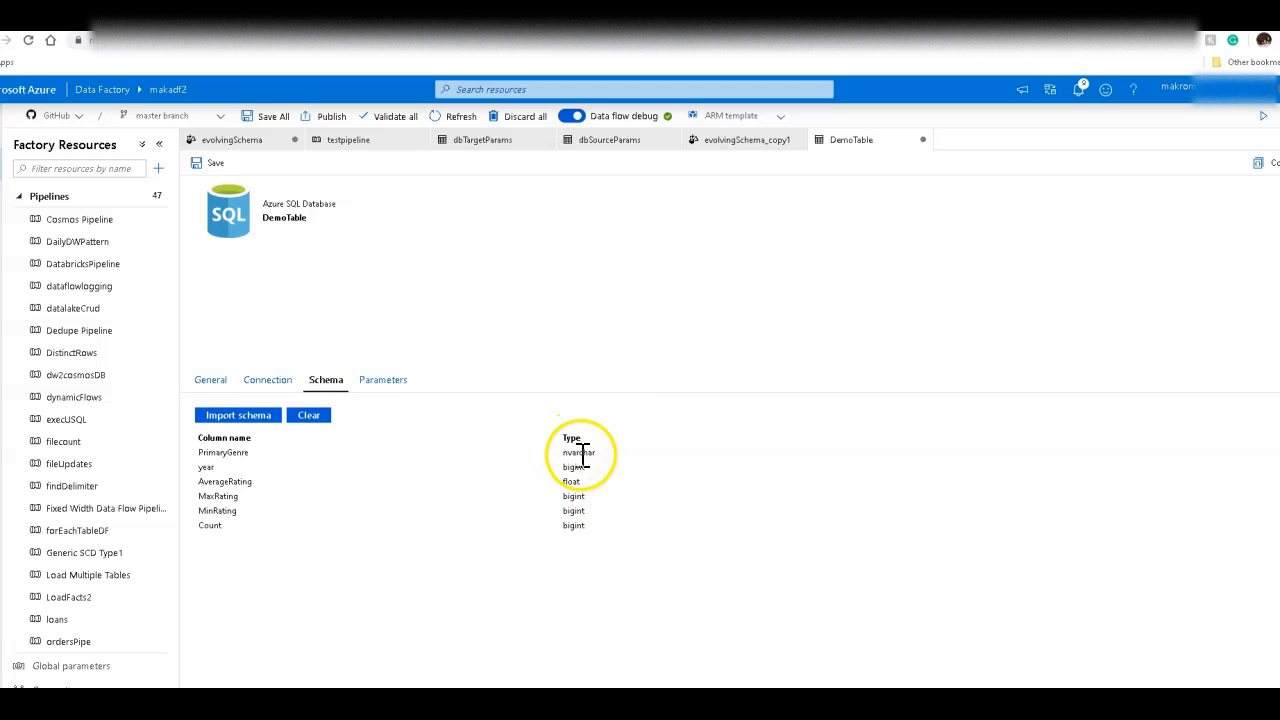
pyautogui.moveTo(585, 545)
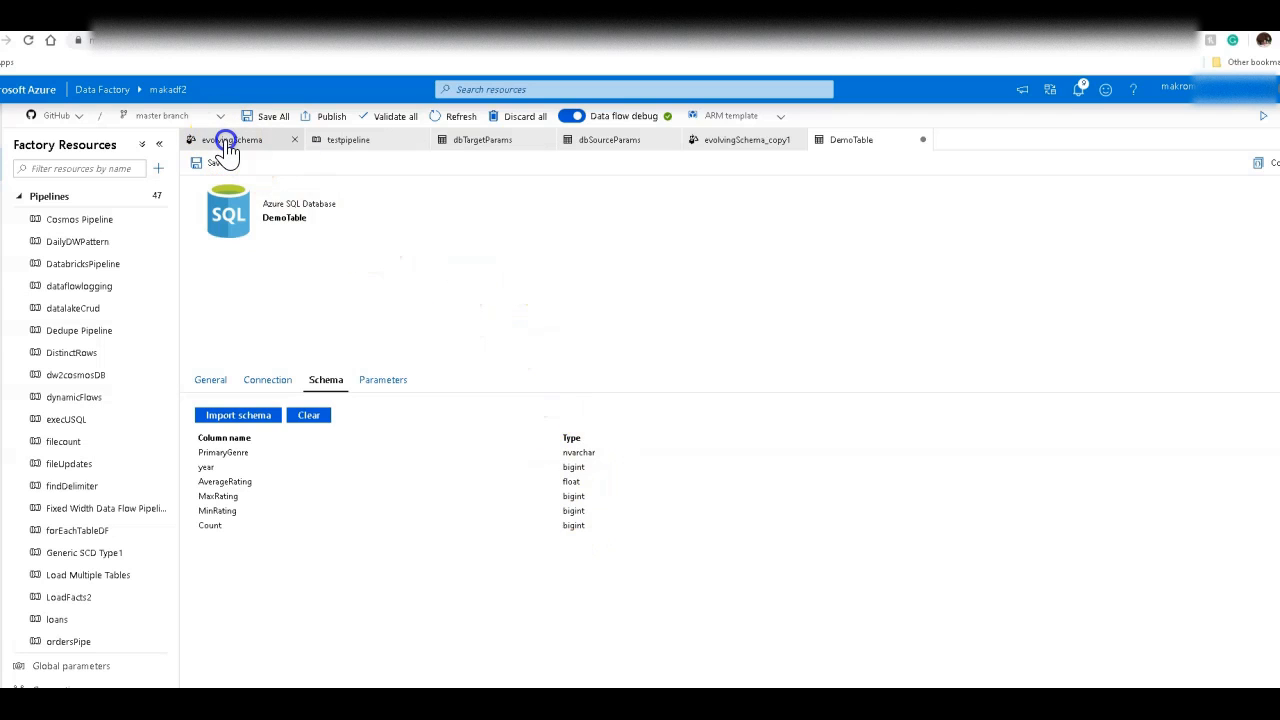
# - Back in evolvingSchema, show source1's projection with string, long and double types
pyautogui.click(232, 139)
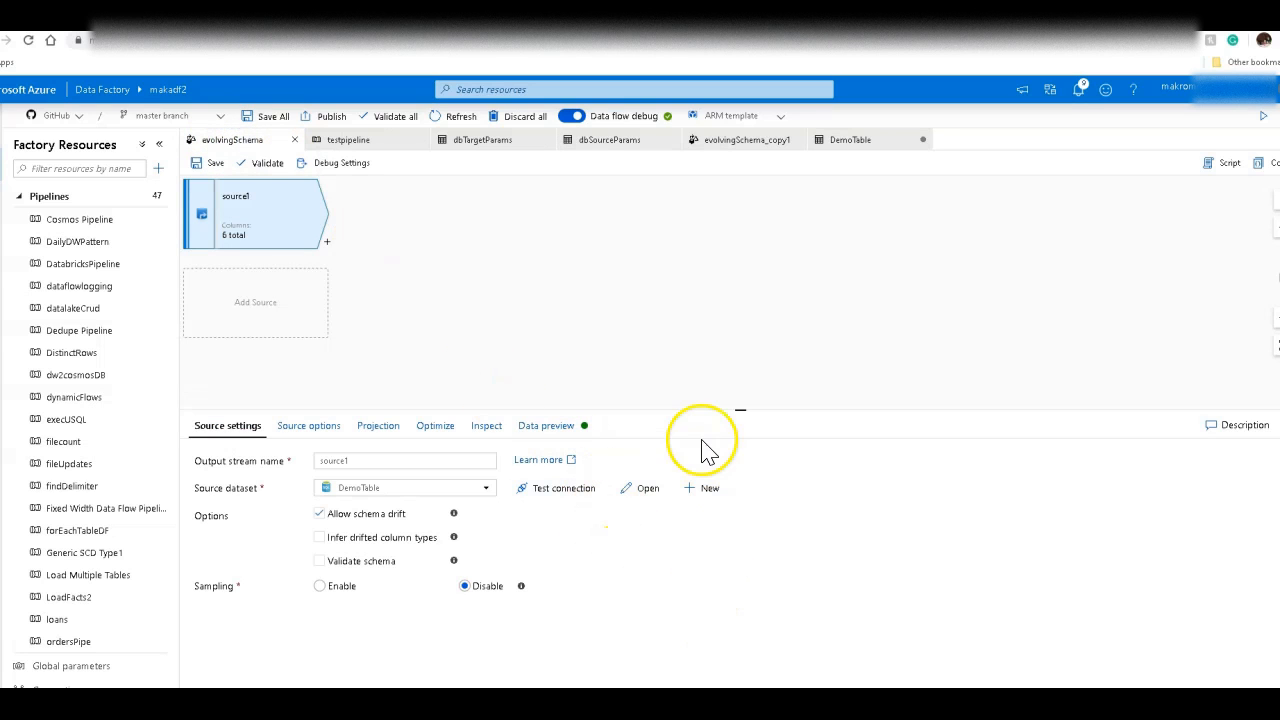
pyautogui.moveTo(595, 395)
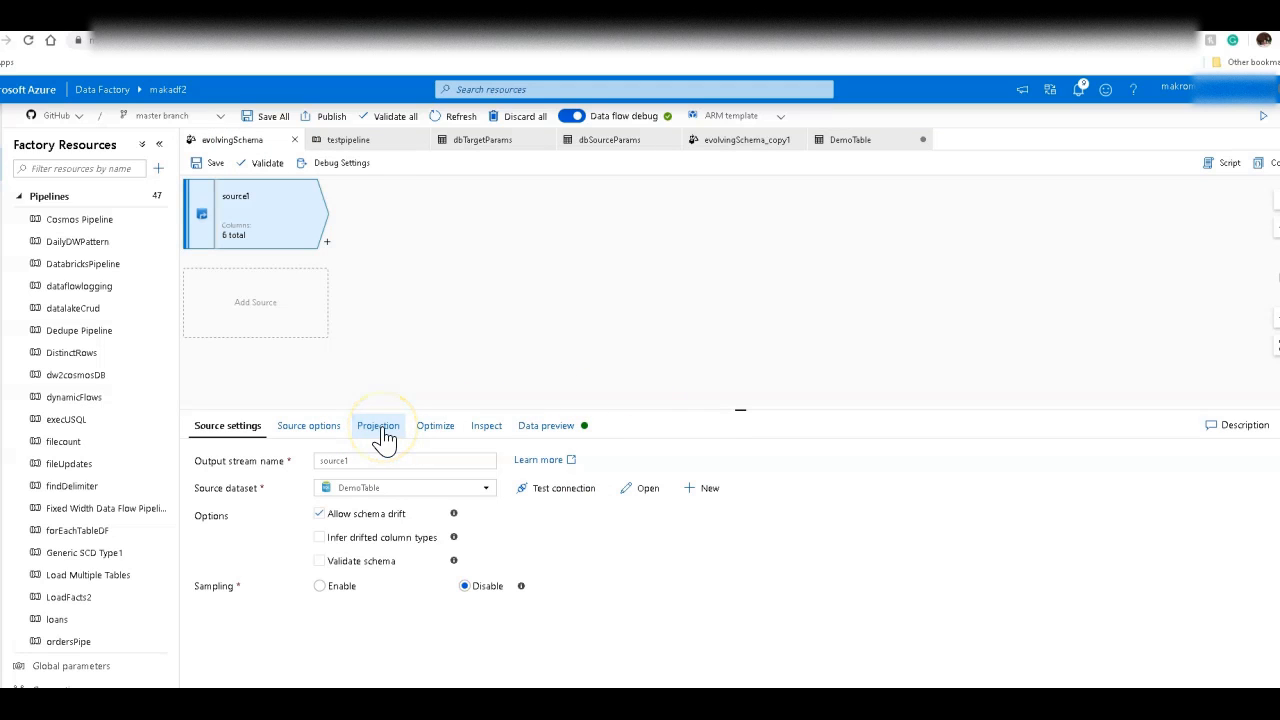
pyautogui.click(377, 425)
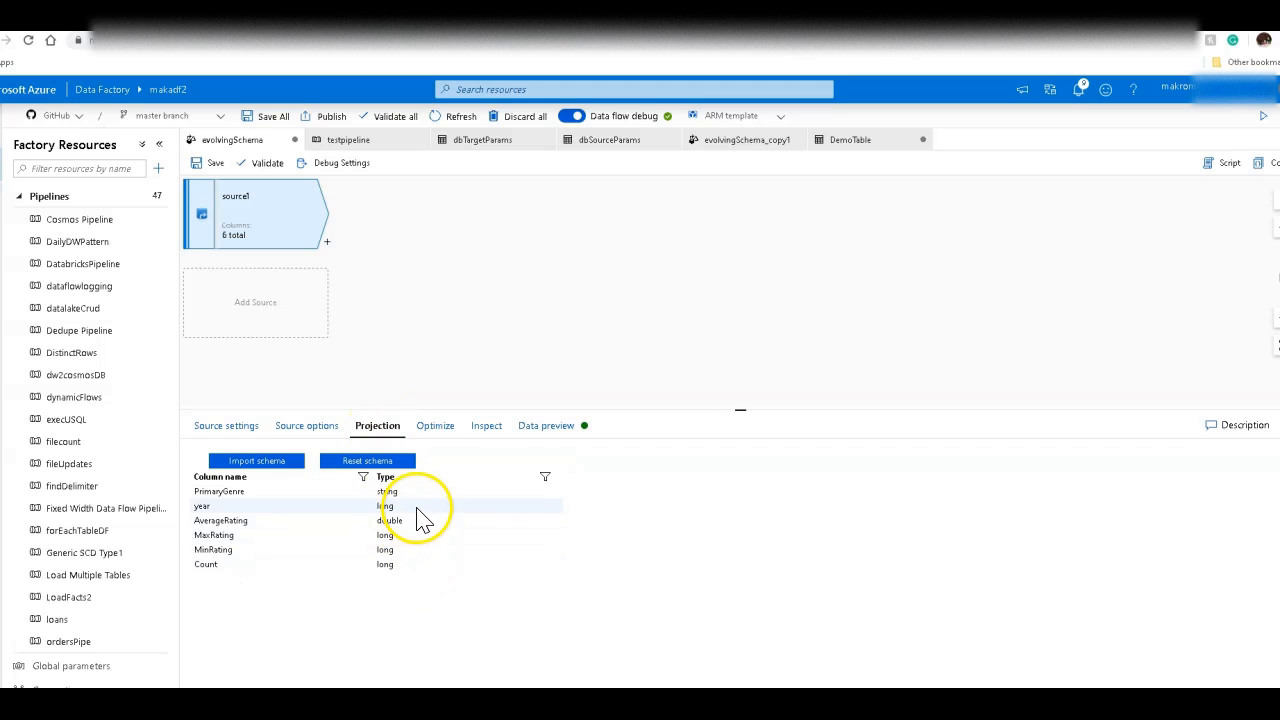
pyautogui.moveTo(430, 540)
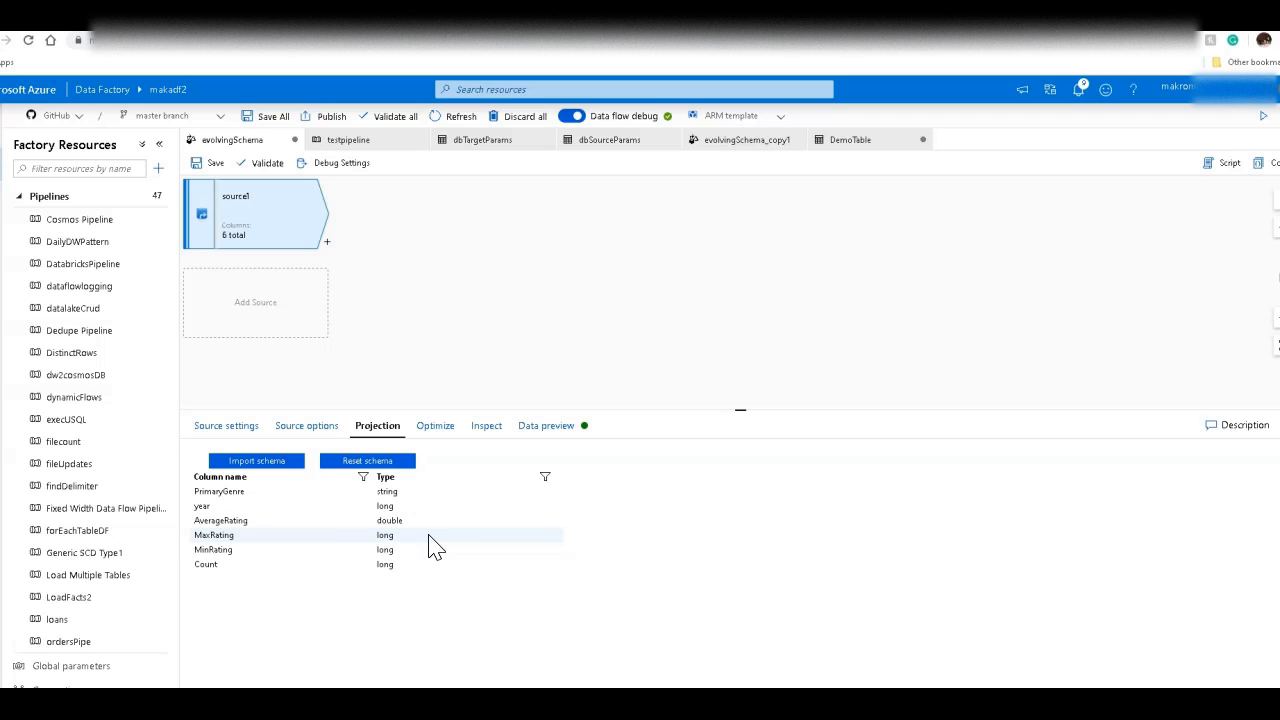
pyautogui.moveTo(443, 415)
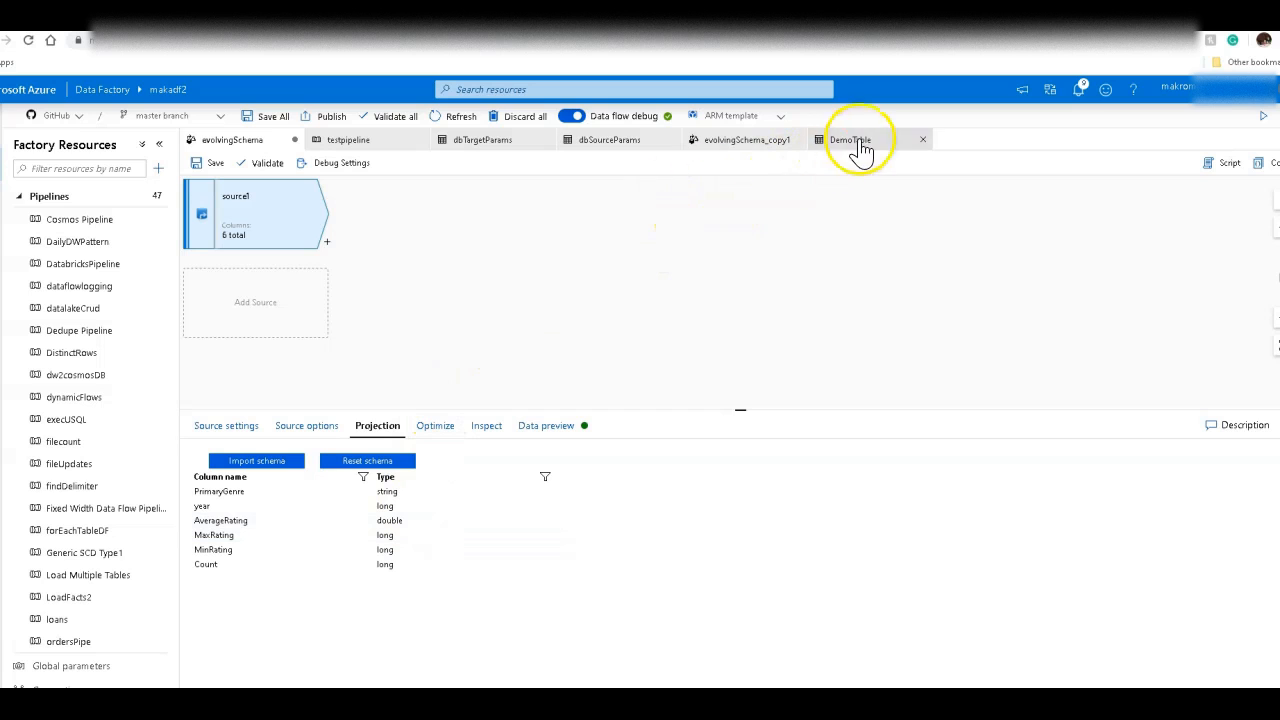
# - Clear the imported schema on the DemoTable dataset's Schema tab
pyautogui.click(850, 139)
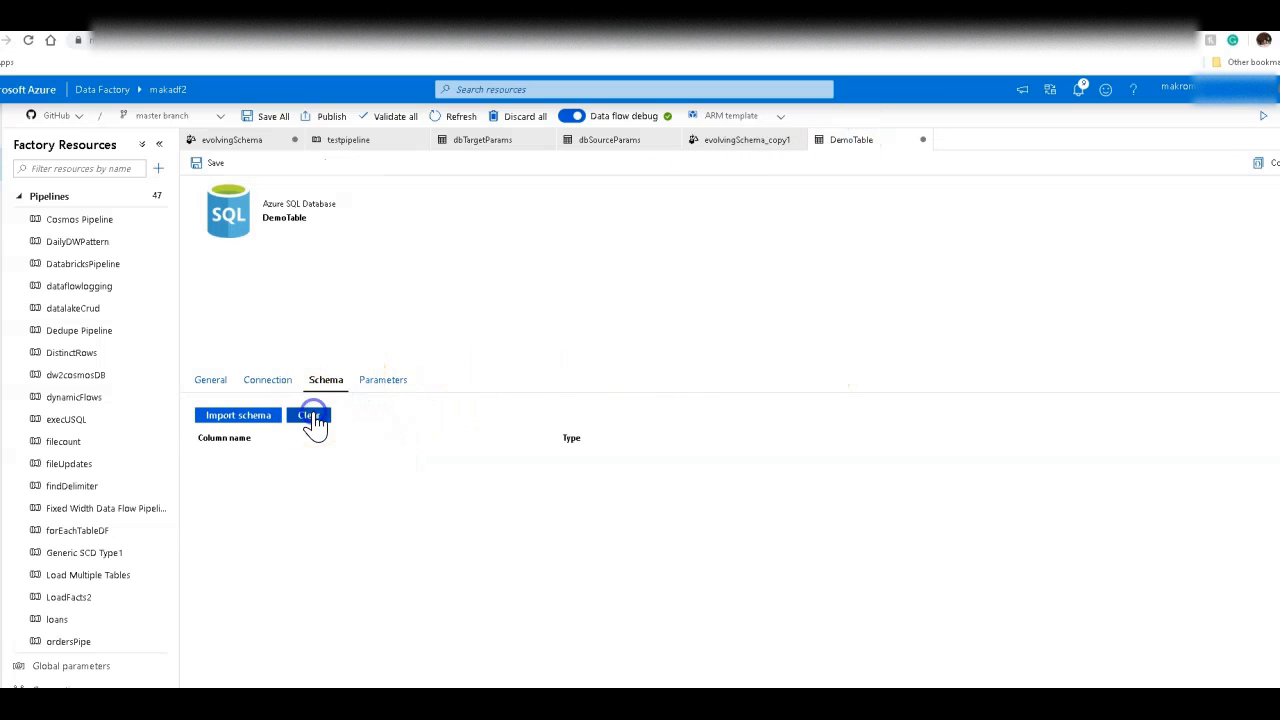
pyautogui.click(310, 414)
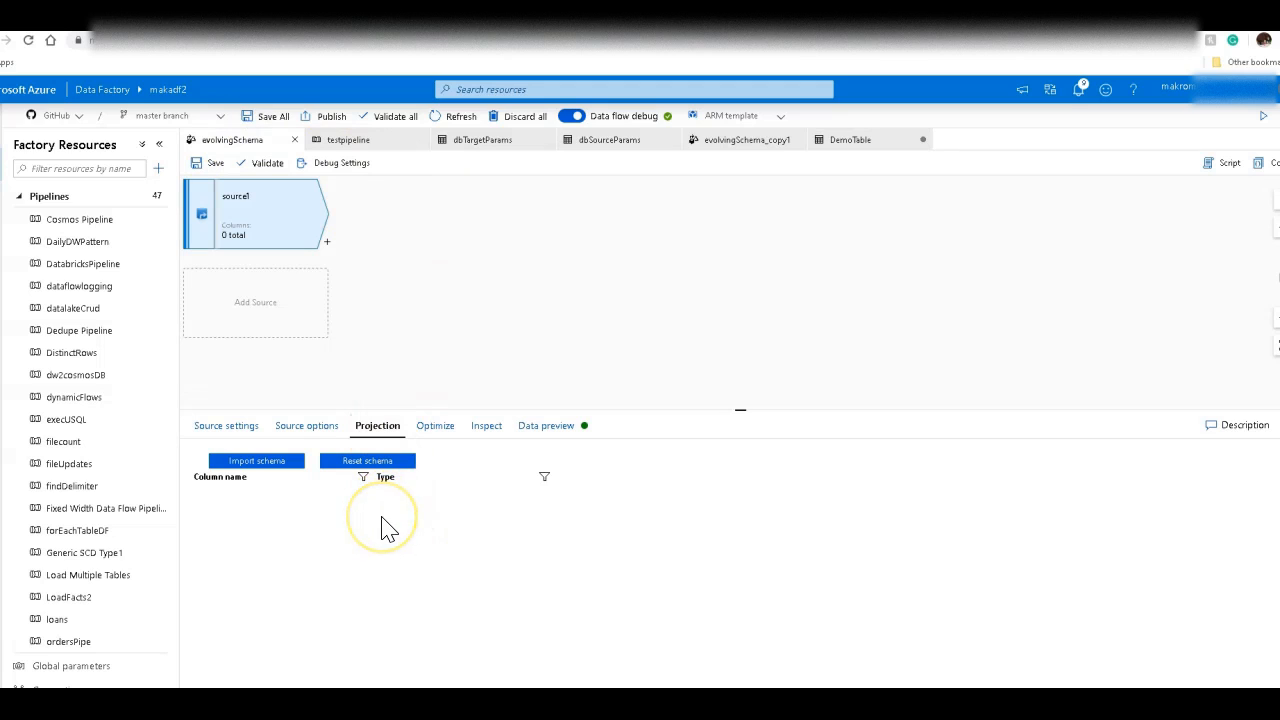
pyautogui.moveTo(388, 522)
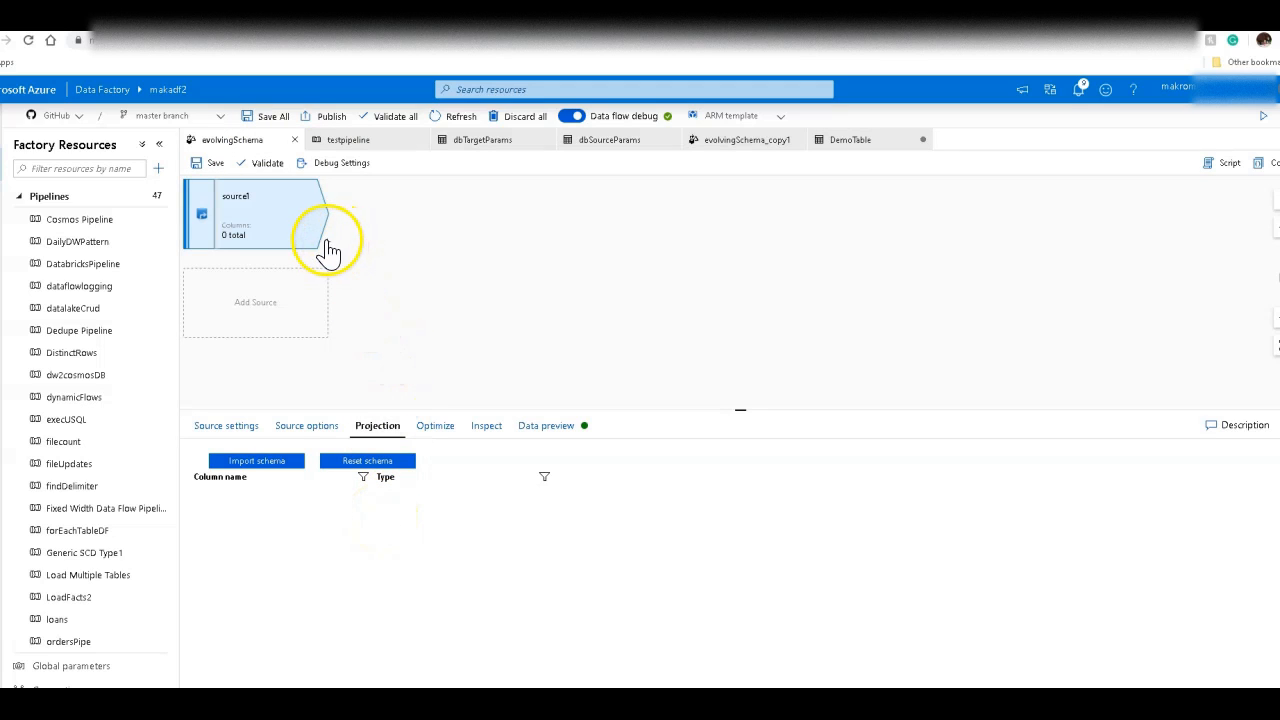
# - Add sink1 writing to DemoTable, allowing schema drift on both sink1 and source1
pyautogui.click(330, 247)
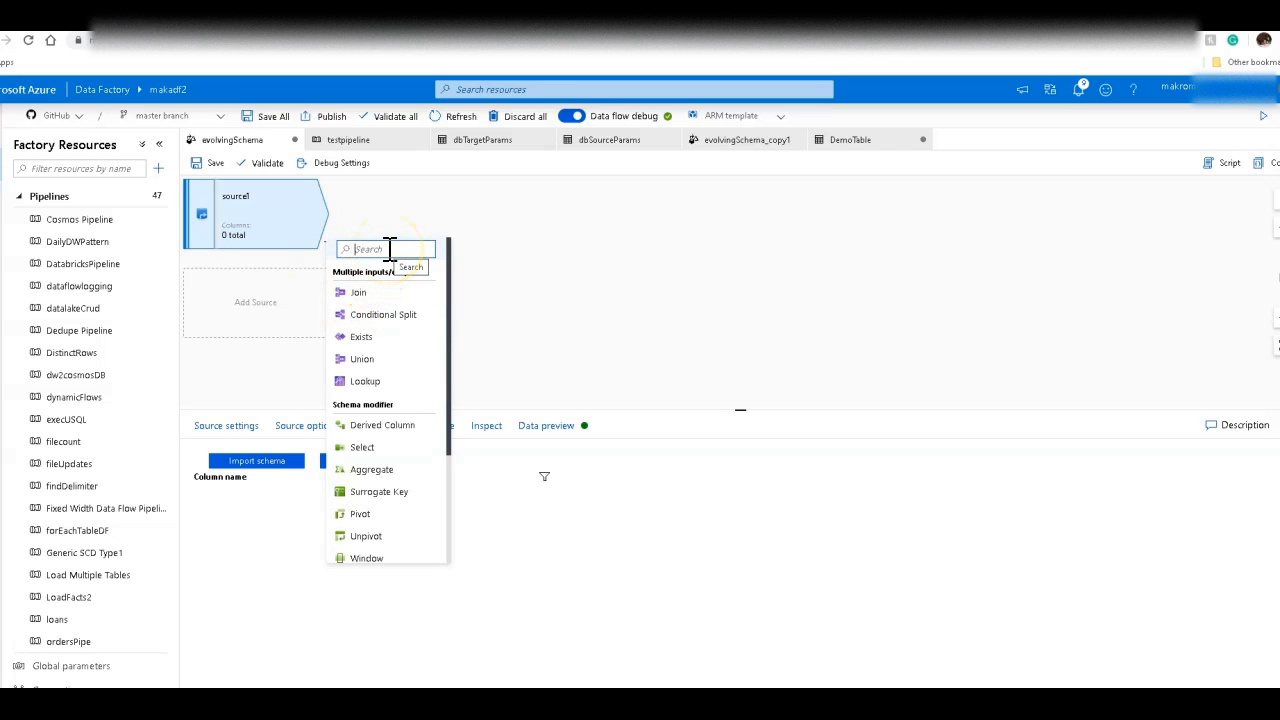
pyautogui.moveTo(400, 540)
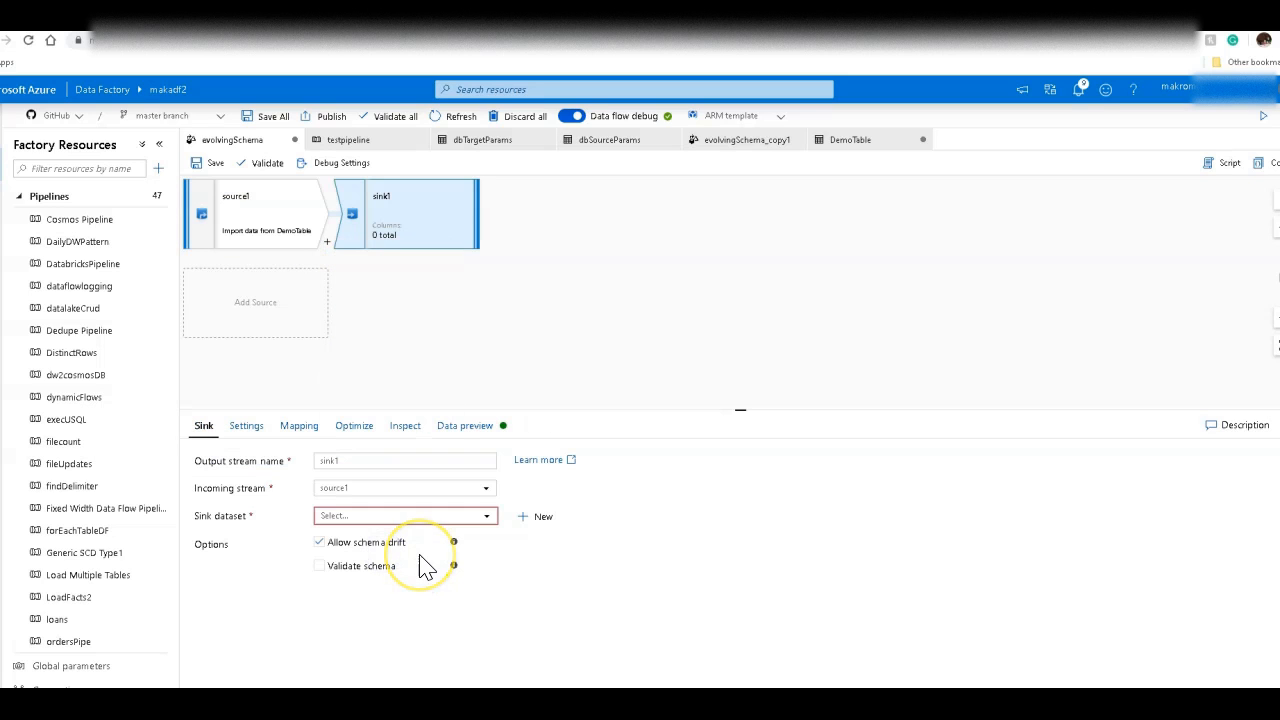
pyautogui.moveTo(425, 567)
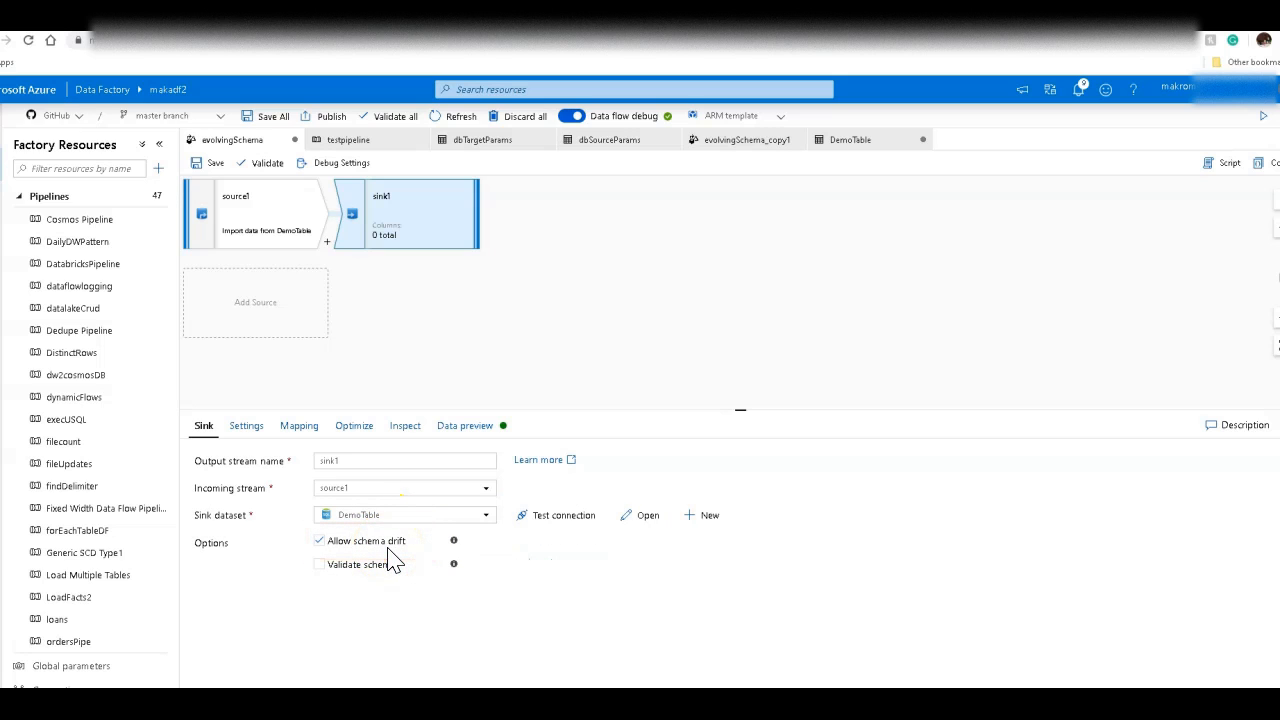
pyautogui.click(265, 213)
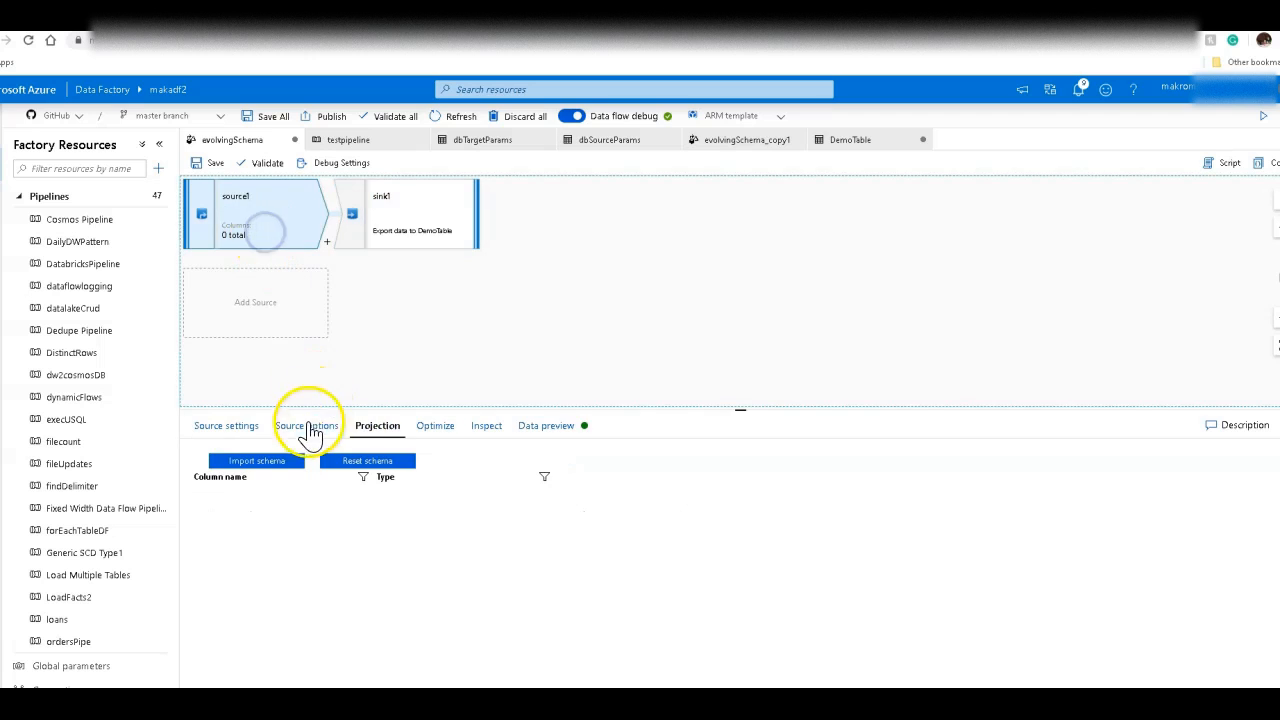
pyautogui.click(227, 425)
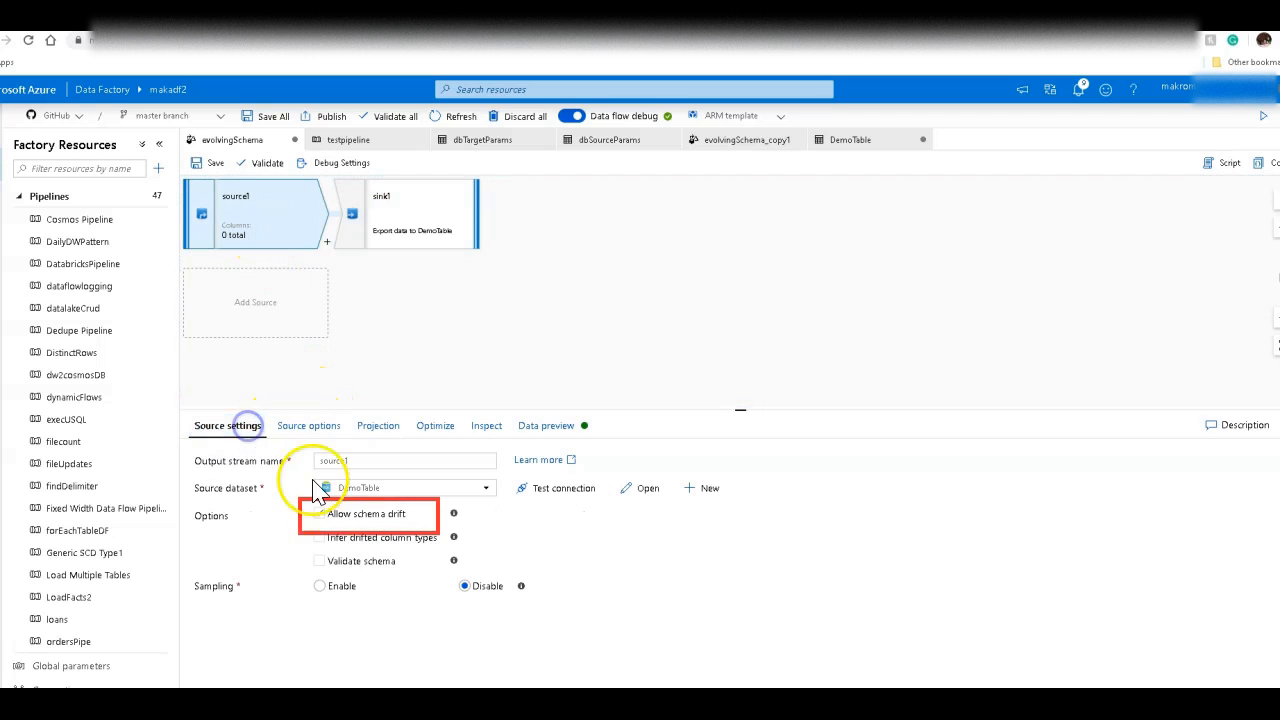
pyautogui.click(319, 513)
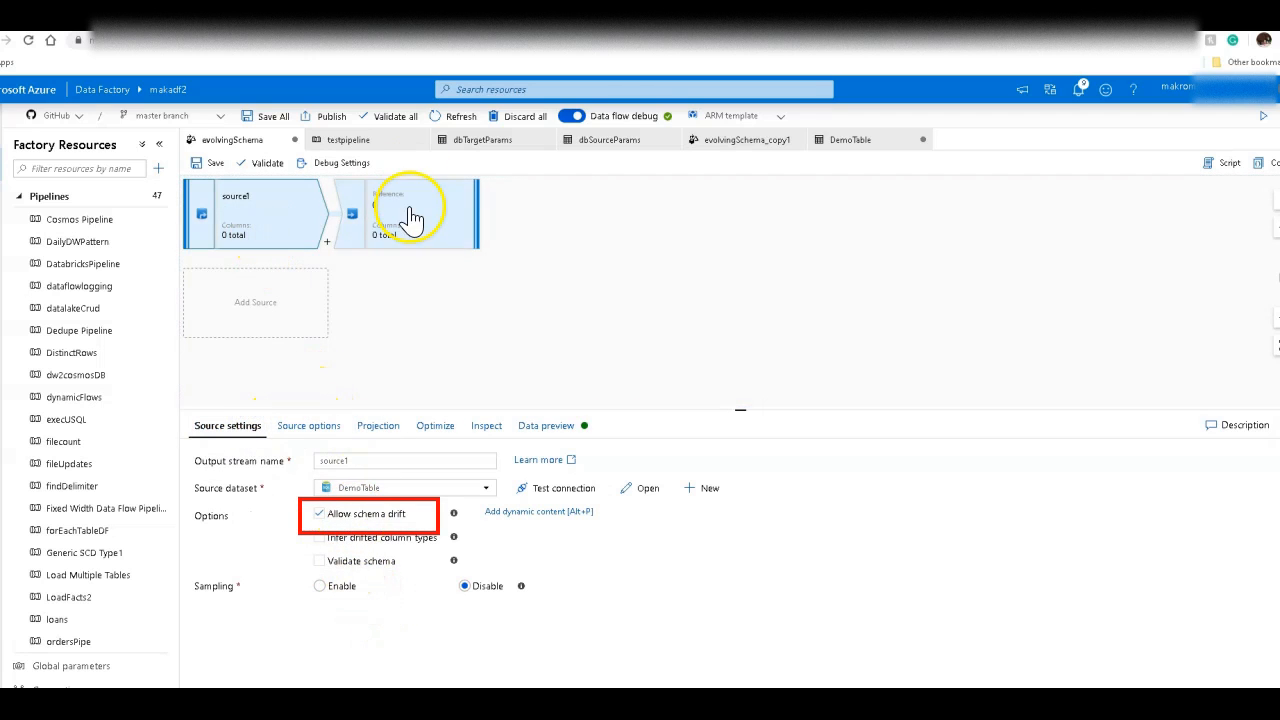
pyautogui.click(410, 213)
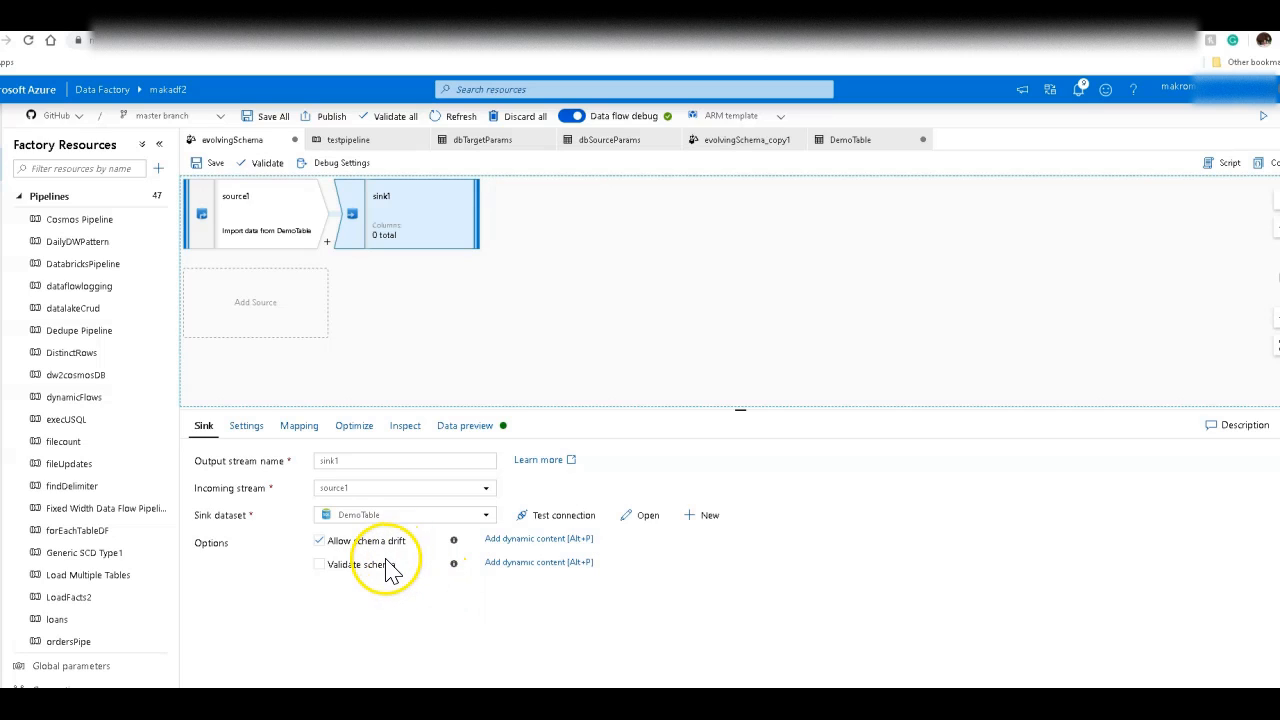
# - Toggle sink1's Auto mapping off and back on, then preview the sink's data
pyautogui.click(298, 425)
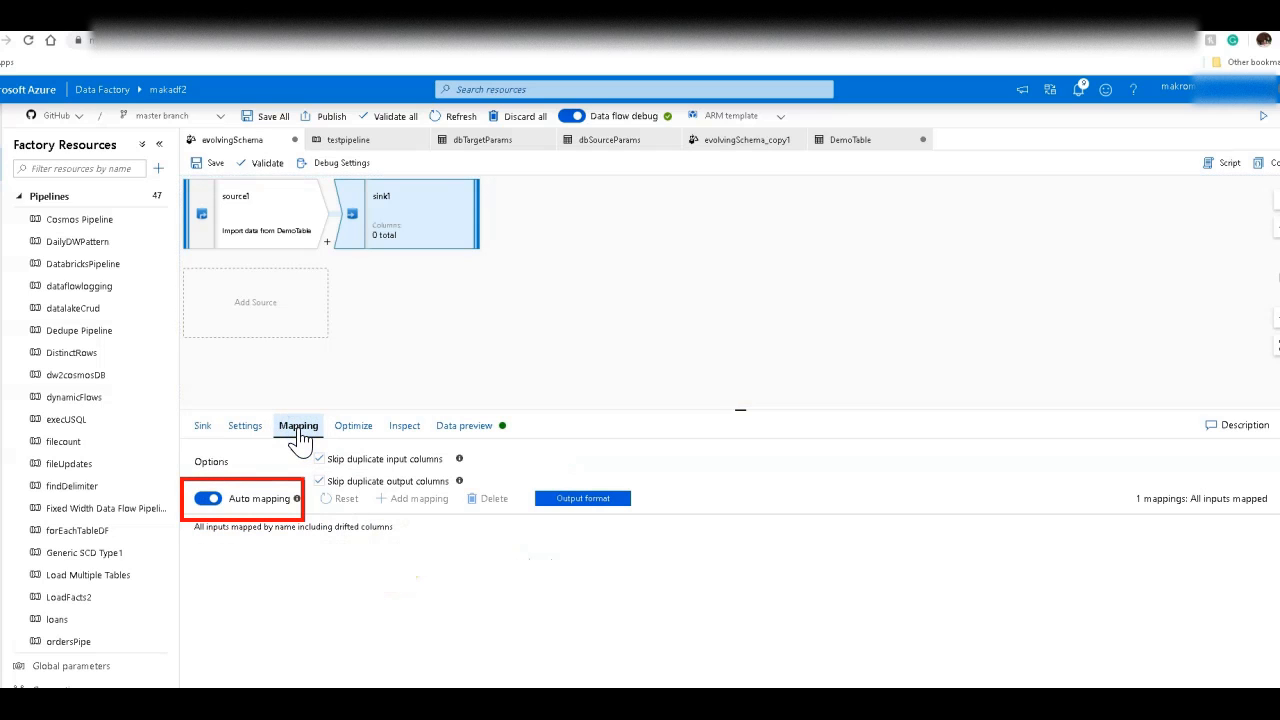
pyautogui.click(208, 499)
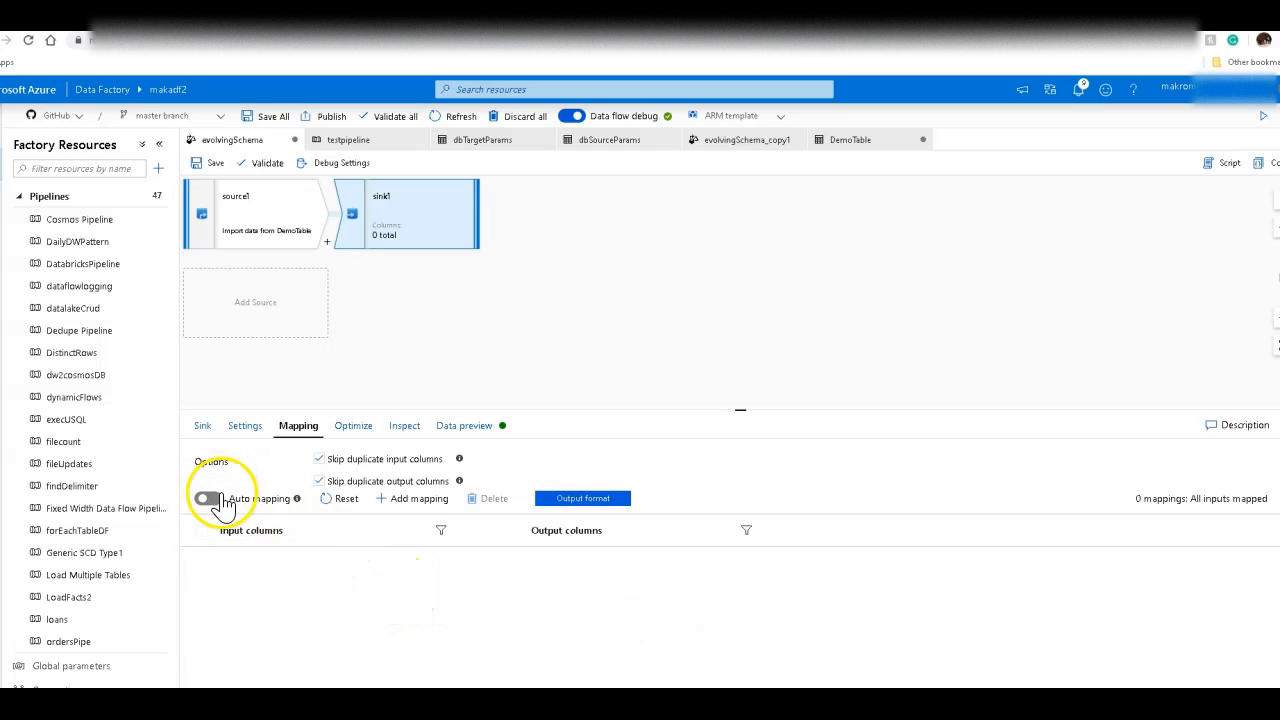
pyautogui.click(206, 498)
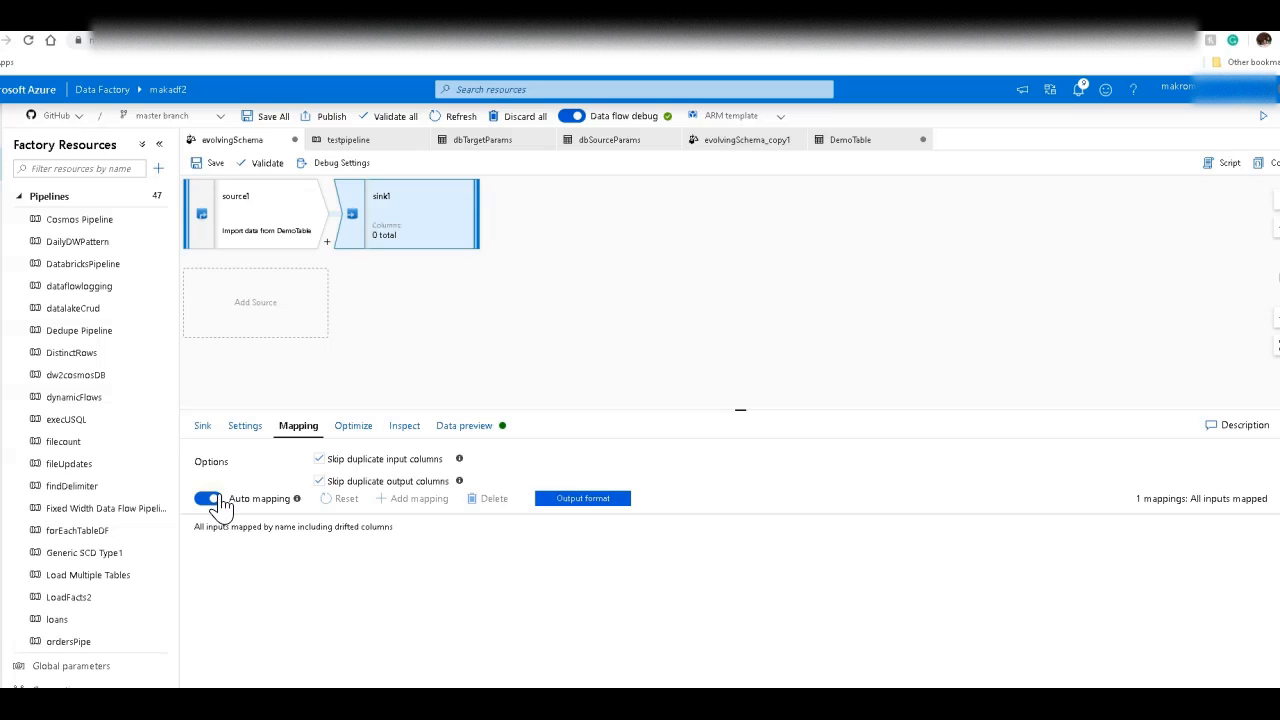
pyautogui.moveTo(368, 277)
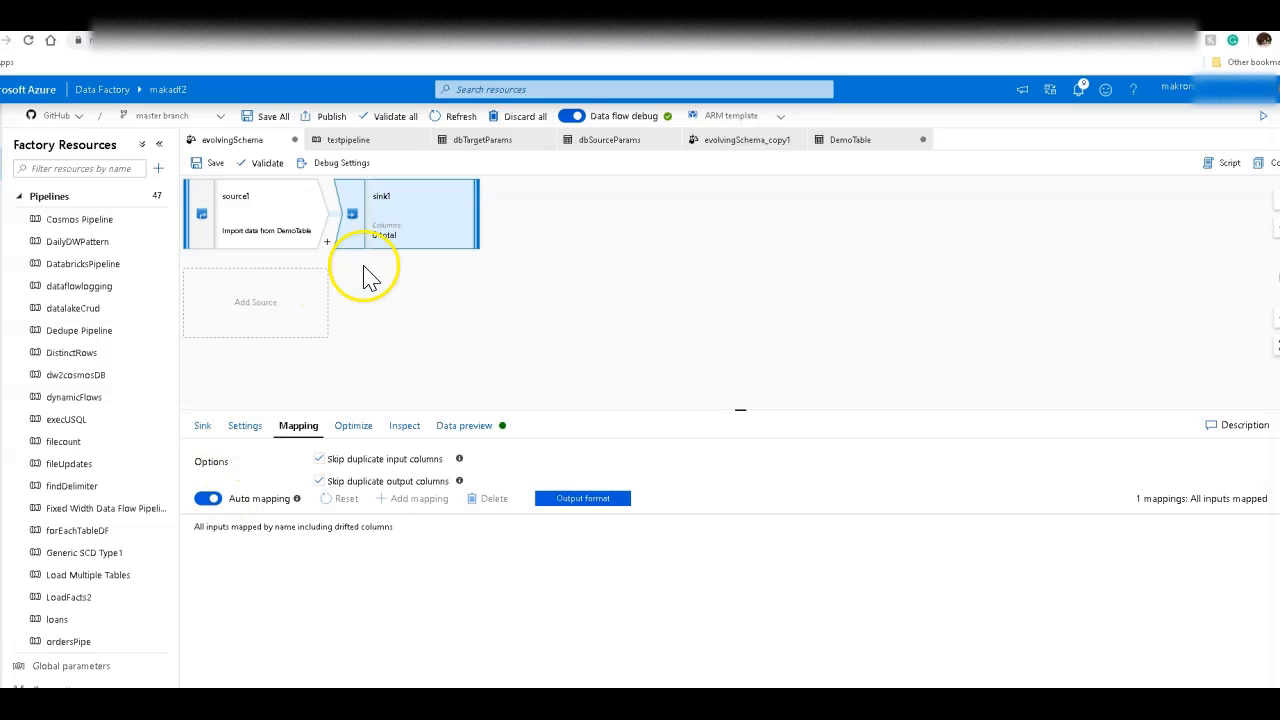
pyautogui.moveTo(373, 276)
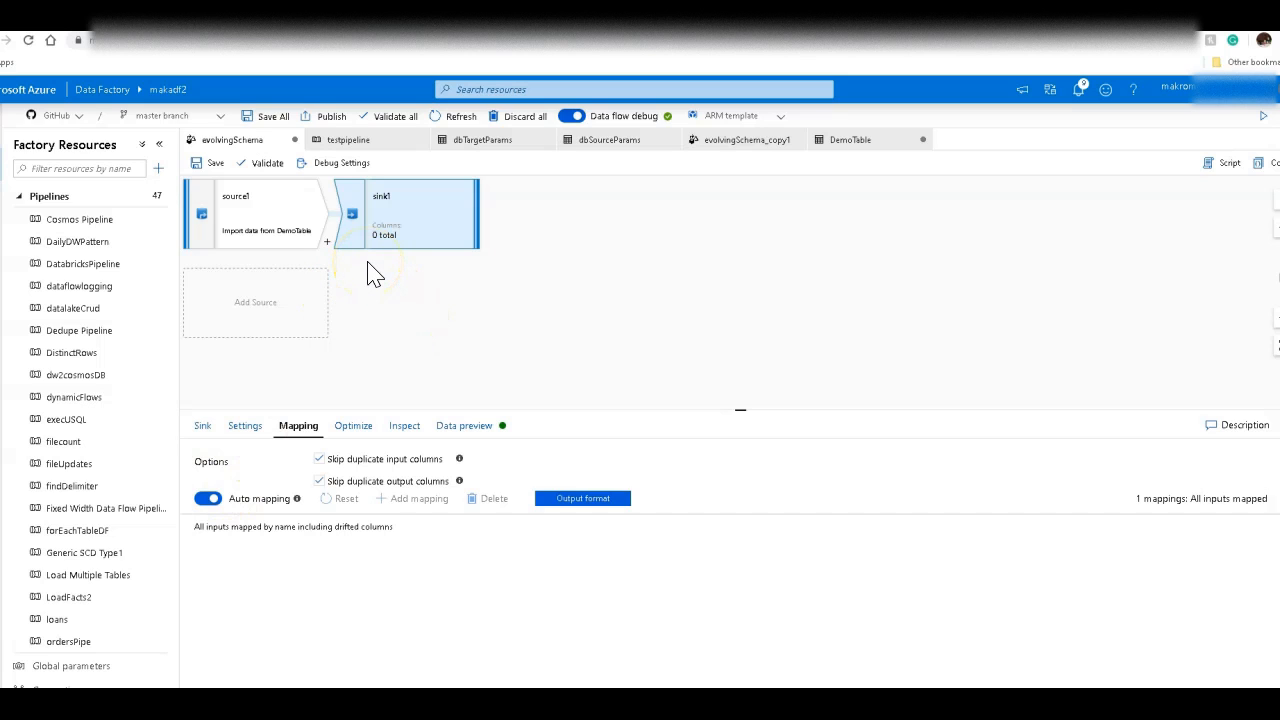
pyautogui.moveTo(470, 415)
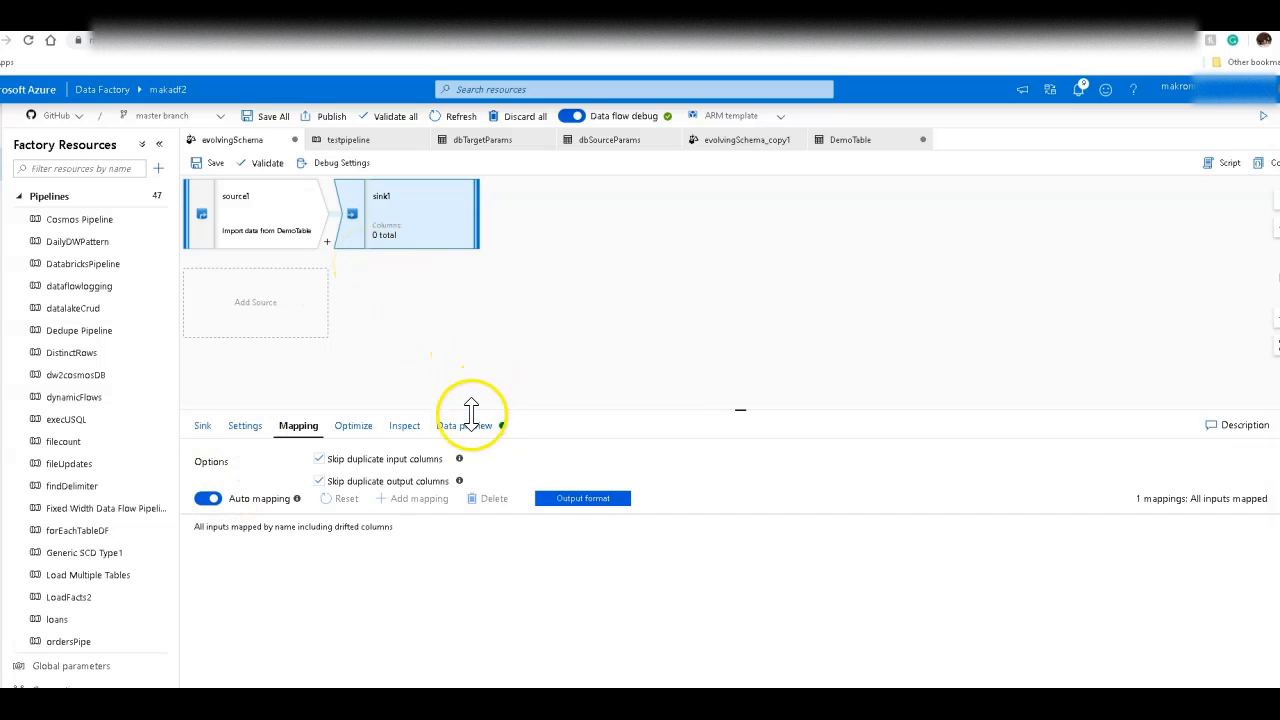
pyautogui.click(463, 425)
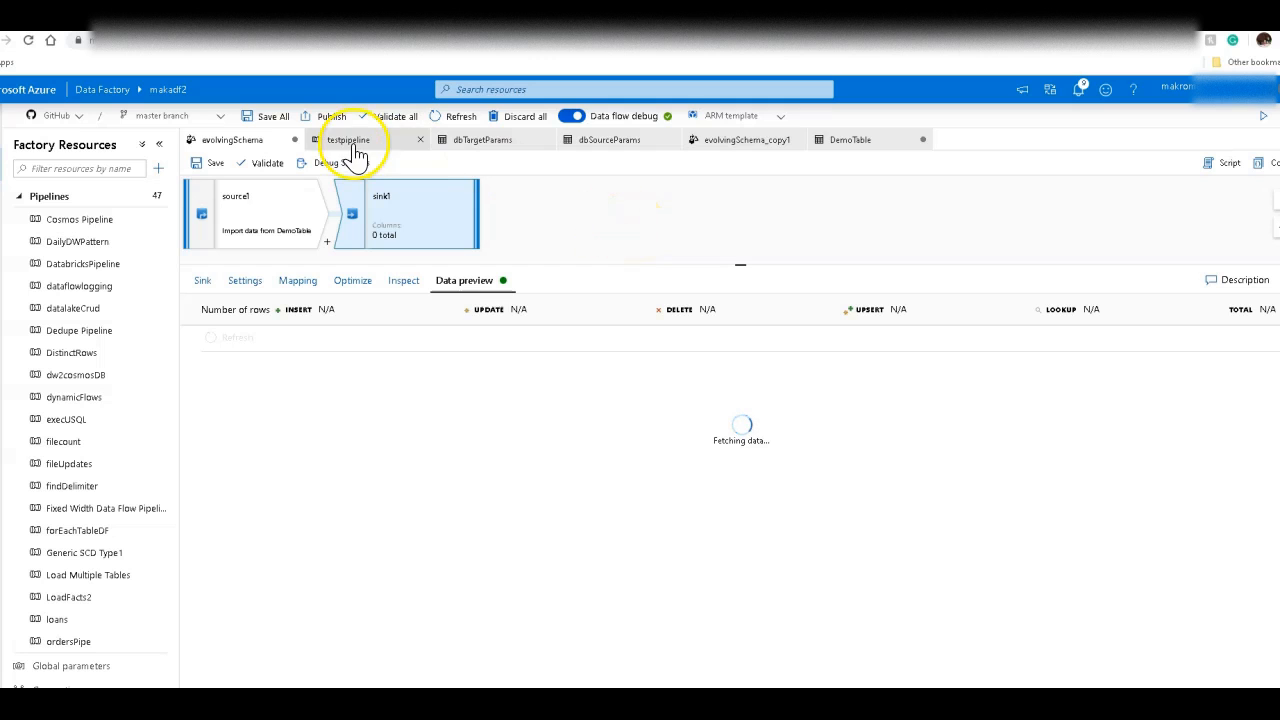
# - In testpipeline, view the testdataflow activity's settings running evolvingSchema
pyautogui.click(348, 139)
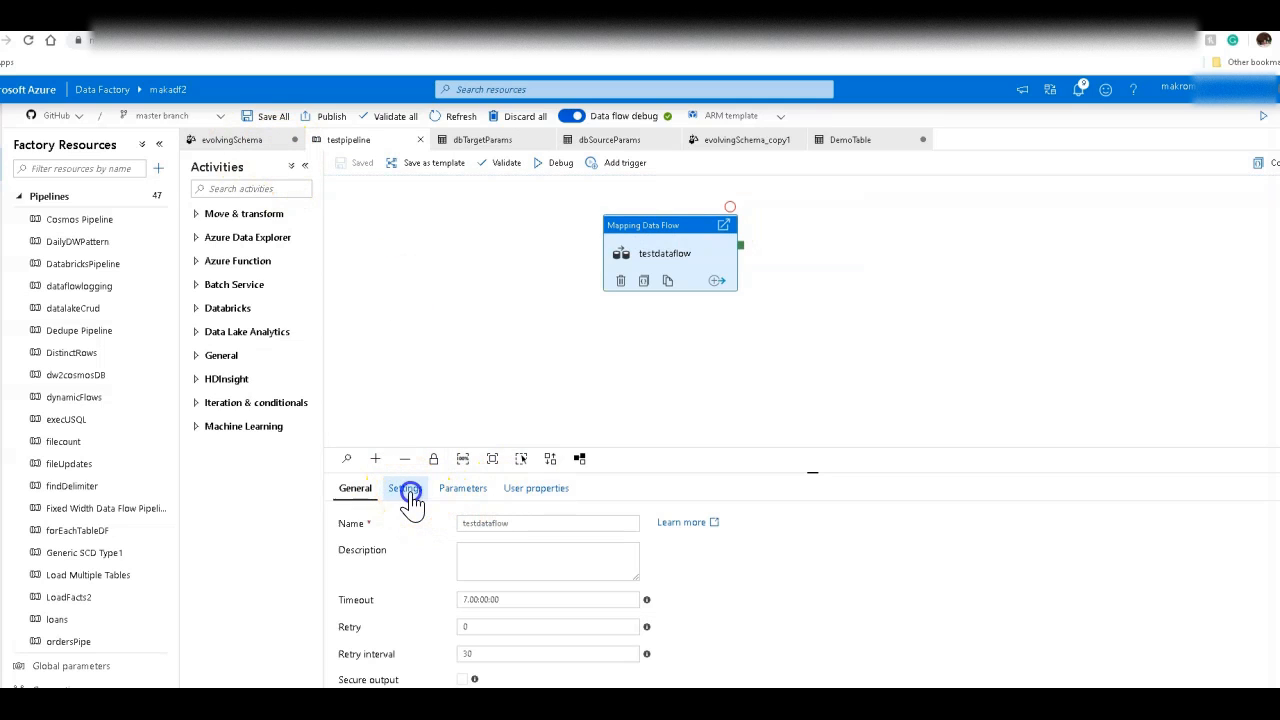
pyautogui.click(405, 488)
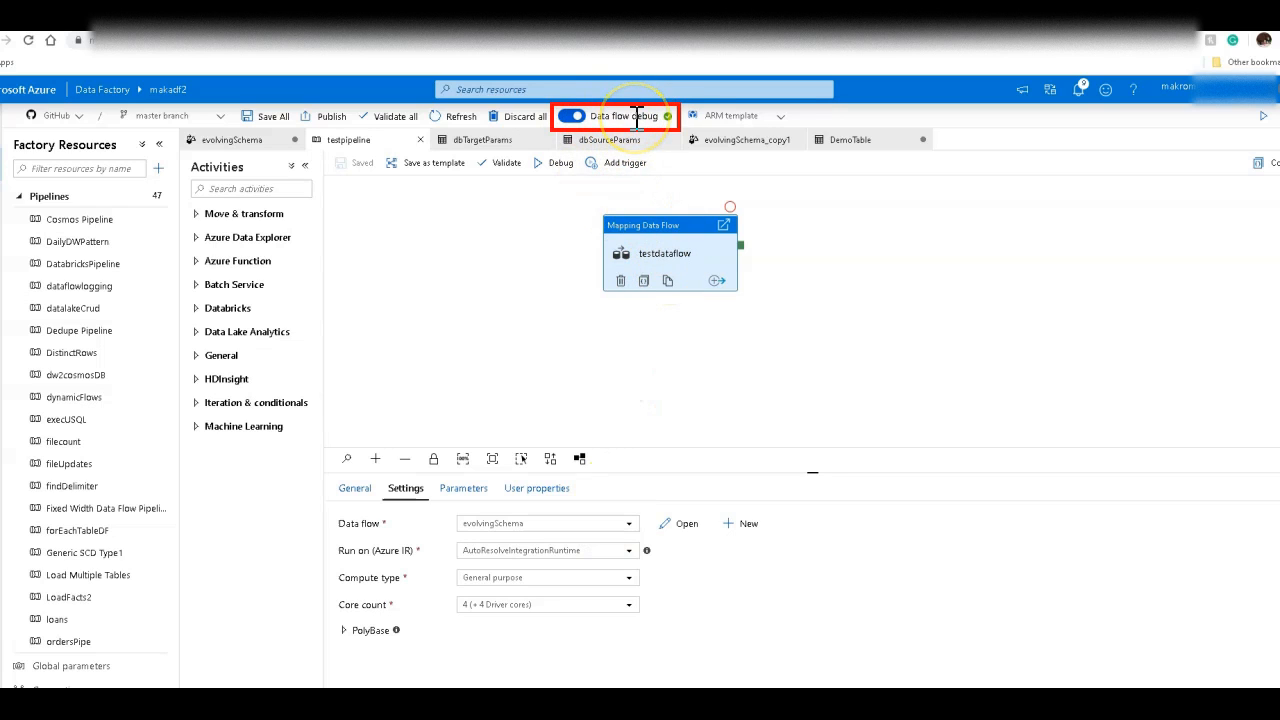
pyautogui.moveTo(668, 124)
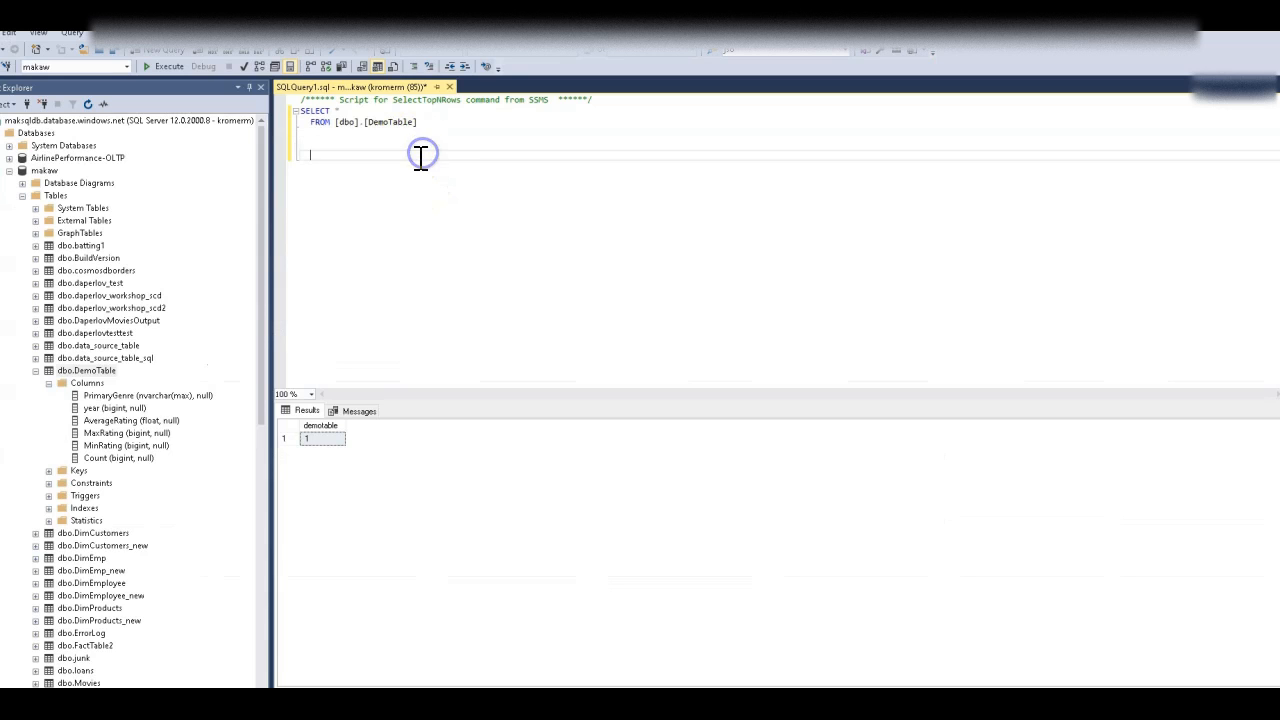
# - Run 'select count(*) from demotable' in SQL Server Management Studio
pyautogui.write('select')
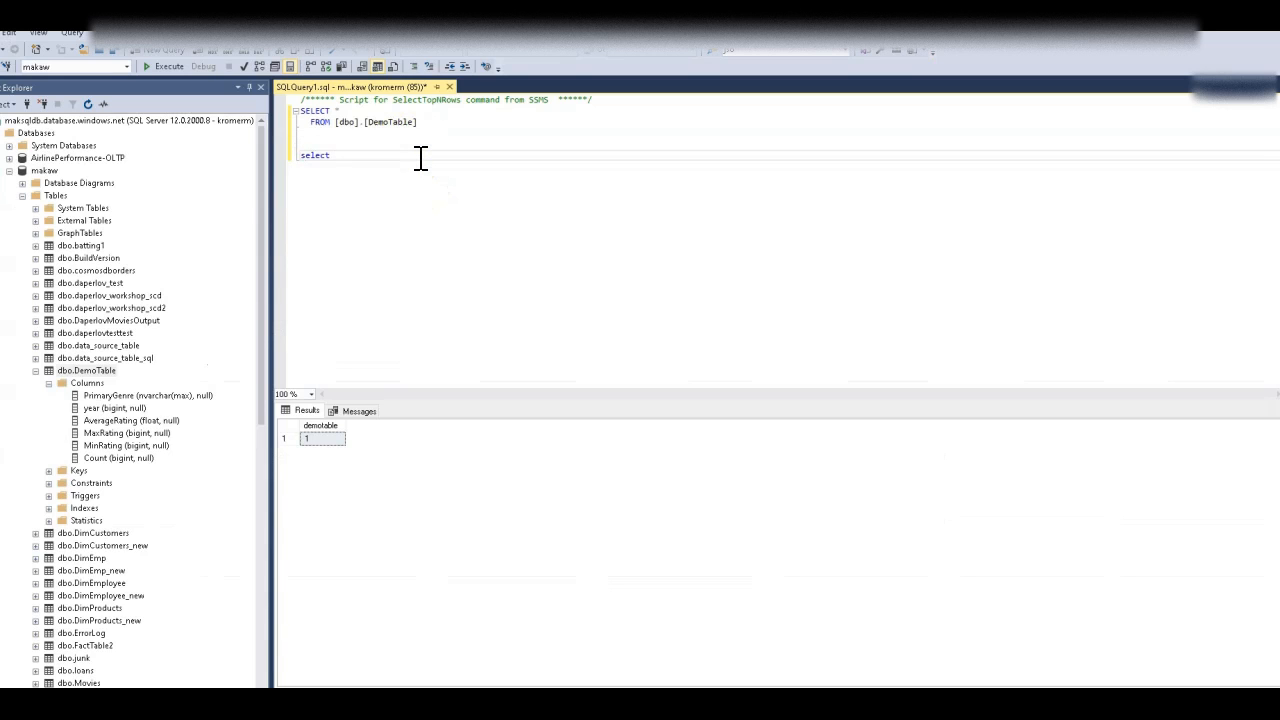
pyautogui.write('count(*) from d')
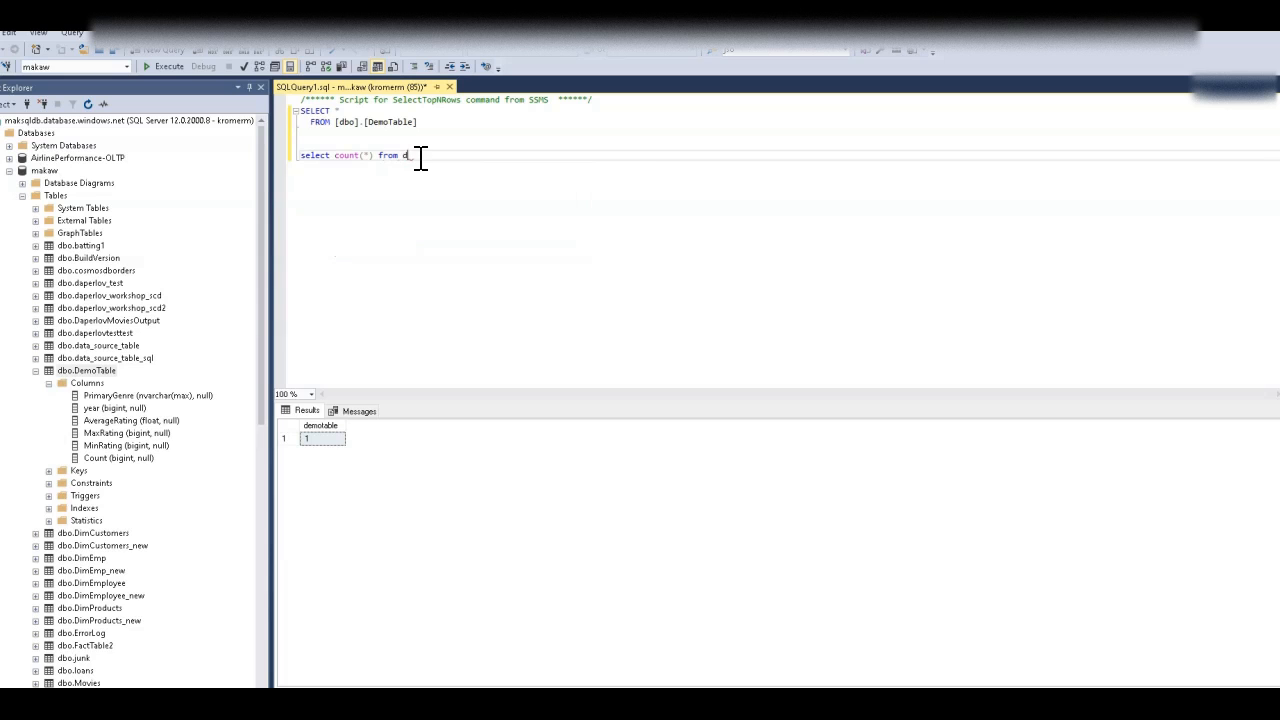
pyautogui.write('emotable')
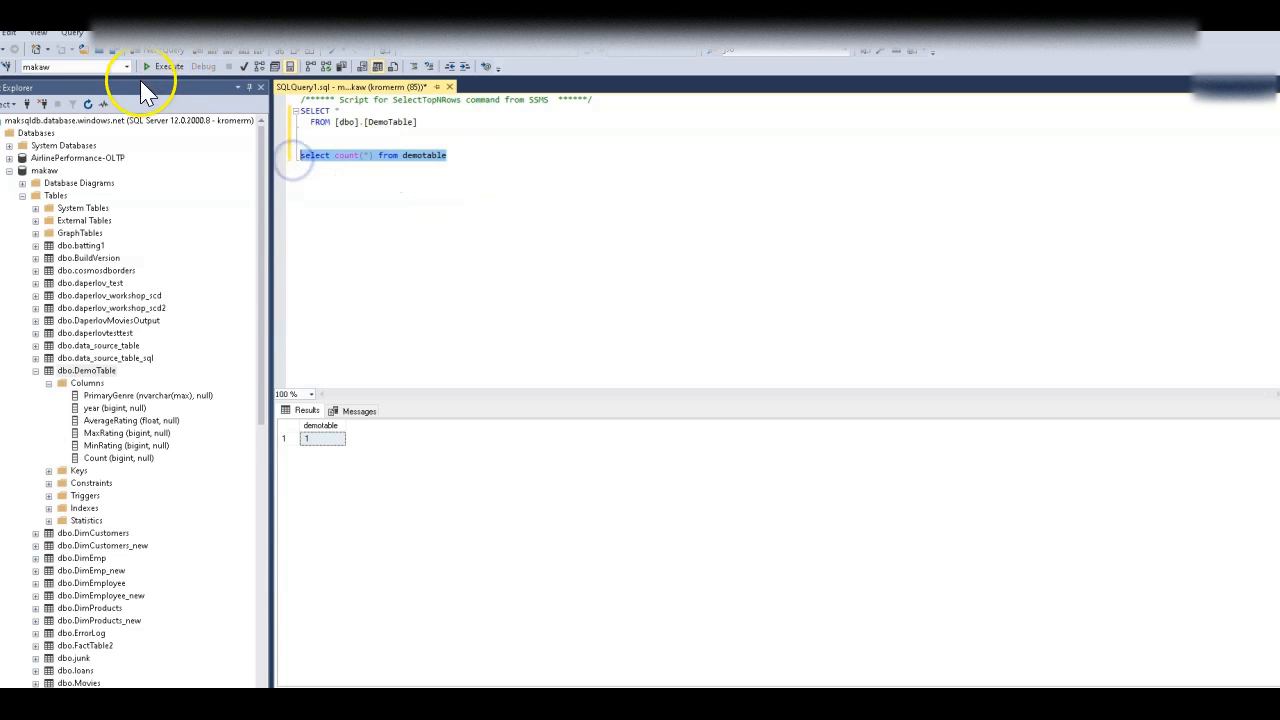
pyautogui.click(147, 66)
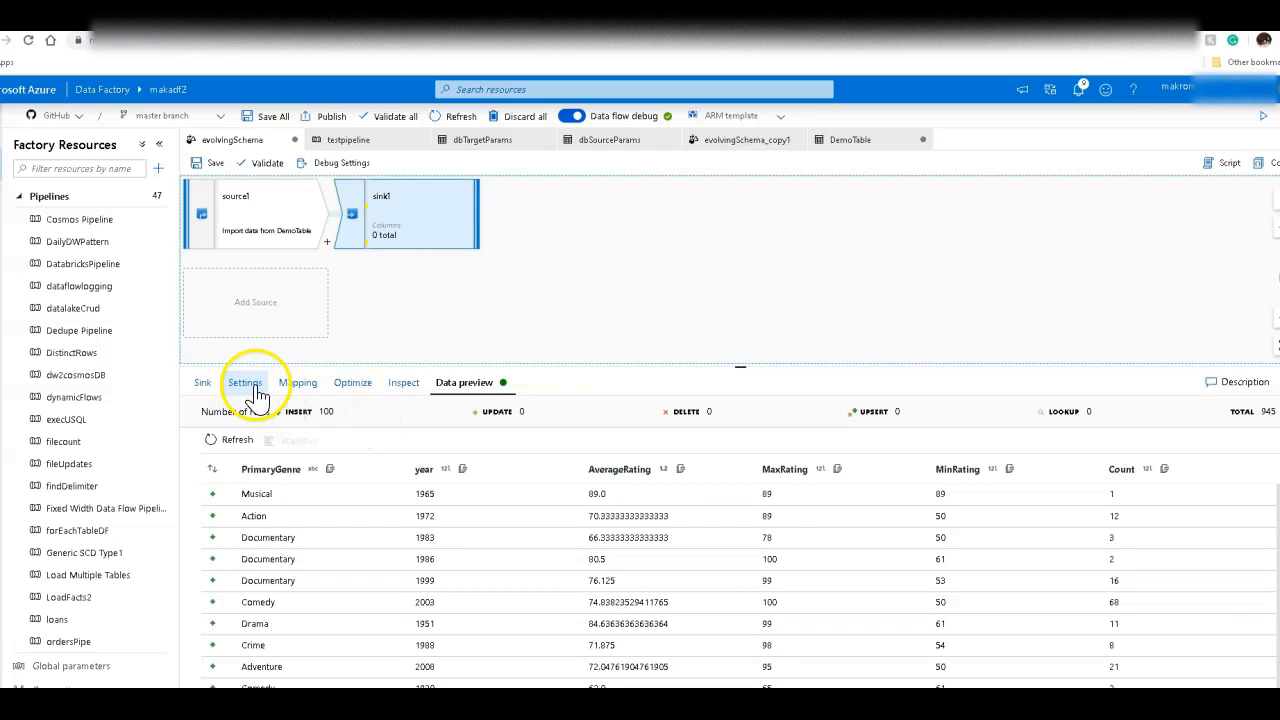
# - Review sink1's insert-only update method, then return to testpipeline
pyautogui.click(245, 382)
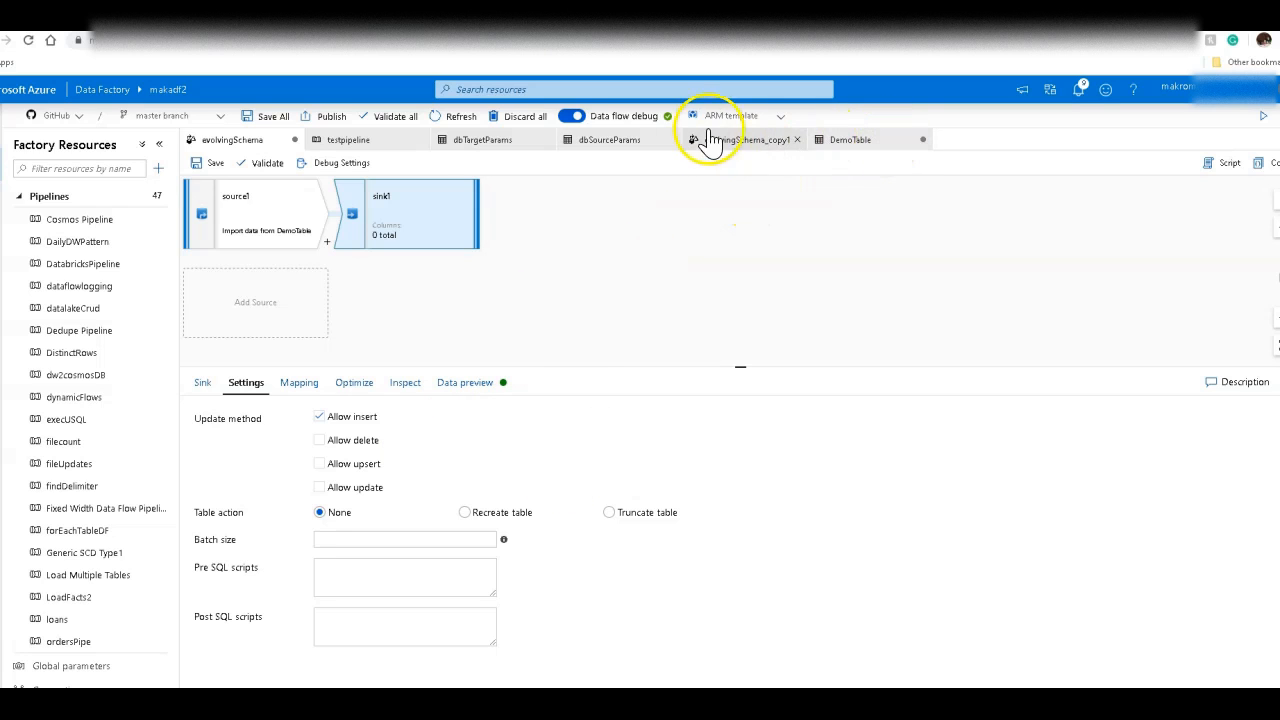
pyautogui.click(348, 139)
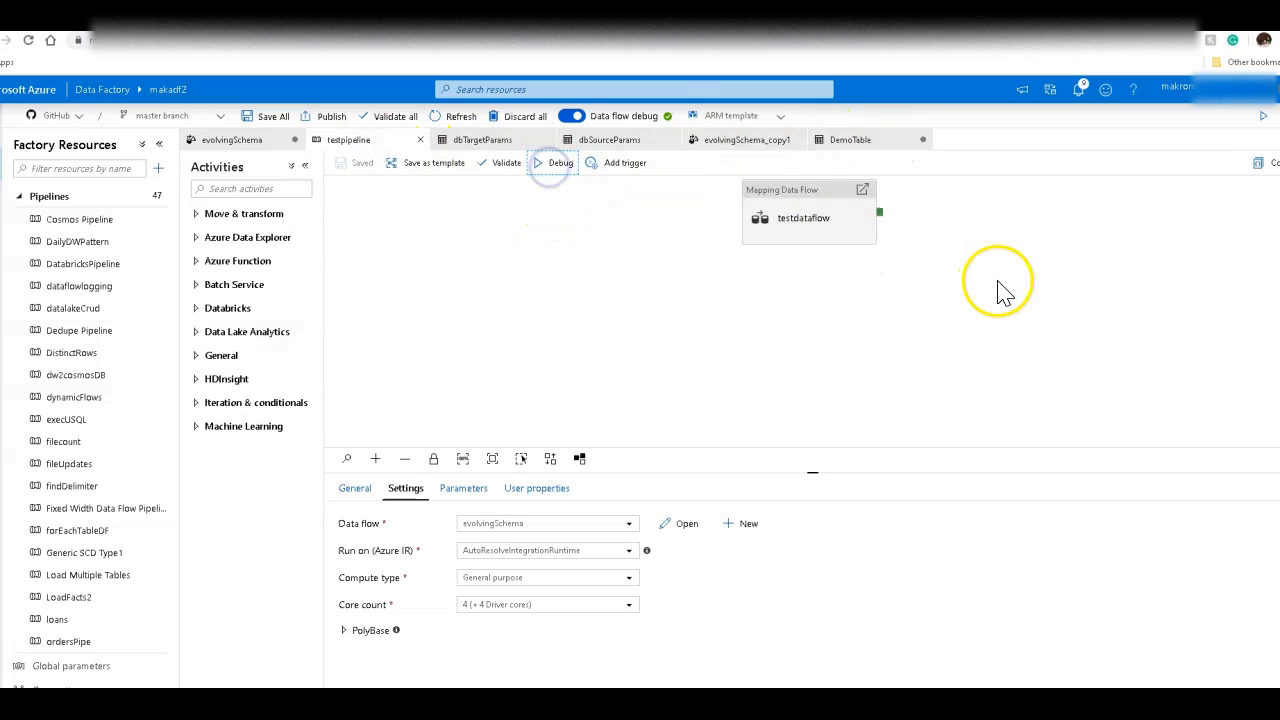
# - Debug-run testpipeline until testdataflow succeeds in 34 seconds, then select the row-count query
pyautogui.click(560, 162)
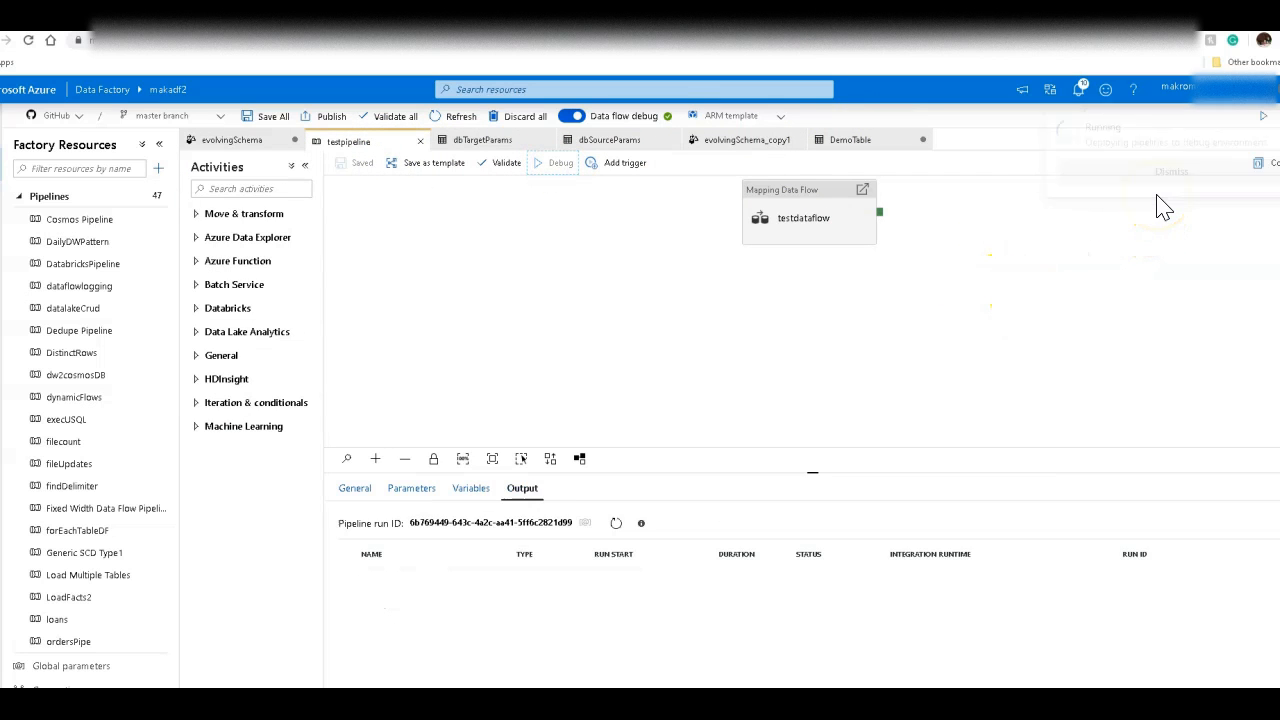
pyautogui.click(561, 162)
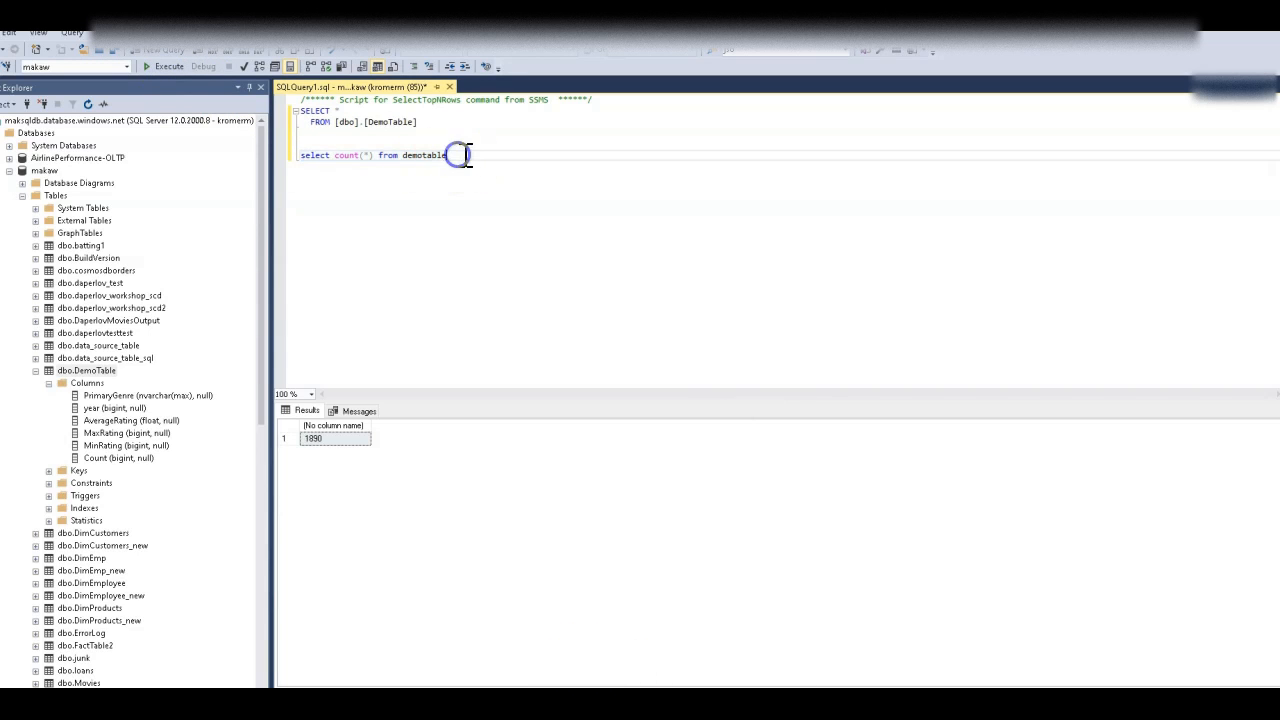
pyautogui.tripleClick(375, 155)
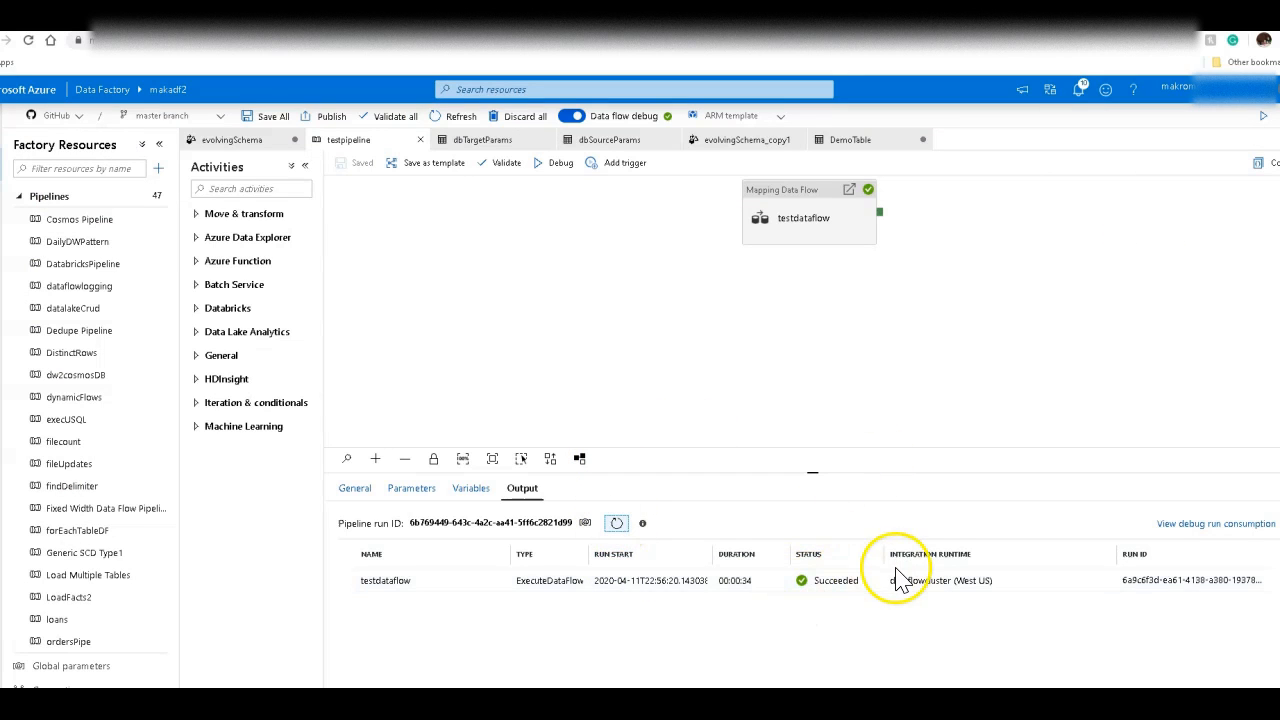
pyautogui.moveTo(378, 260)
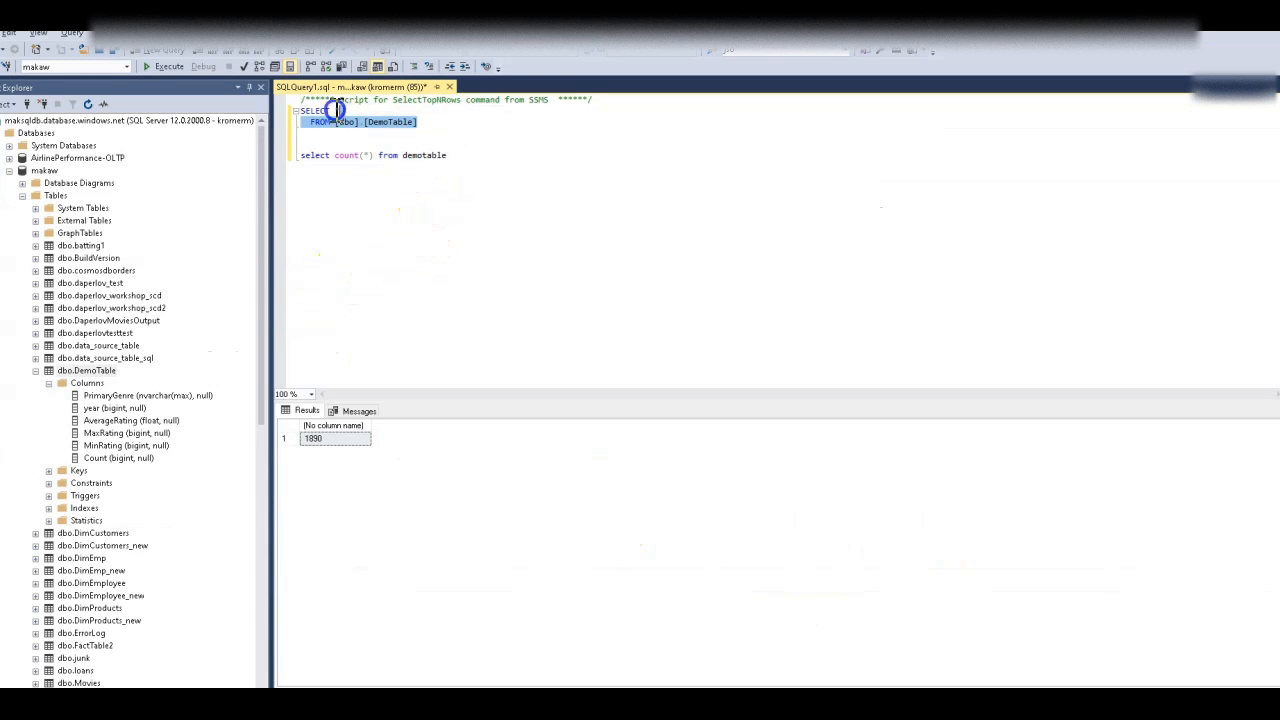
# - Rerun SELECT * FROM [dbo].[DemoTable] and scroll through rows past 1770
pyautogui.click(165, 66)
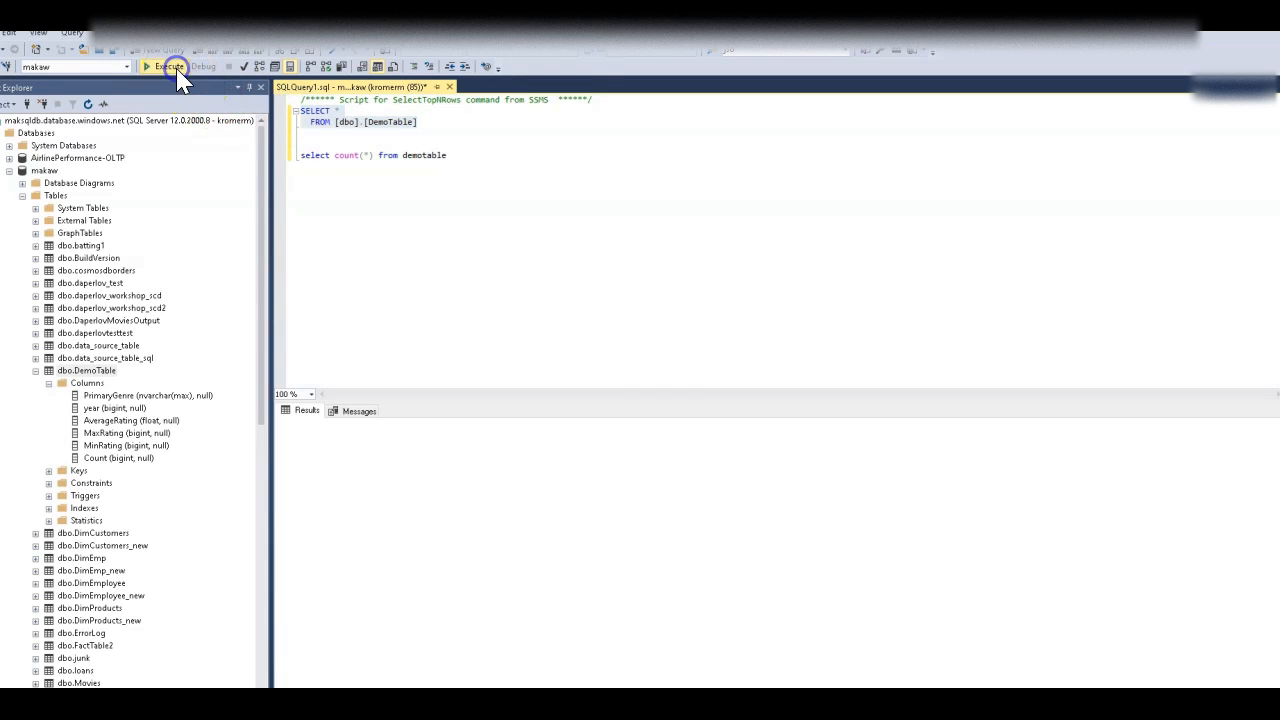
pyautogui.click(168, 66)
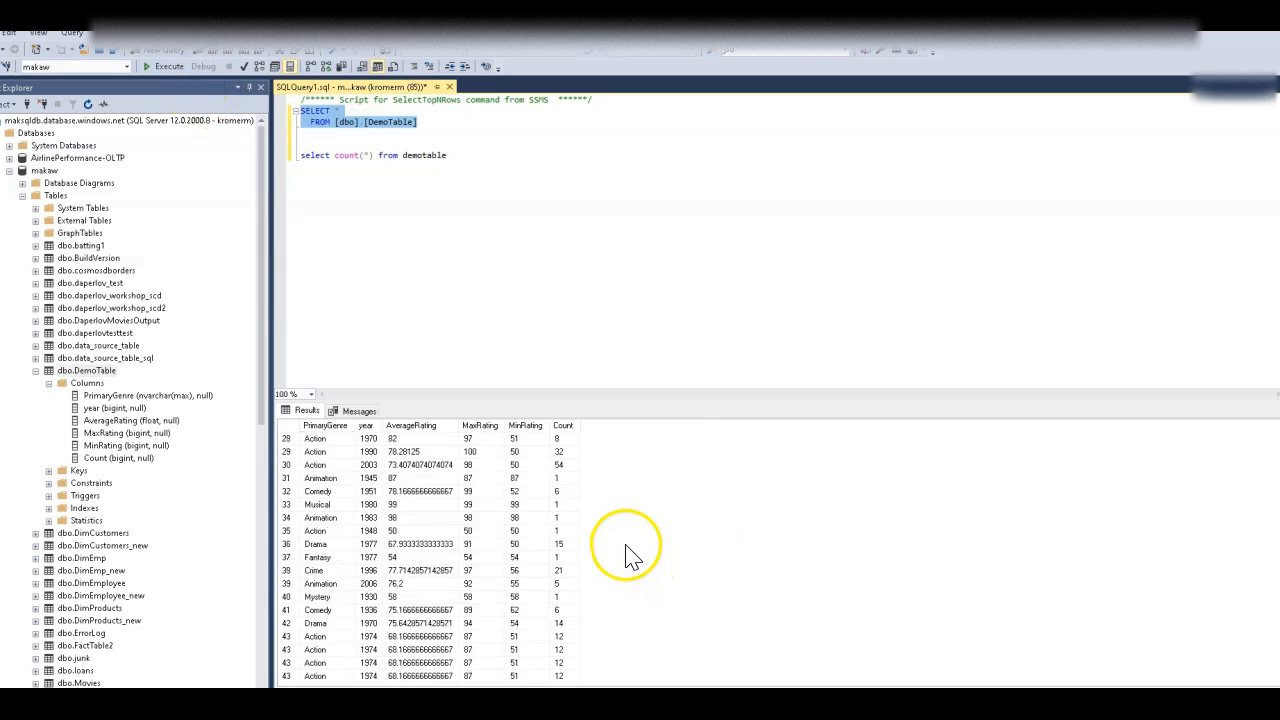
pyautogui.scroll(-3)
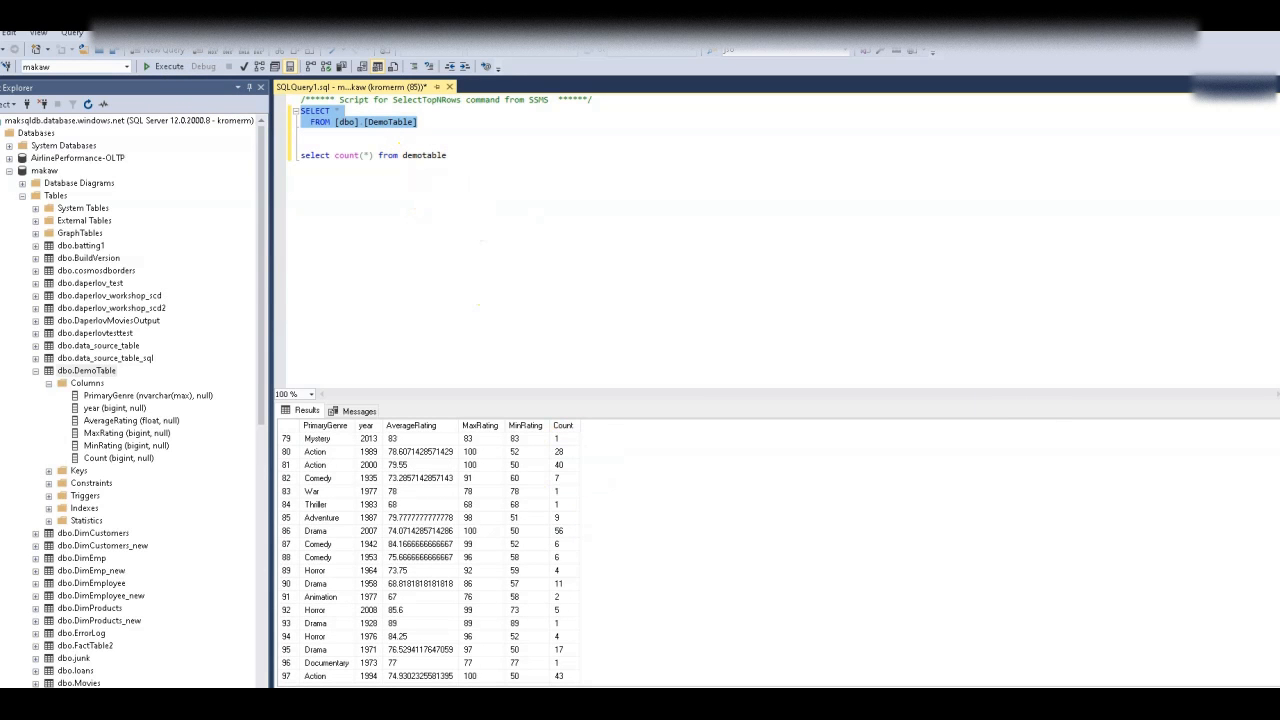
pyautogui.scroll(-3)
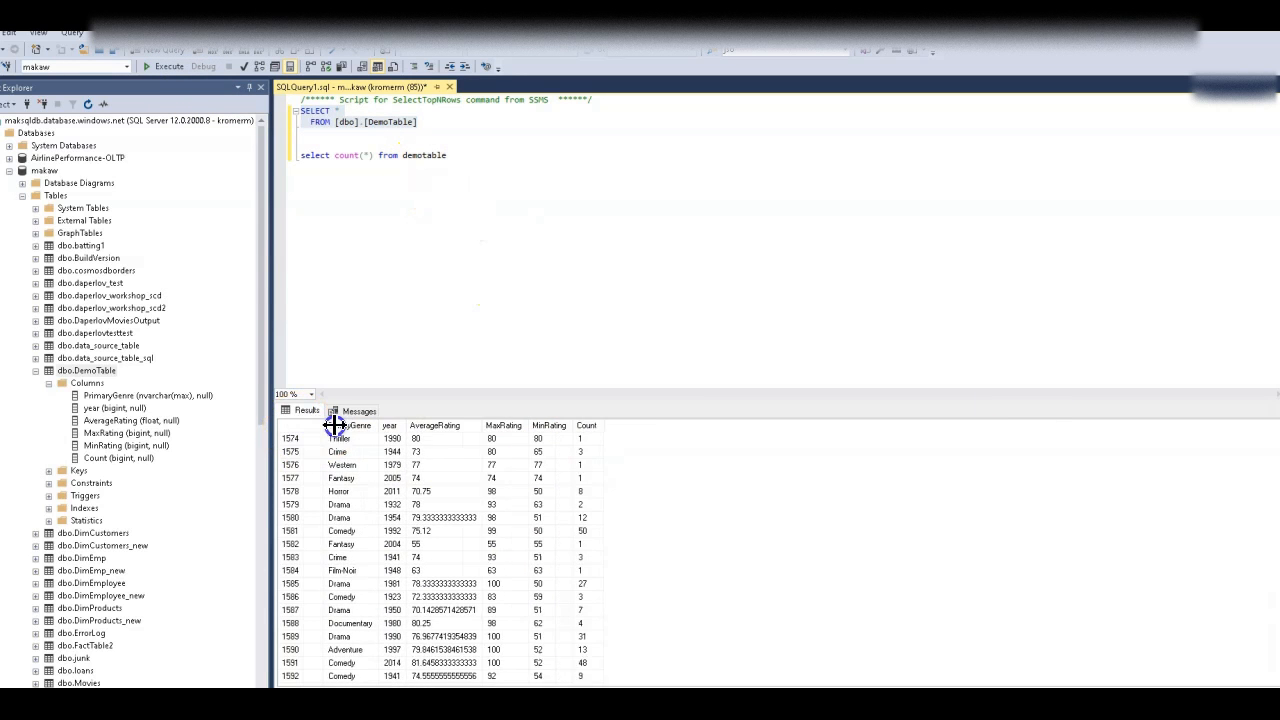
pyautogui.scroll(-3)
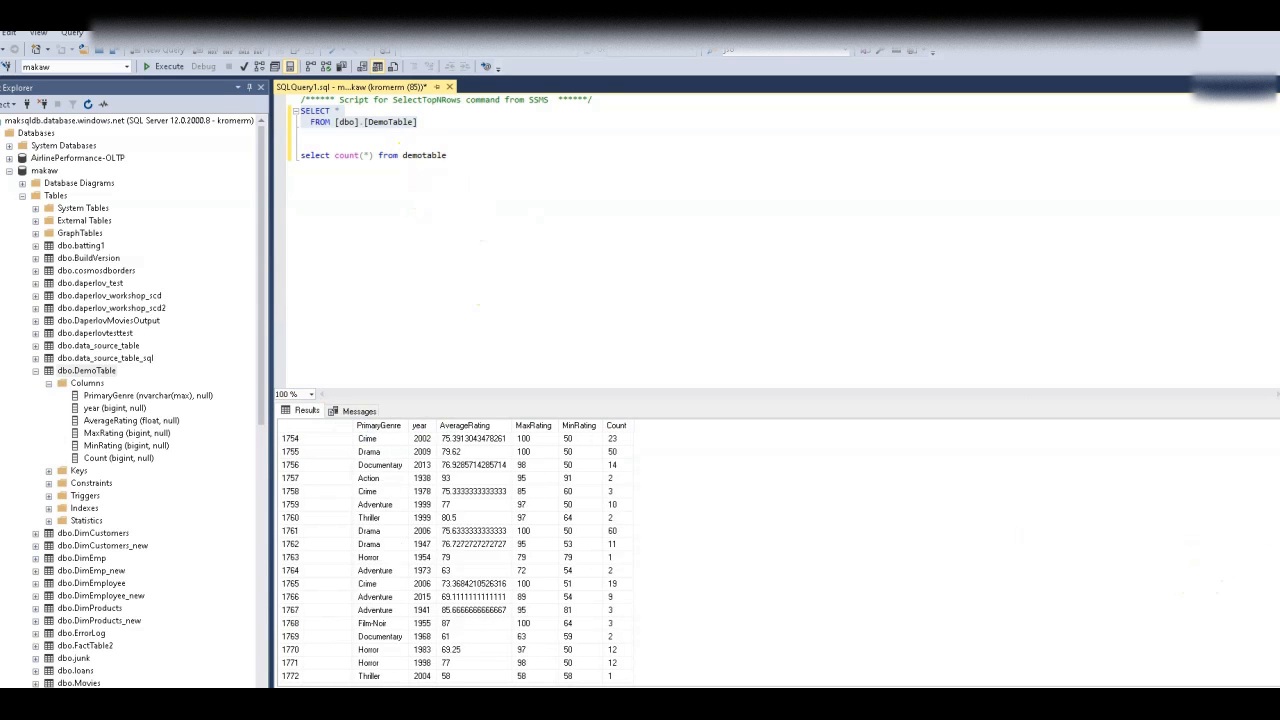
pyautogui.click(168, 66)
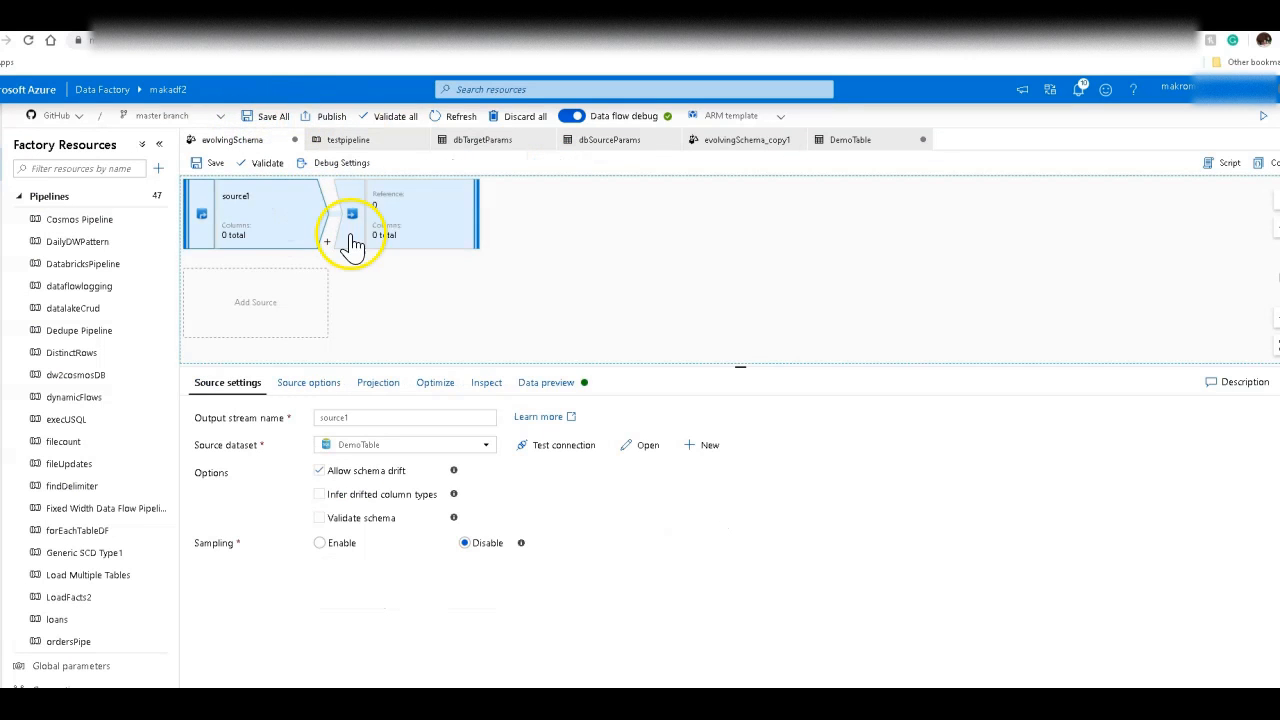
# - Check sink1's Mapping, Settings and Sink tabs: insert-only, schema drift allowed, auto-mapping on
pyautogui.click(420, 213)
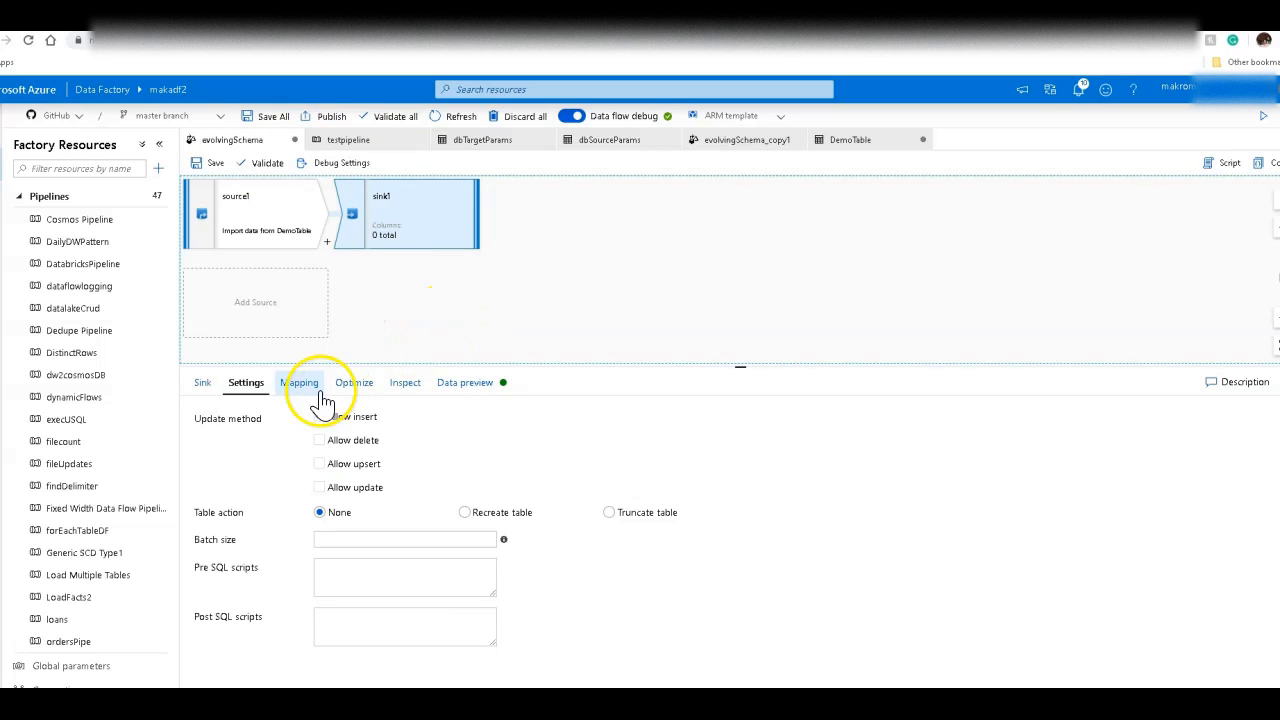
pyautogui.click(302, 382)
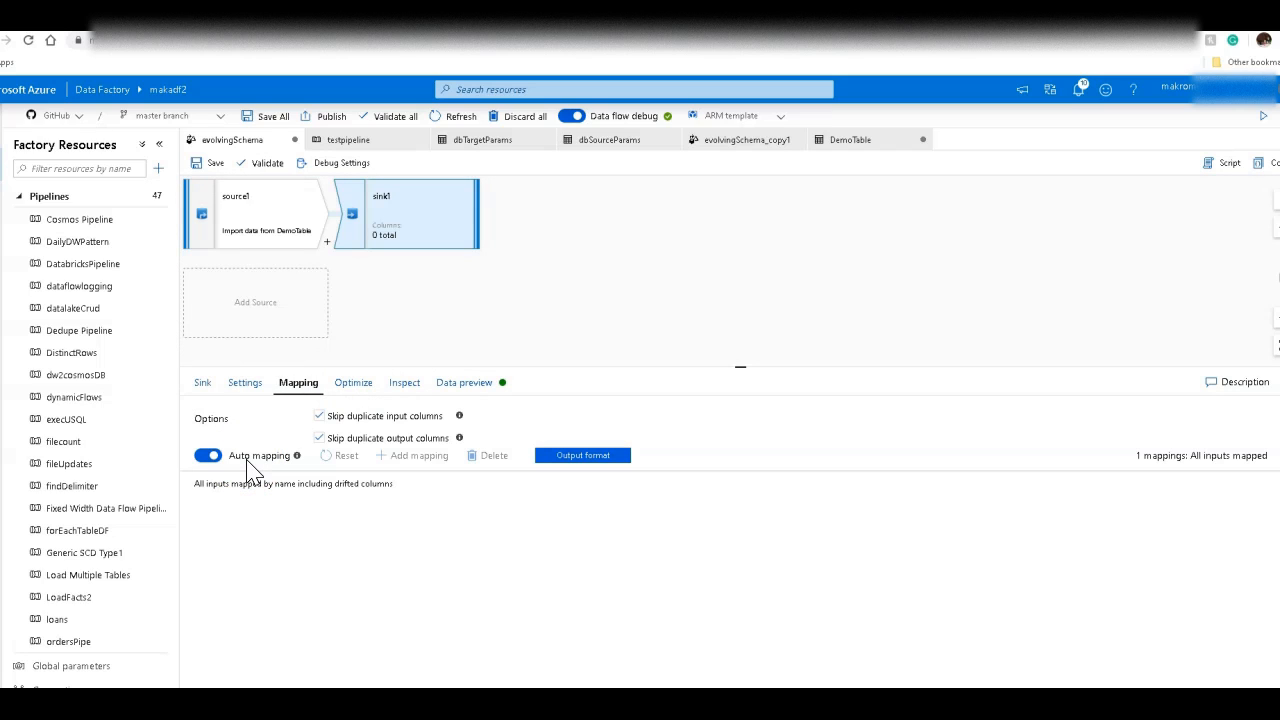
pyautogui.click(245, 382)
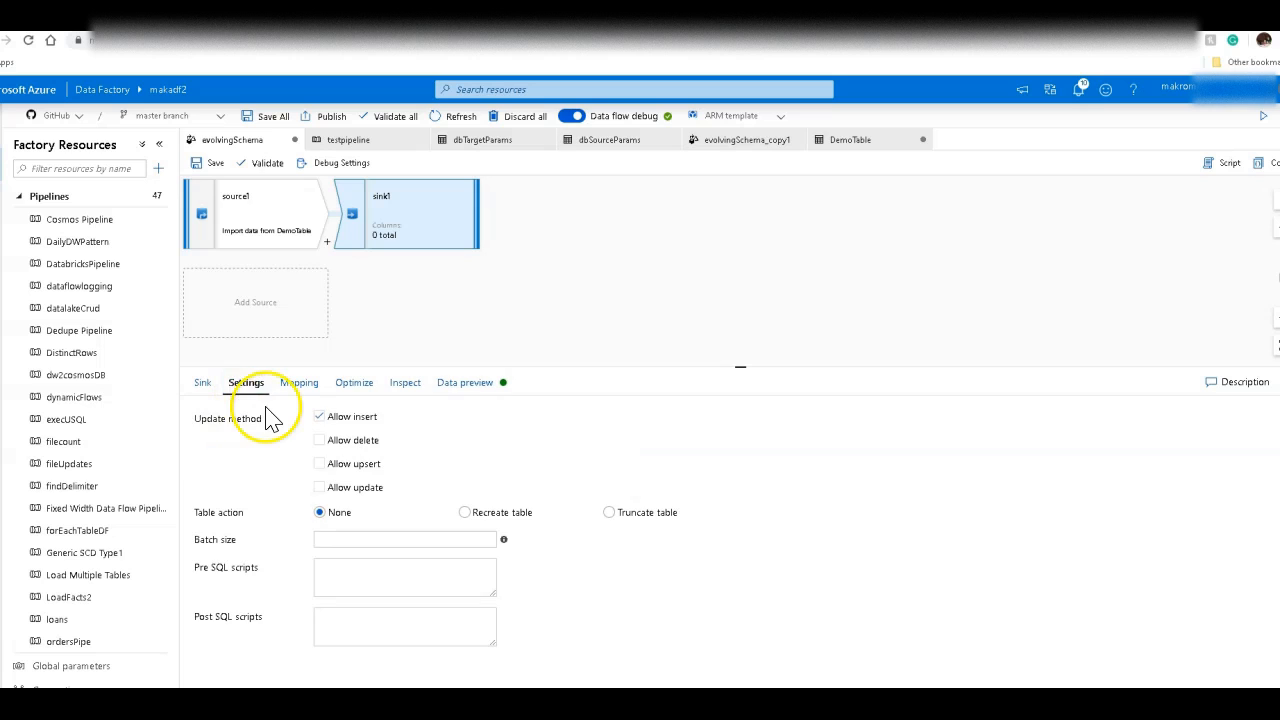
pyautogui.click(203, 382)
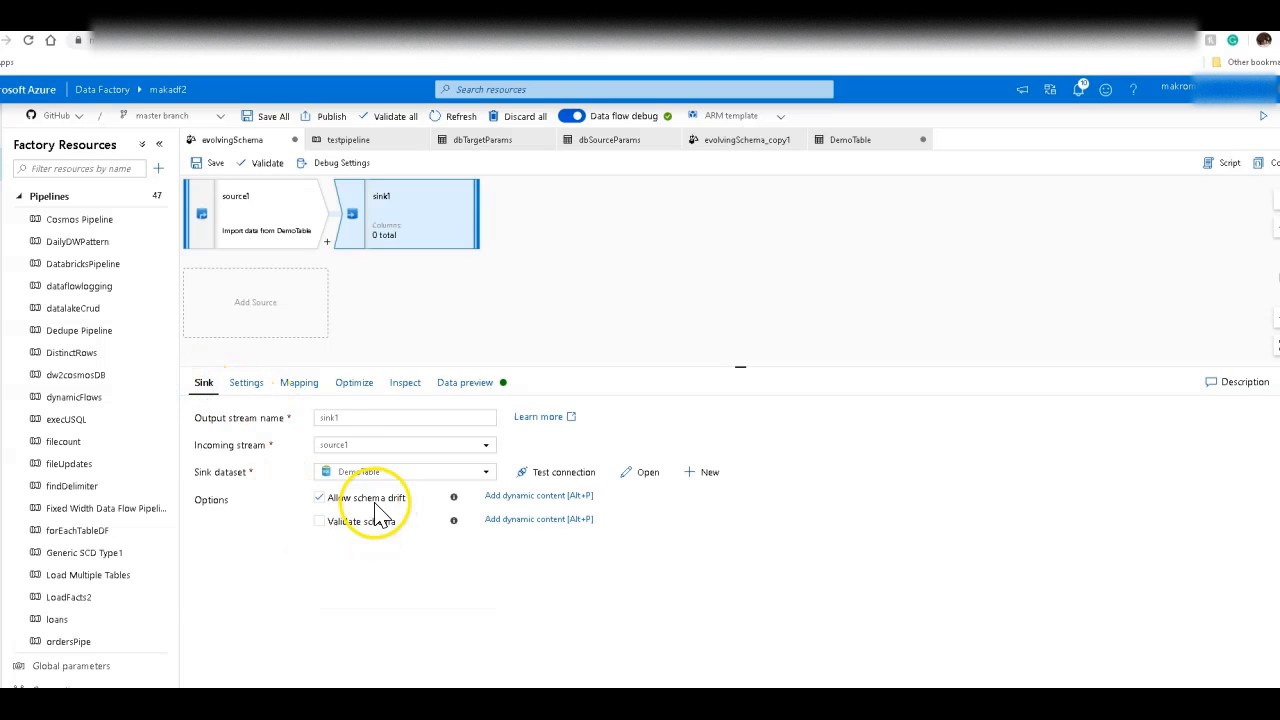
pyautogui.click(298, 382)
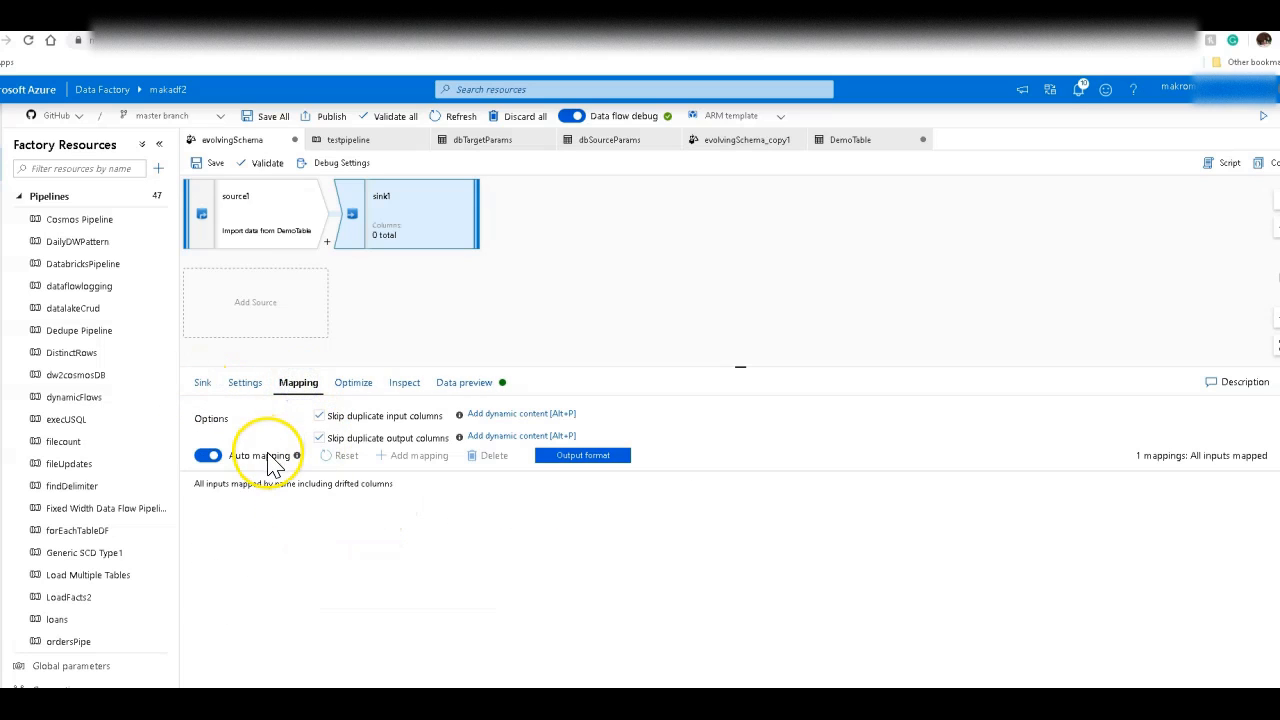
pyautogui.moveTo(685, 500)
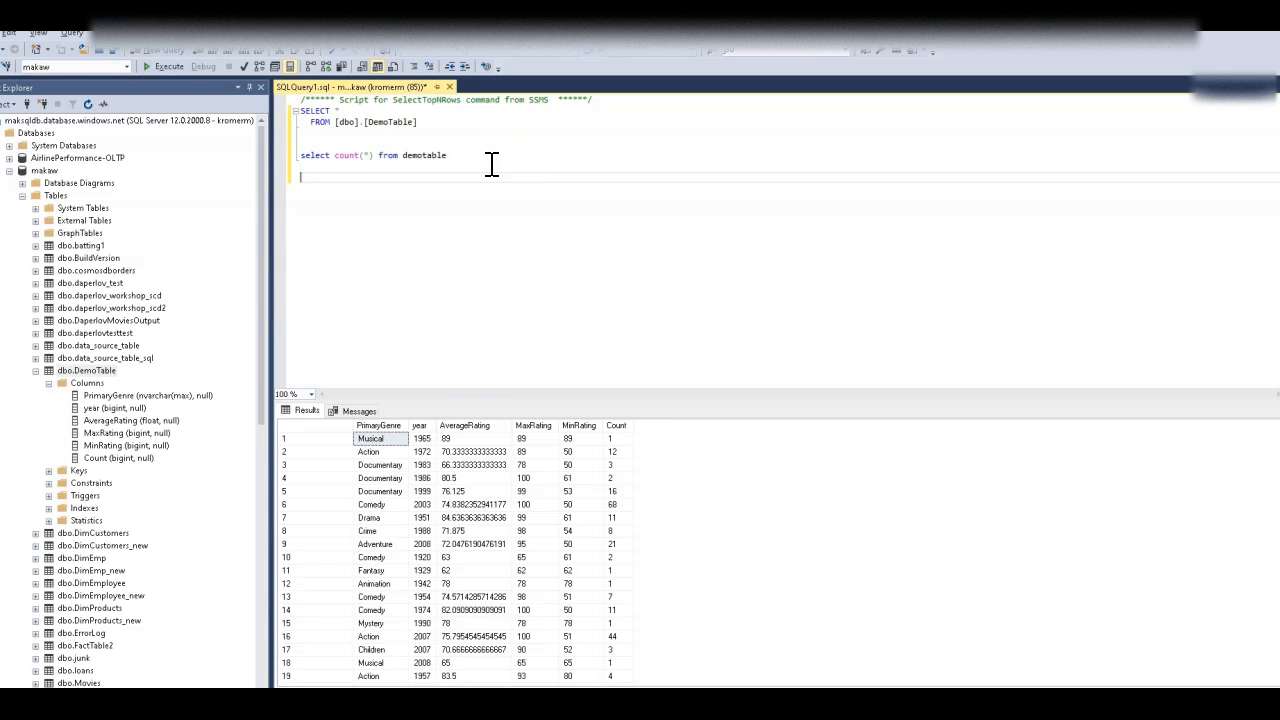
pyautogui.moveTo(670, 248)
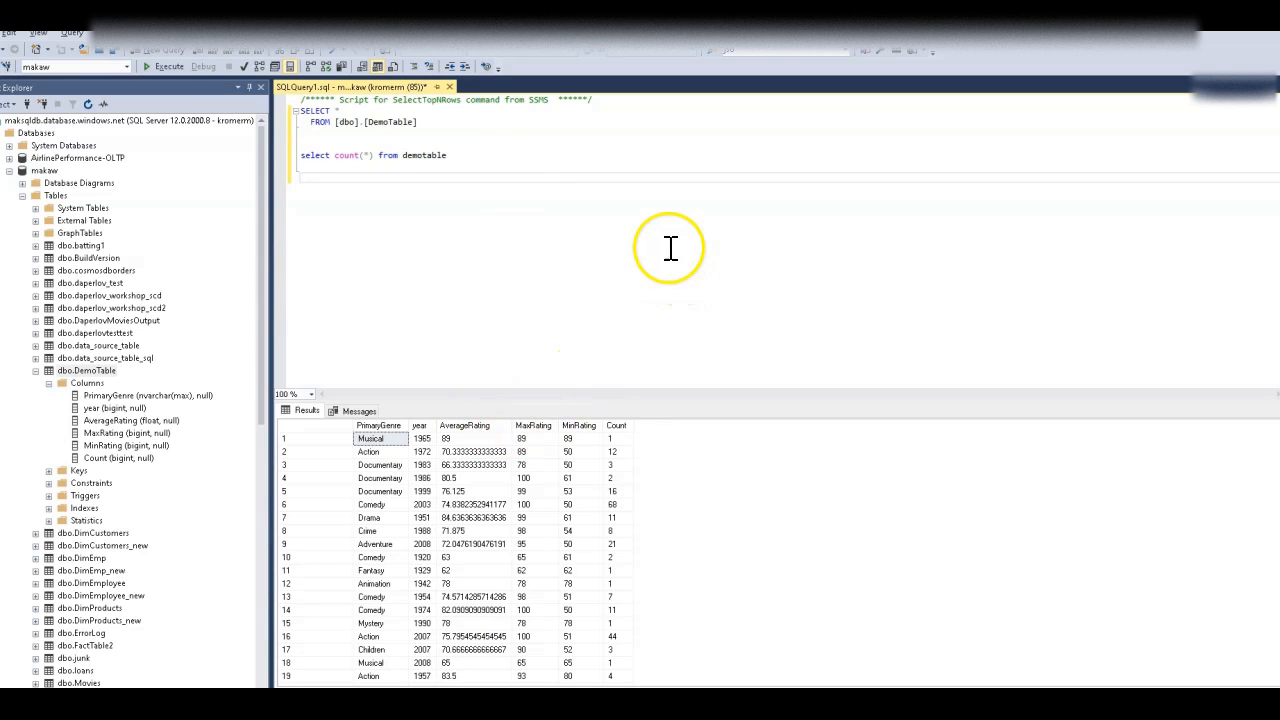
# - Type ALTER TABLE demotable ADD formattedavgrating nvarchar(10), correcting the column name
pyautogui.write('alter')
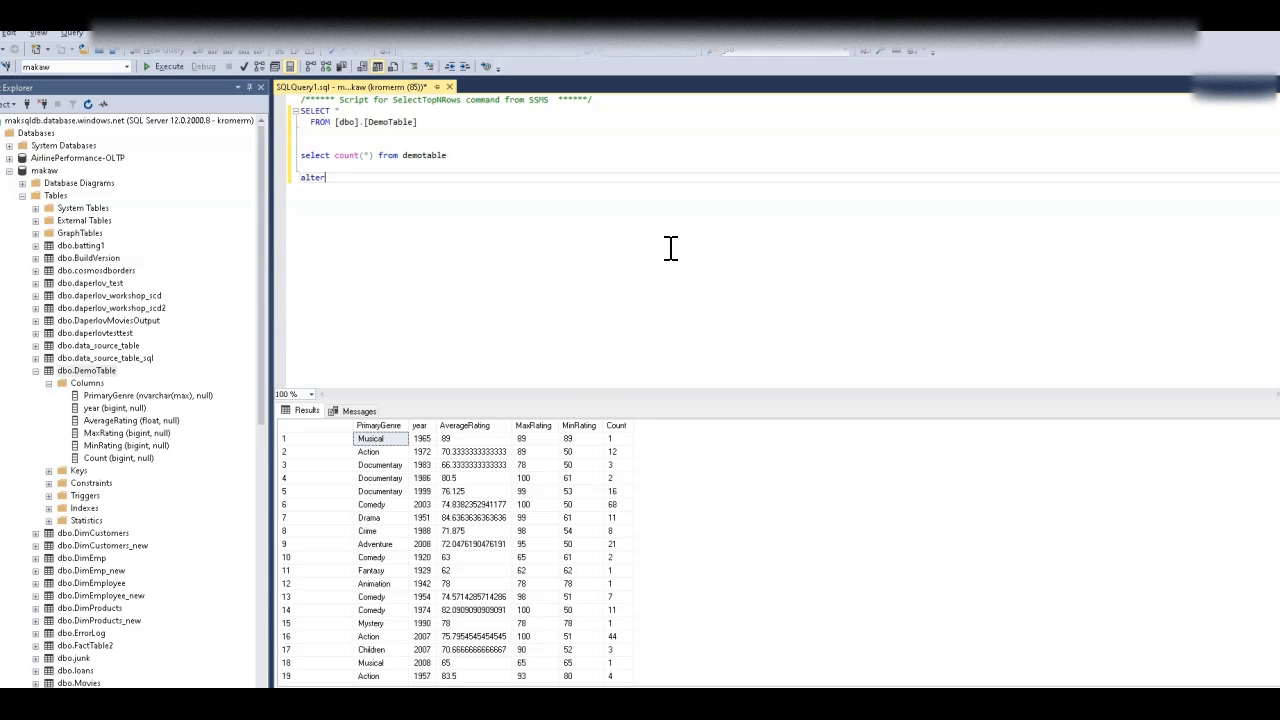
pyautogui.write('table demo')
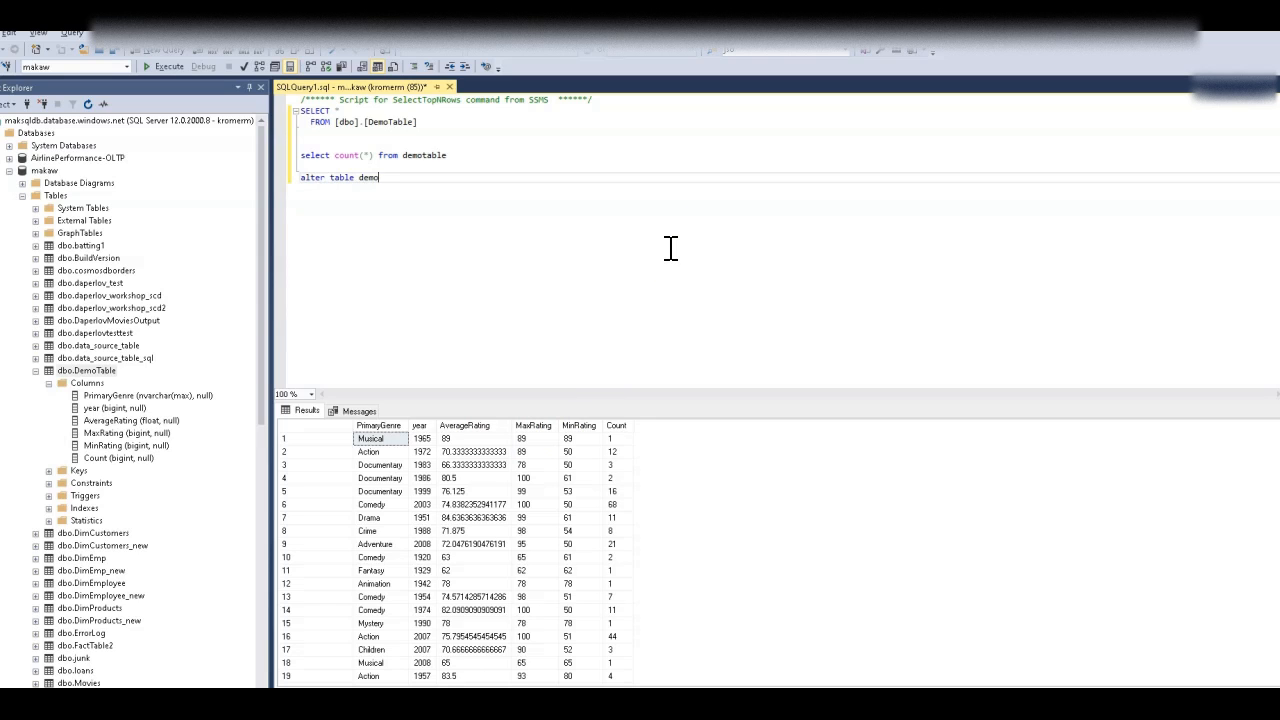
pyautogui.write('table add')
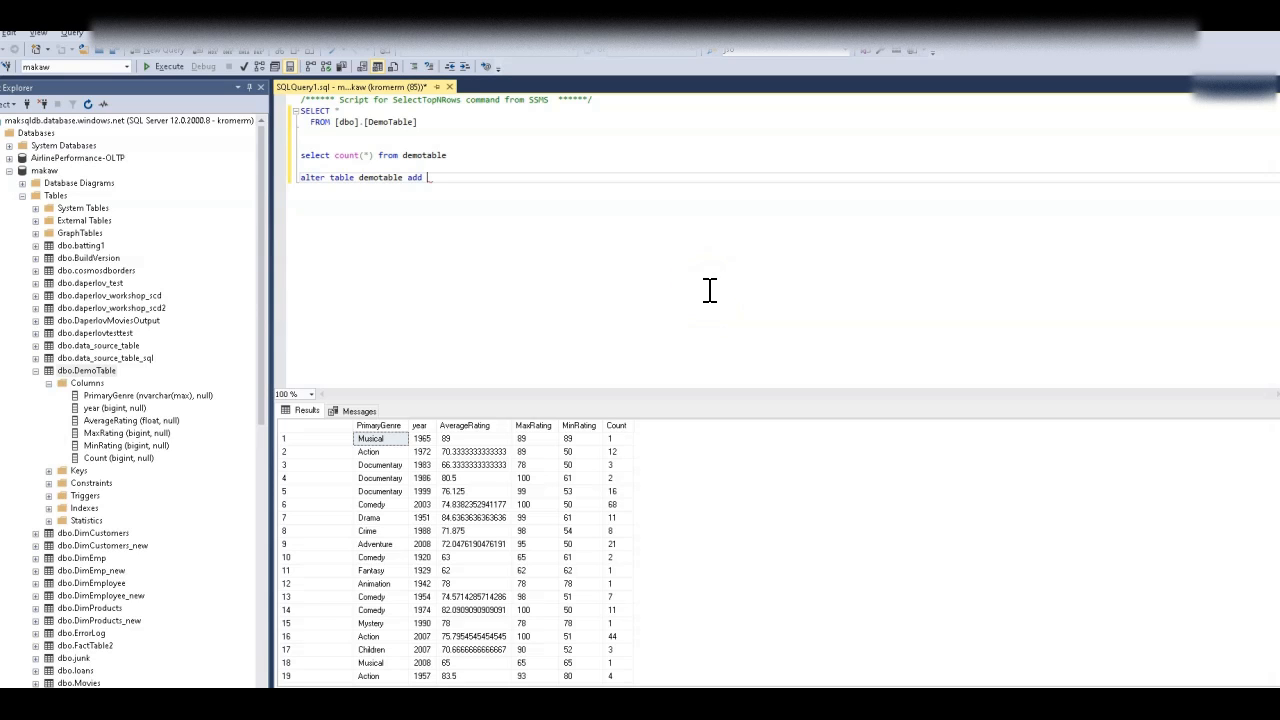
pyautogui.write('formatted')
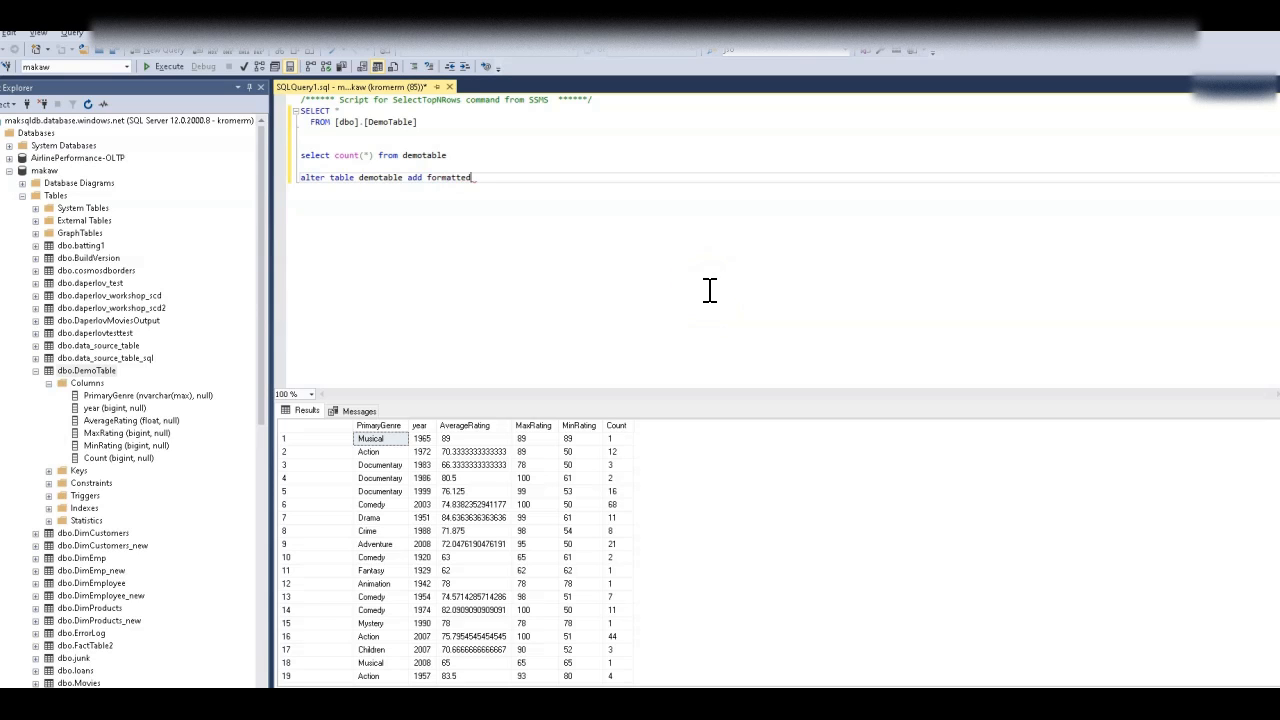
pyautogui.write('avgratin')
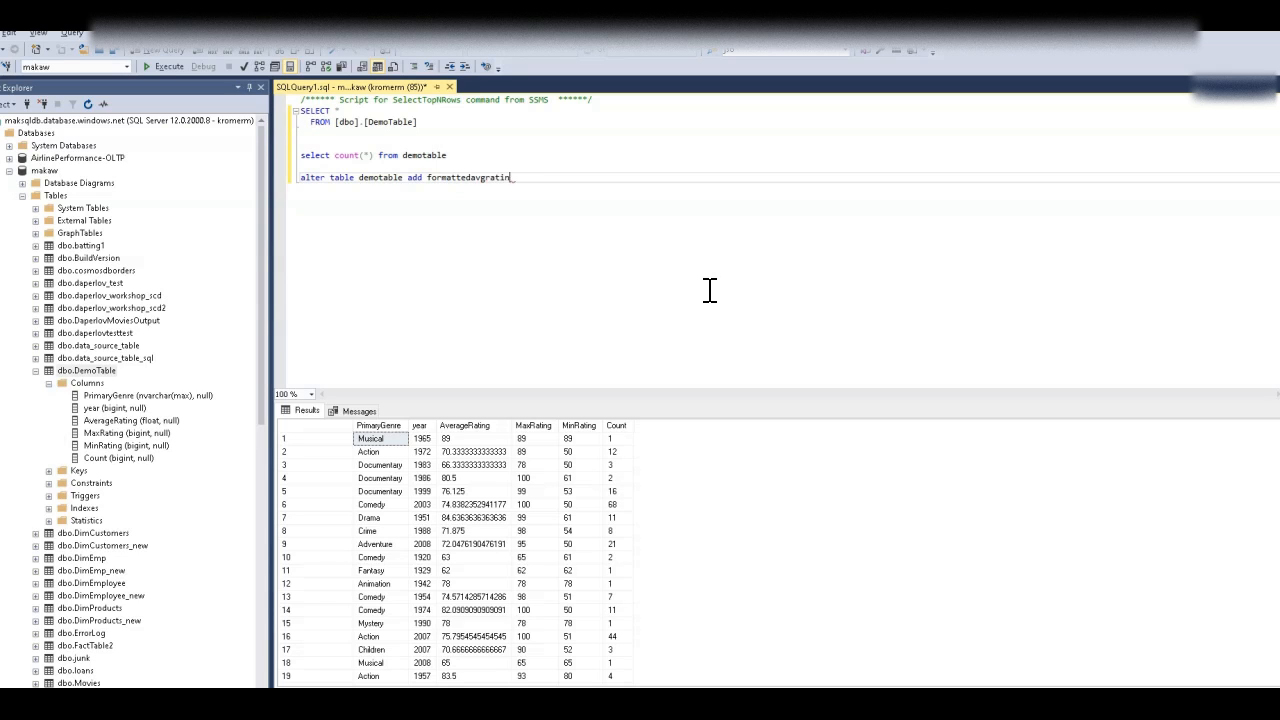
pyautogui.doubleClick(460, 177)
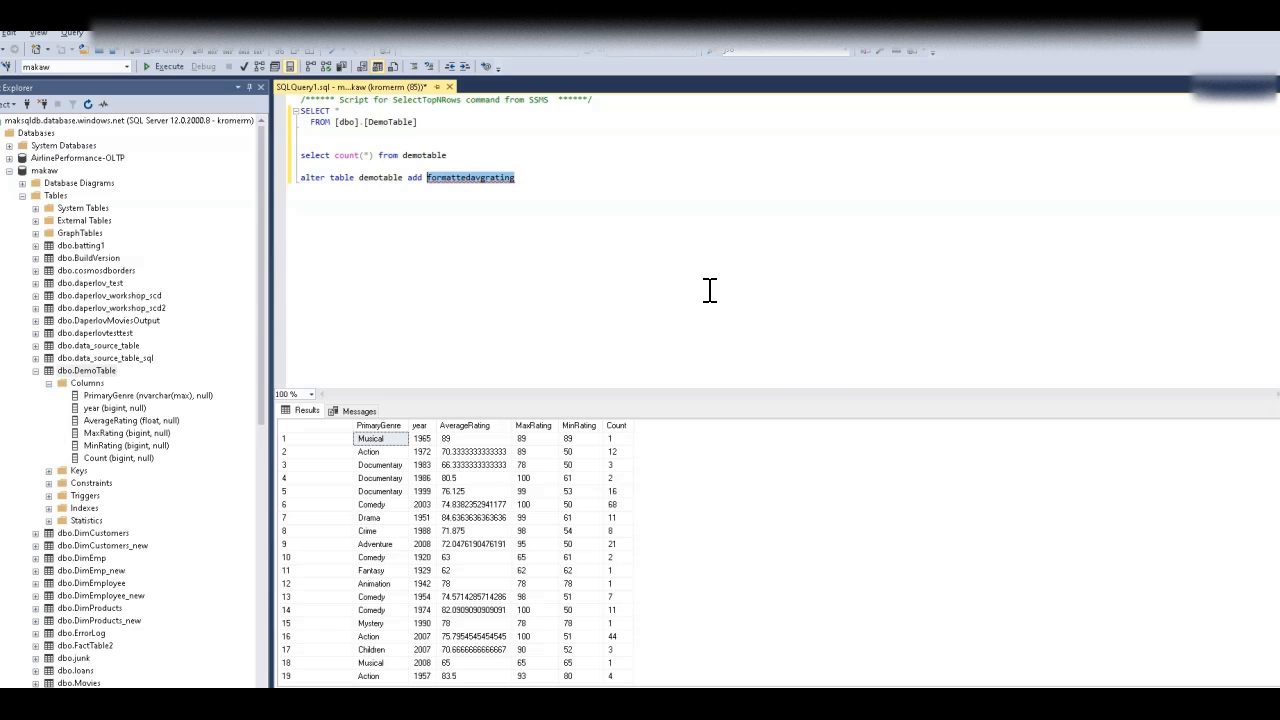
pyautogui.click(535, 177)
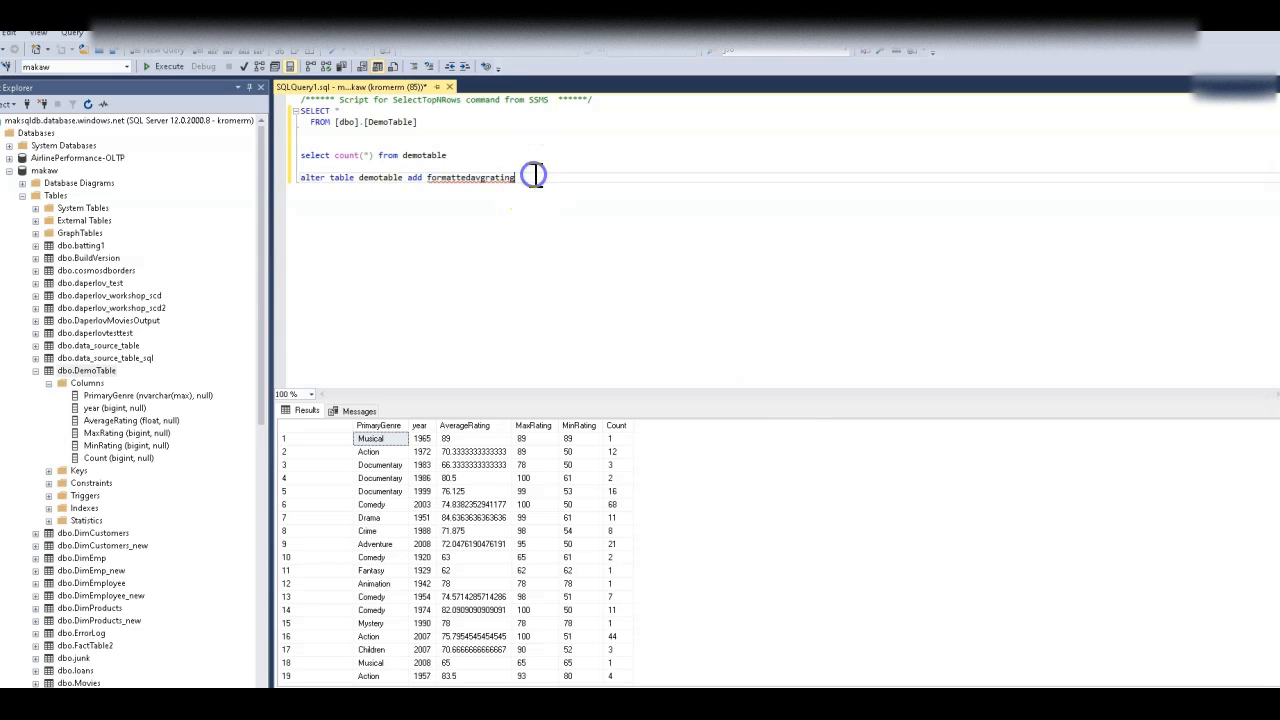
pyautogui.write('n')
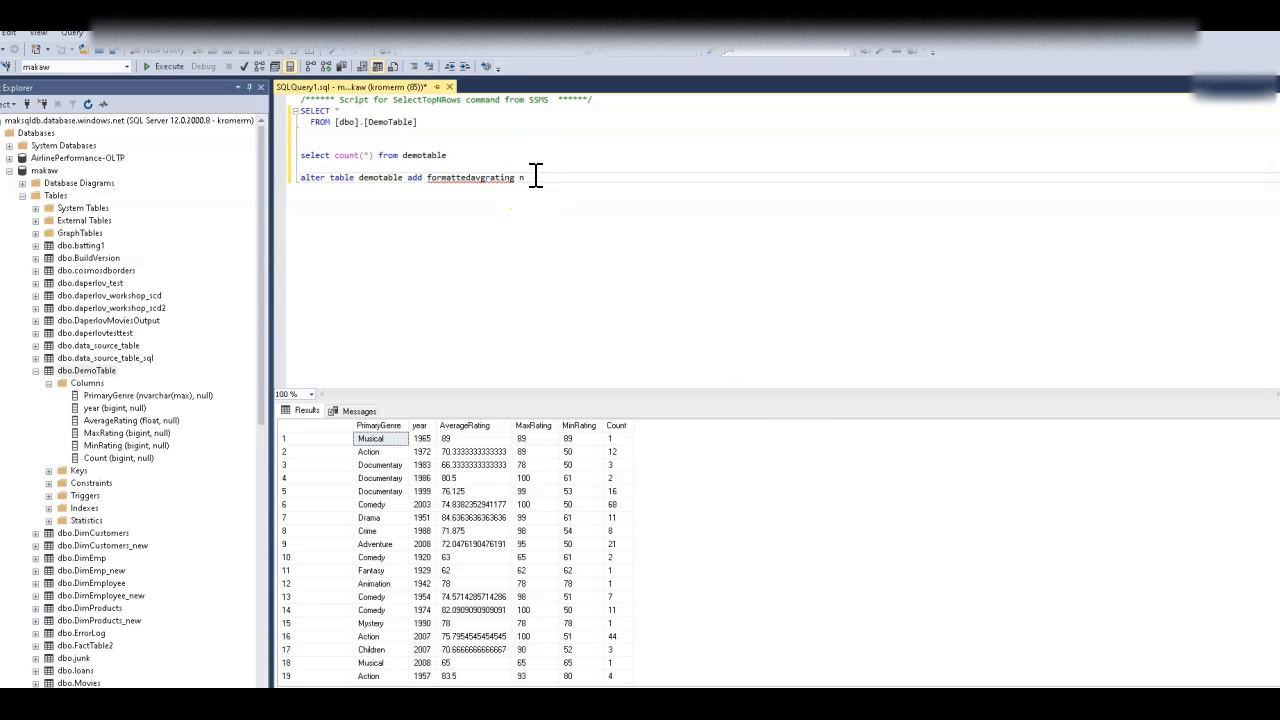
pyautogui.write('varchar')
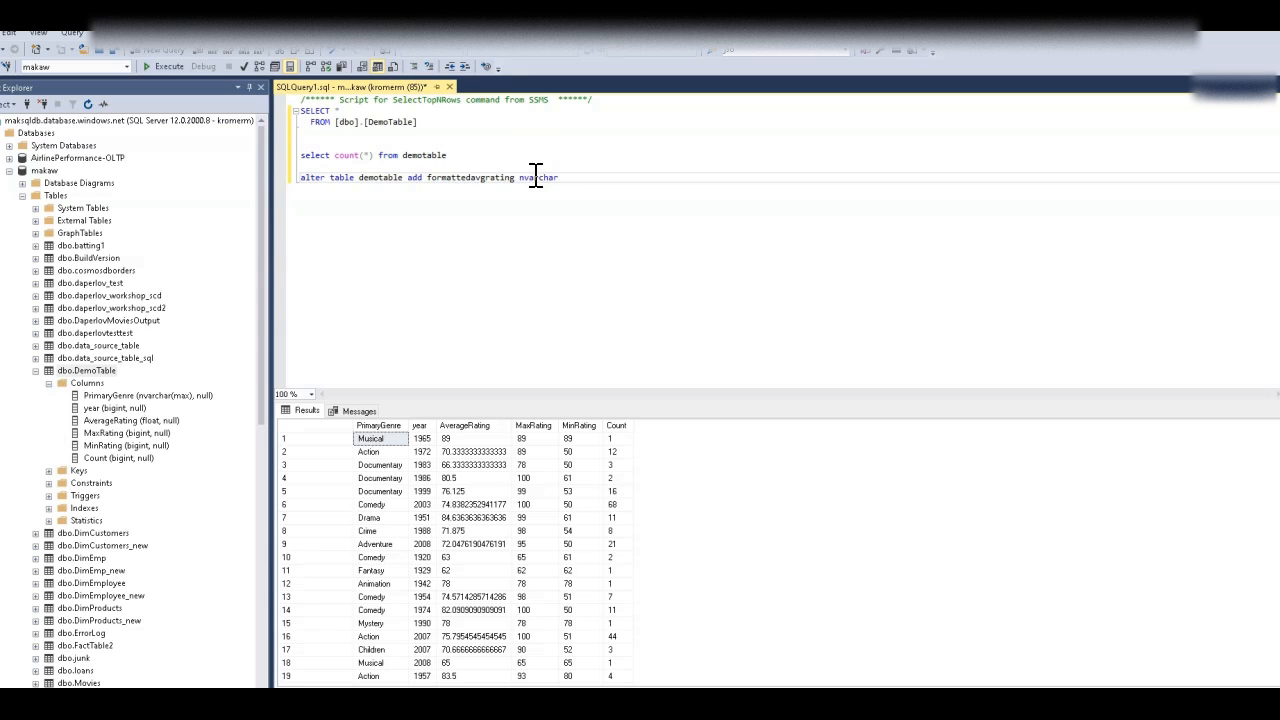
pyautogui.write('(10)')
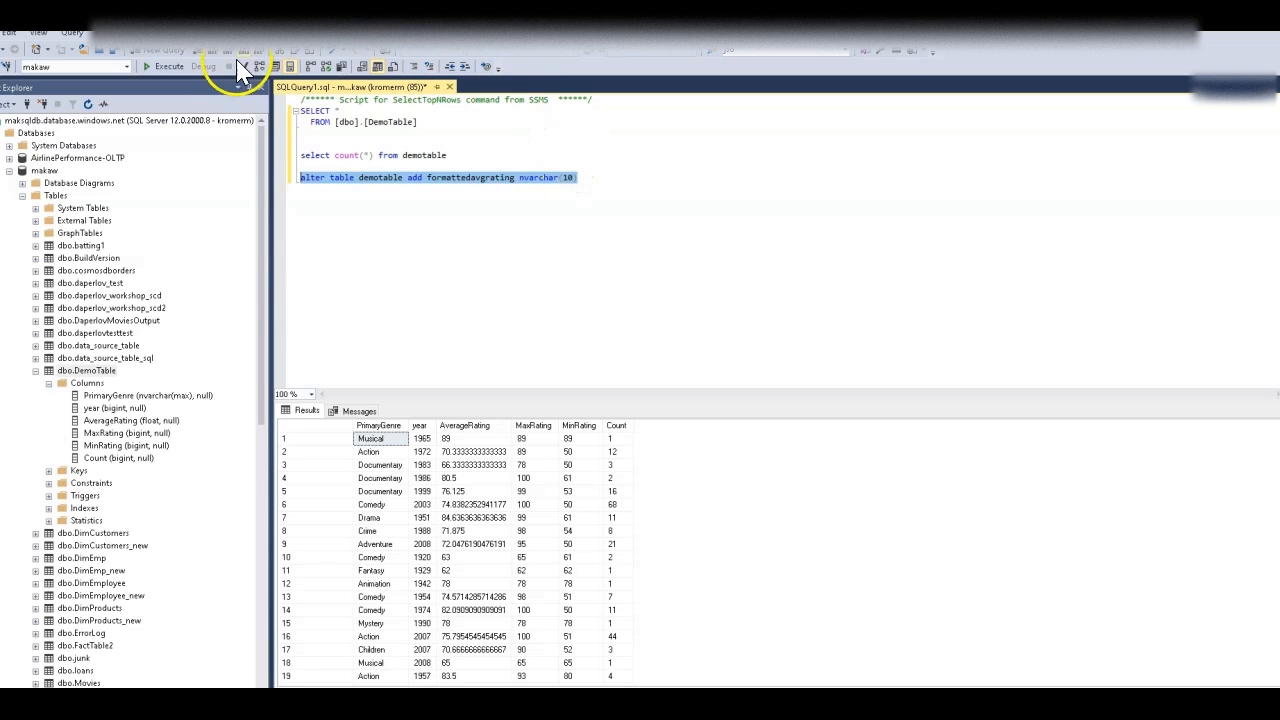
# - Execute the ALTER, refresh DemoTable to see formattedavgrating under Columns, and rerun SELECT *
pyautogui.click(168, 66)
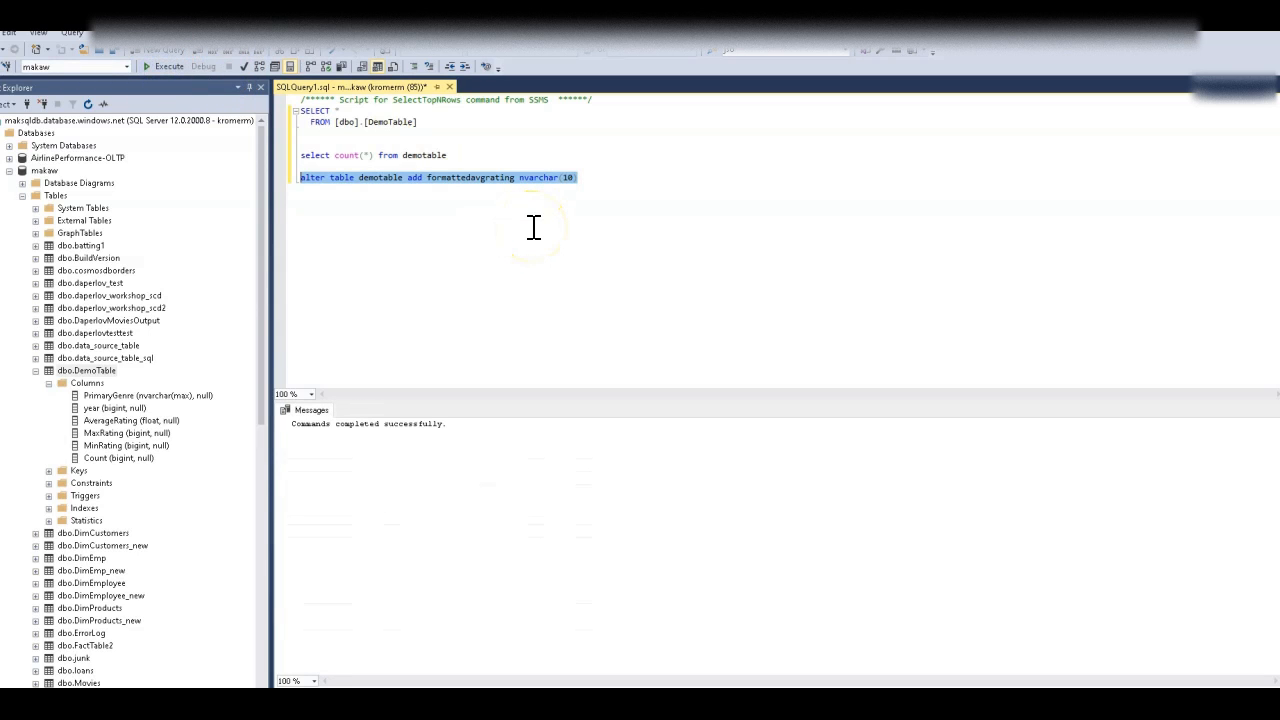
pyautogui.click(86, 370)
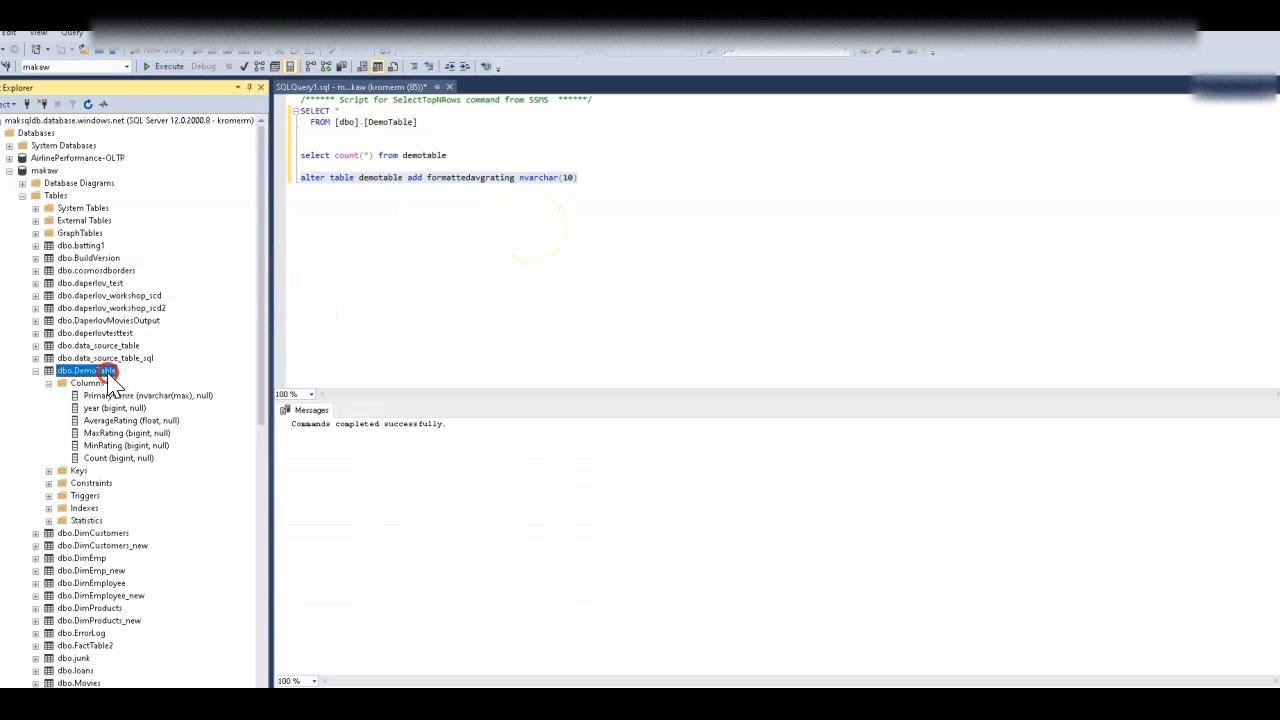
pyautogui.rightClick(86, 370)
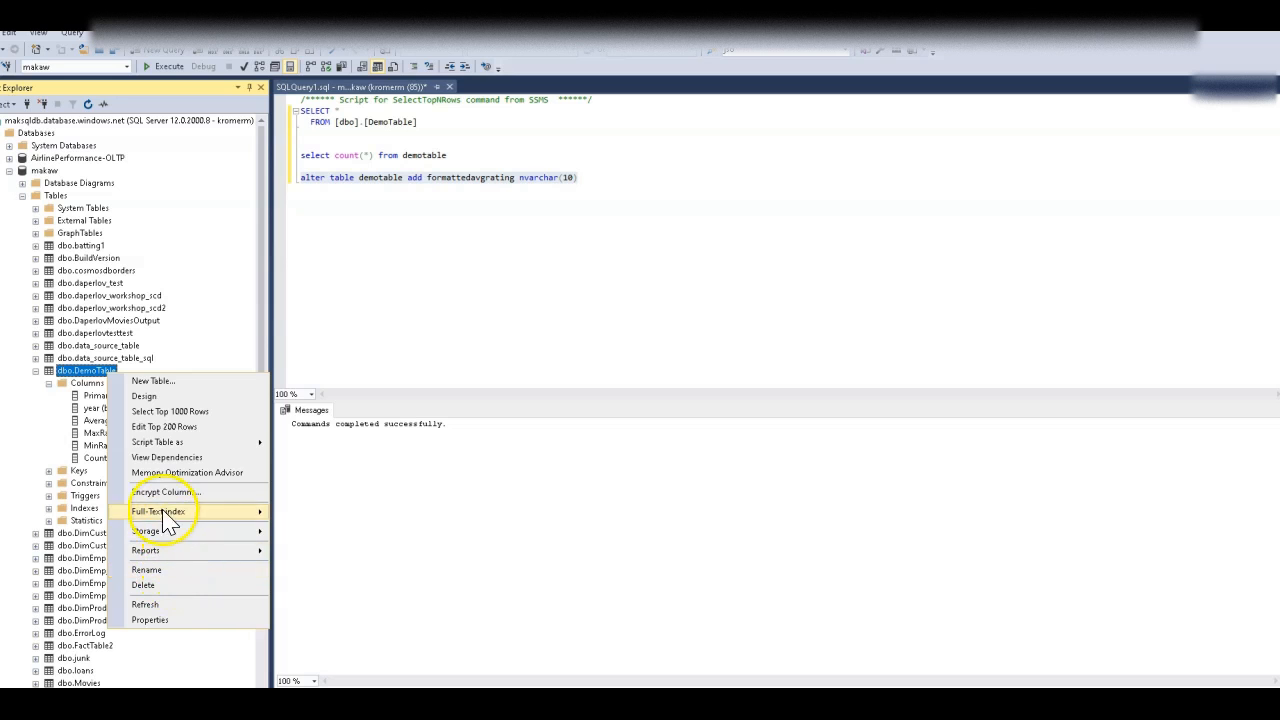
pyautogui.moveTo(167, 604)
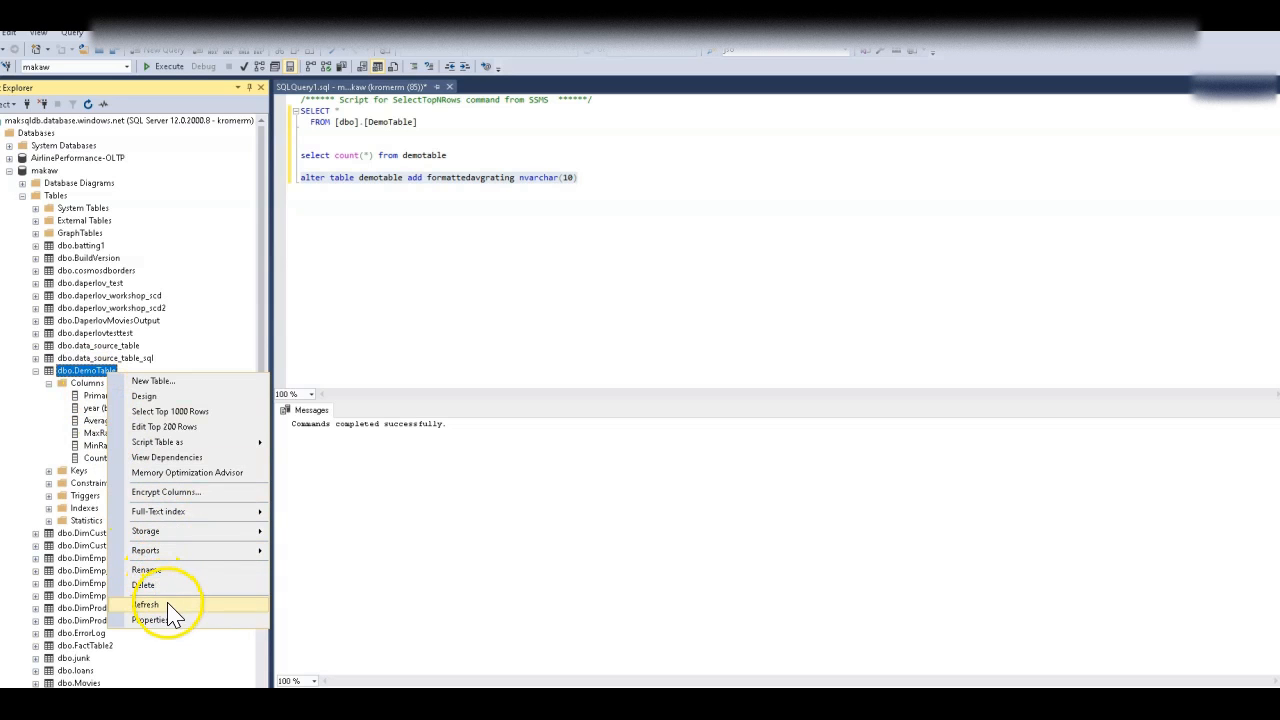
pyautogui.click(146, 604)
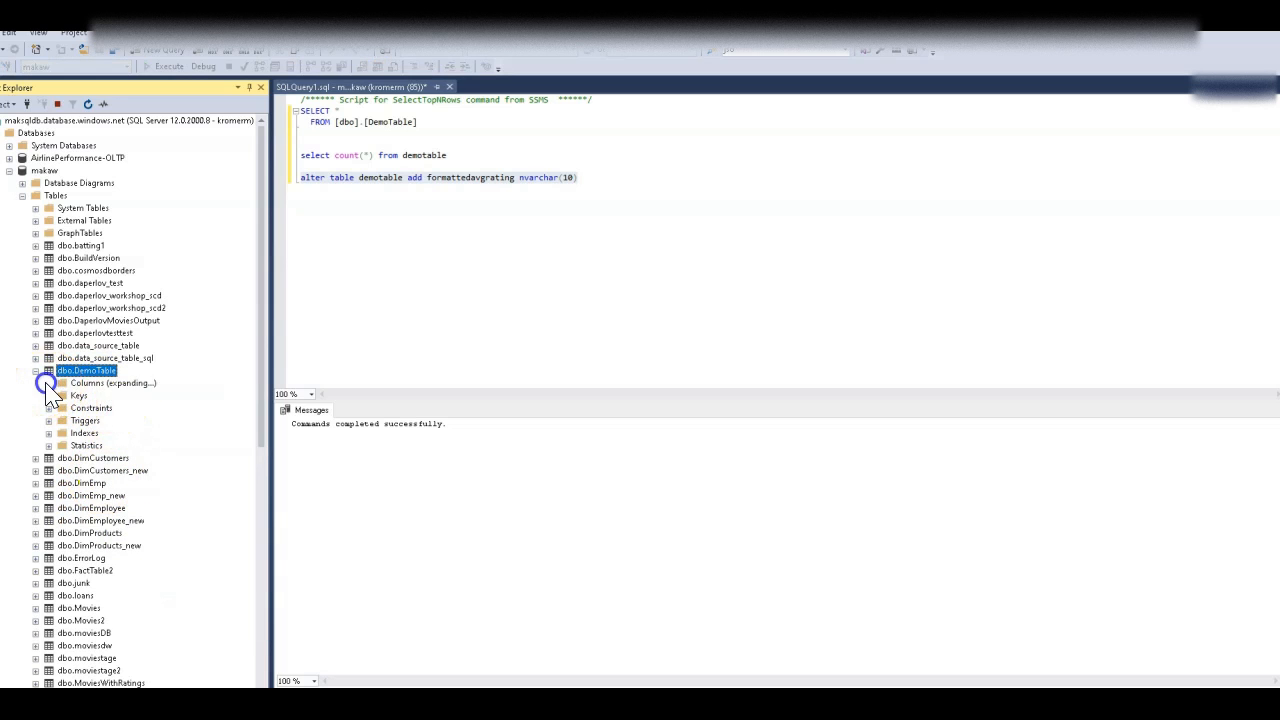
pyautogui.click(48, 383)
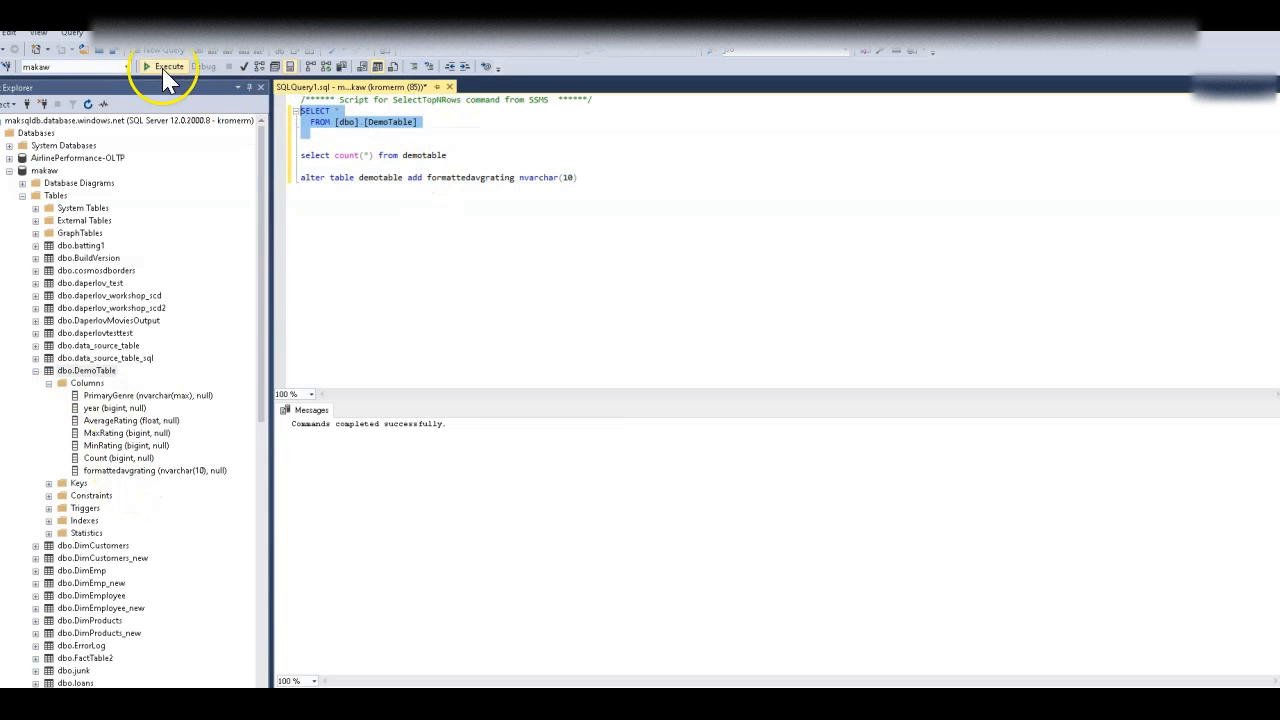
pyautogui.click(169, 66)
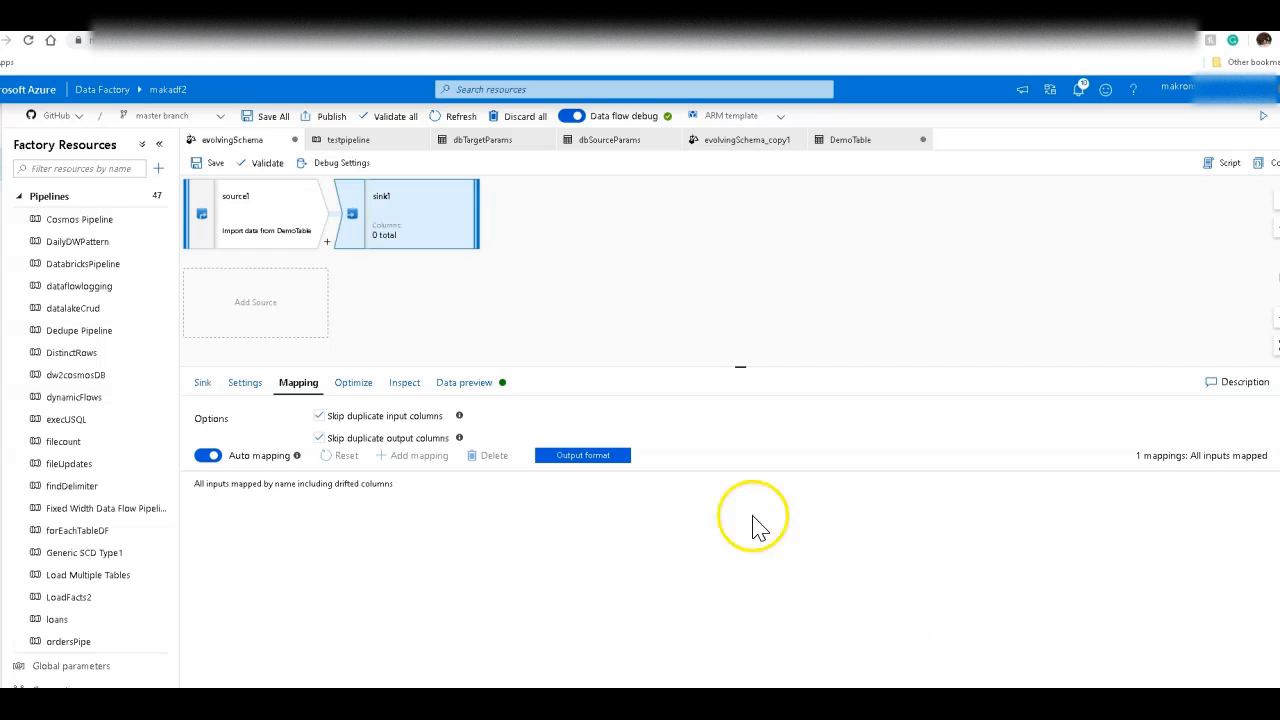
pyautogui.moveTo(922, 650)
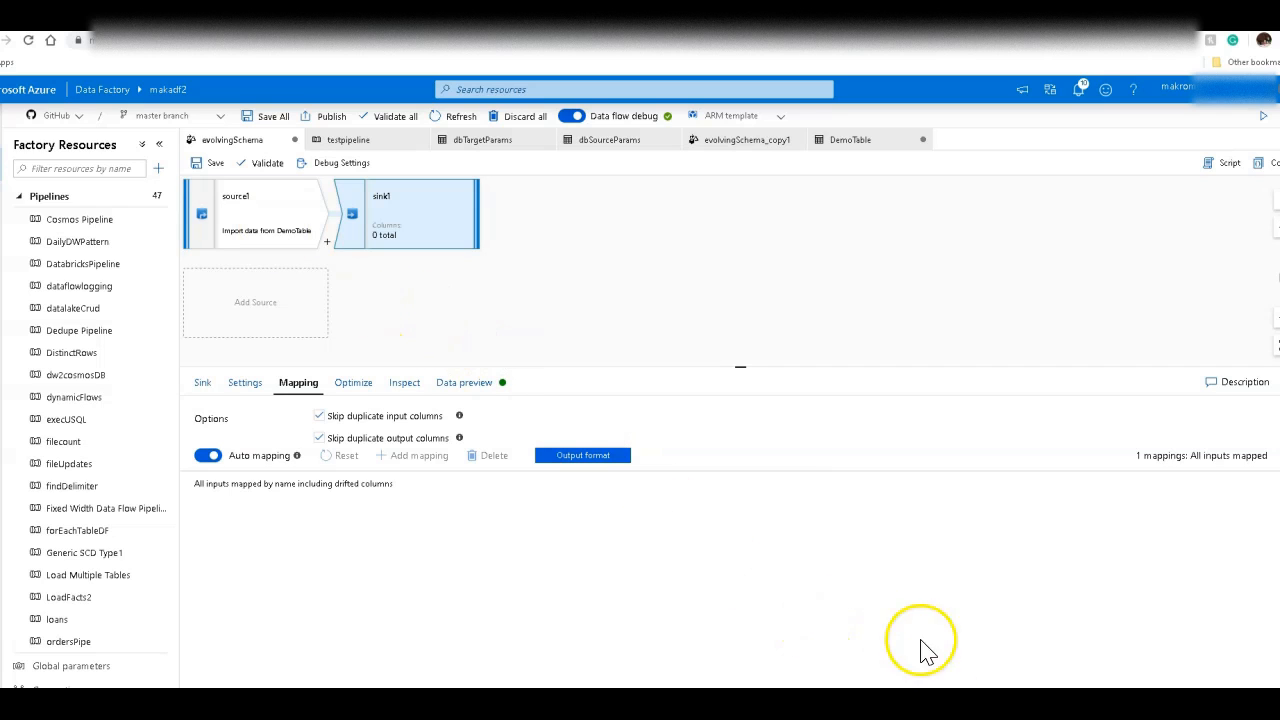
pyautogui.moveTo(333, 265)
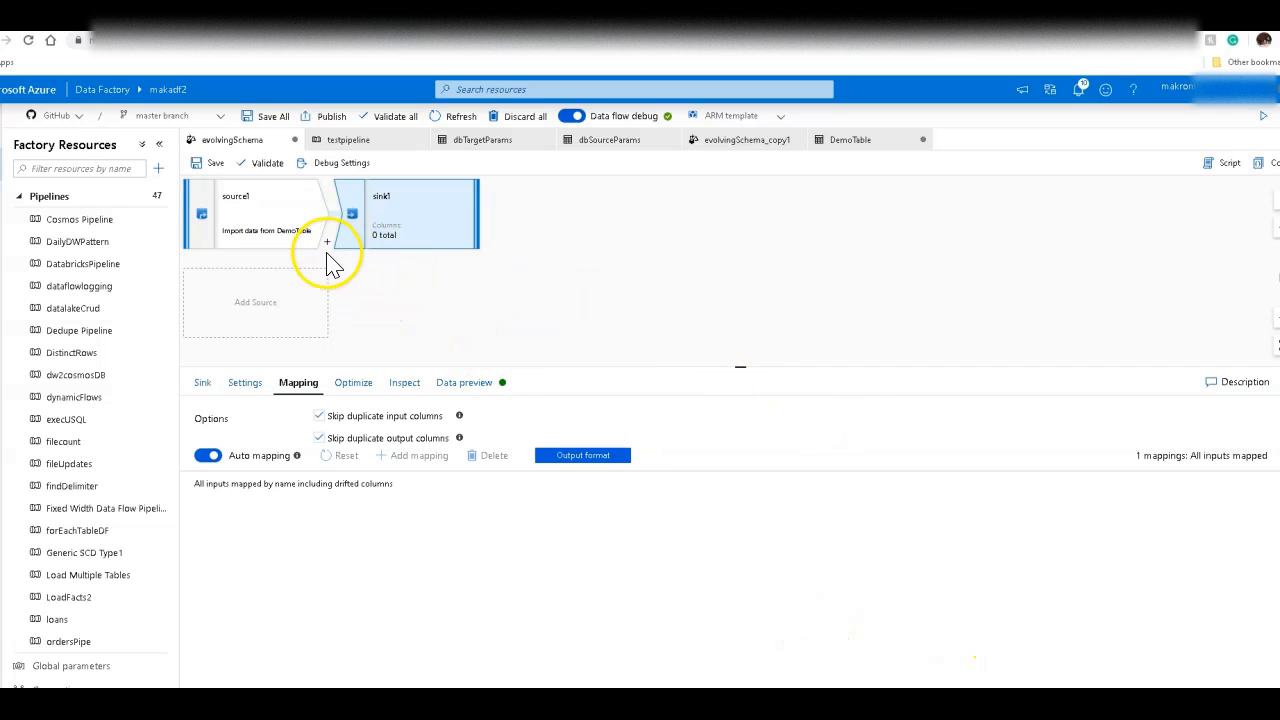
# - Insert DerivedColumn1 between source1 and sink1 and check its output schema
pyautogui.click(327, 242)
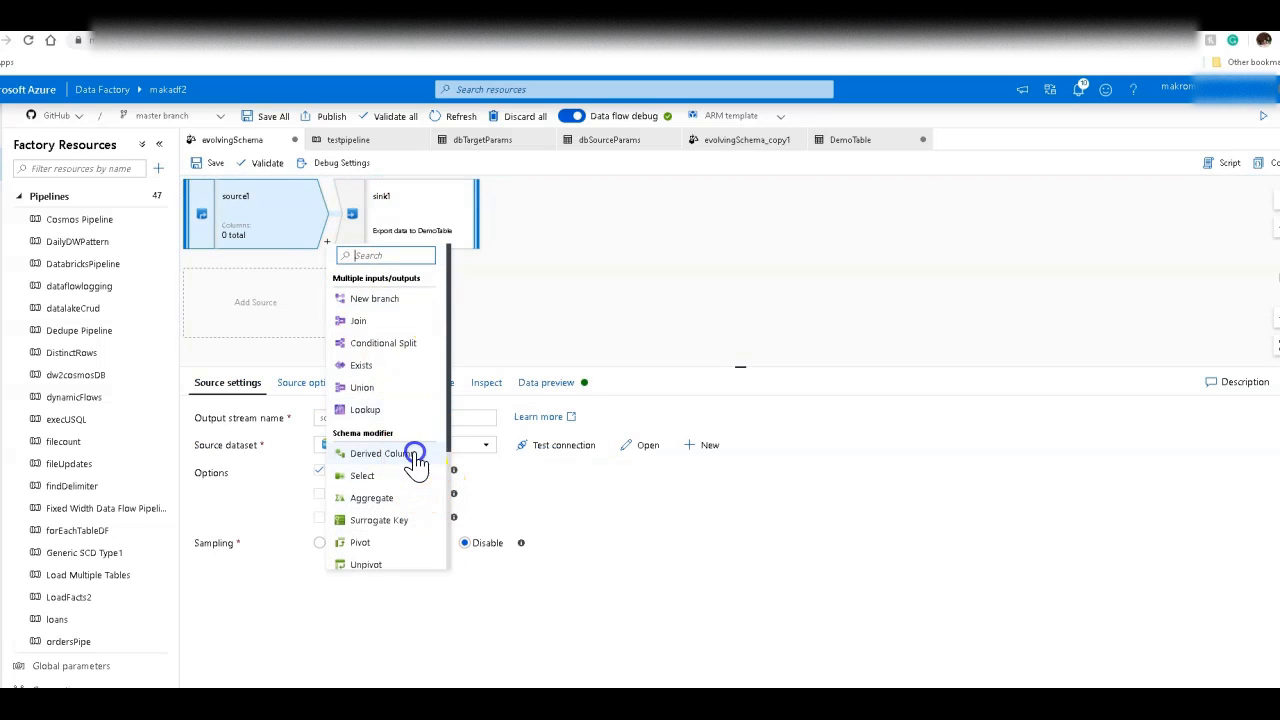
pyautogui.click(380, 453)
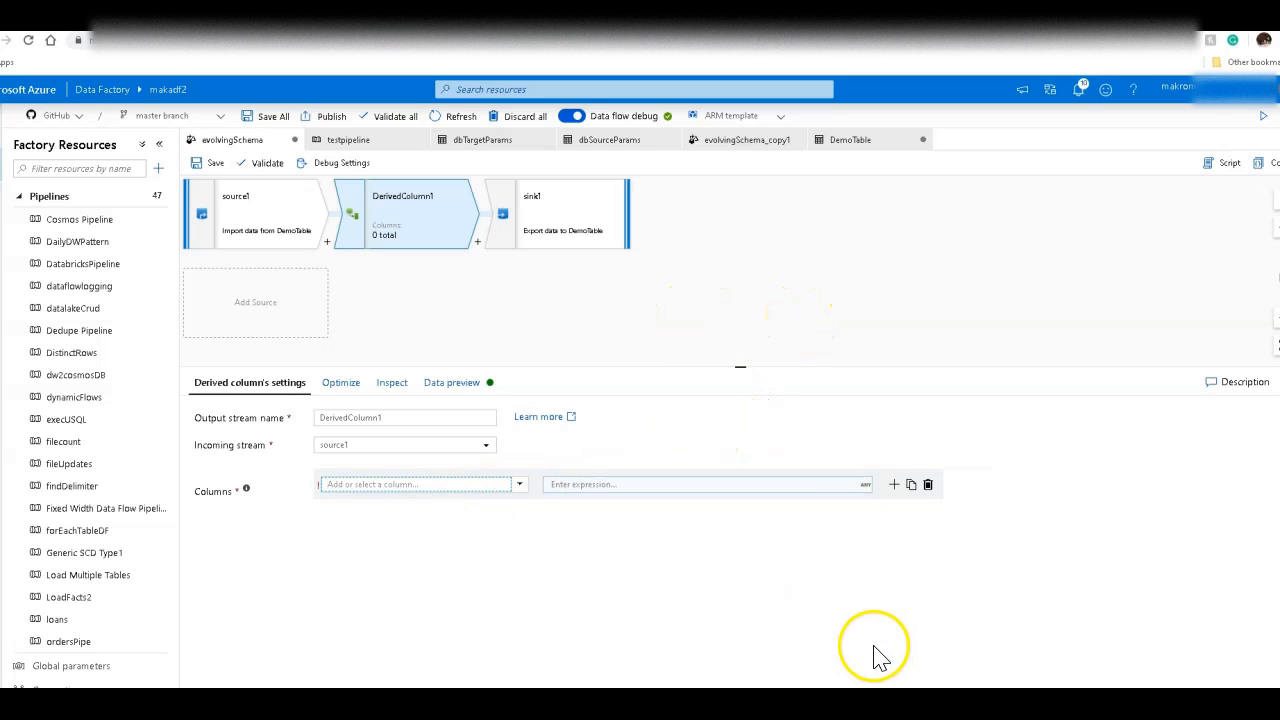
pyautogui.moveTo(888, 438)
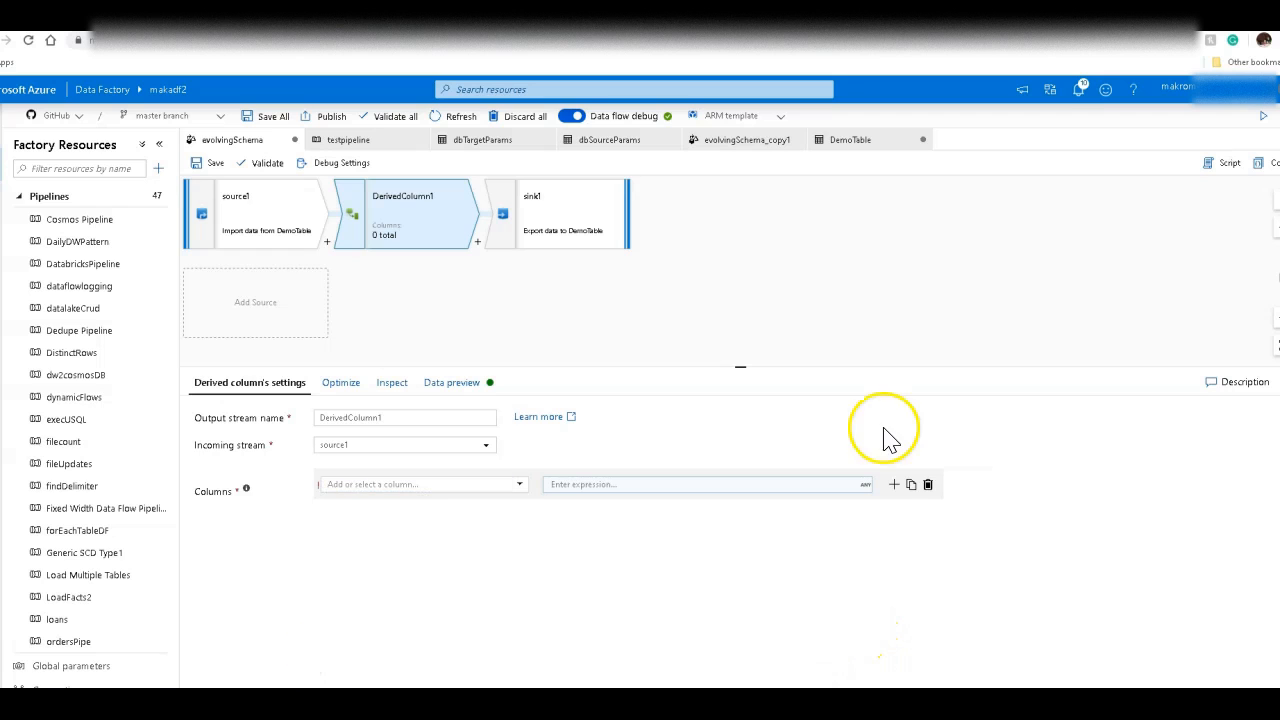
pyautogui.click(390, 382)
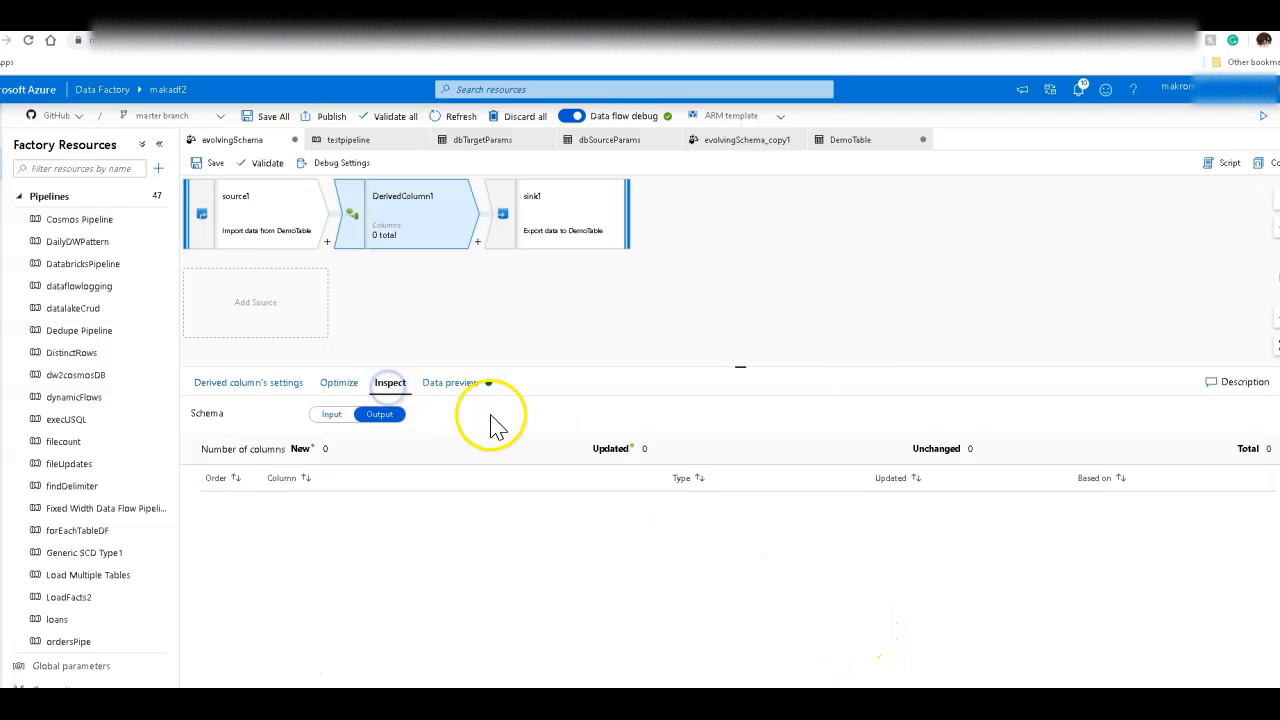
pyautogui.moveTo(300, 430)
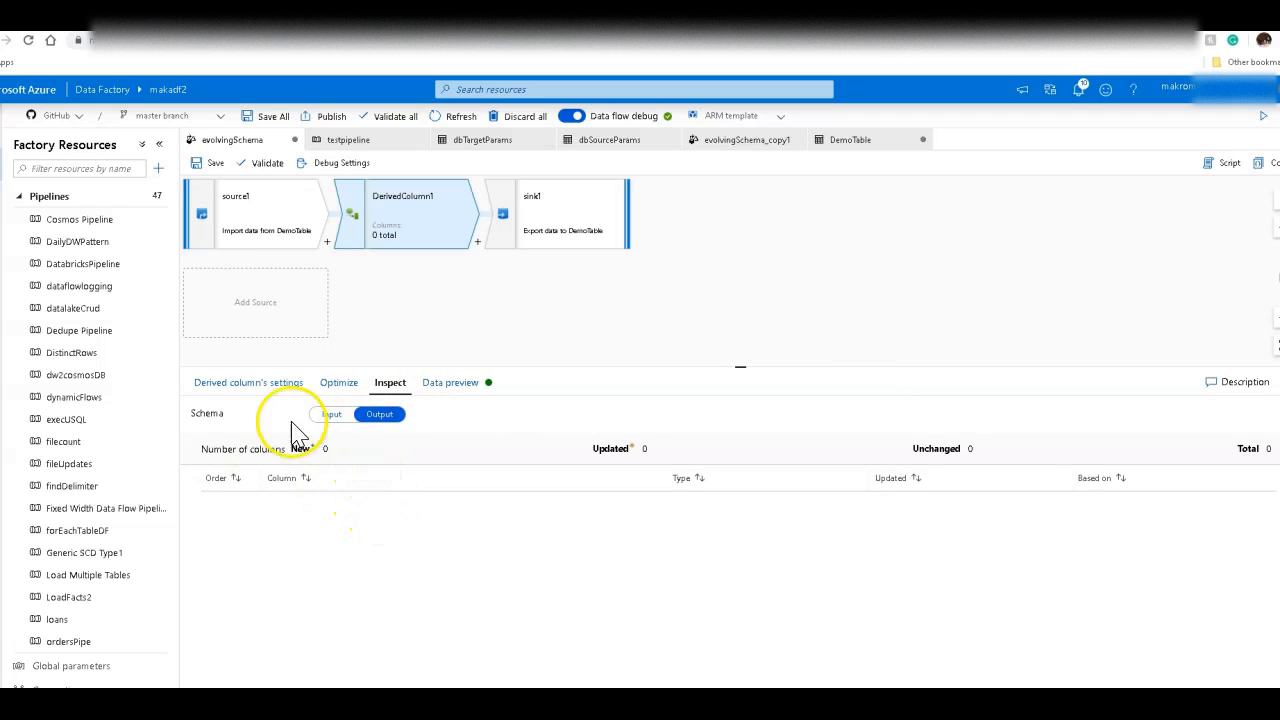
pyautogui.click(248, 382)
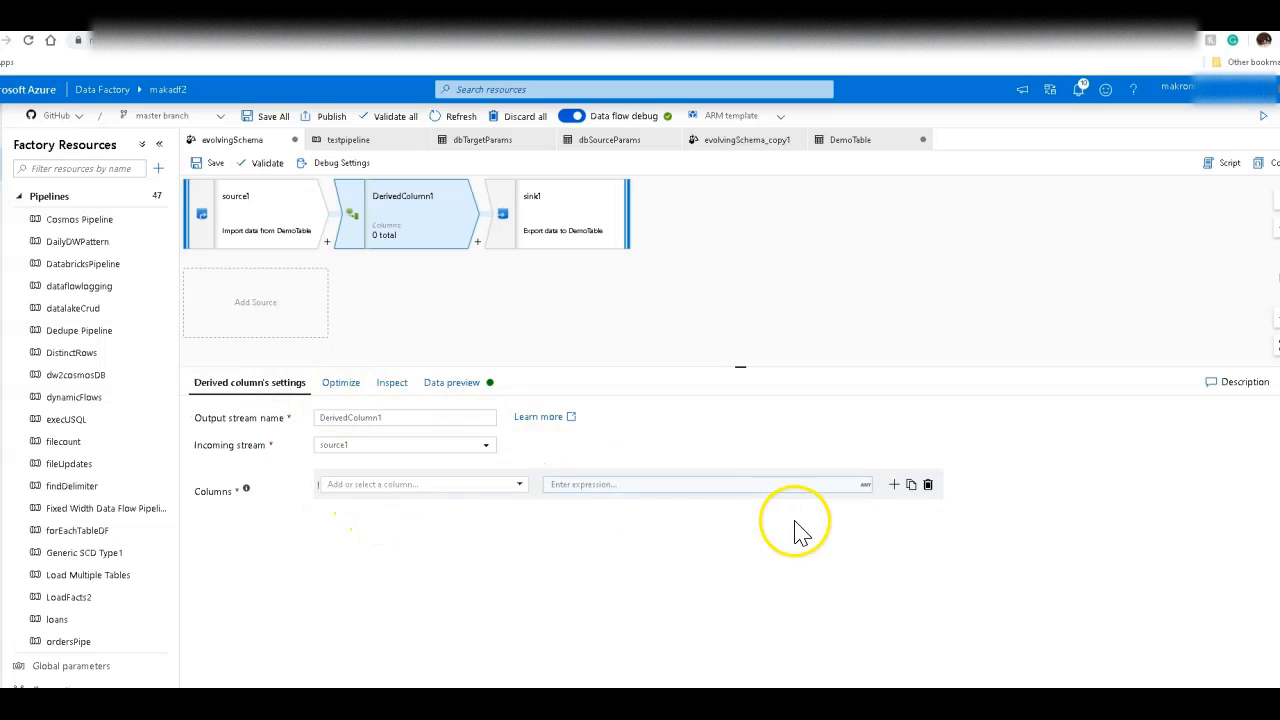
# - Replace the empty column entry with a column pattern and begin its matching condition
pyautogui.click(893, 484)
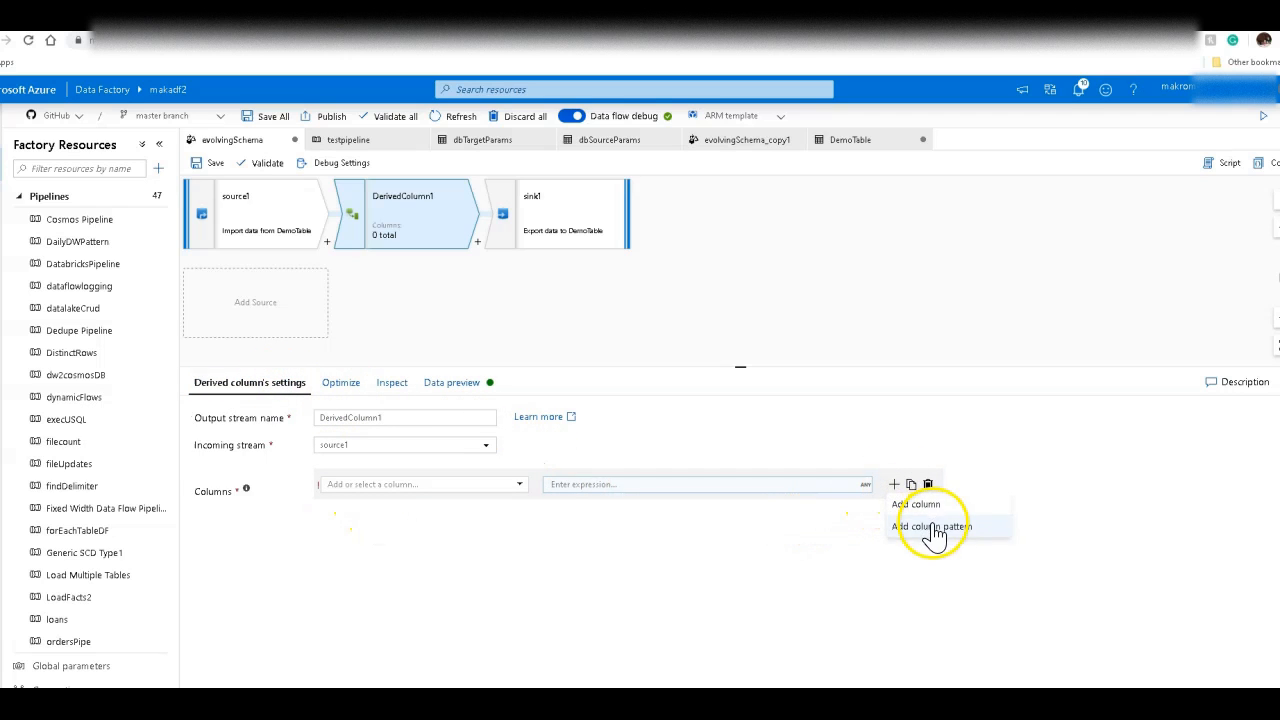
pyautogui.click(931, 526)
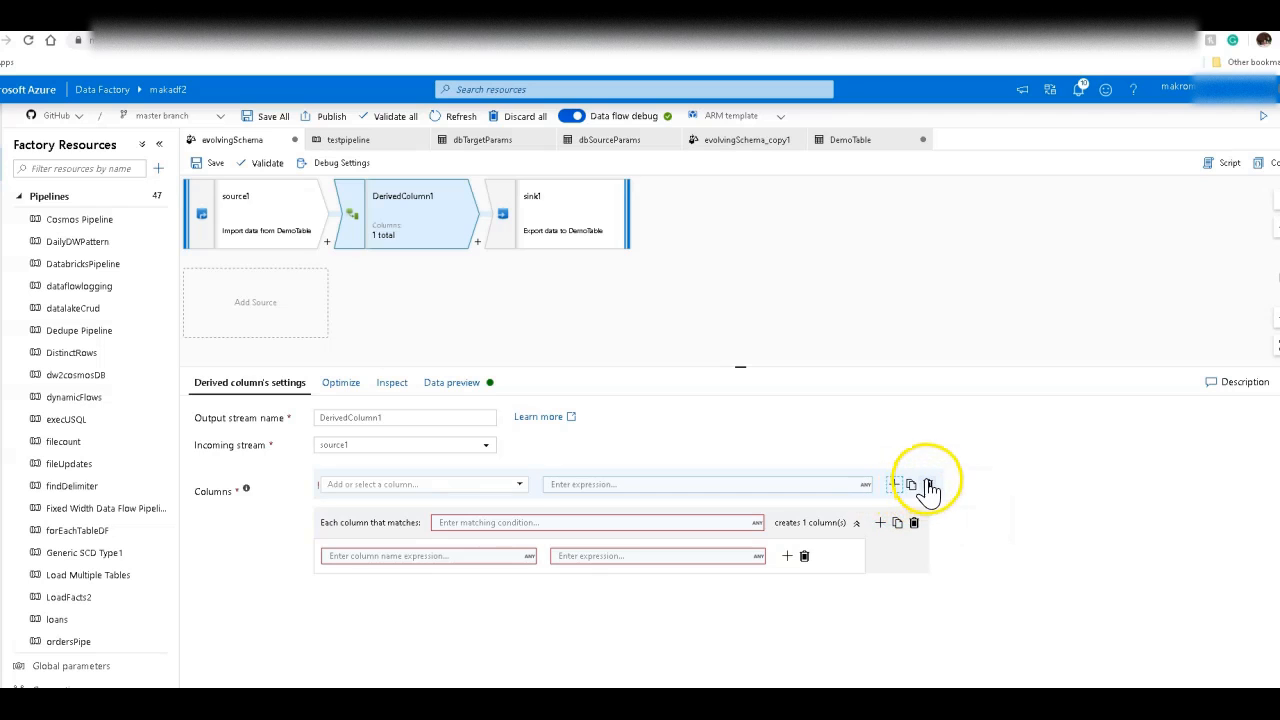
pyautogui.click(929, 484)
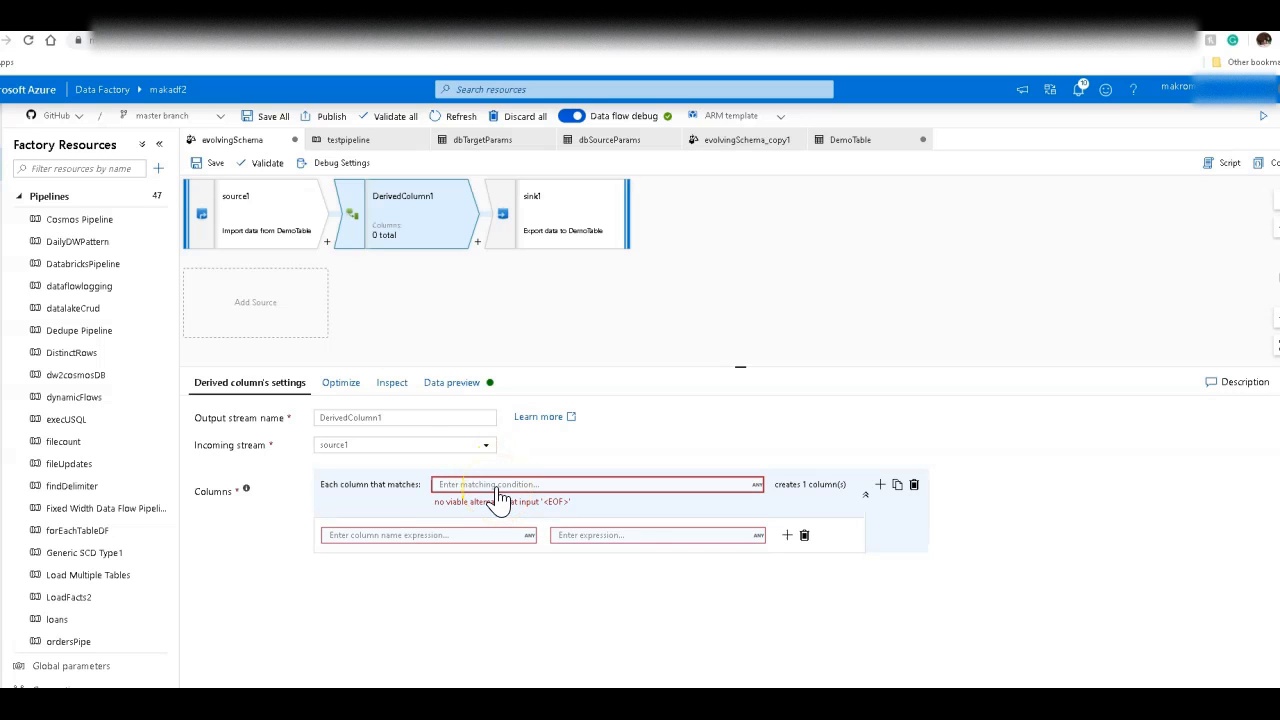
pyautogui.click(597, 484)
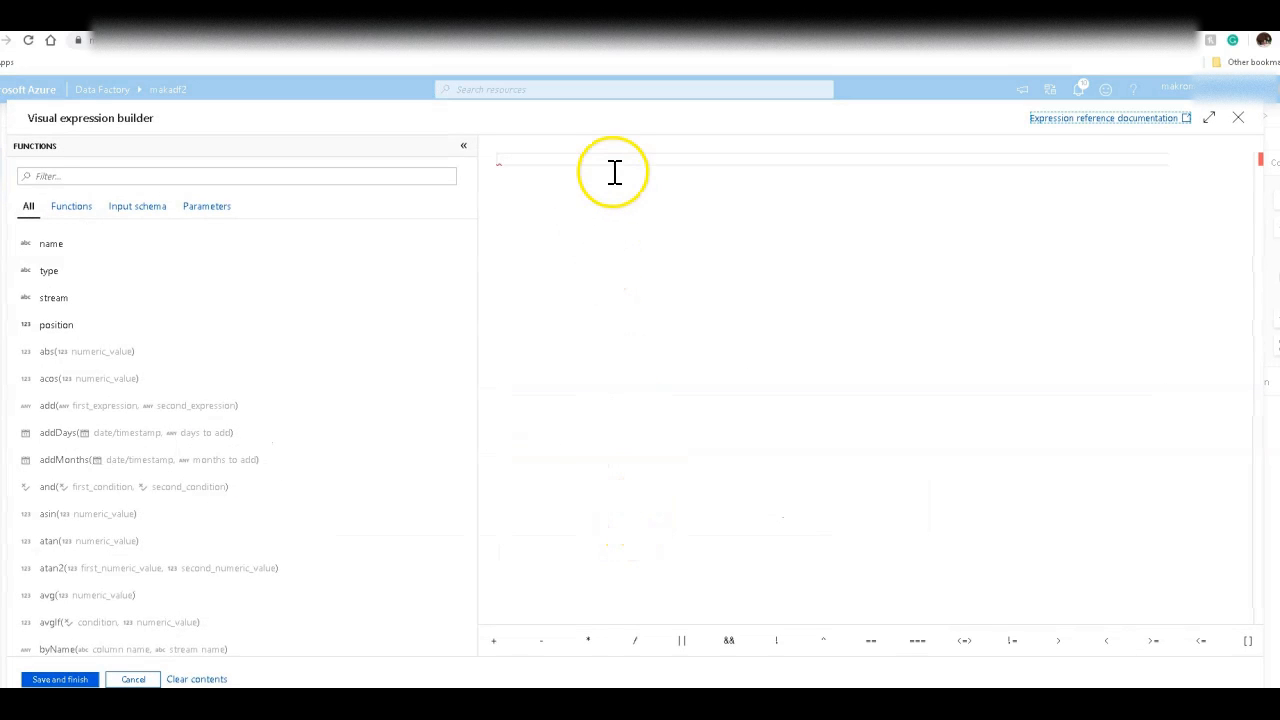
pyautogui.moveTo(662, 167)
pyautogui.write("name == '")
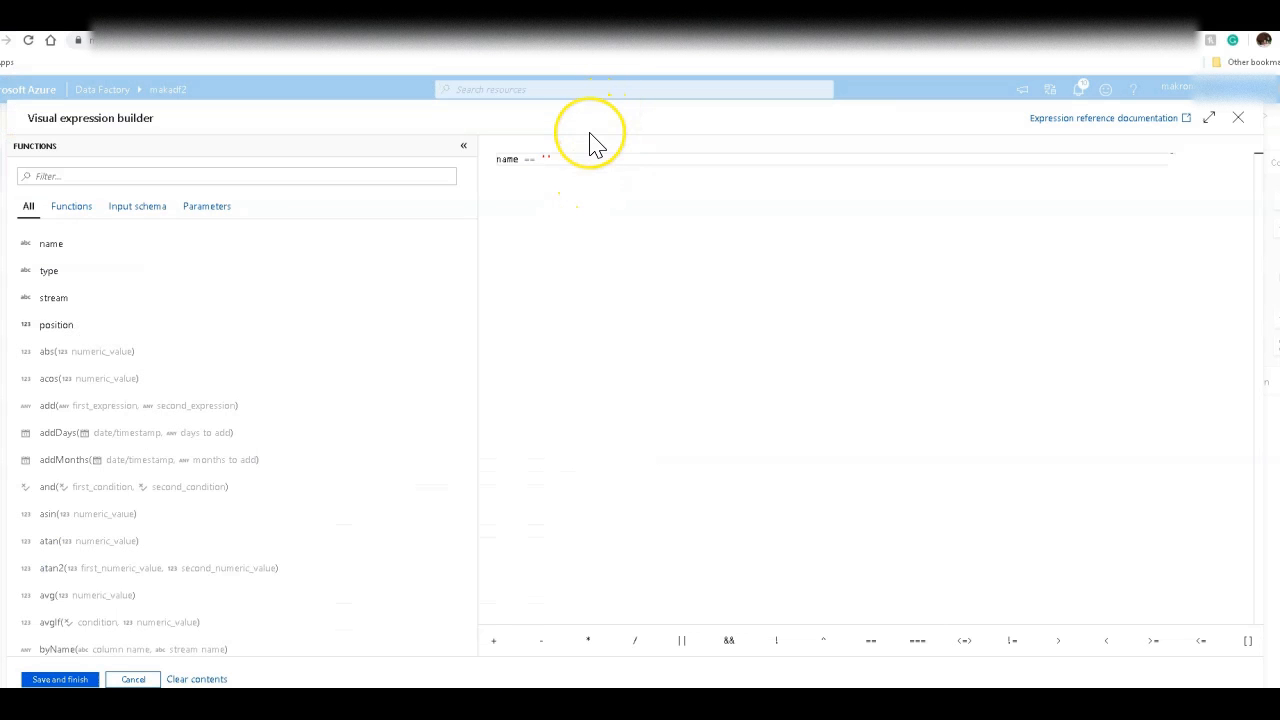
# - Enter the matching condition name == 'AverageRating' and save it
pyautogui.write('AverageRating')
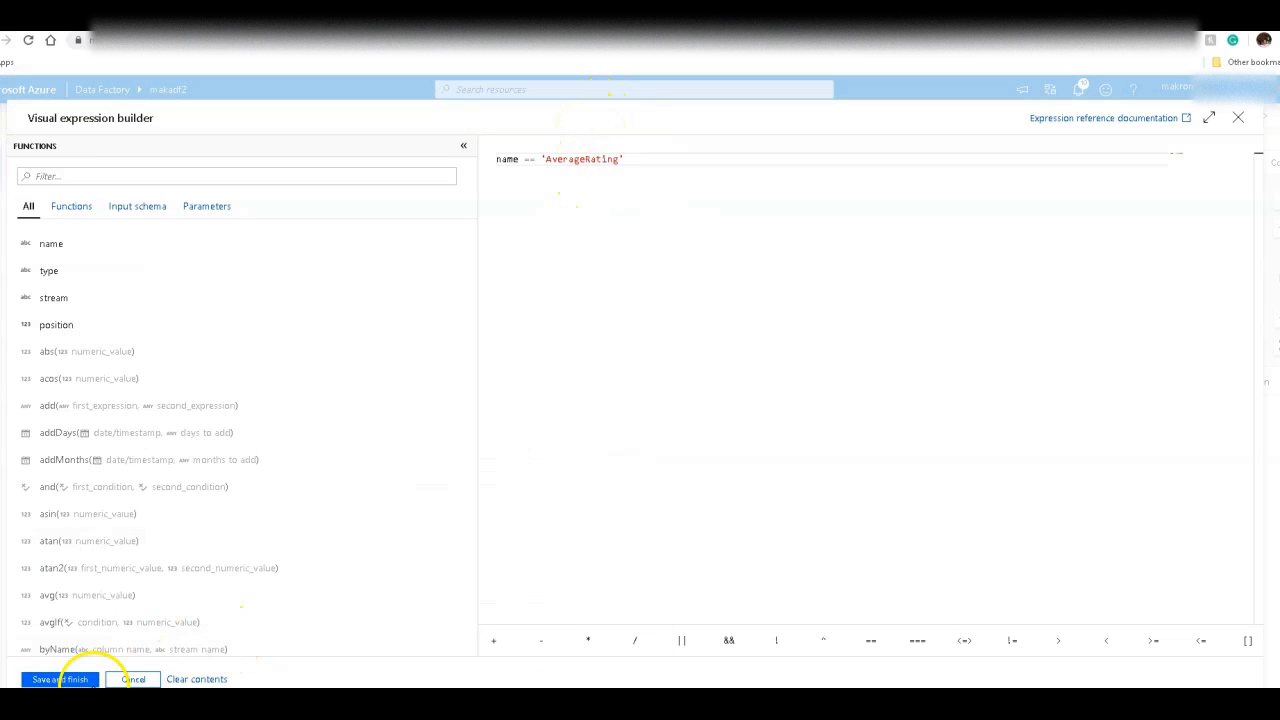
pyautogui.click(58, 679)
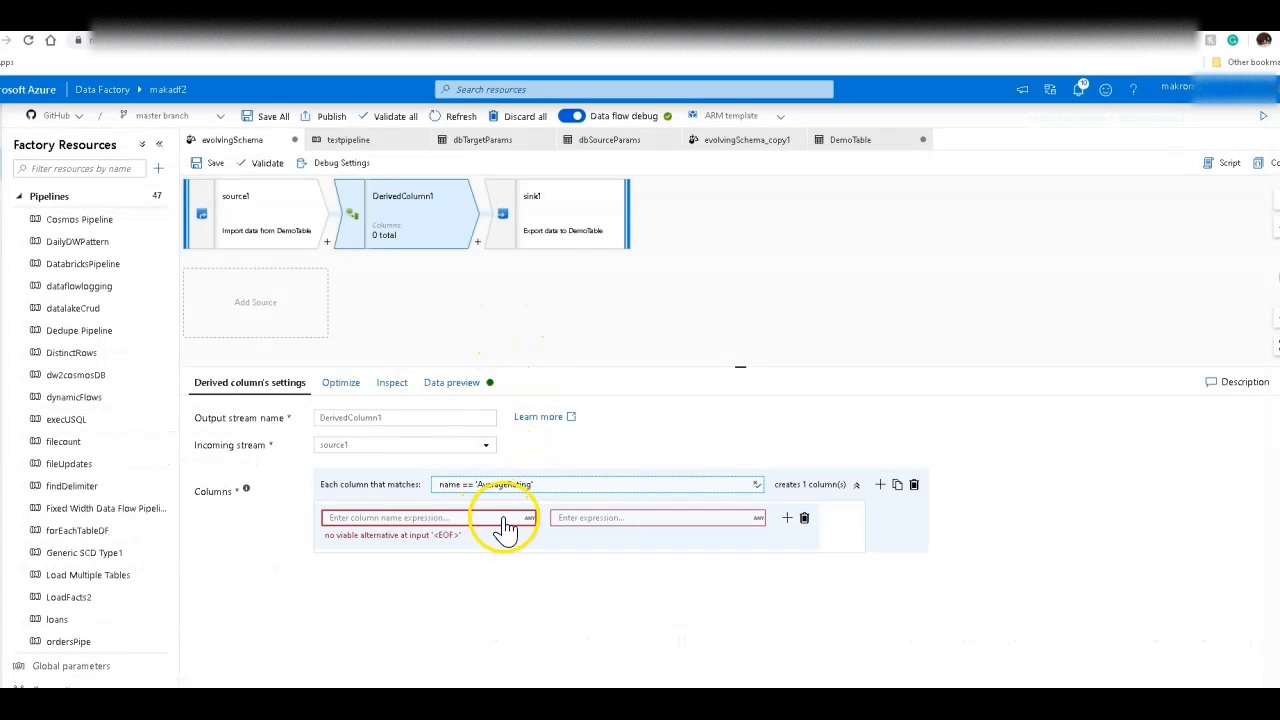
# - Name the output column 'formattedavgrating' with value expression toString(round($$,2))
pyautogui.click(530, 517)
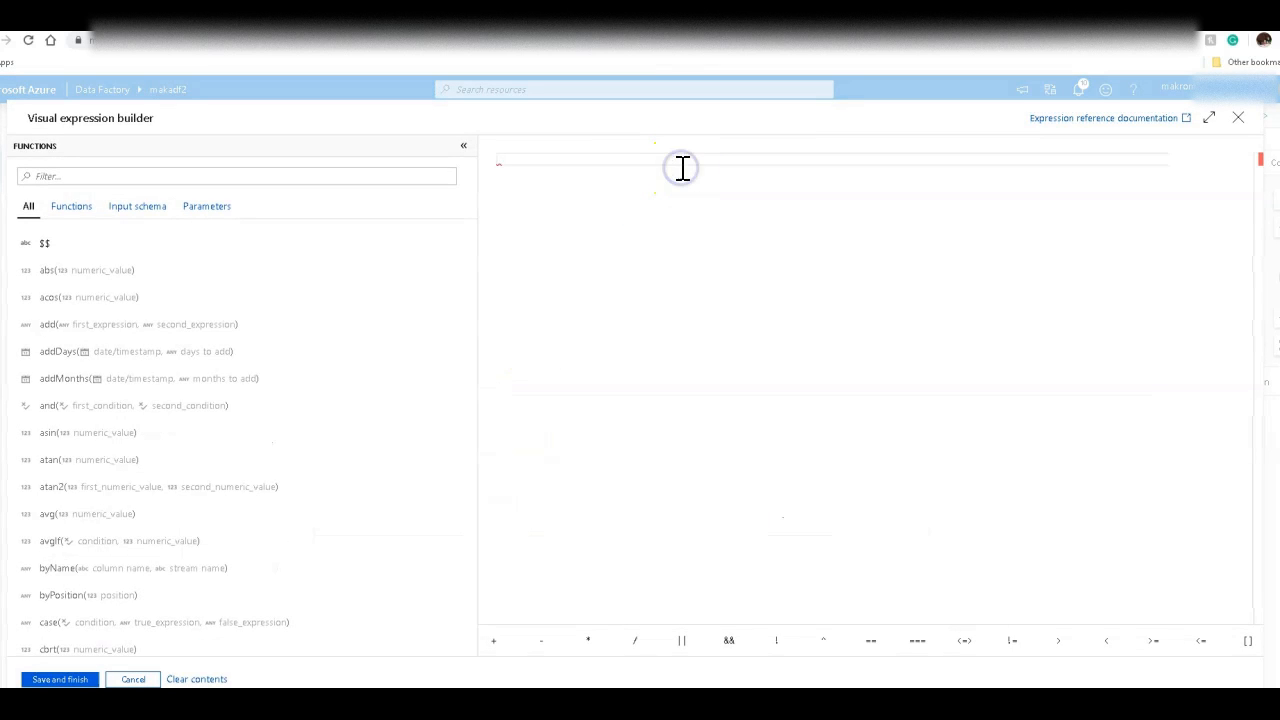
pyautogui.write("'formattedavgrating'")
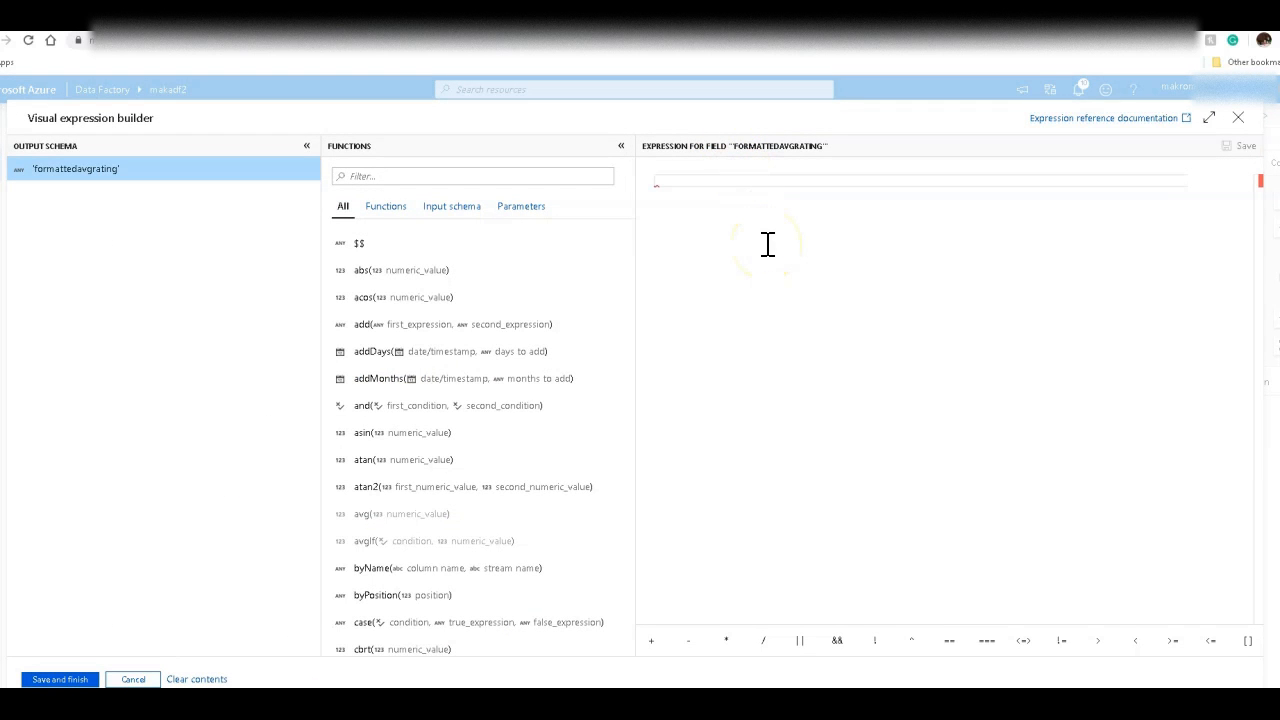
pyautogui.write('round()')
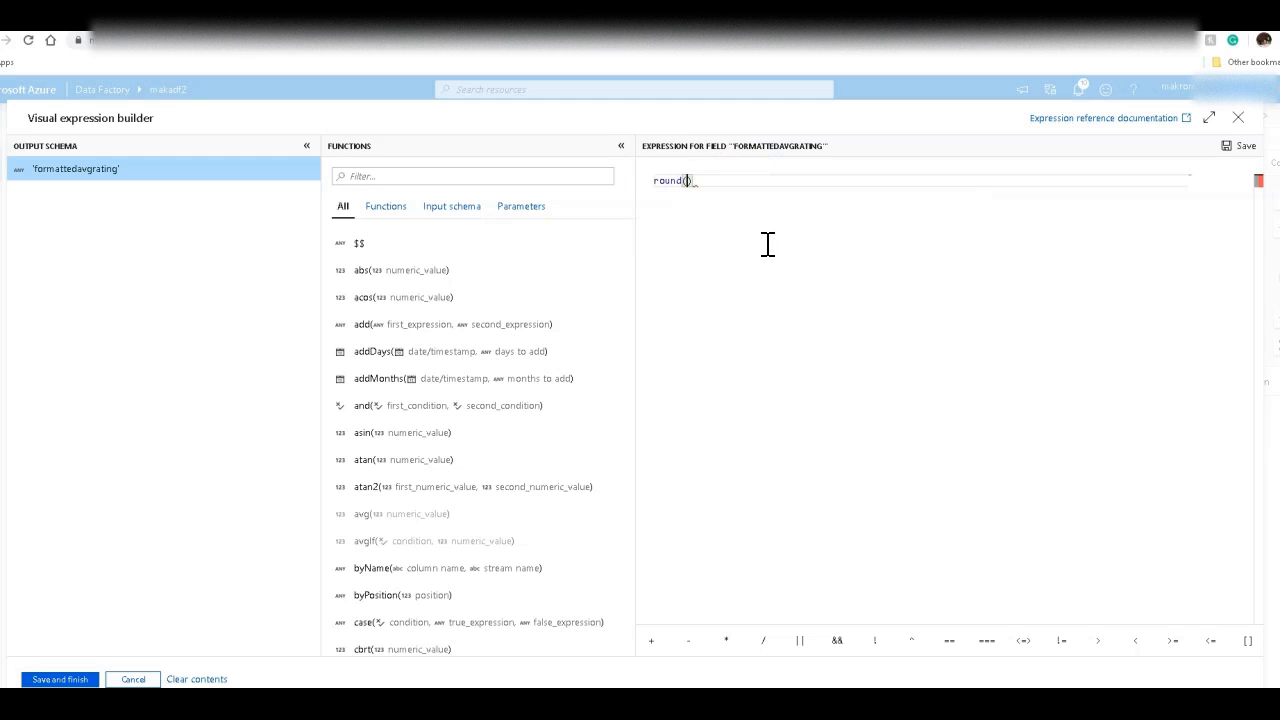
pyautogui.write('$$')
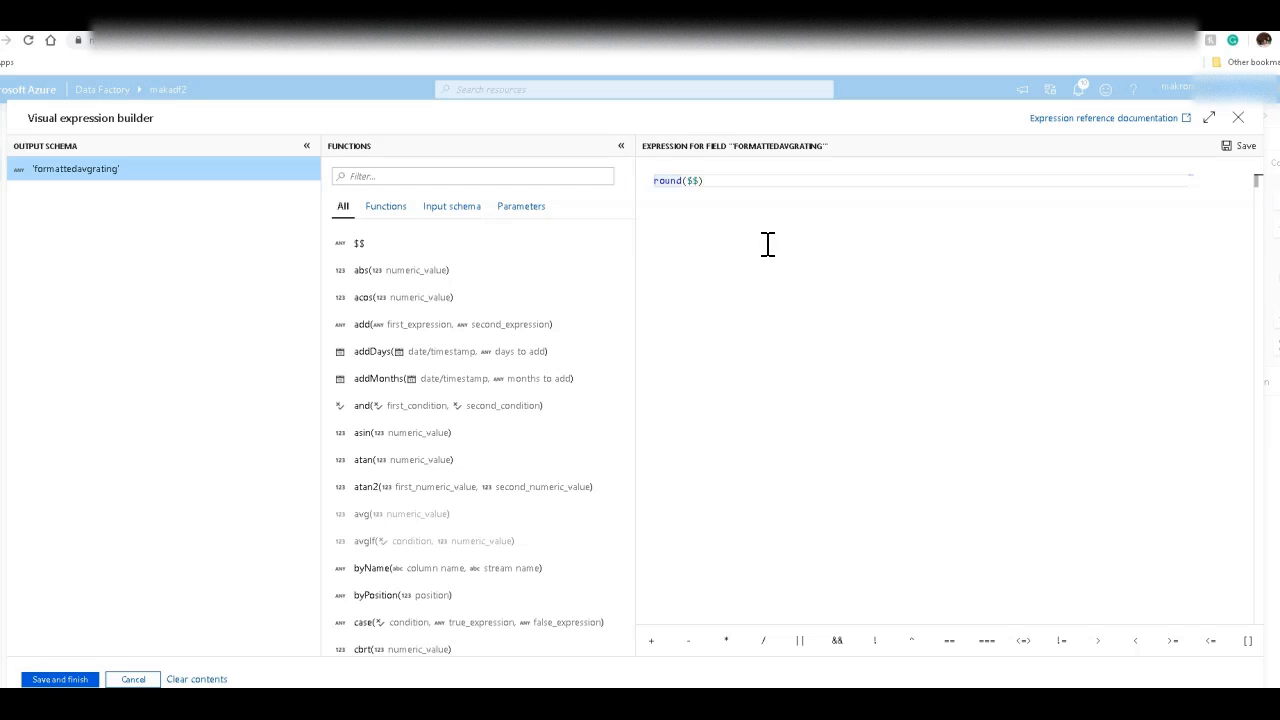
pyautogui.write('t')
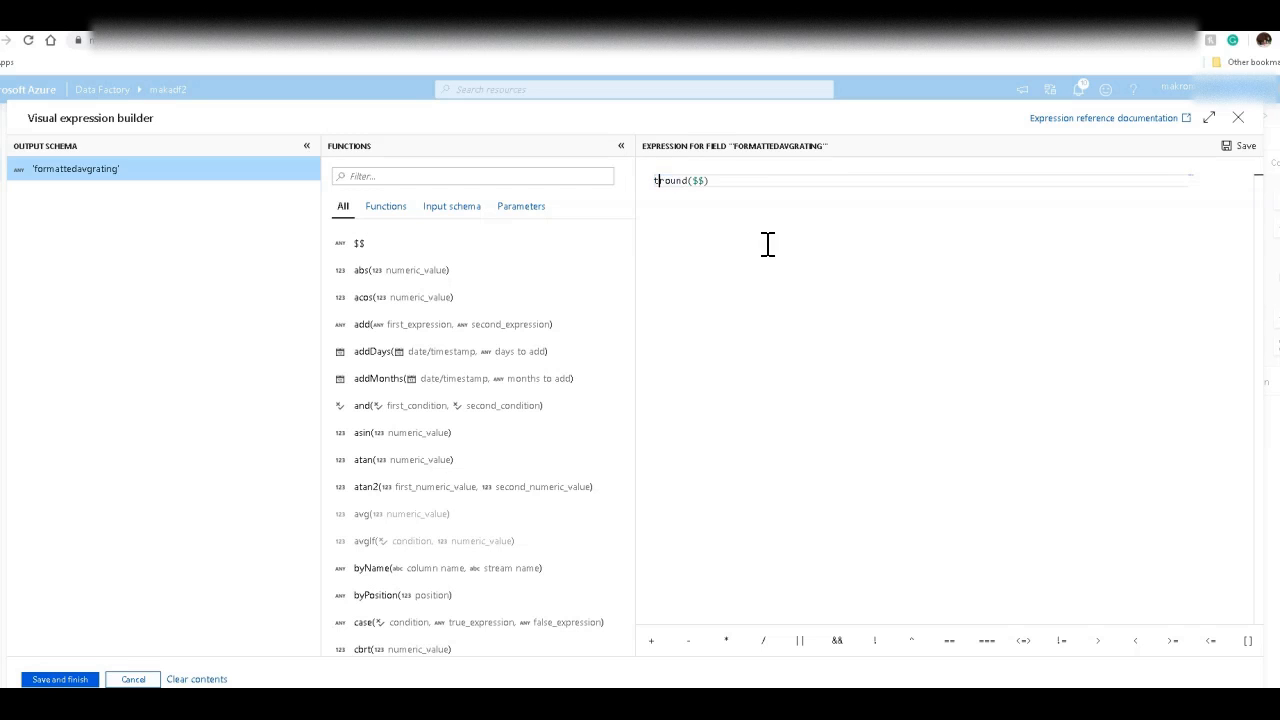
pyautogui.write('o')
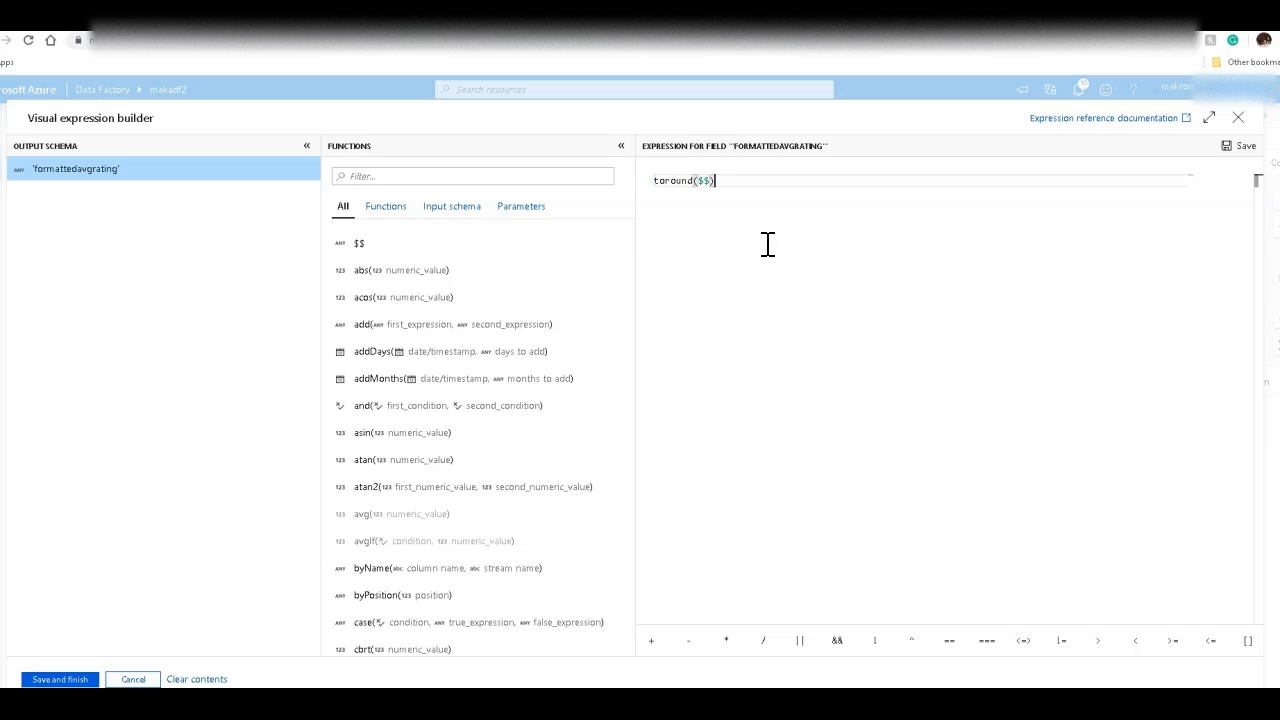
pyautogui.write(',2')
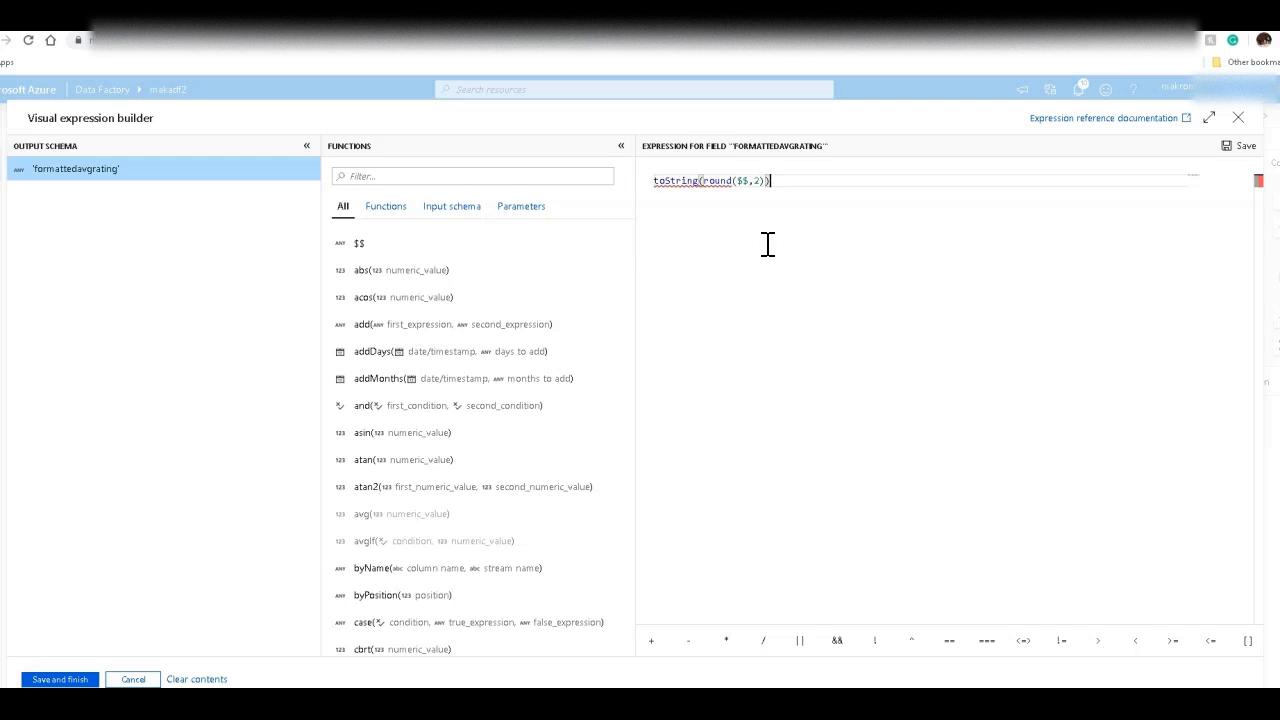
pyautogui.moveTo(692, 189)
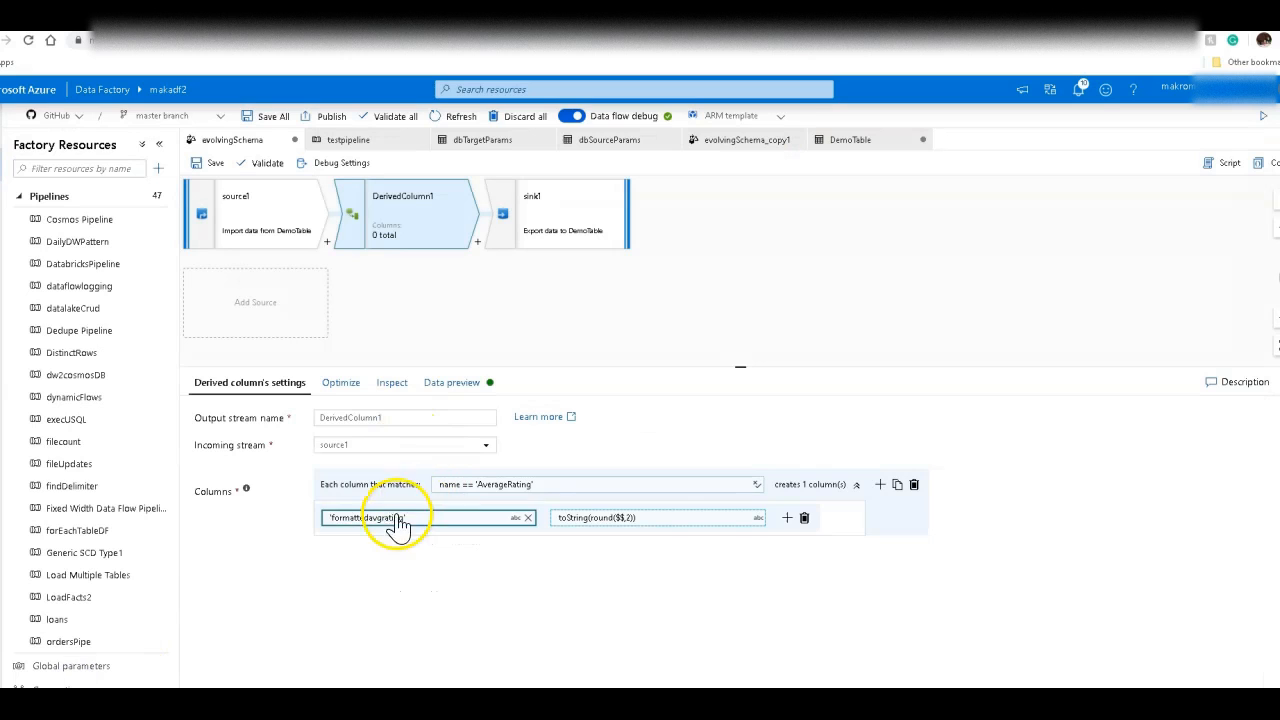
# - Refresh DerivedColumn1's data preview, then select sink1 and view its mapping
pyautogui.click(451, 382)
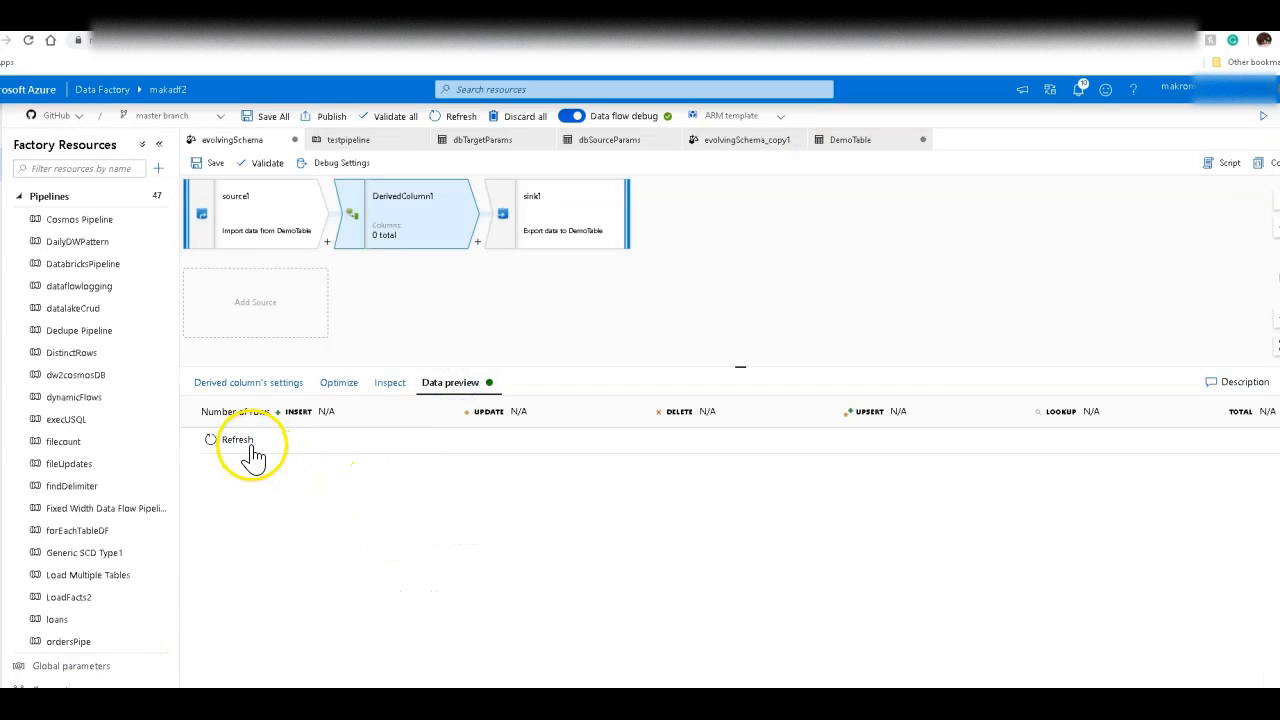
pyautogui.click(237, 440)
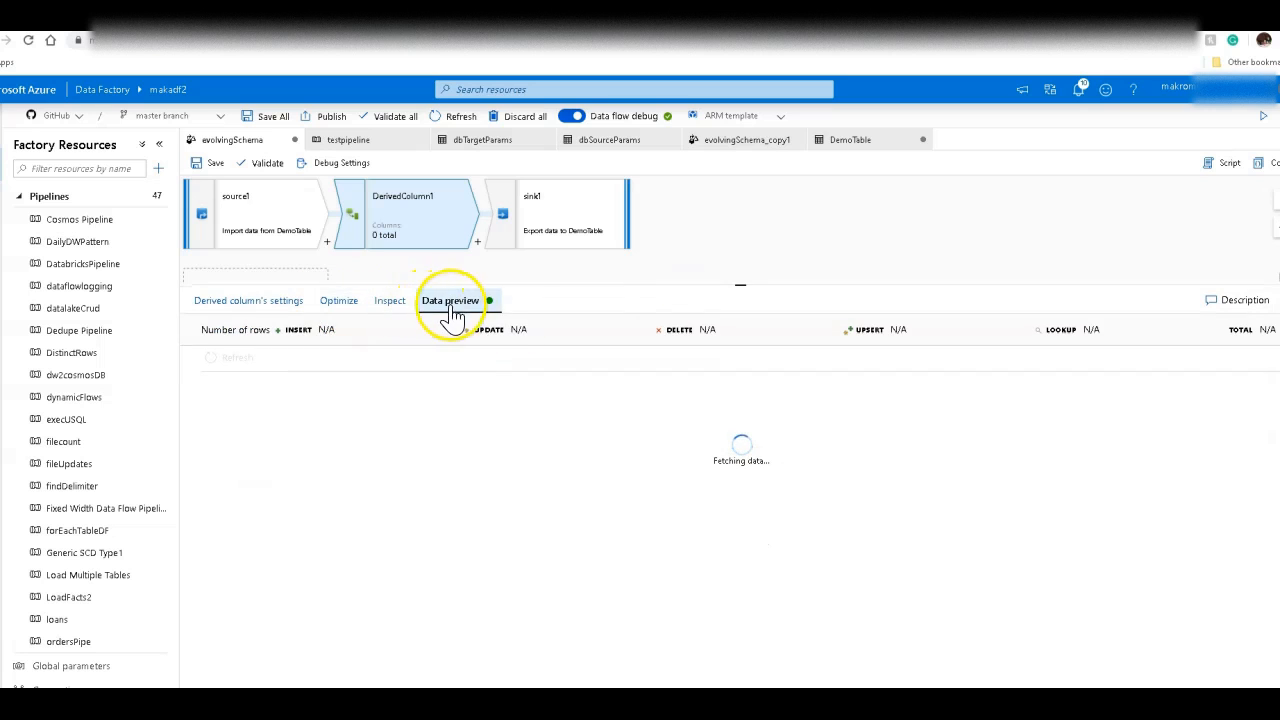
pyautogui.click(248, 300)
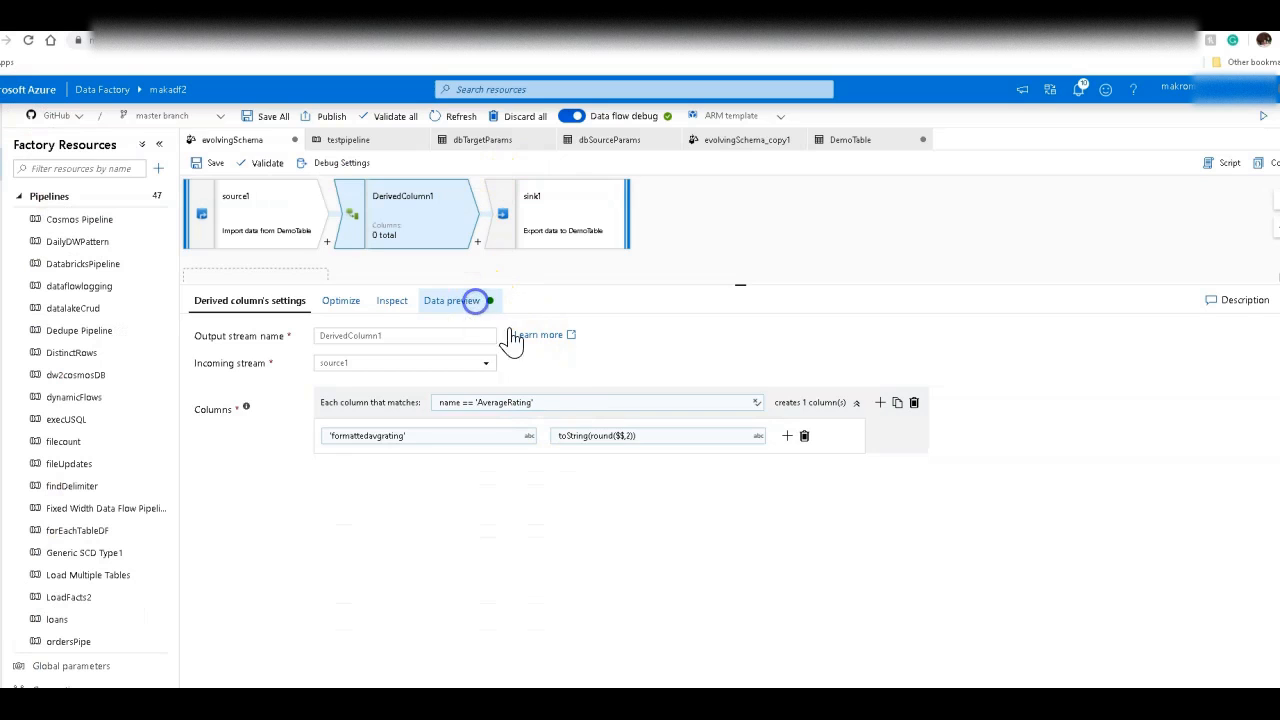
pyautogui.click(451, 300)
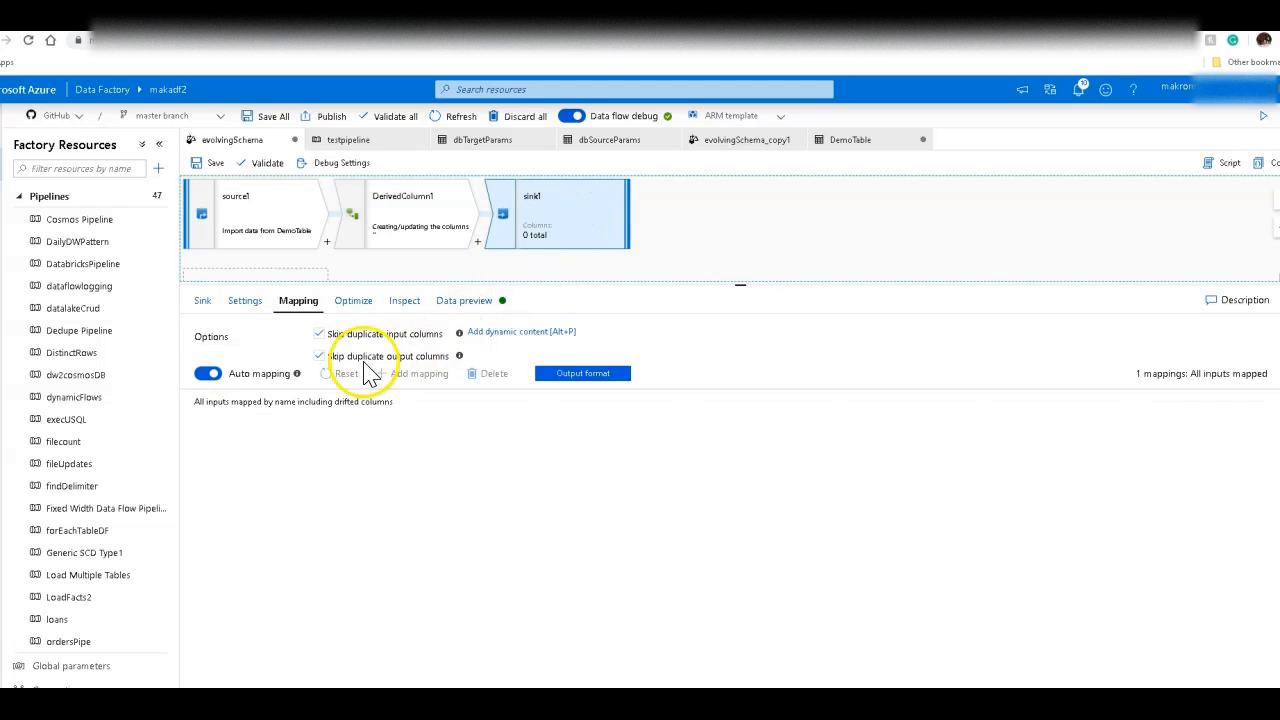
# - Add AlterRow1 after DerivedColumn1 with condition Update if true()
pyautogui.click(245, 300)
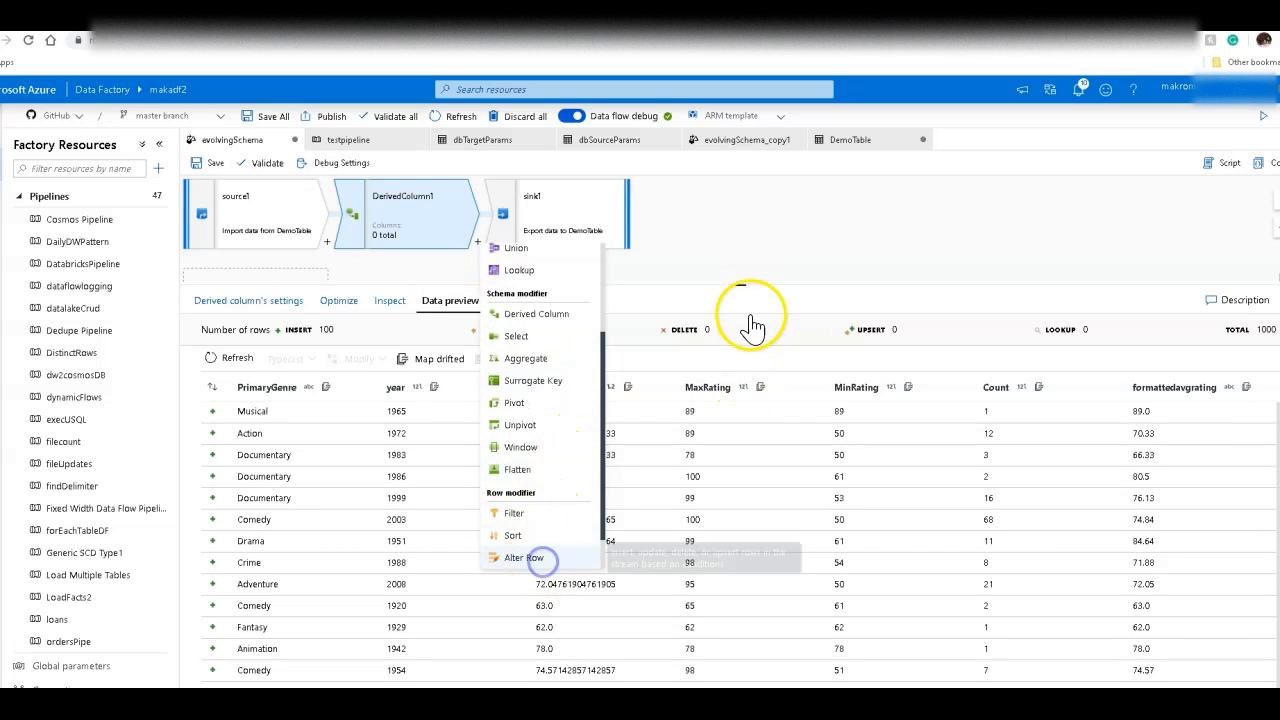
pyautogui.click(523, 557)
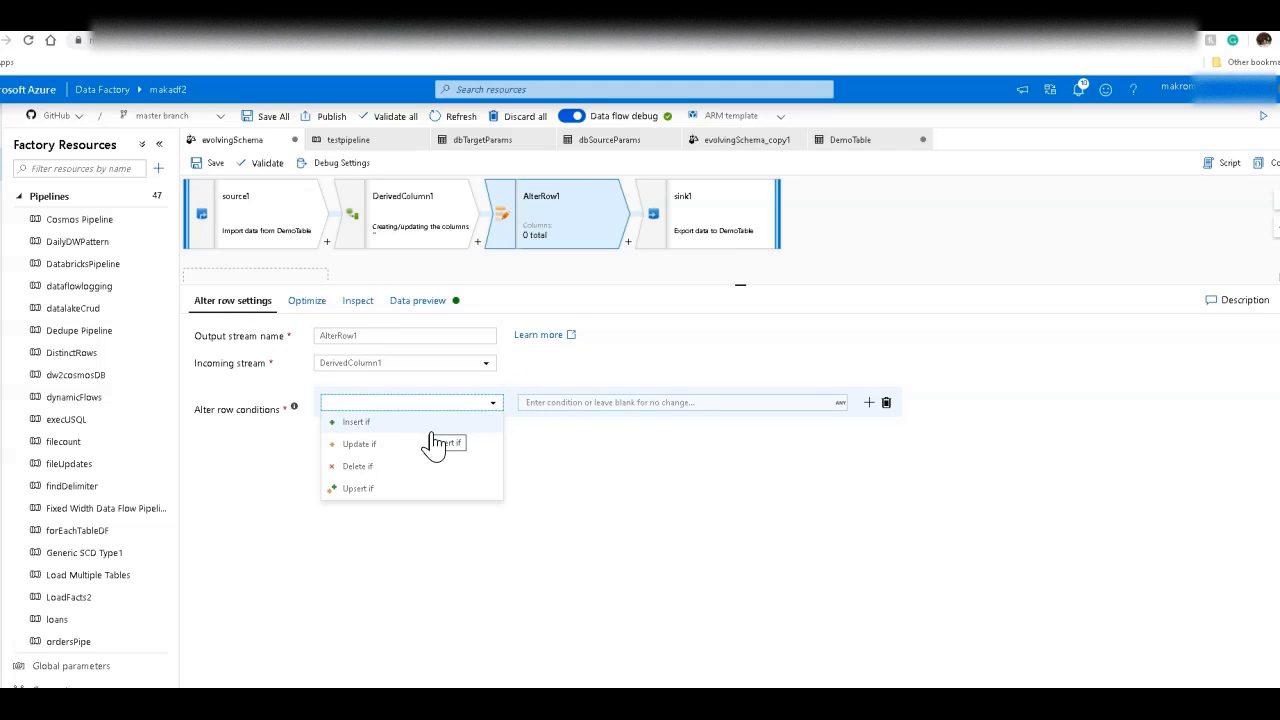
pyautogui.click(359, 443)
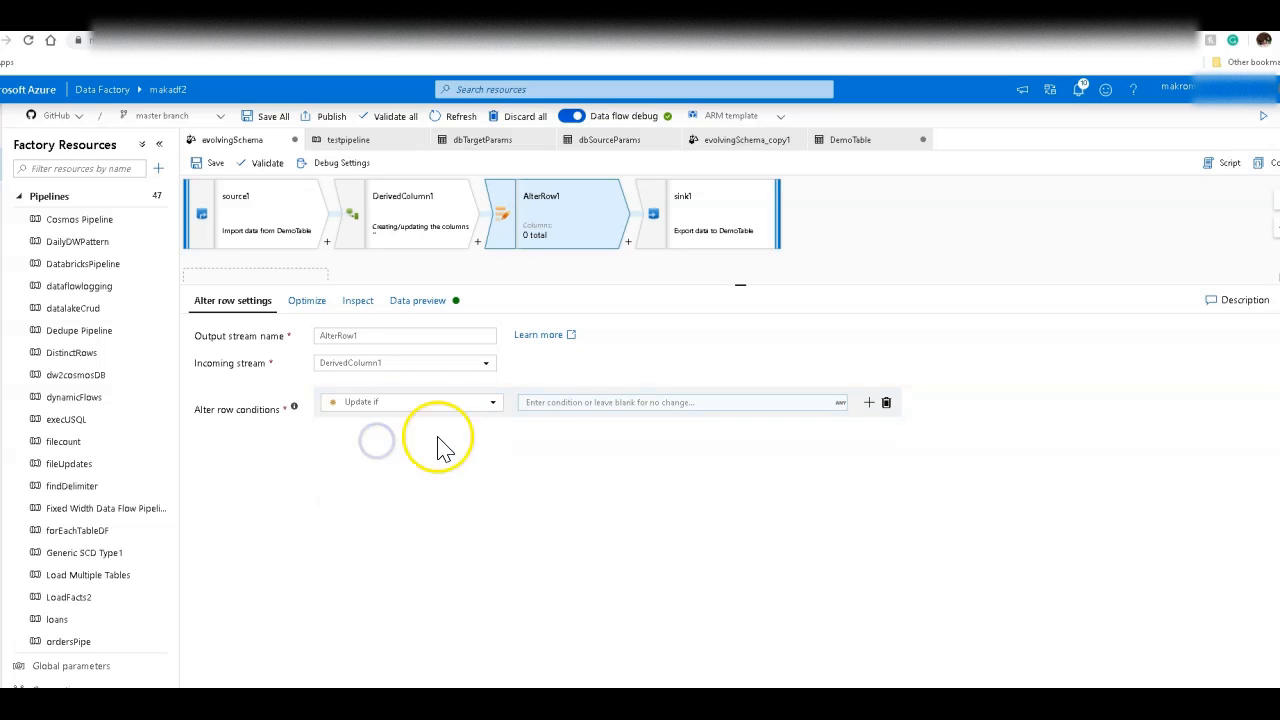
pyautogui.click(680, 402)
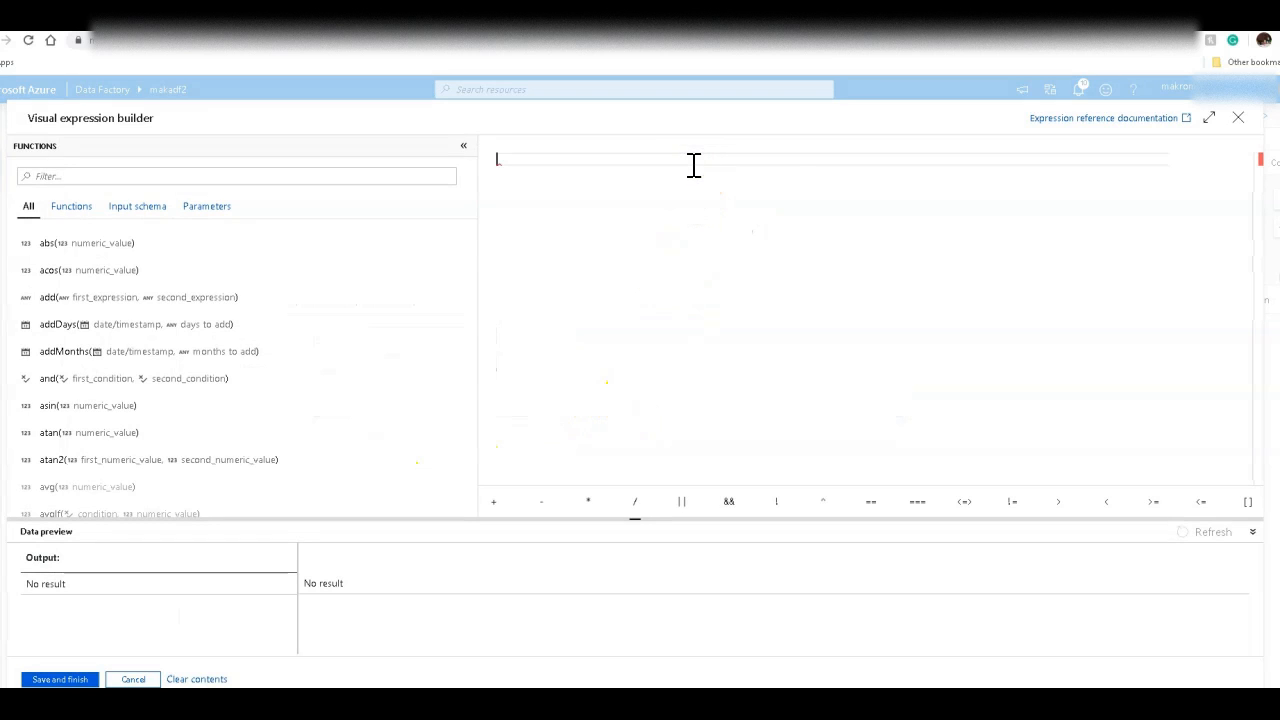
pyautogui.write('true()')
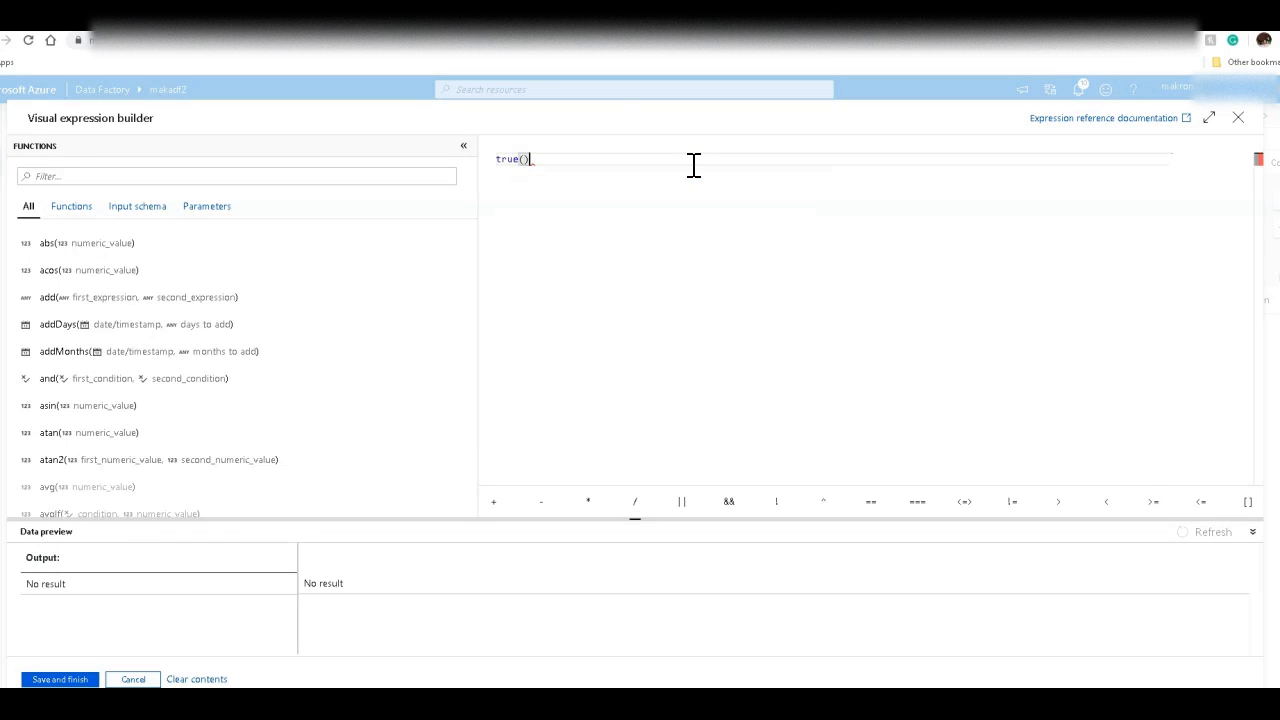
pyautogui.click(60, 679)
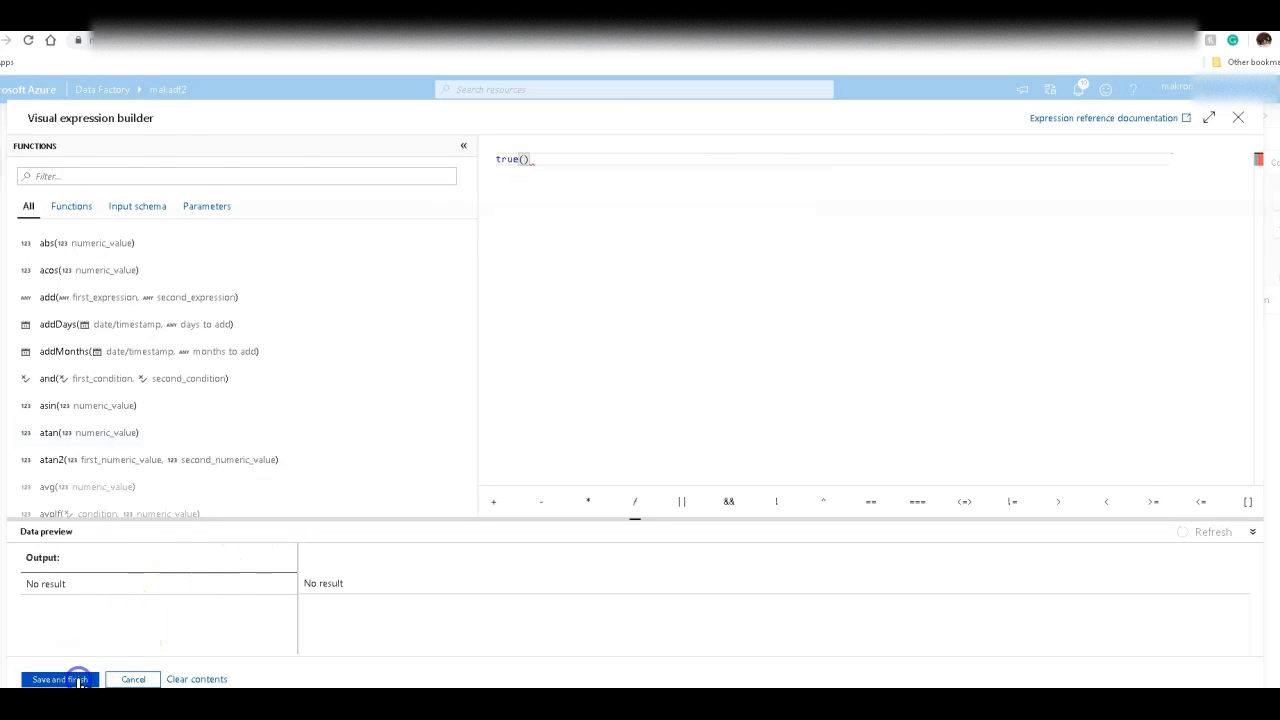
# - Set sink1 to disallow inserts and allow updates only
pyautogui.click(59, 679)
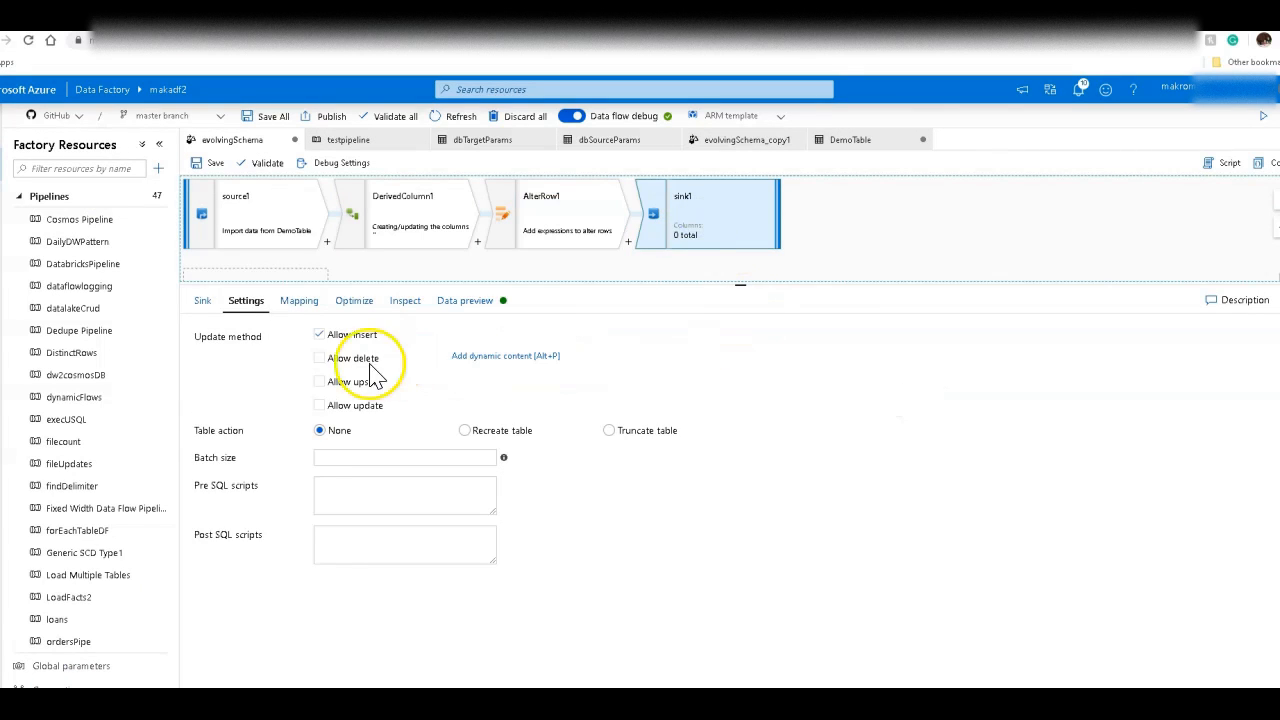
pyautogui.click(319, 334)
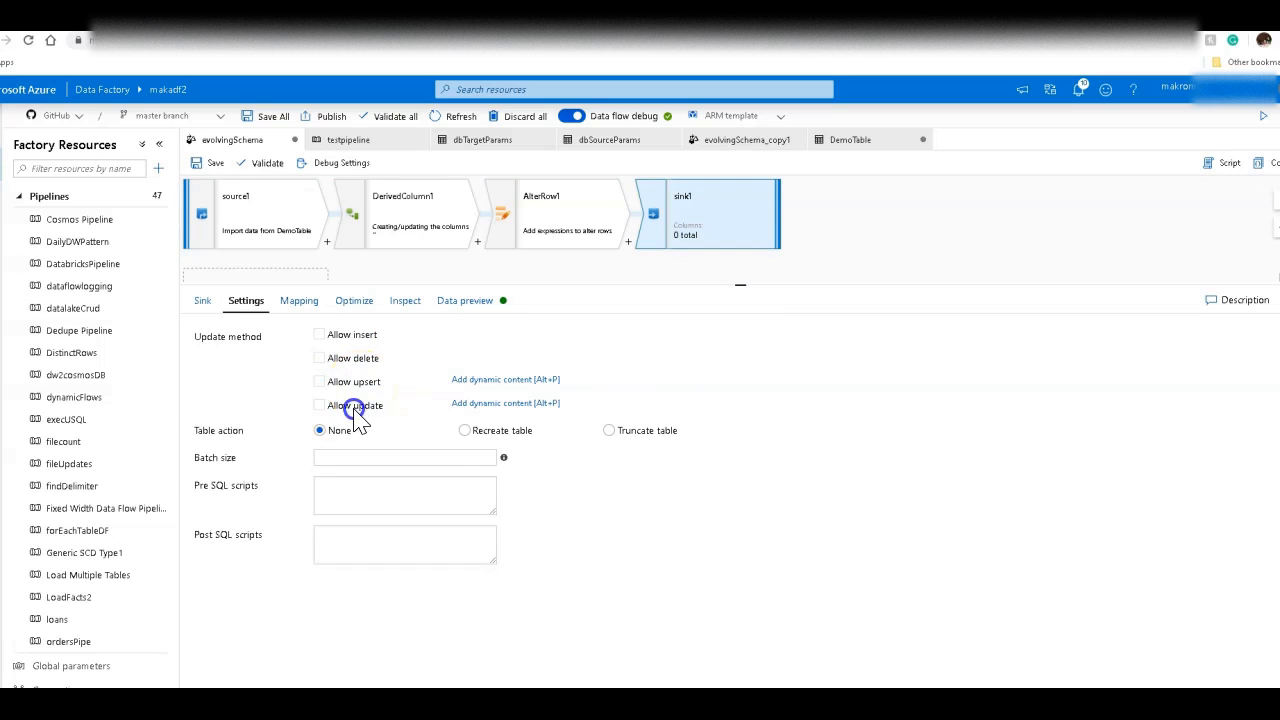
pyautogui.click(319, 405)
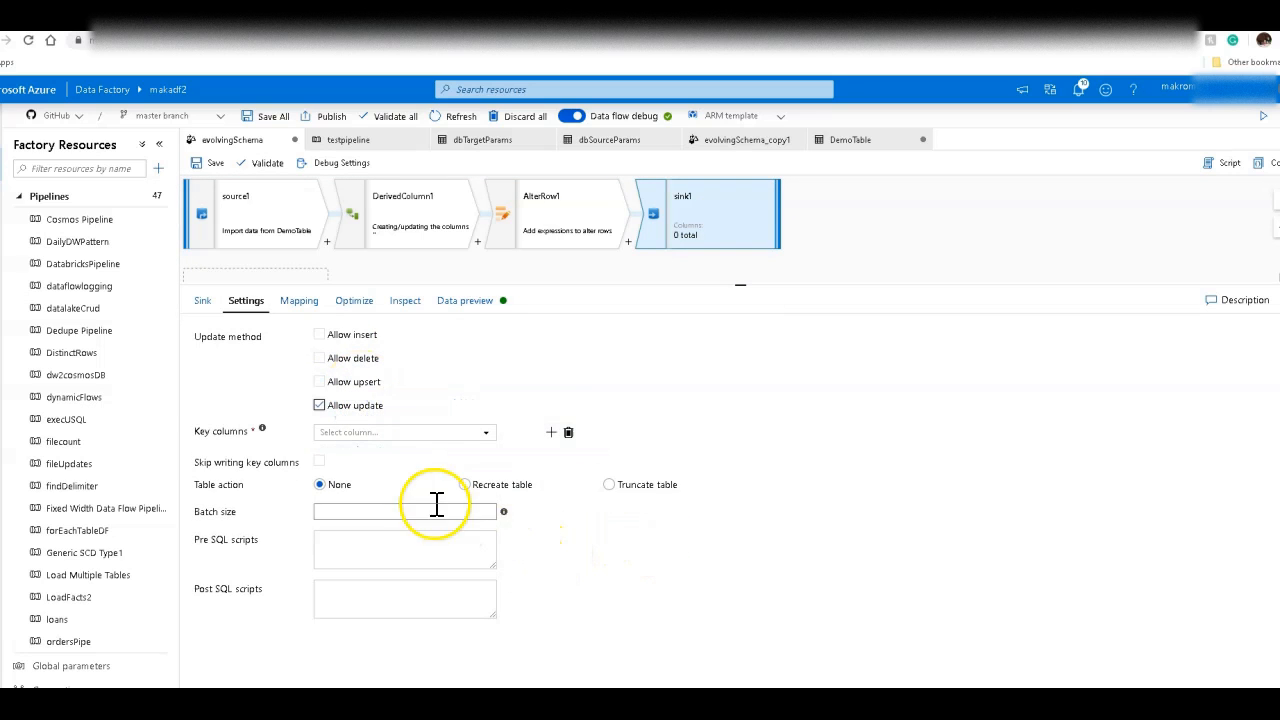
pyautogui.click(400, 432)
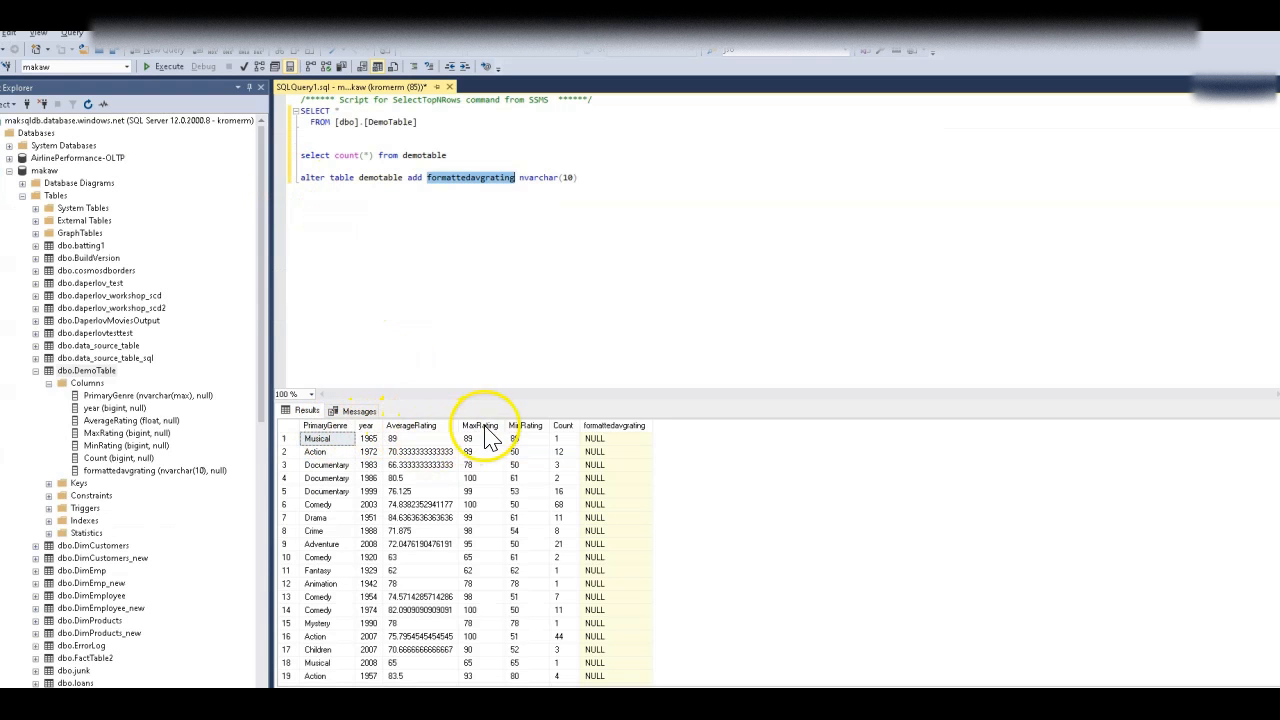
pyautogui.moveTo(845, 420)
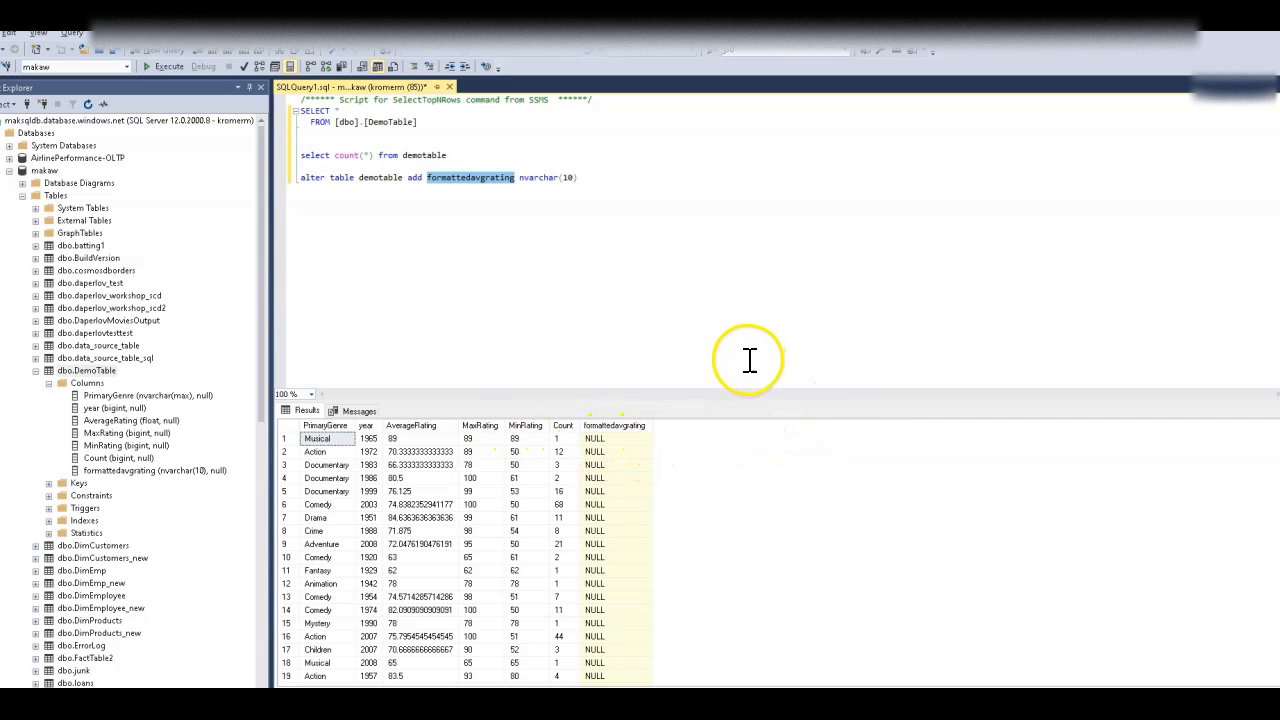
pyautogui.moveTo(411, 437)
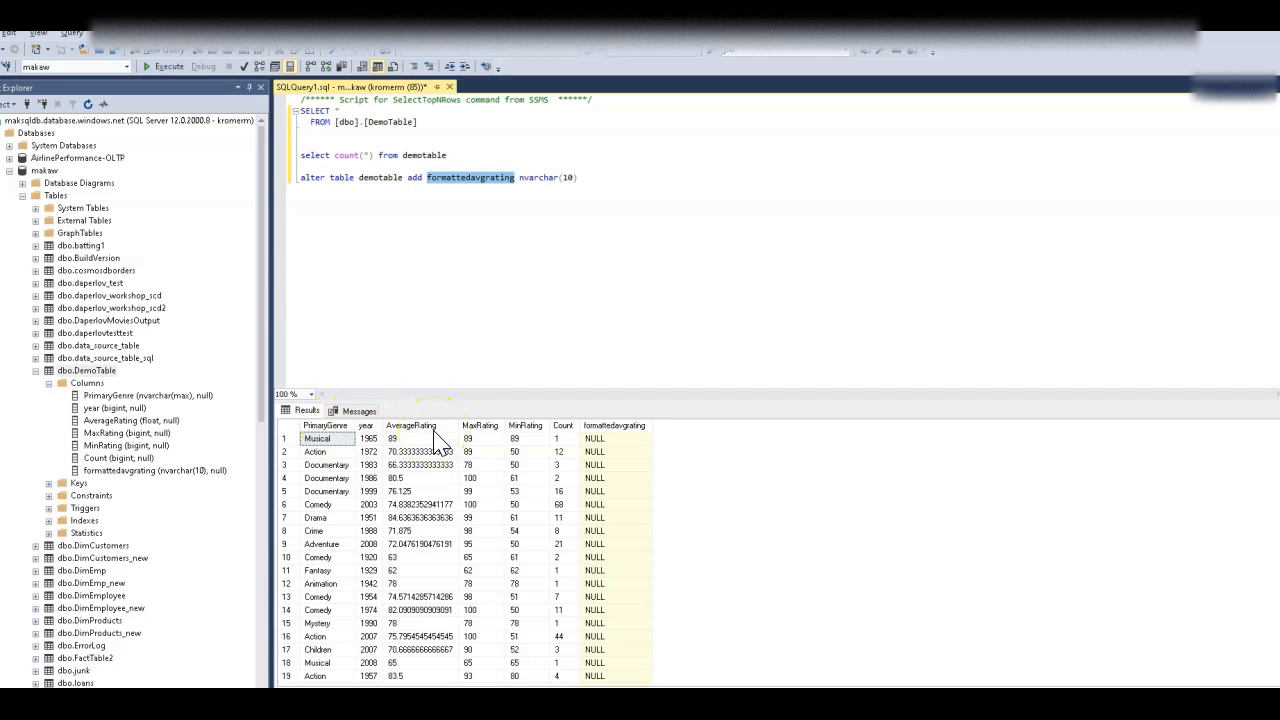
pyautogui.moveTo(435, 440)
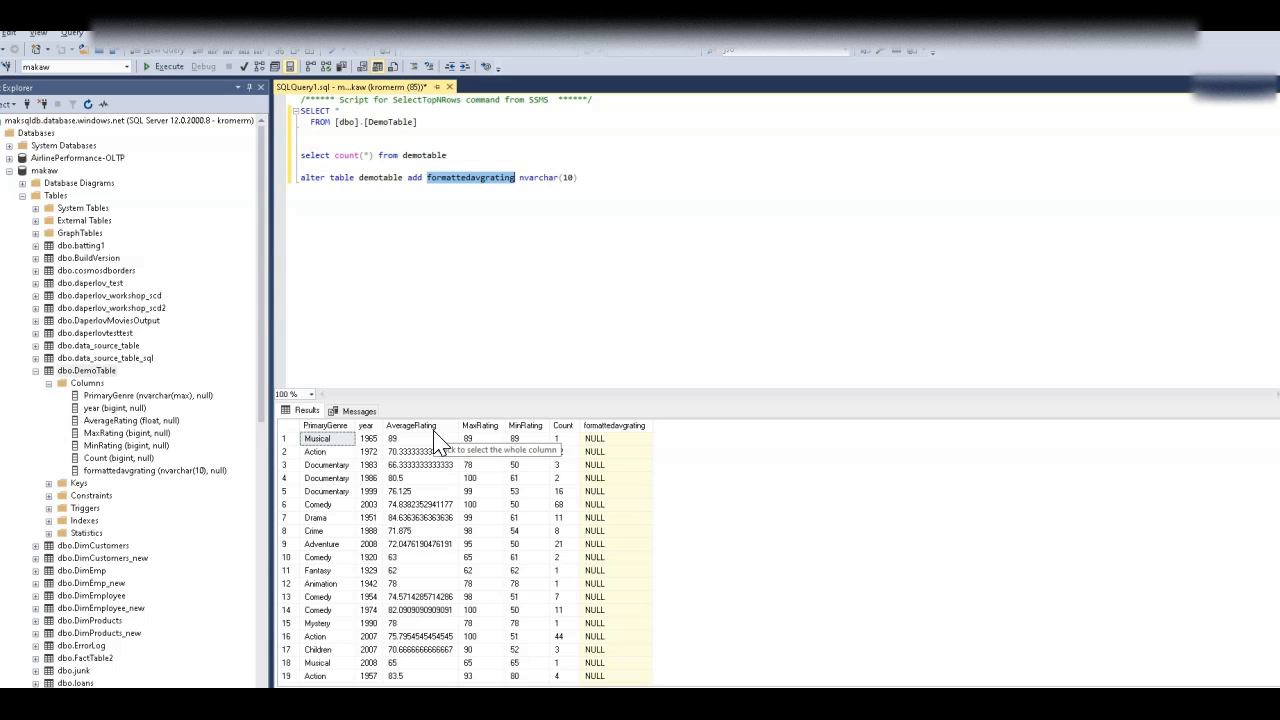
pyautogui.moveTo(625, 405)
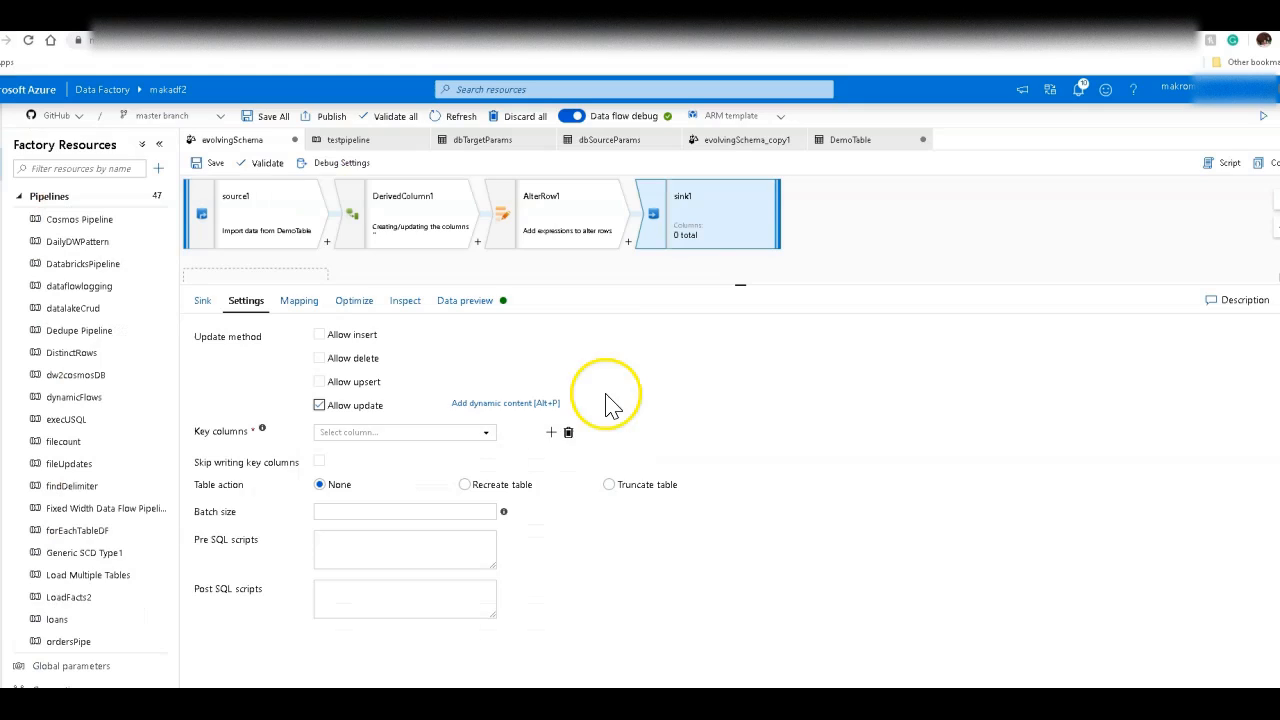
pyautogui.click(404, 432)
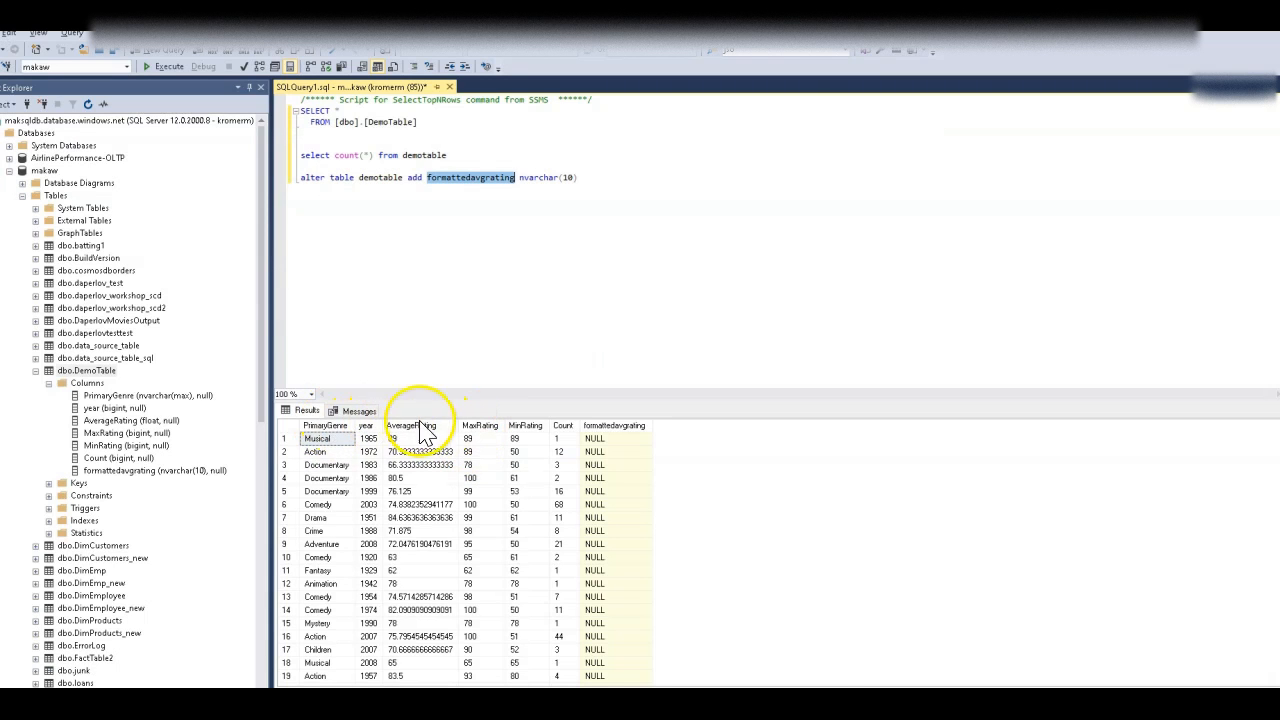
pyautogui.moveTo(980, 588)
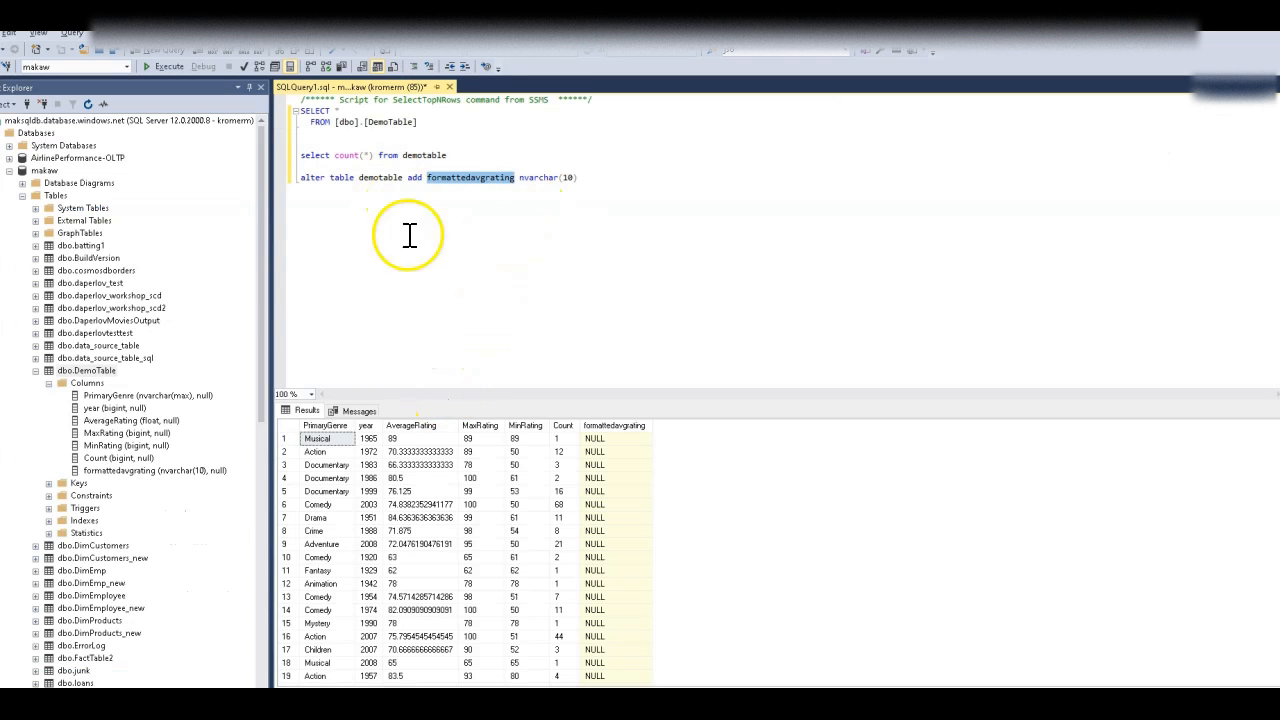
pyautogui.moveTo(135, 405)
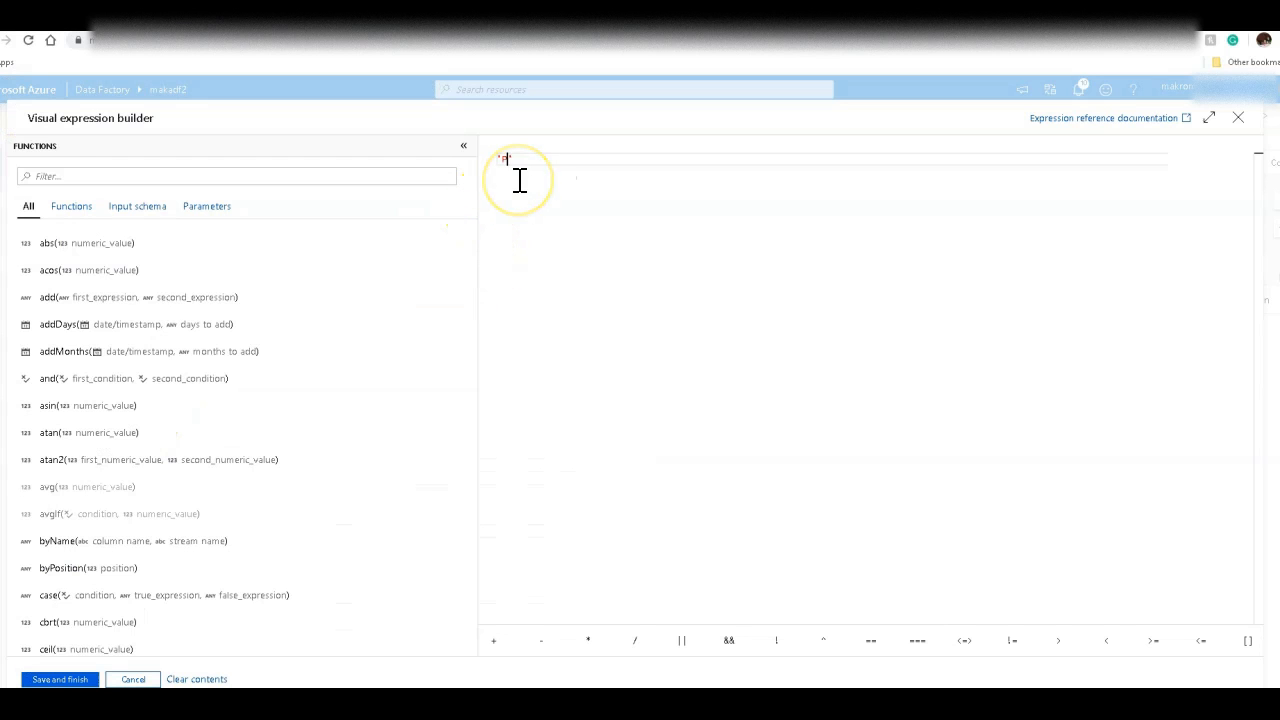
# - Add PrimaryGenre and year as dynamic-content key columns on Sink1
pyautogui.write('PrimaryGenra')
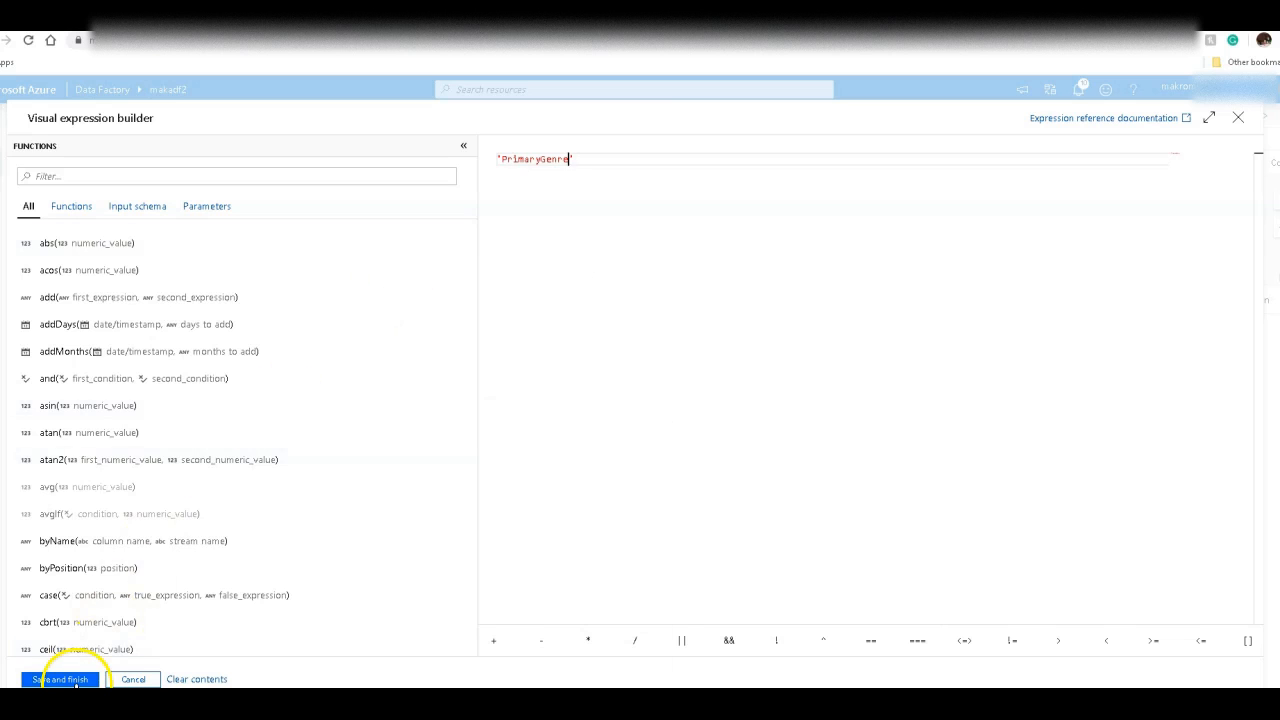
pyautogui.click(60, 679)
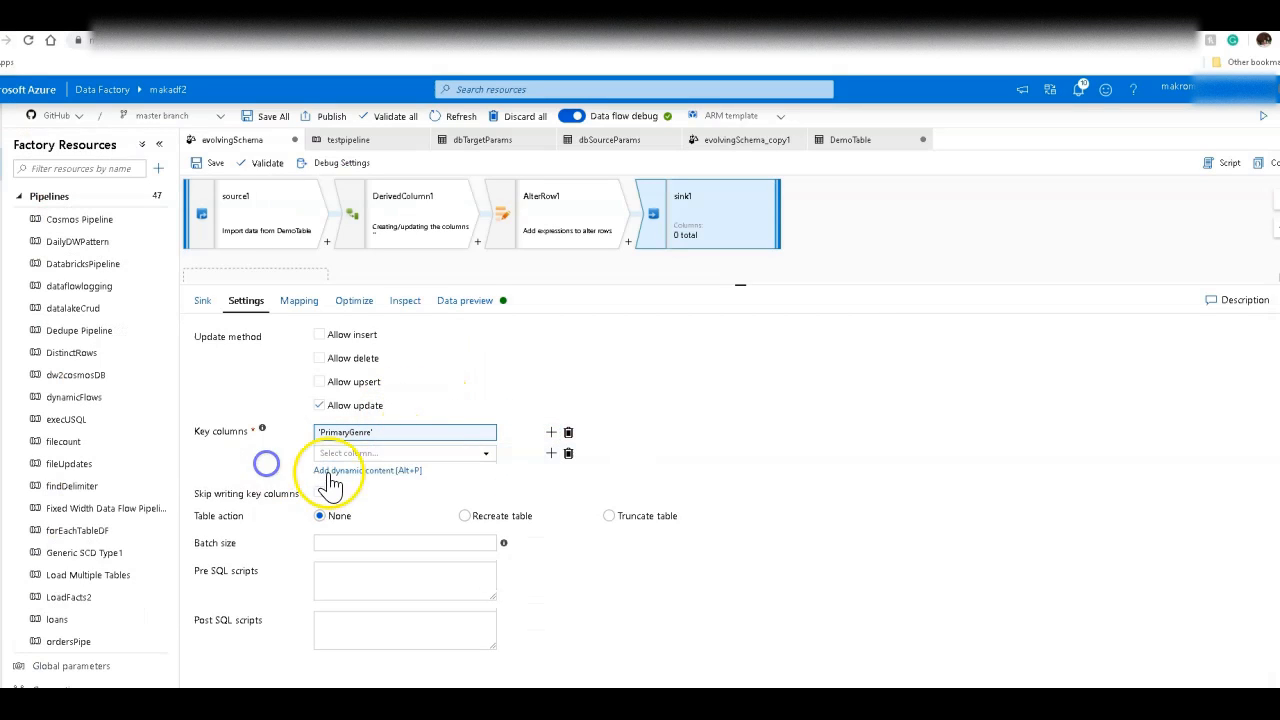
pyautogui.click(368, 470)
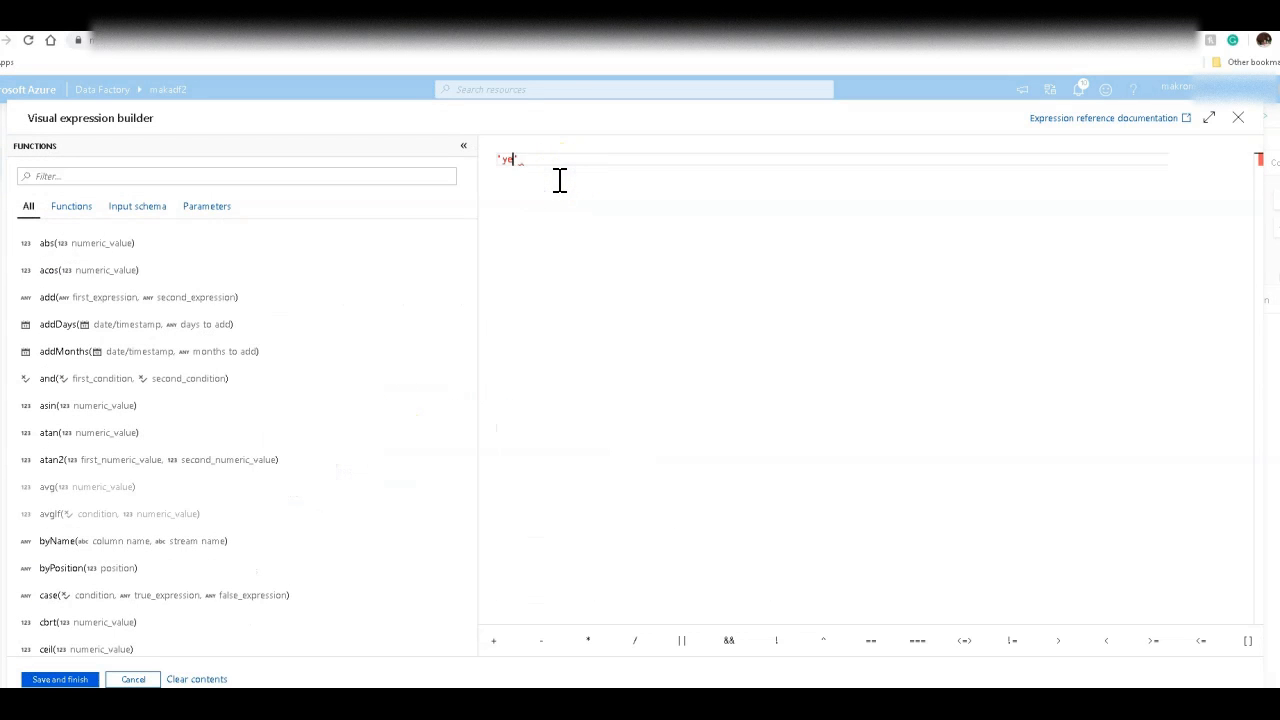
pyautogui.write('ar')
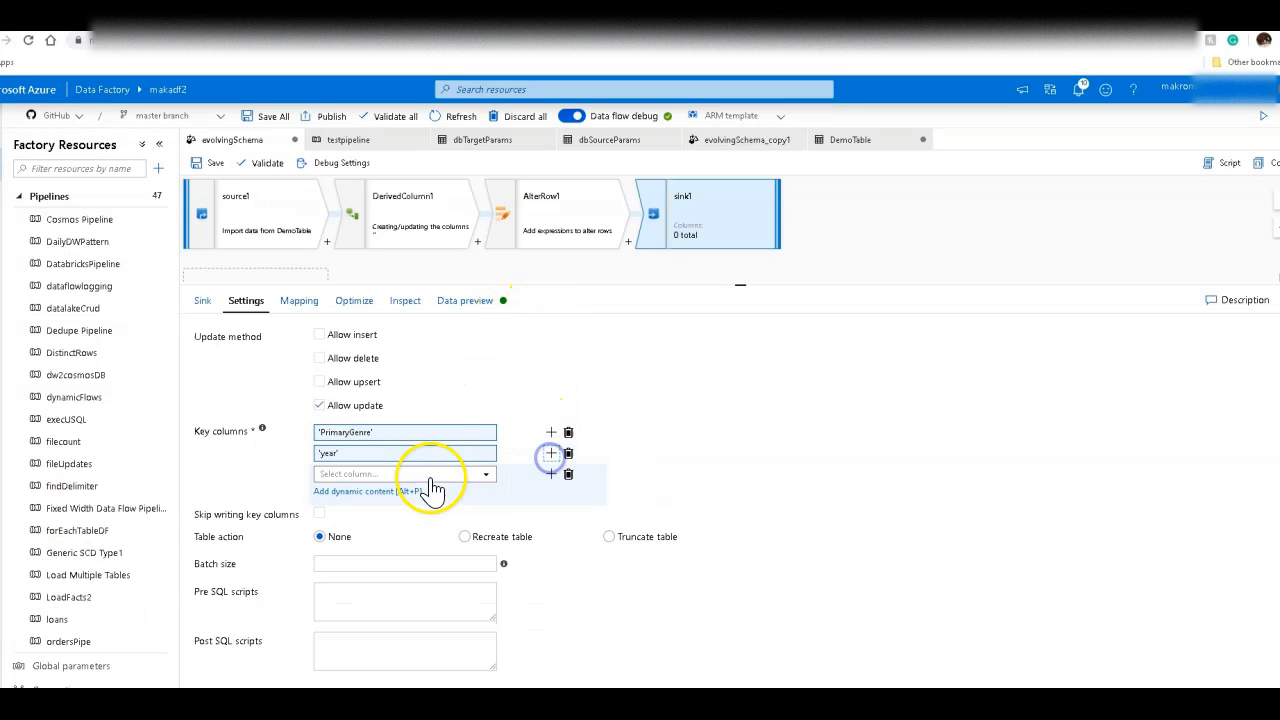
pyautogui.moveTo(583, 310)
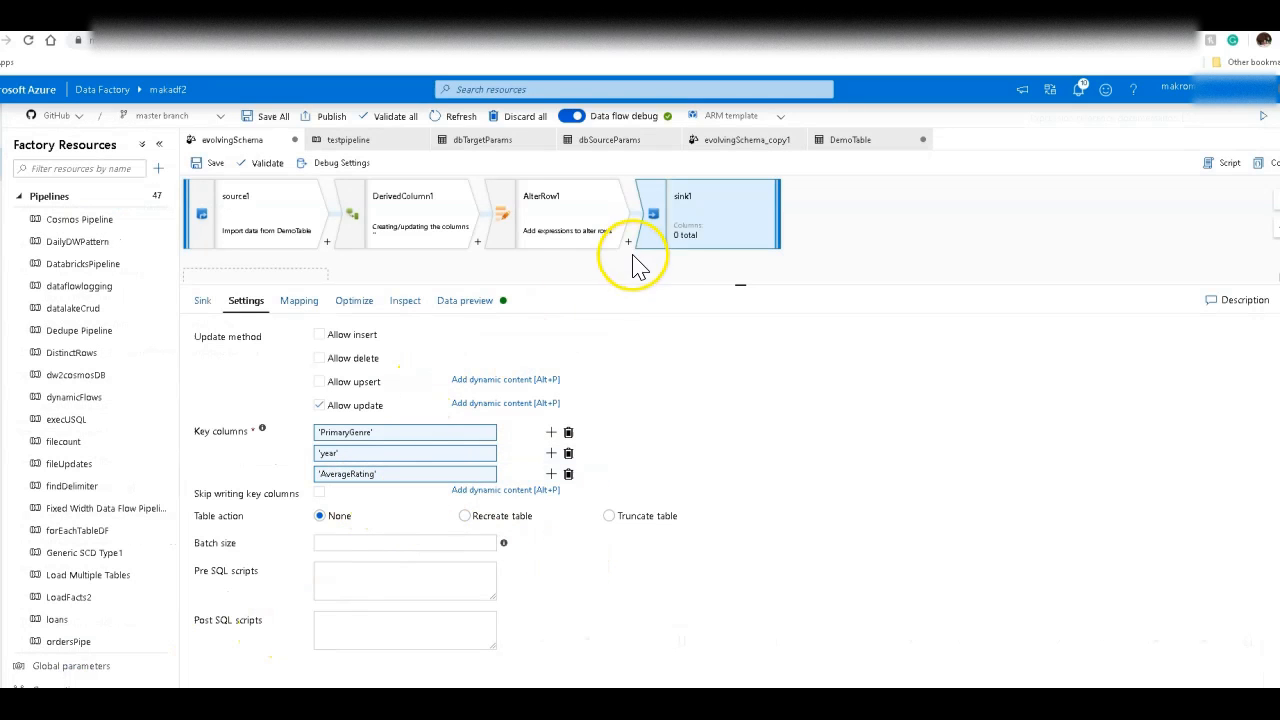
pyautogui.moveTo(400, 375)
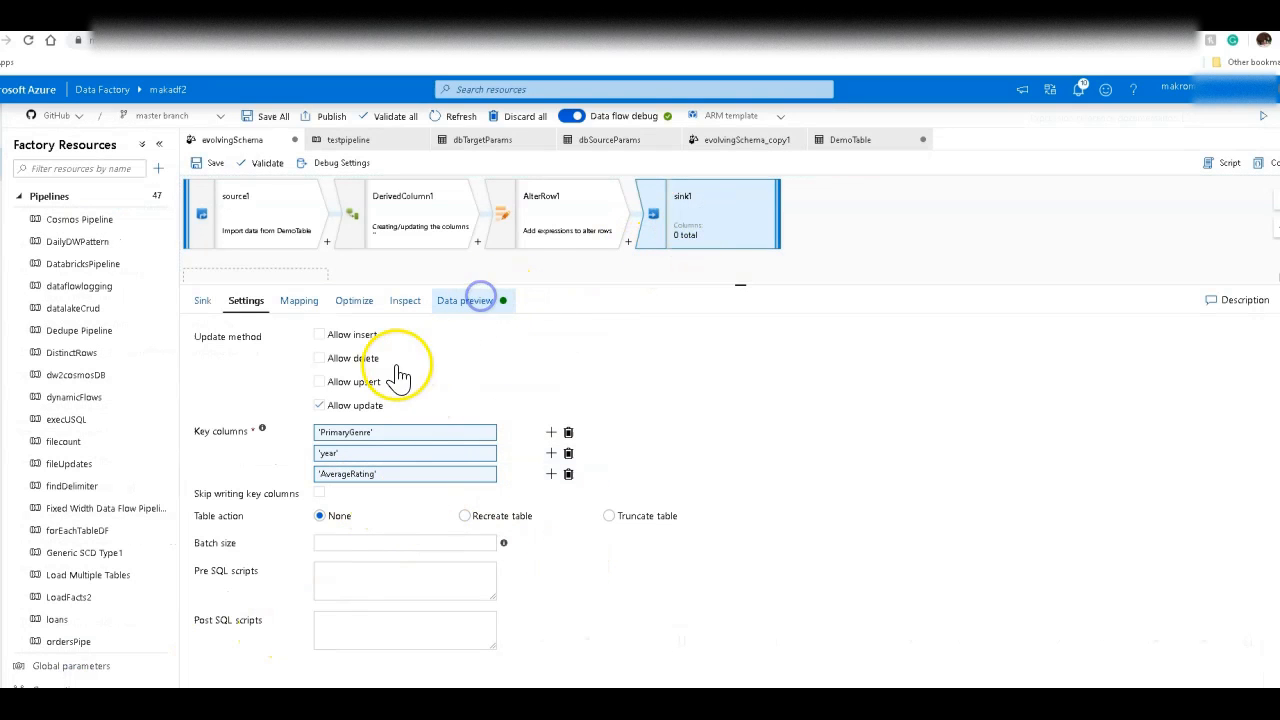
# - Refresh Sink1's data preview to show 100 updates with formattedavgrating, then return to testpipeline
pyautogui.click(463, 300)
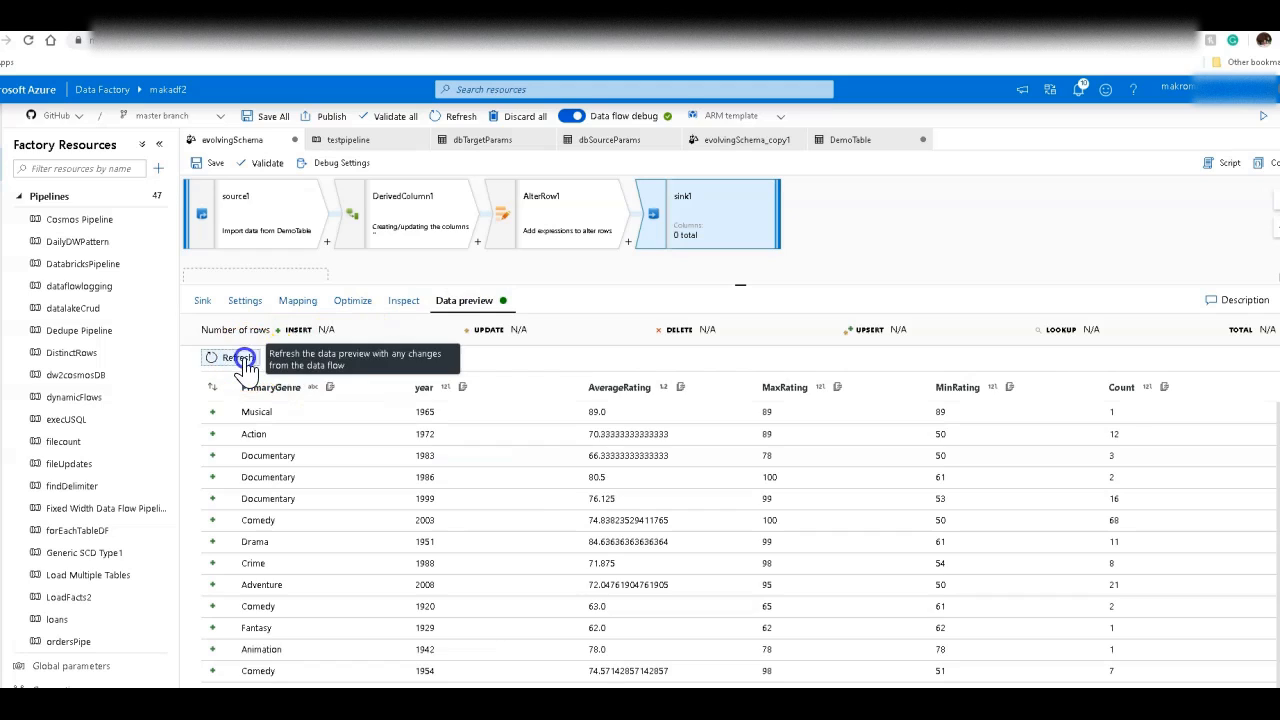
pyautogui.click(237, 357)
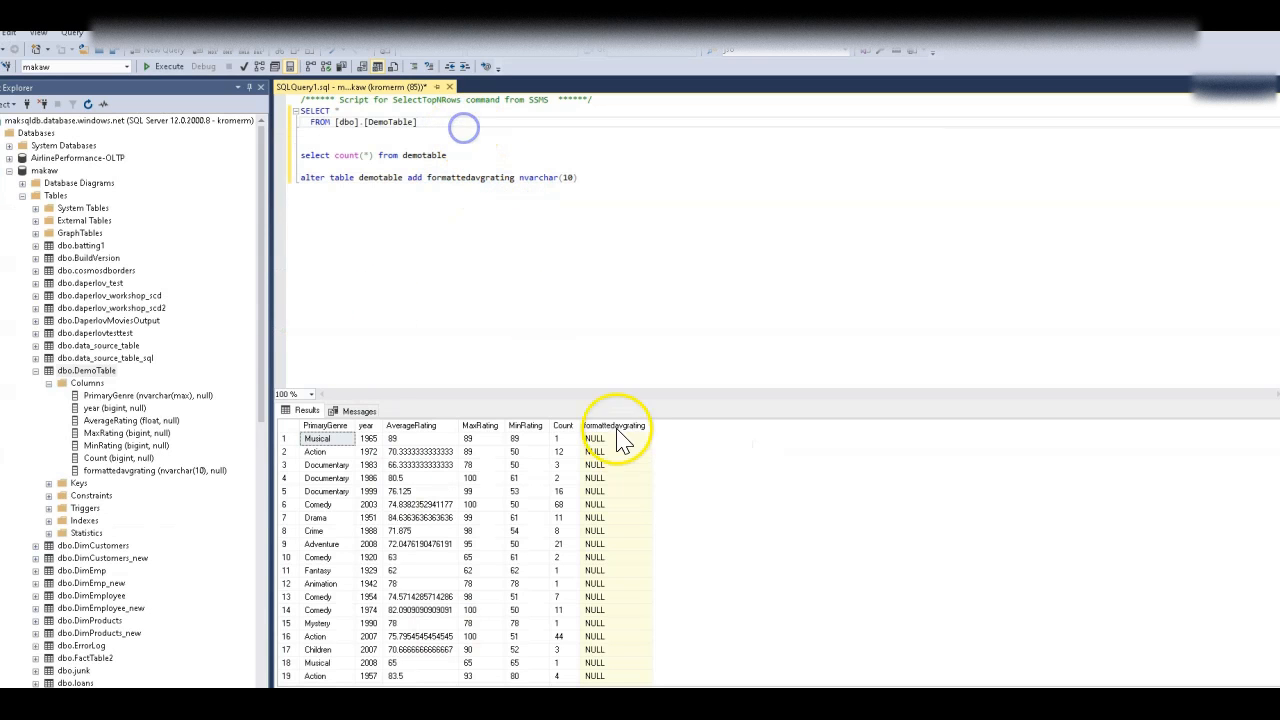
pyautogui.moveTo(560, 607)
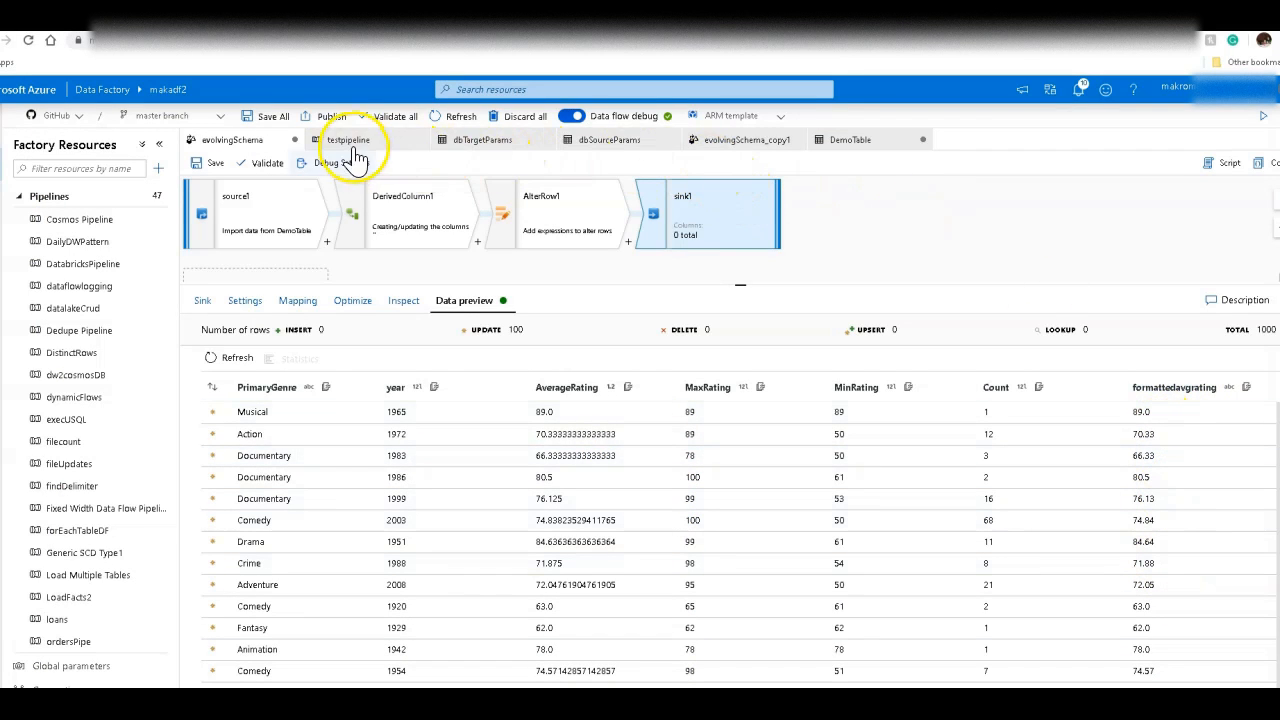
pyautogui.click(348, 139)
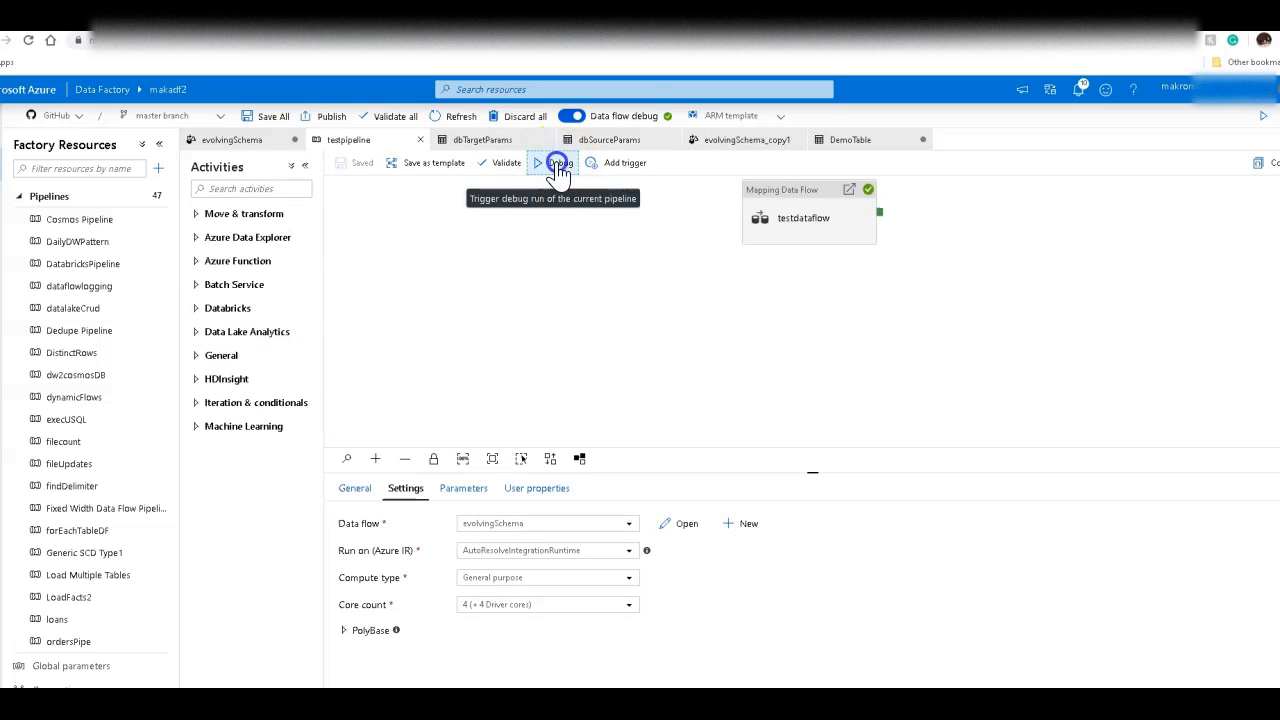
# - Run testpipeline in debug mode and dismiss the running notification
pyautogui.click(552, 162)
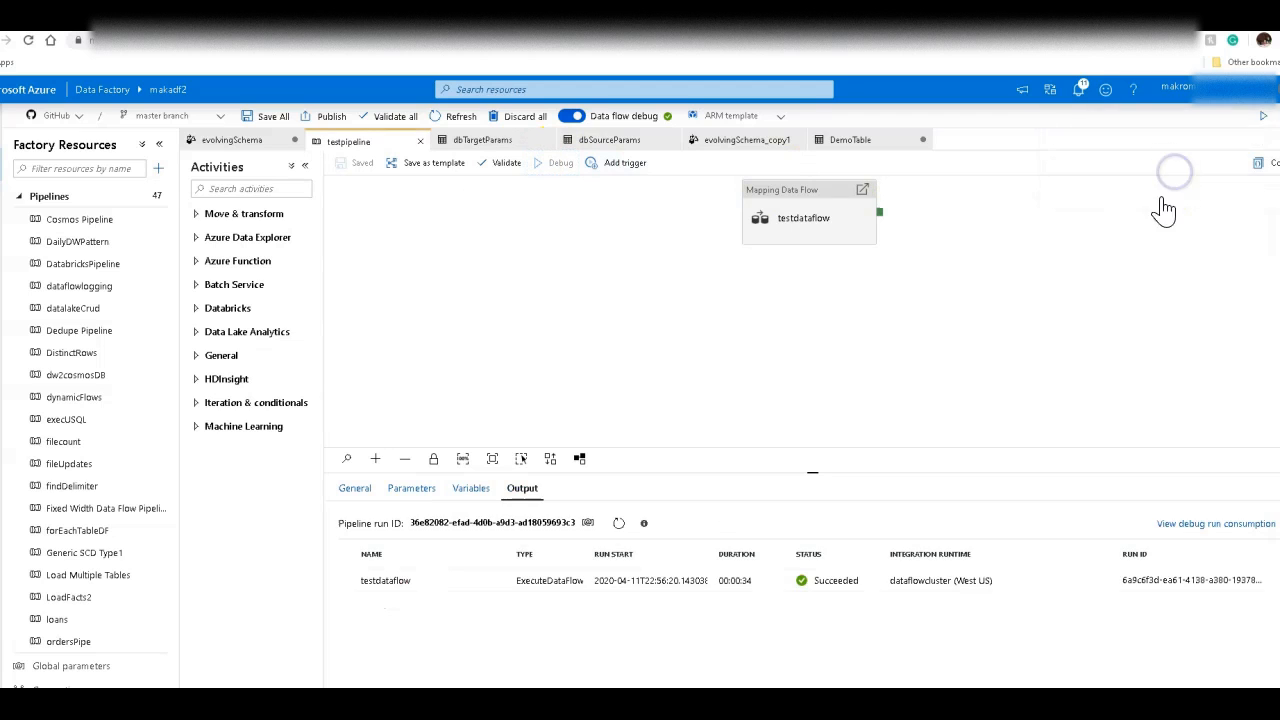
pyautogui.click(554, 162)
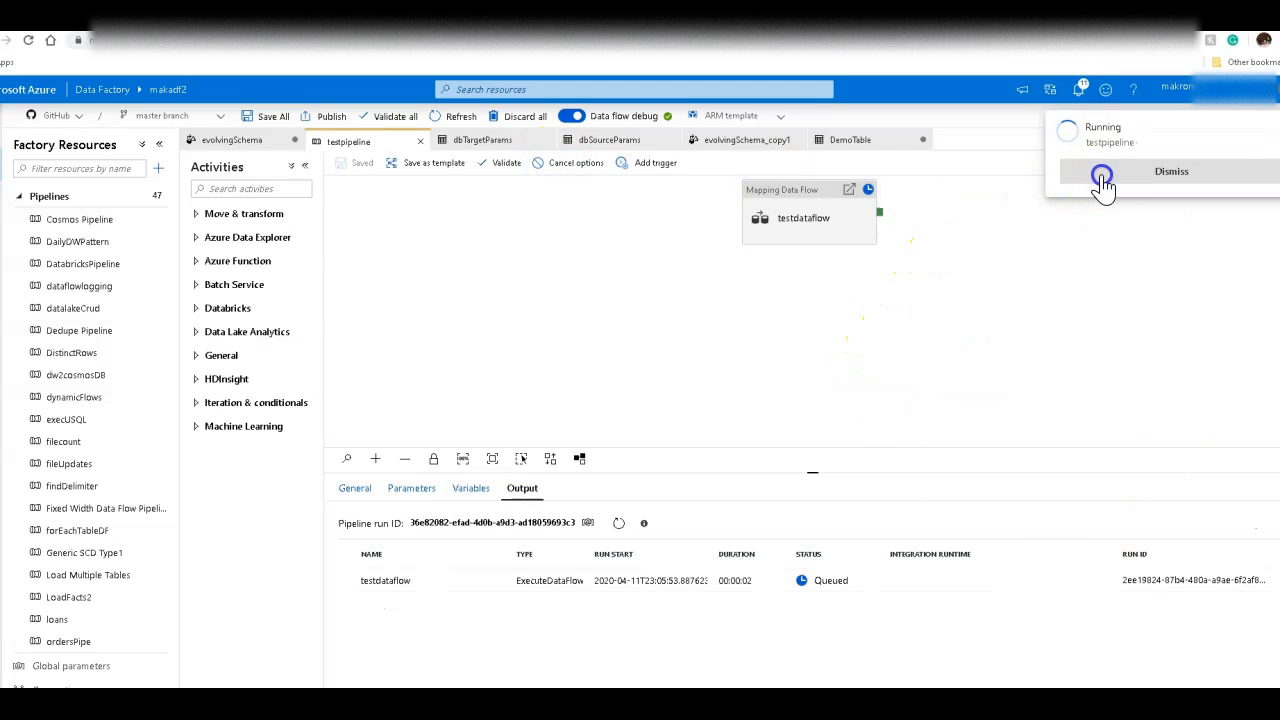
pyautogui.click(1171, 171)
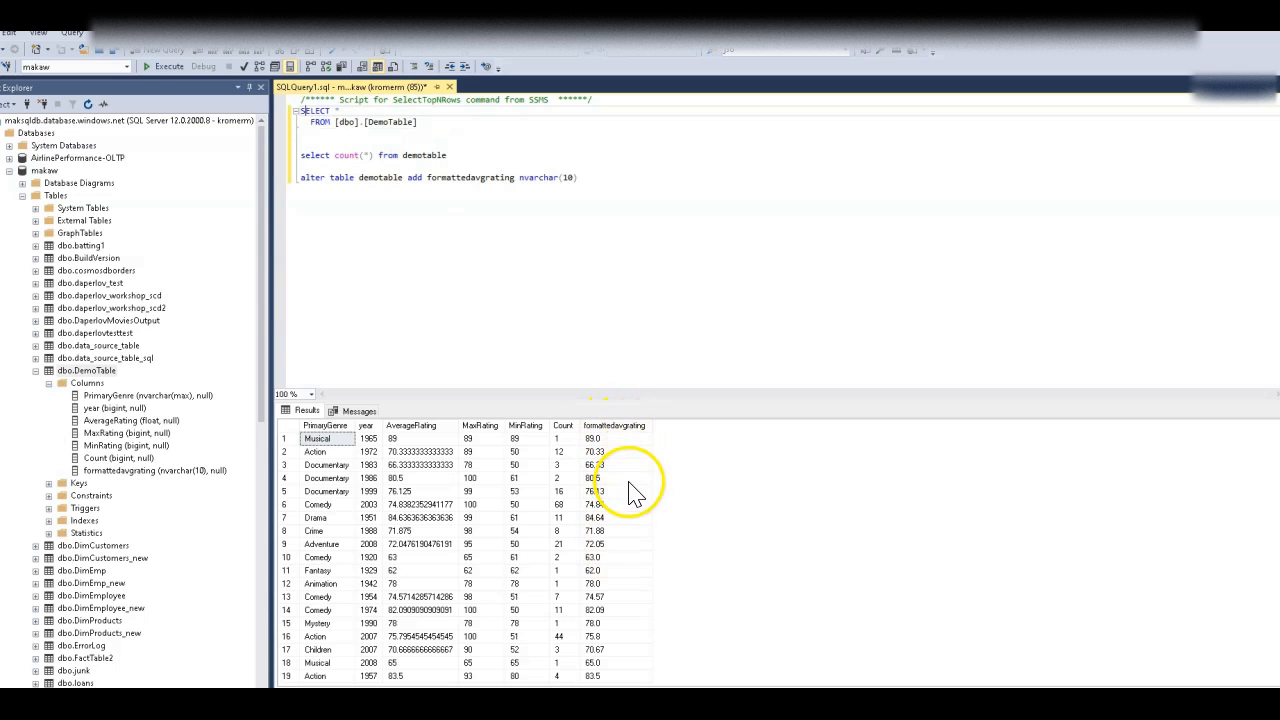
pyautogui.moveTo(630, 640)
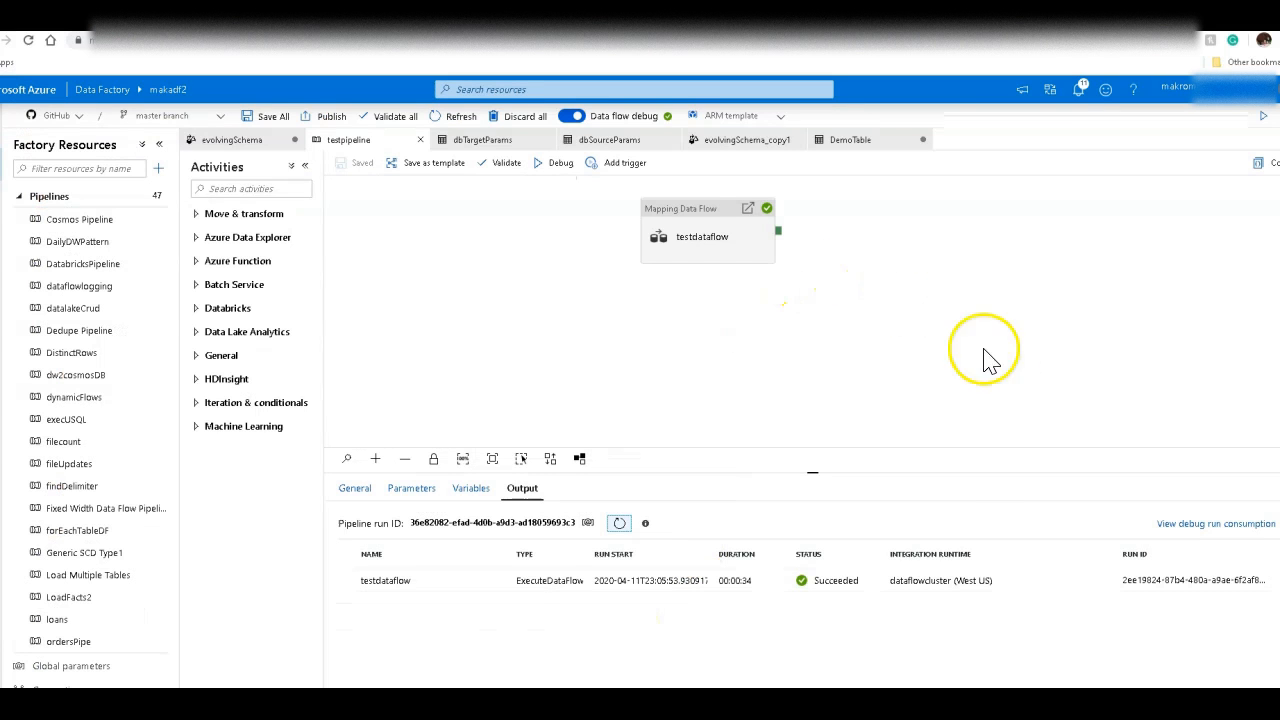
pyautogui.moveTo(705, 280)
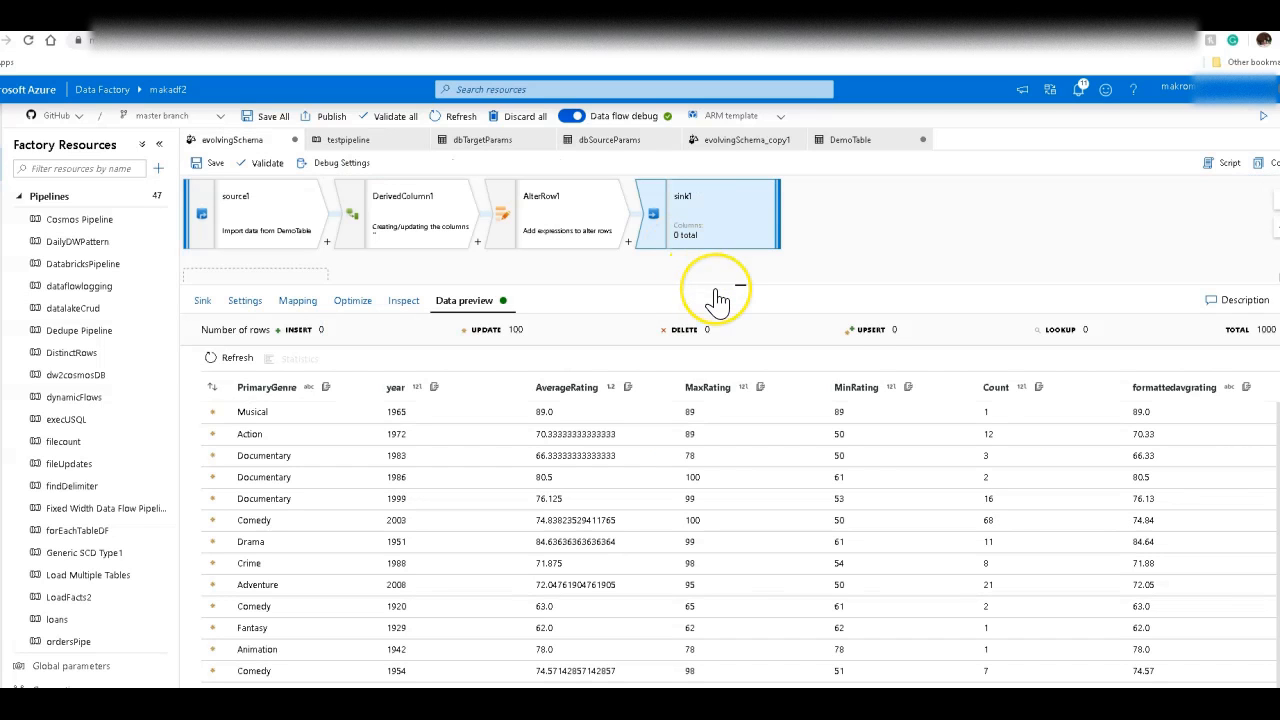
pyautogui.moveTo(718, 293)
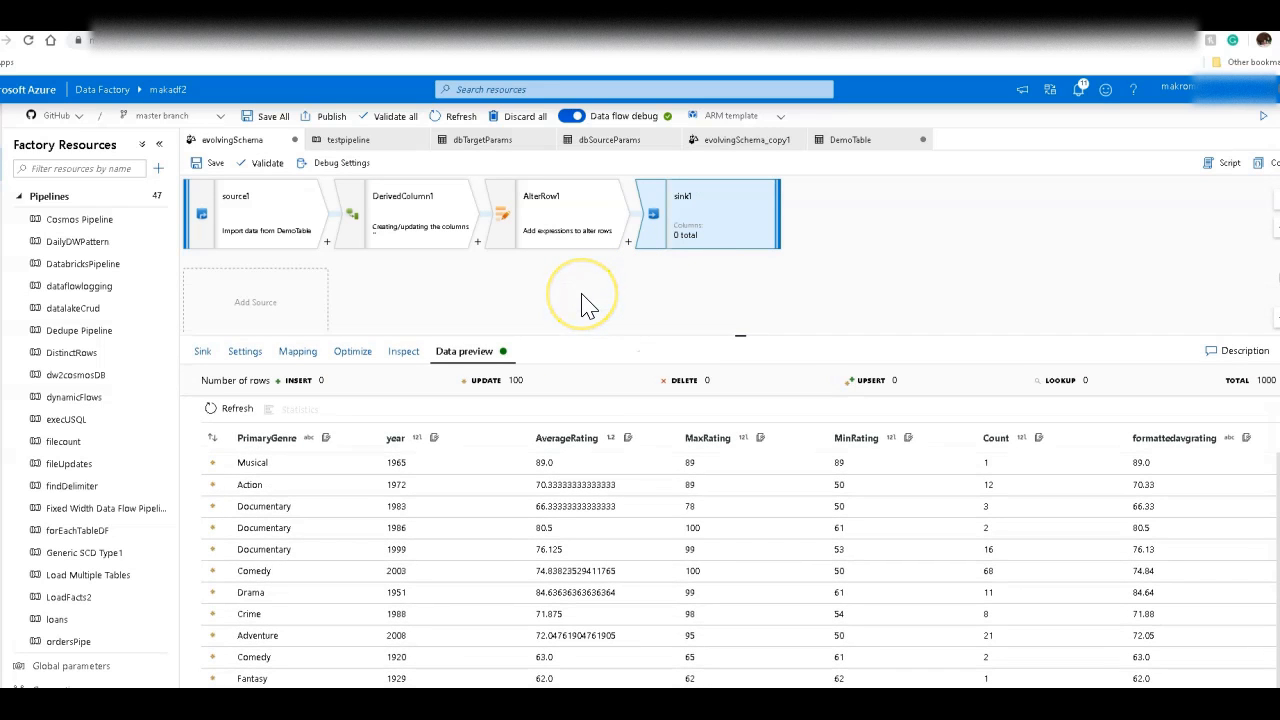
pyautogui.click(255, 213)
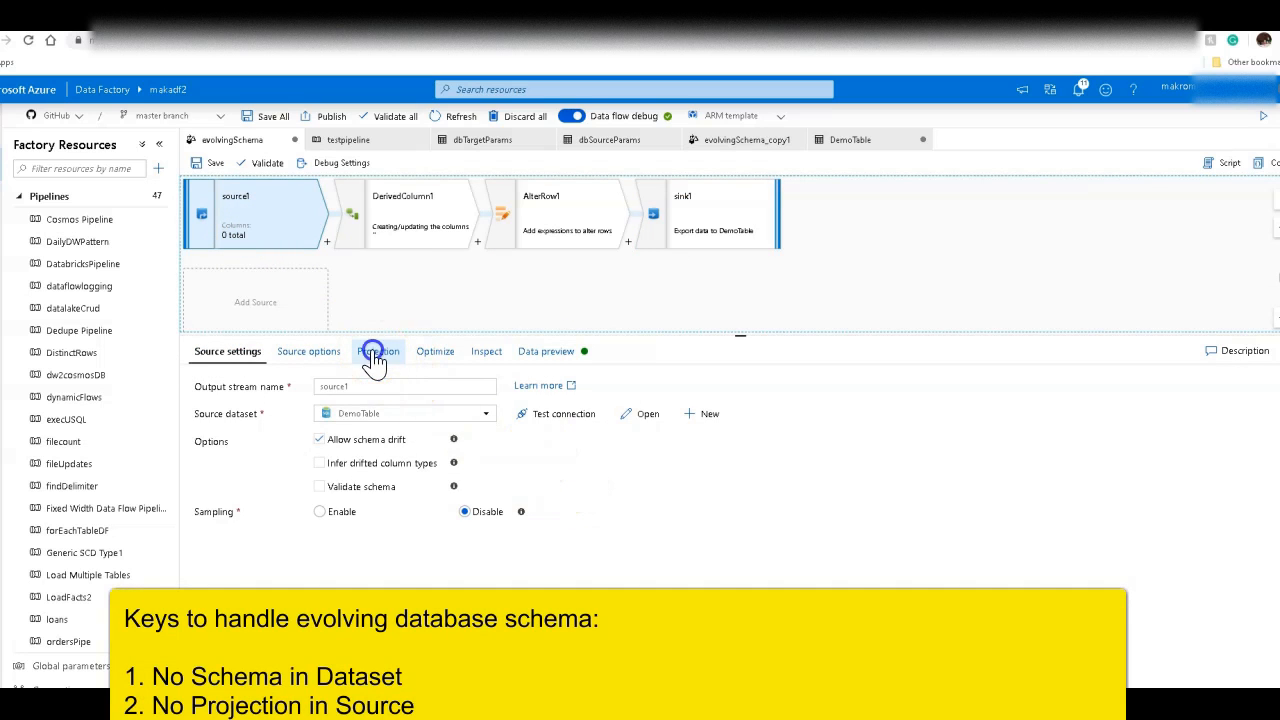
pyautogui.click(378, 351)
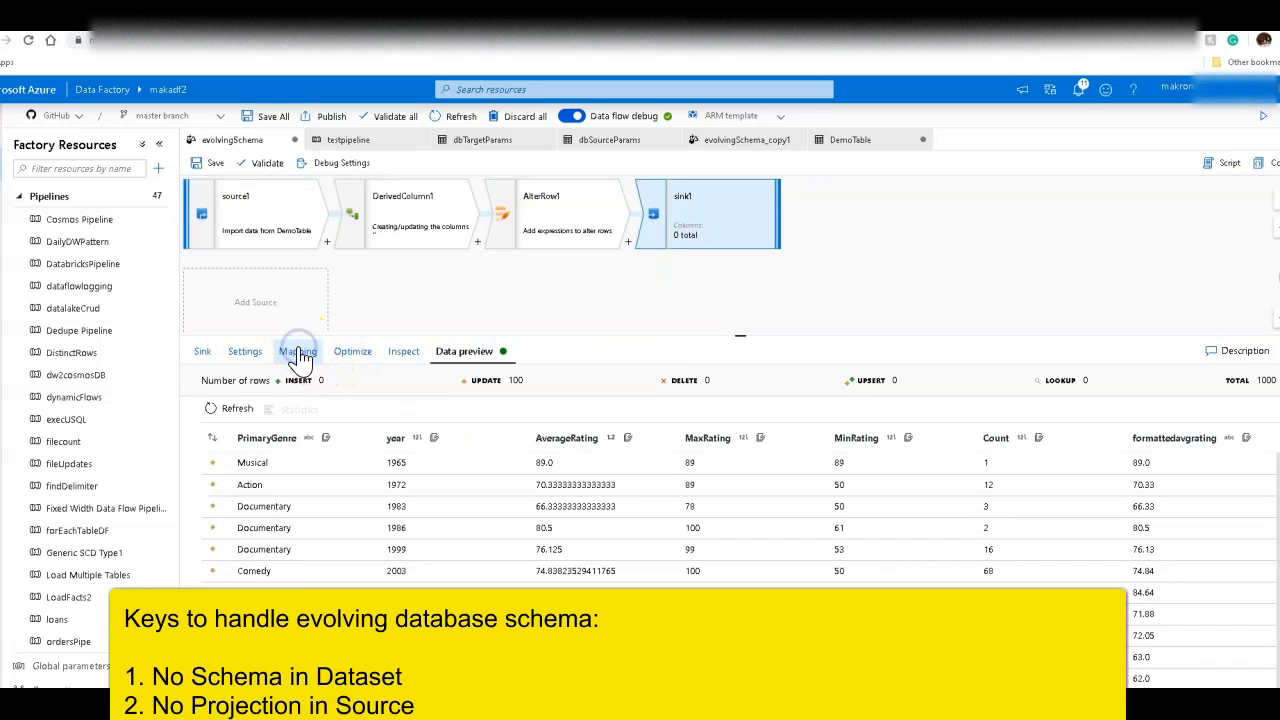
pyautogui.click(298, 351)
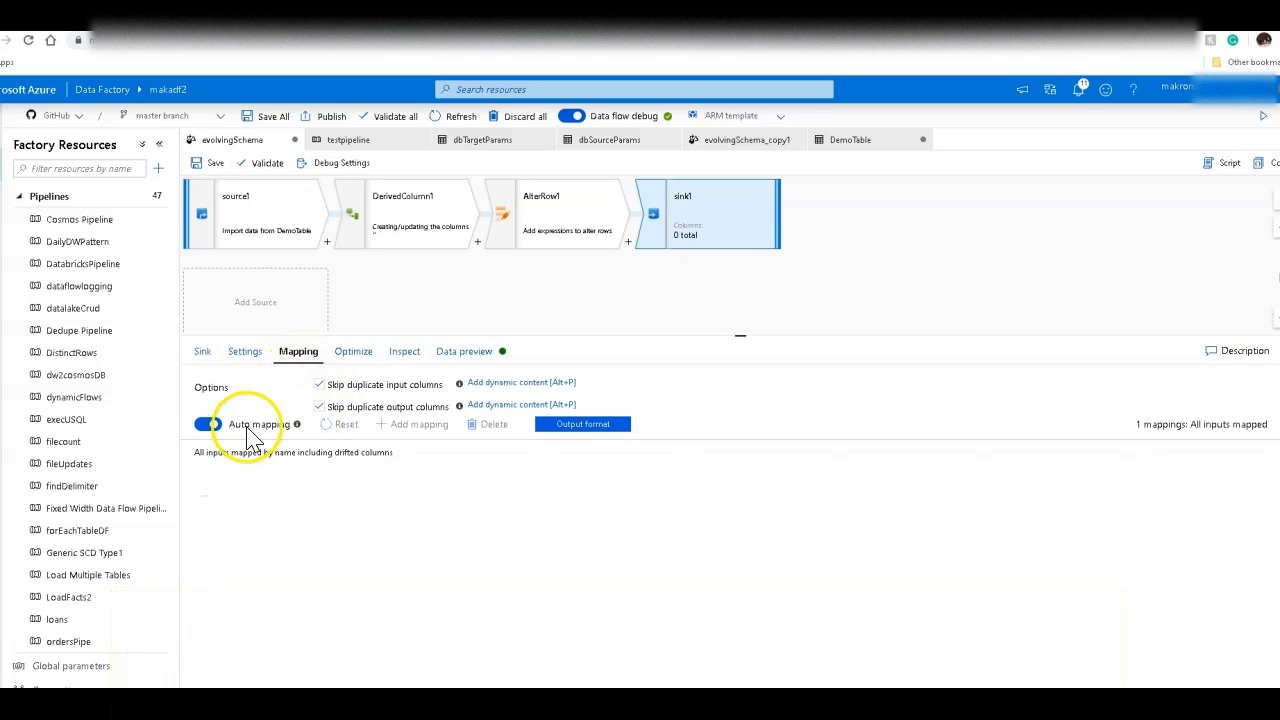
pyautogui.click(245, 351)
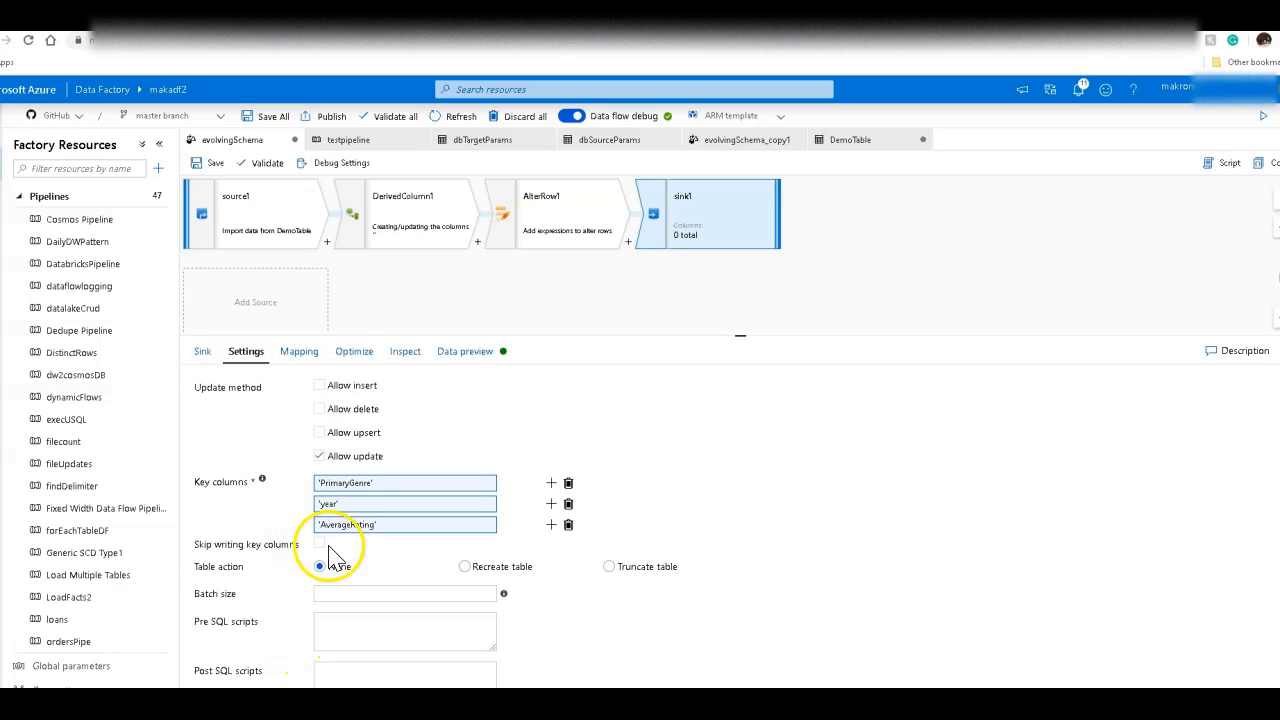
pyautogui.click(203, 351)
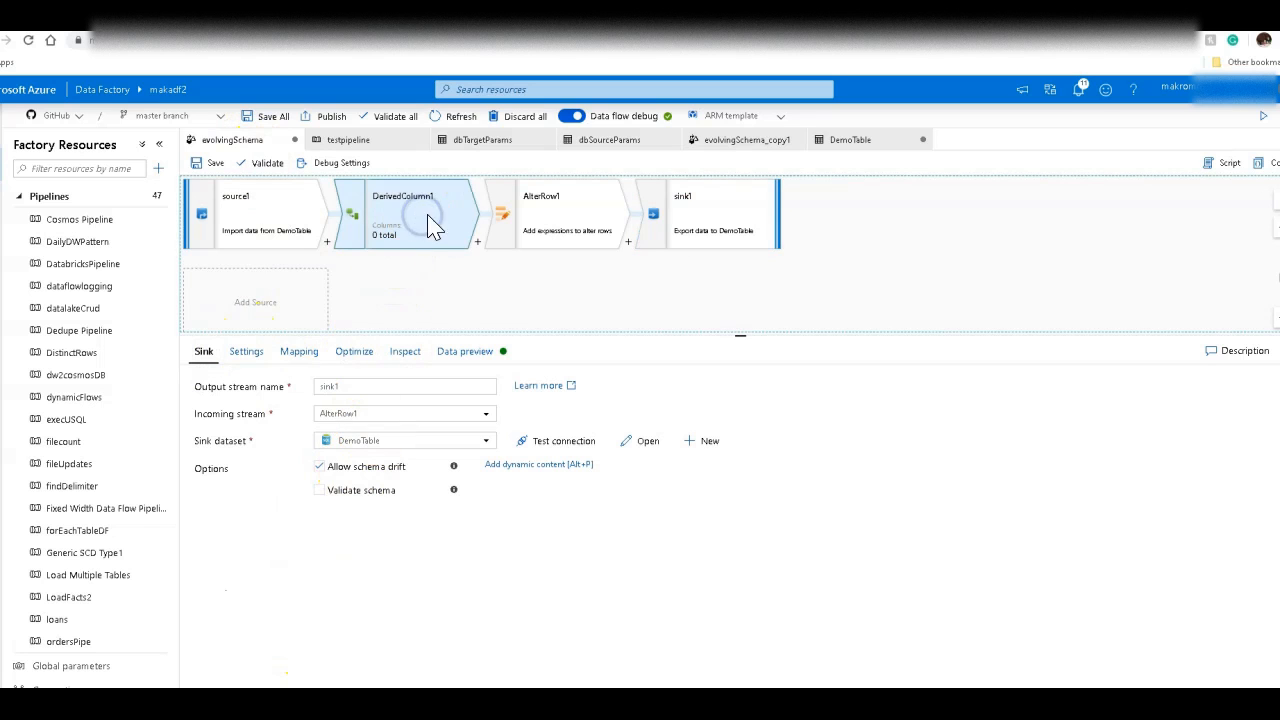
pyautogui.click(464, 351)
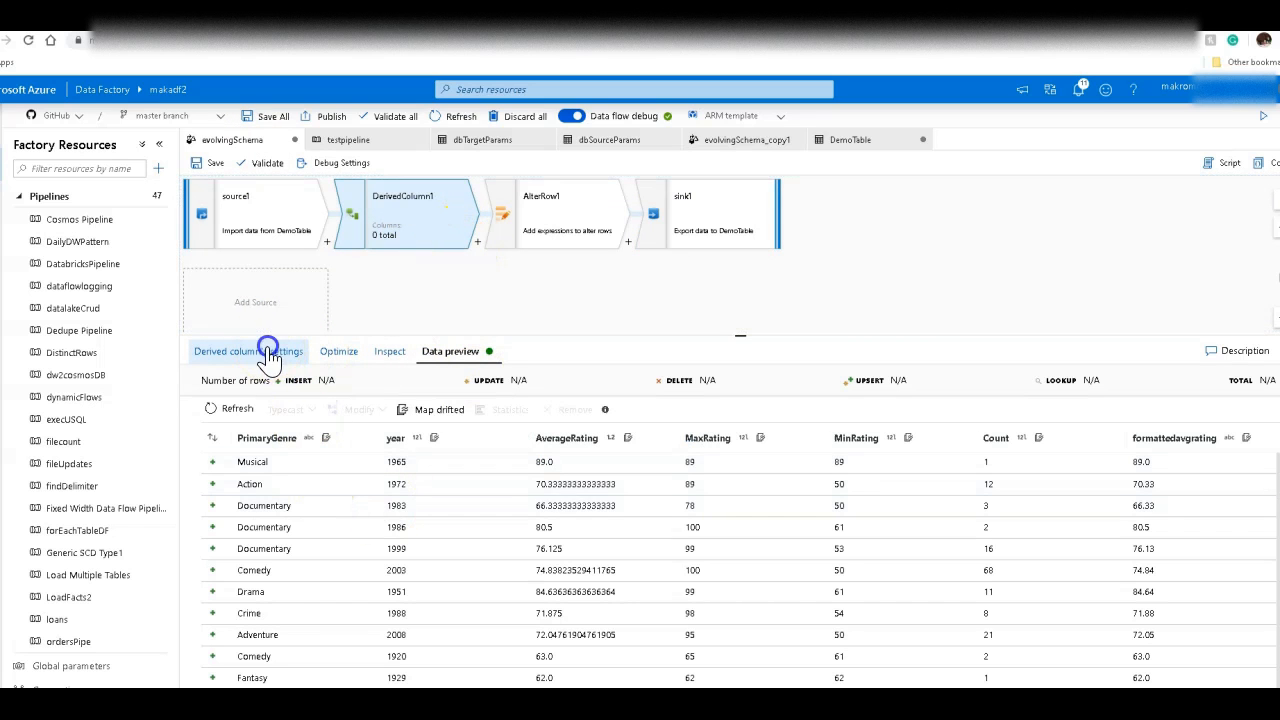
pyautogui.click(248, 351)
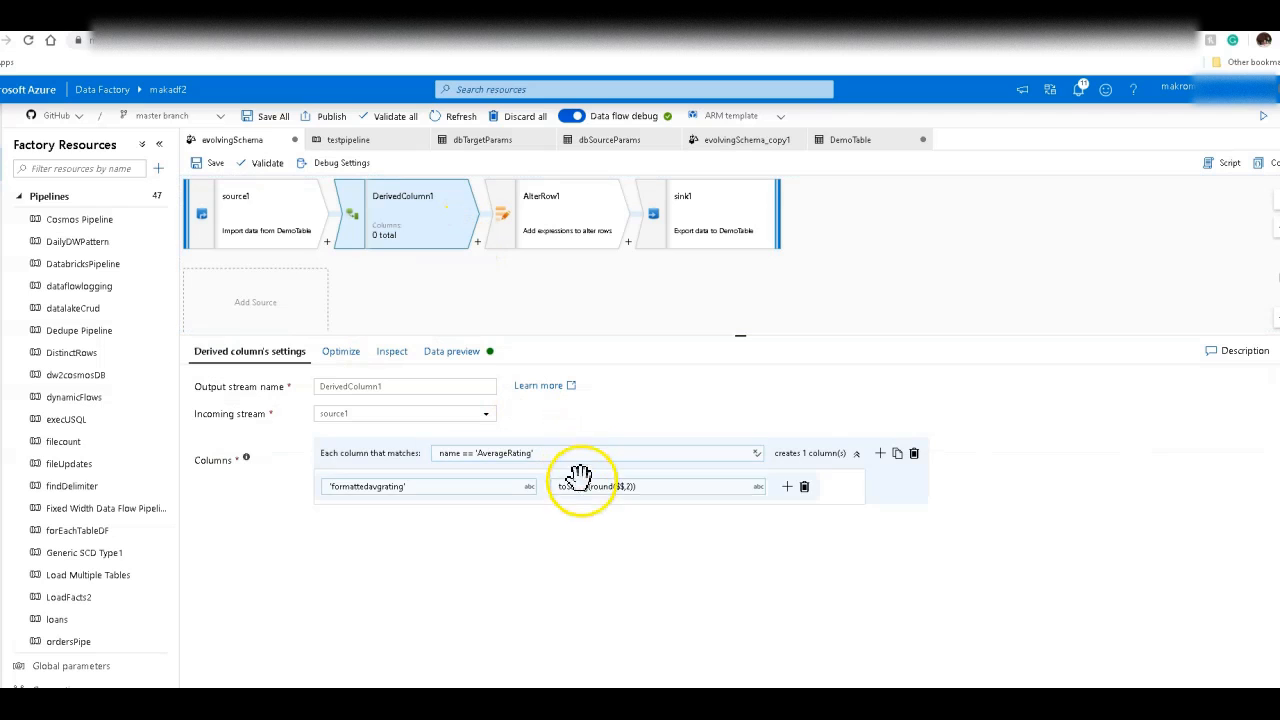
pyautogui.click(570, 213)
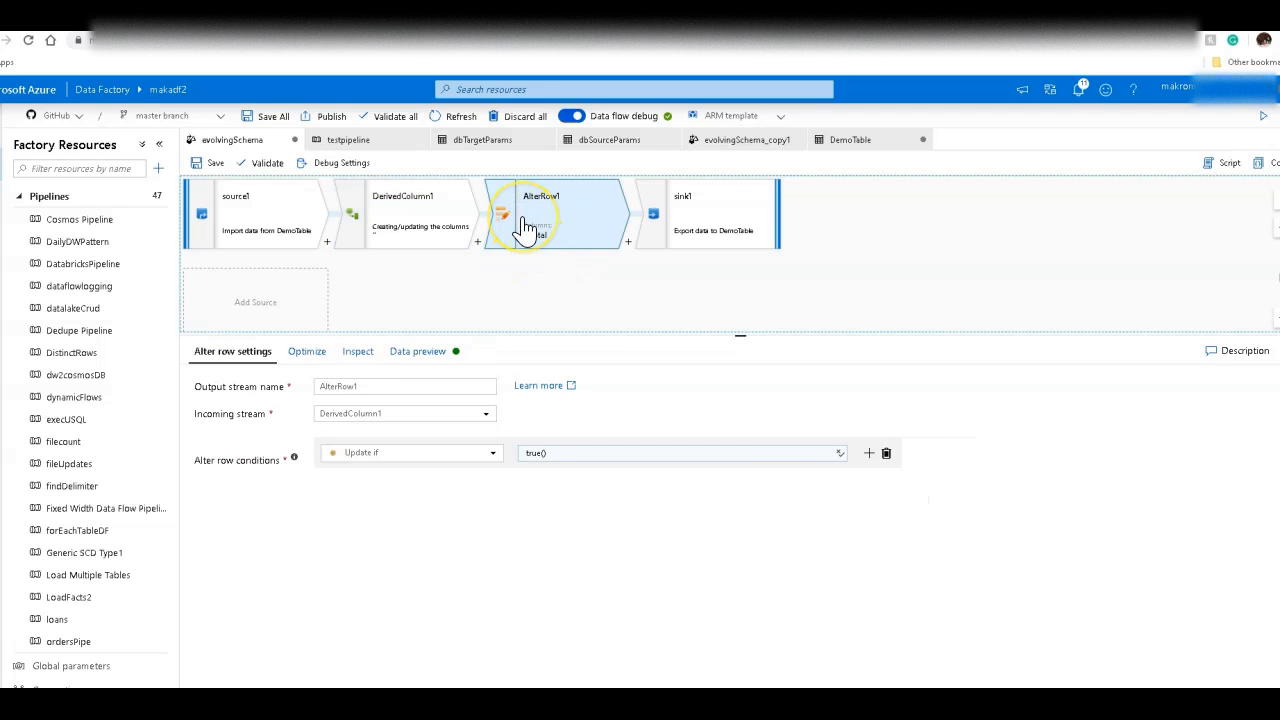
pyautogui.moveTo(490, 265)
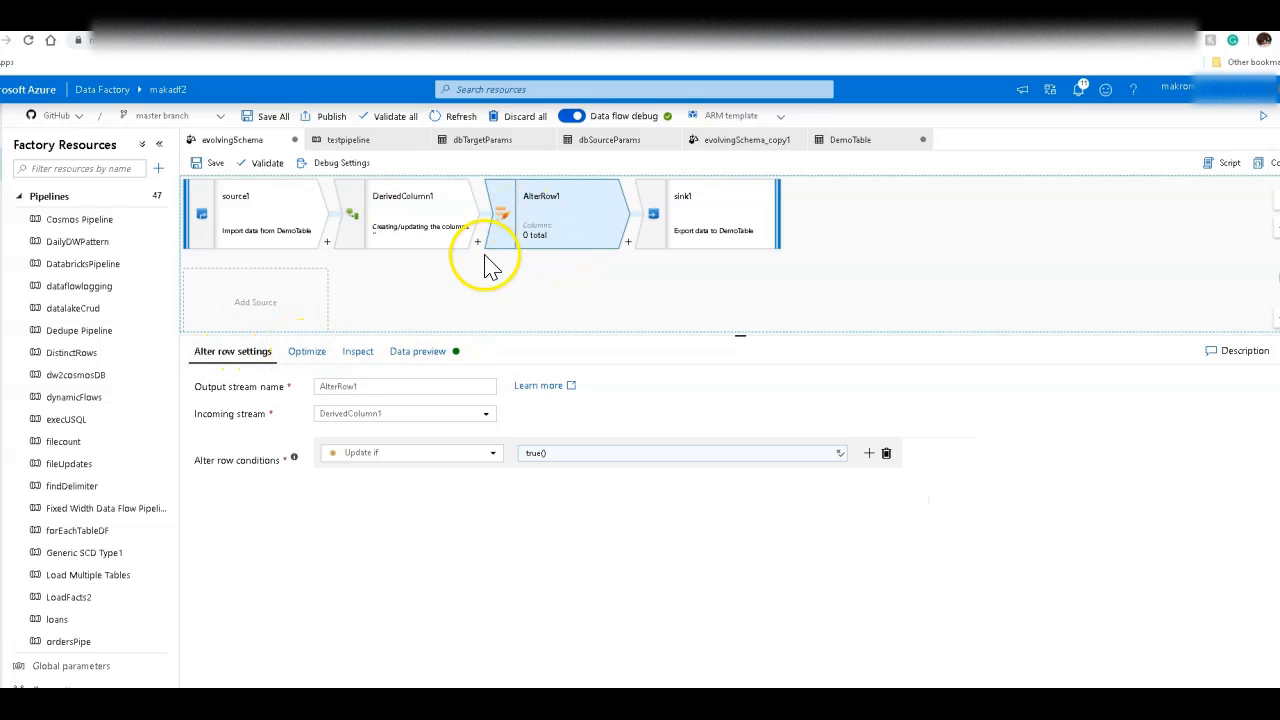
pyautogui.click(710, 213)
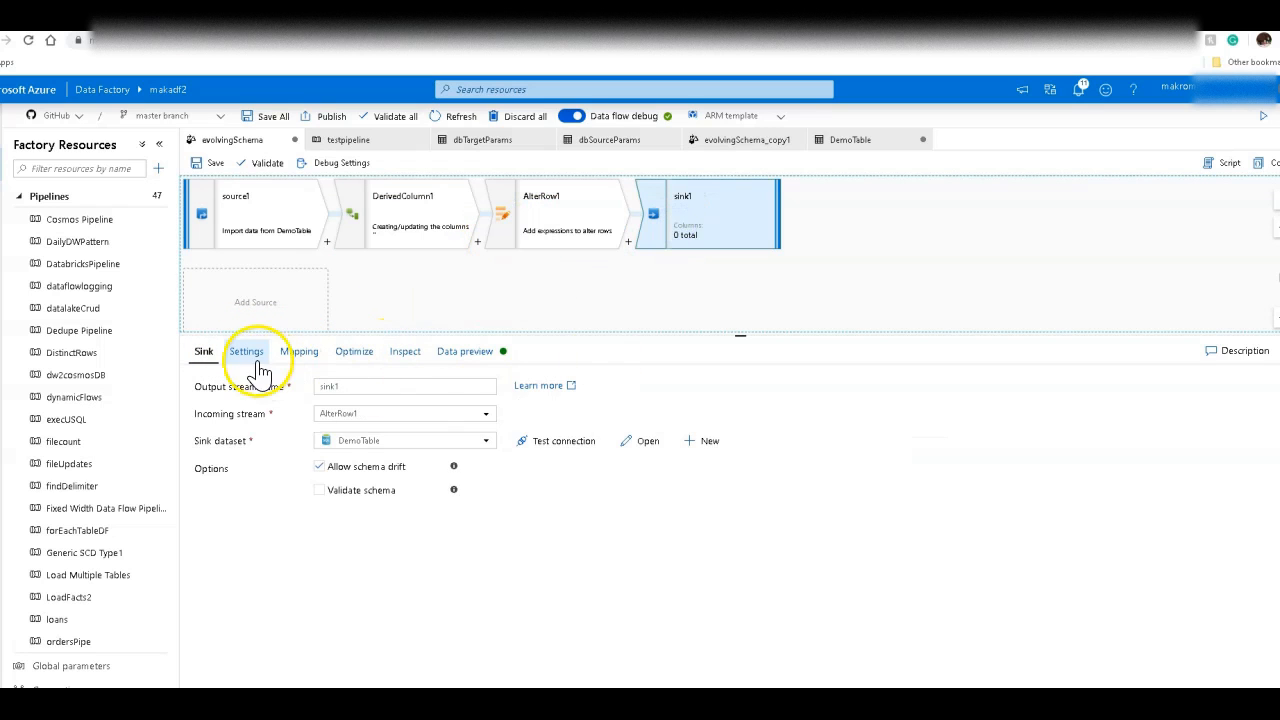
pyautogui.click(246, 351)
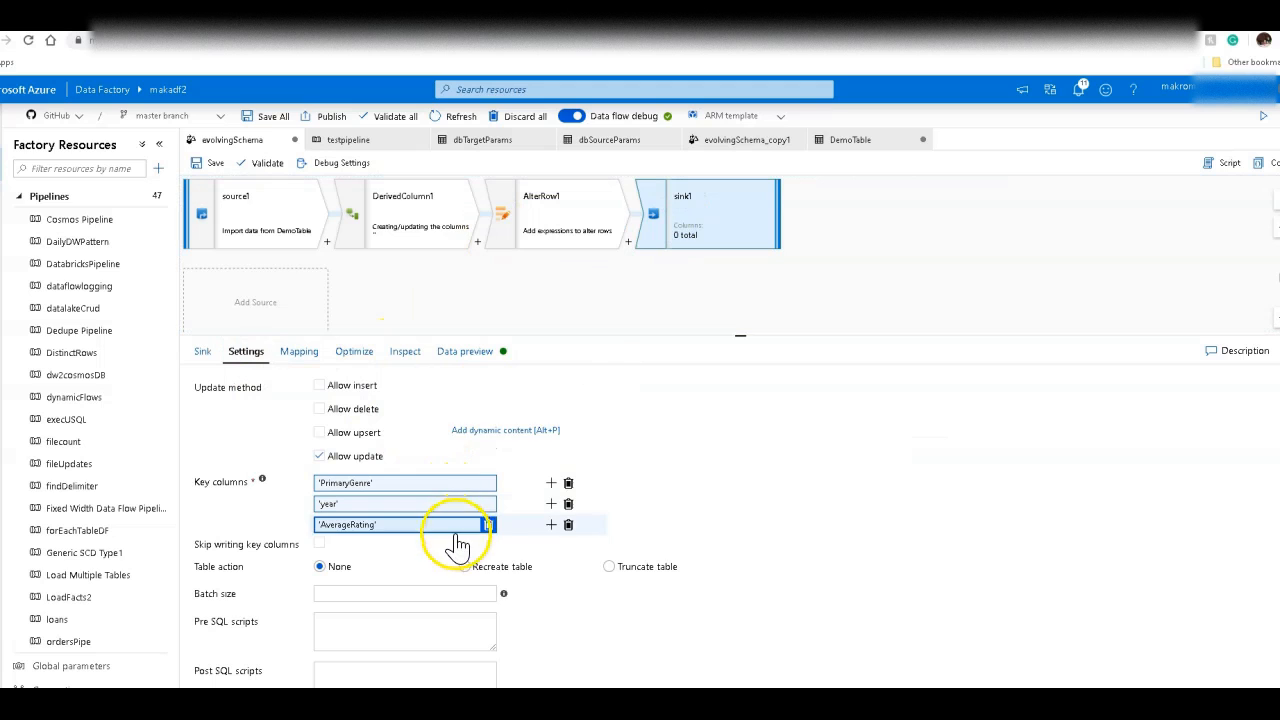
pyautogui.moveTo(995, 620)
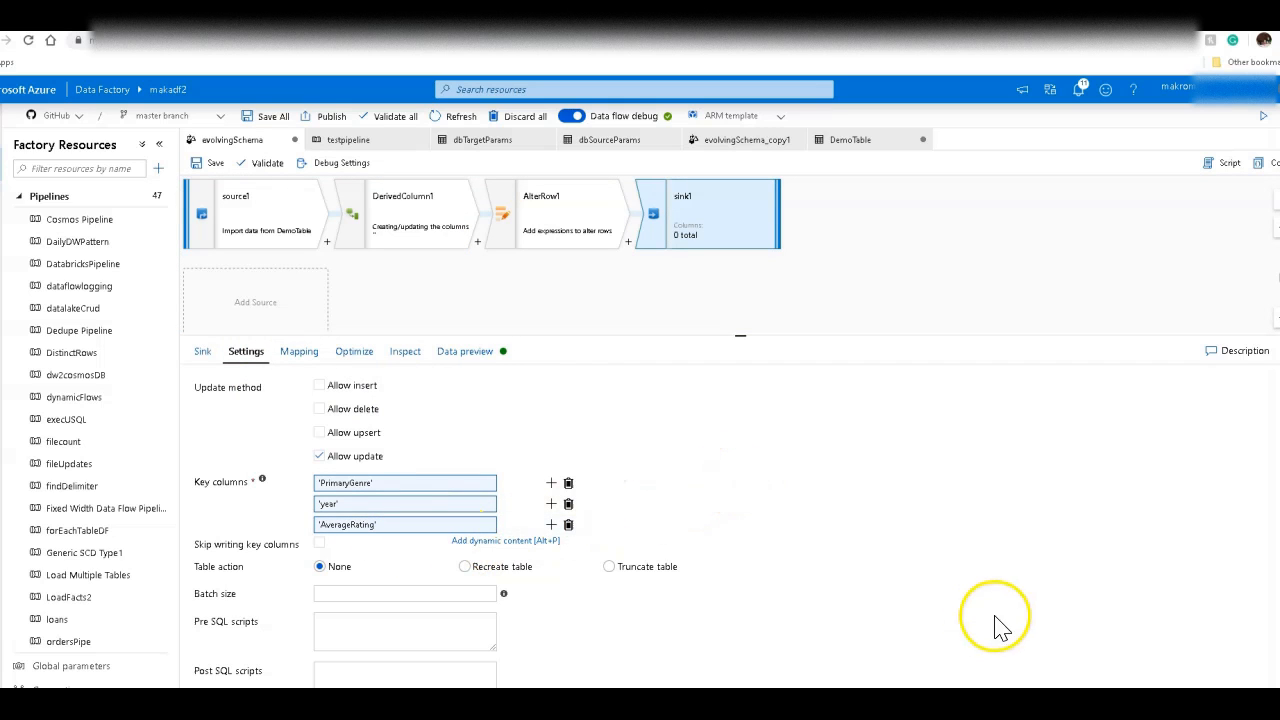